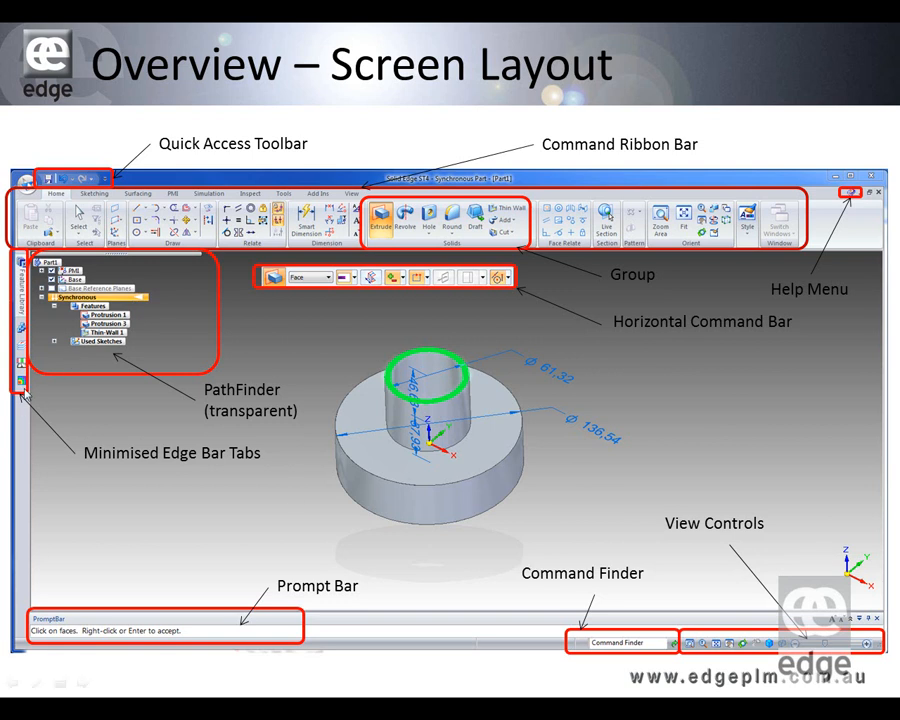
pyautogui.moveTo(140, 424)
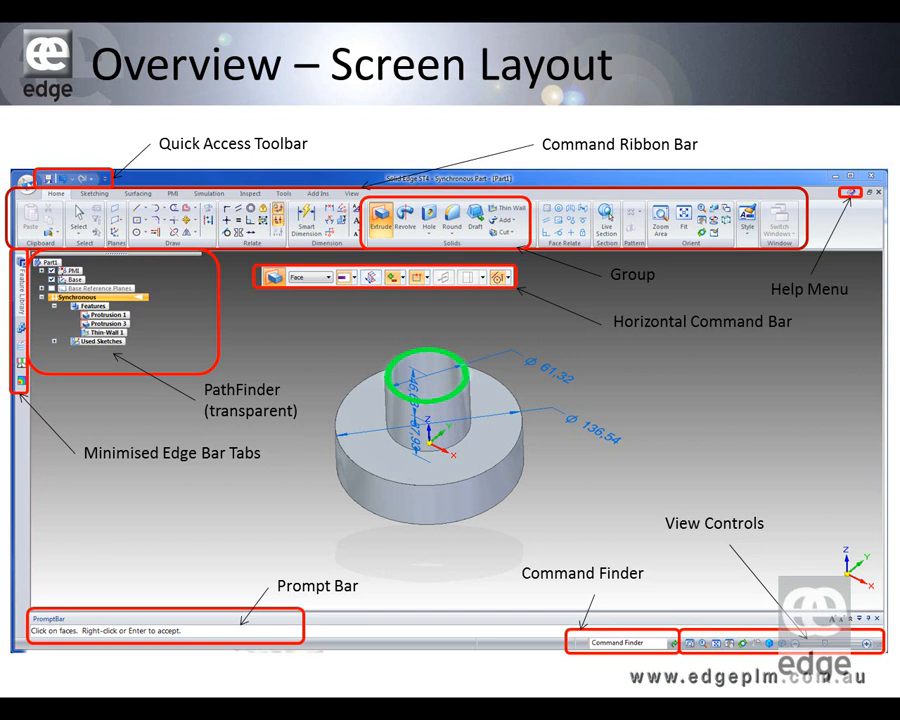
pyautogui.moveTo(676, 592)
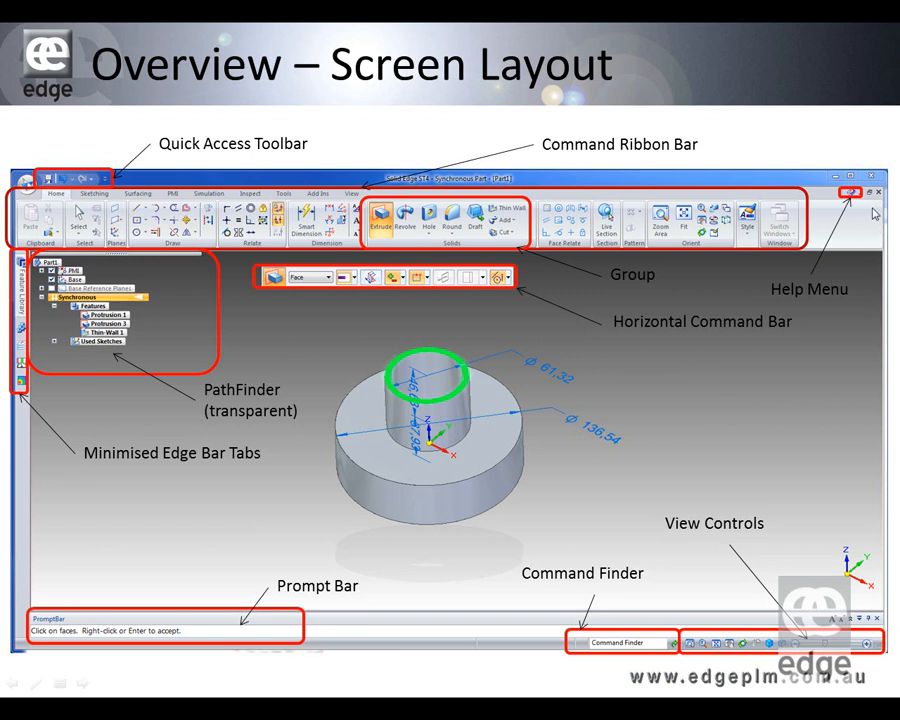
pyautogui.moveTo(828, 292)
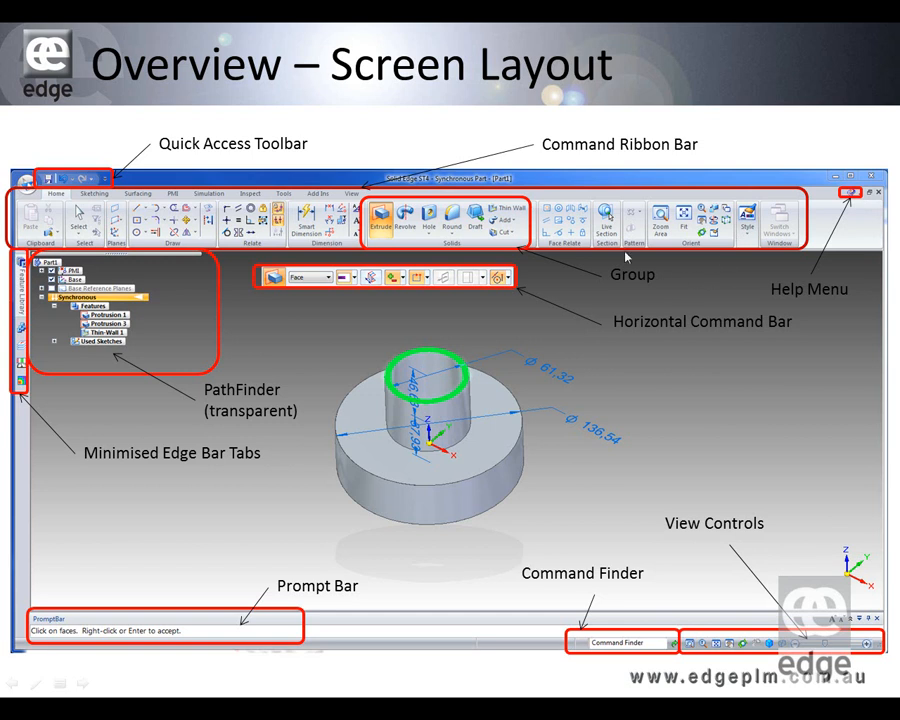
pyautogui.moveTo(548, 250)
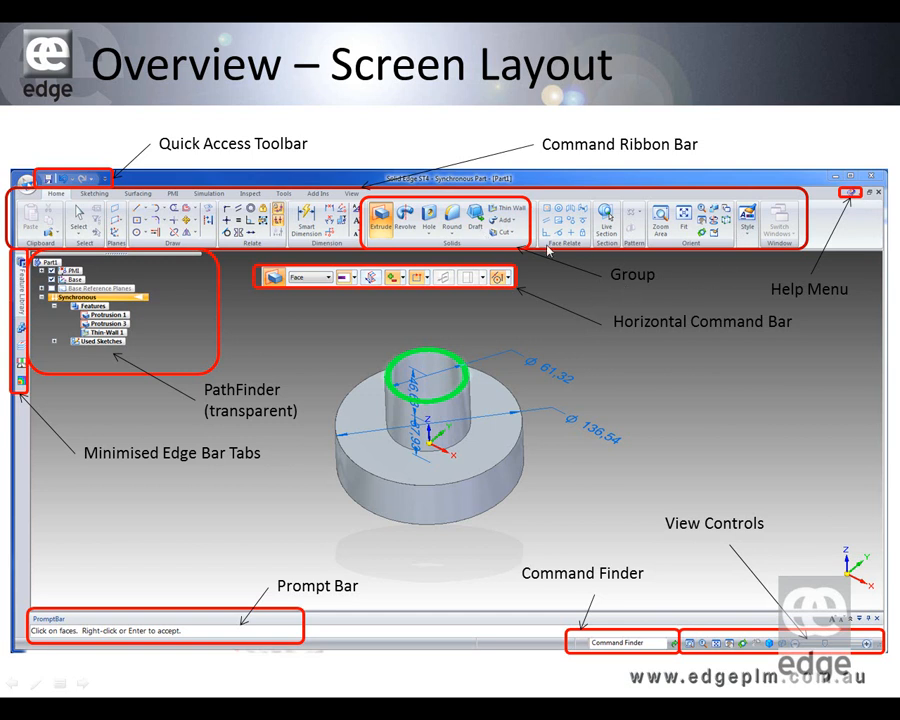
pyautogui.moveTo(548, 250)
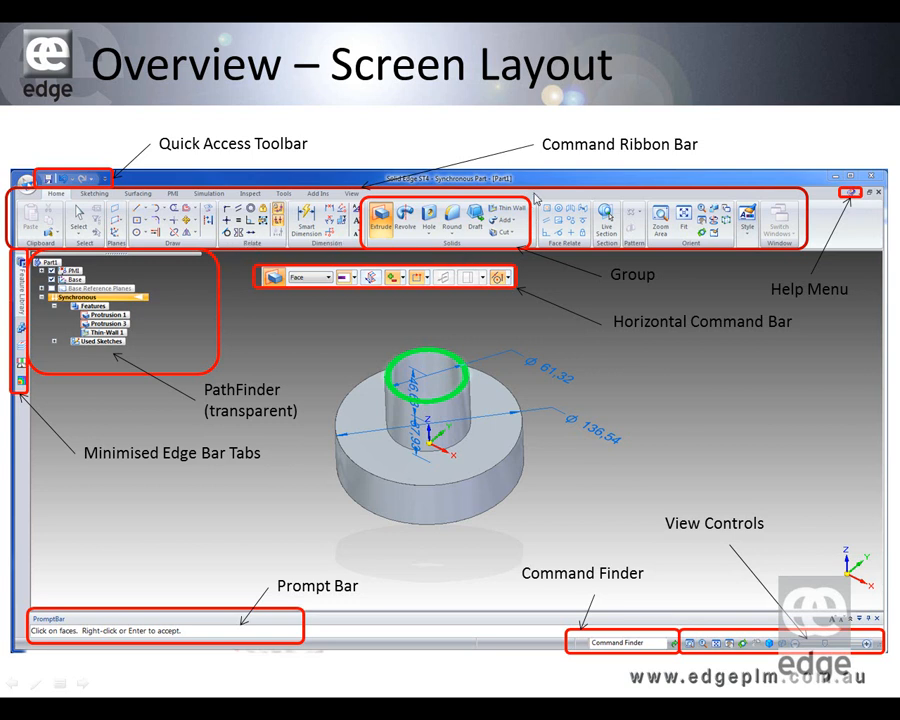
pyautogui.moveTo(528, 316)
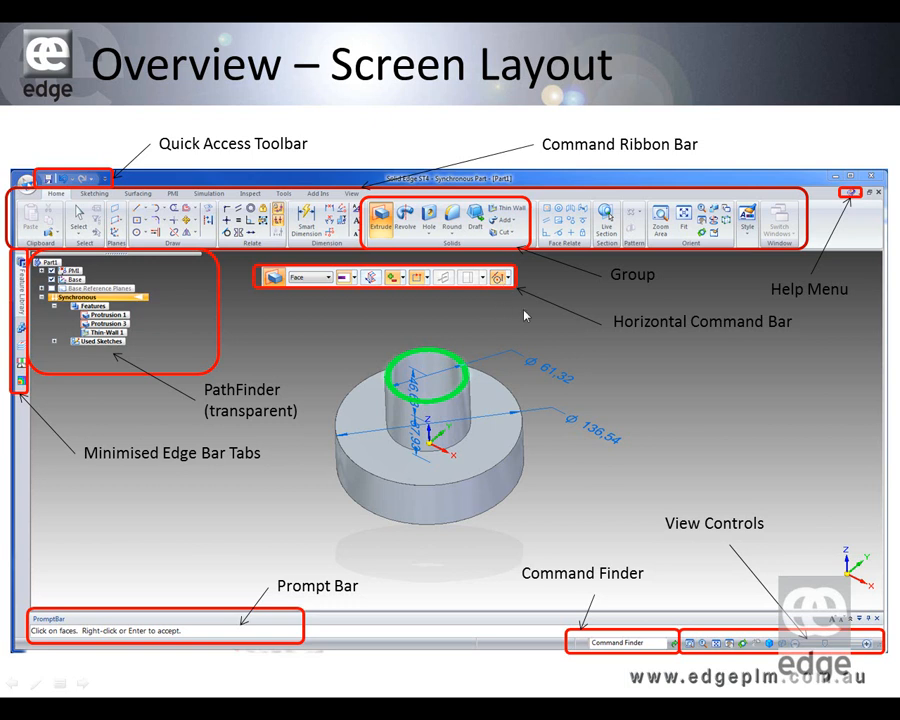
pyautogui.moveTo(536, 368)
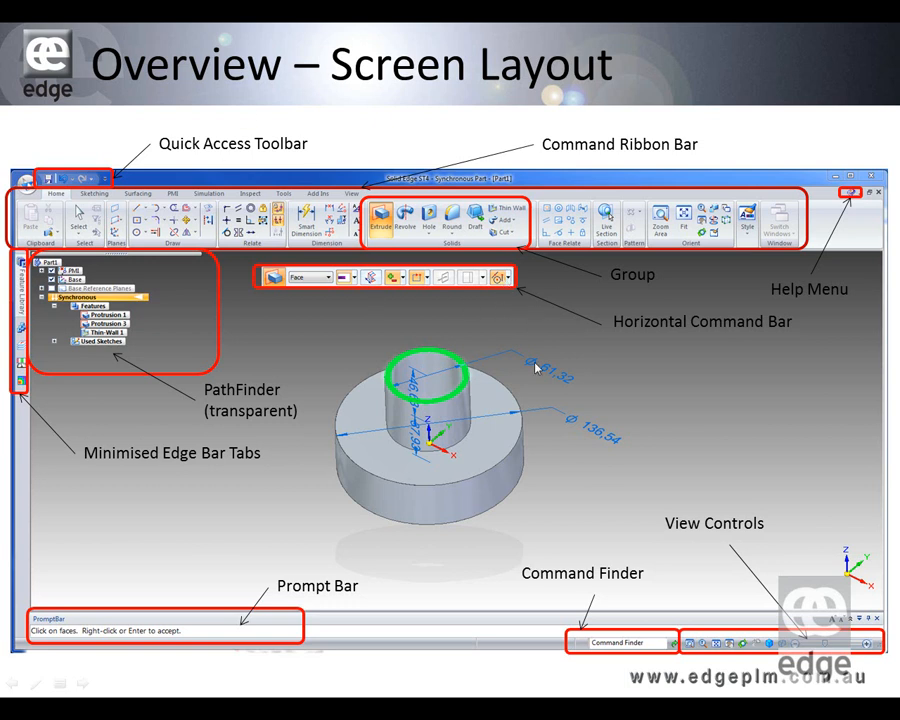
pyautogui.moveTo(732, 332)
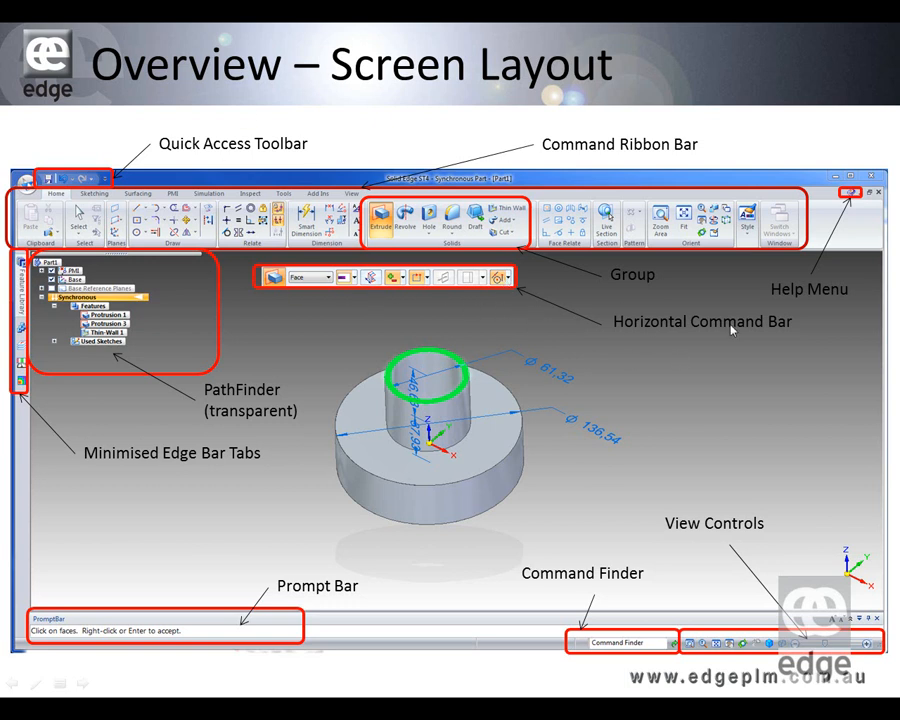
pyautogui.moveTo(578, 322)
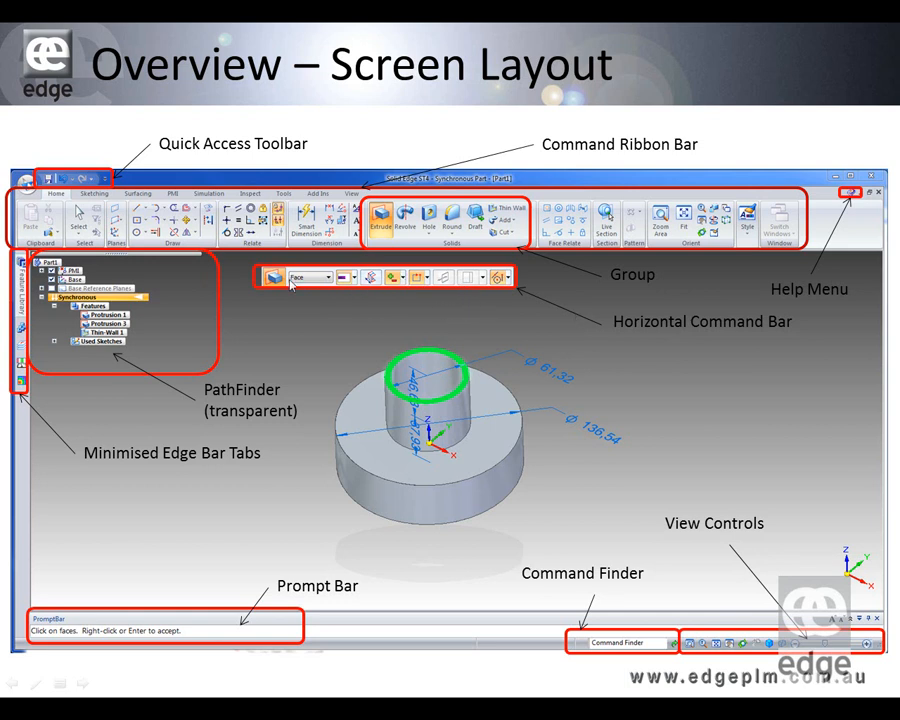
pyautogui.moveTo(324, 330)
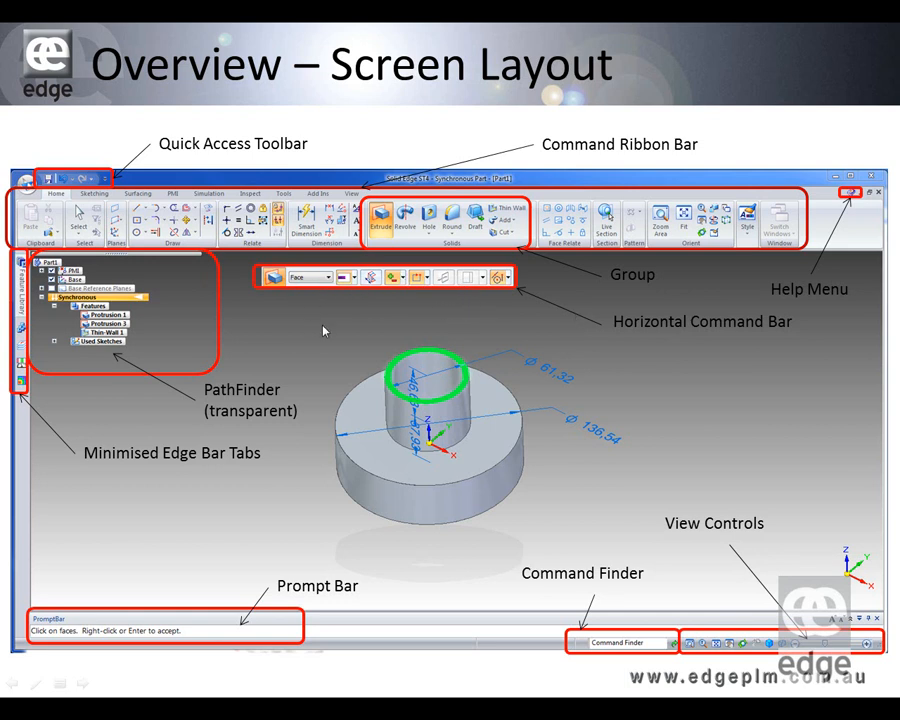
pyautogui.moveTo(320, 336)
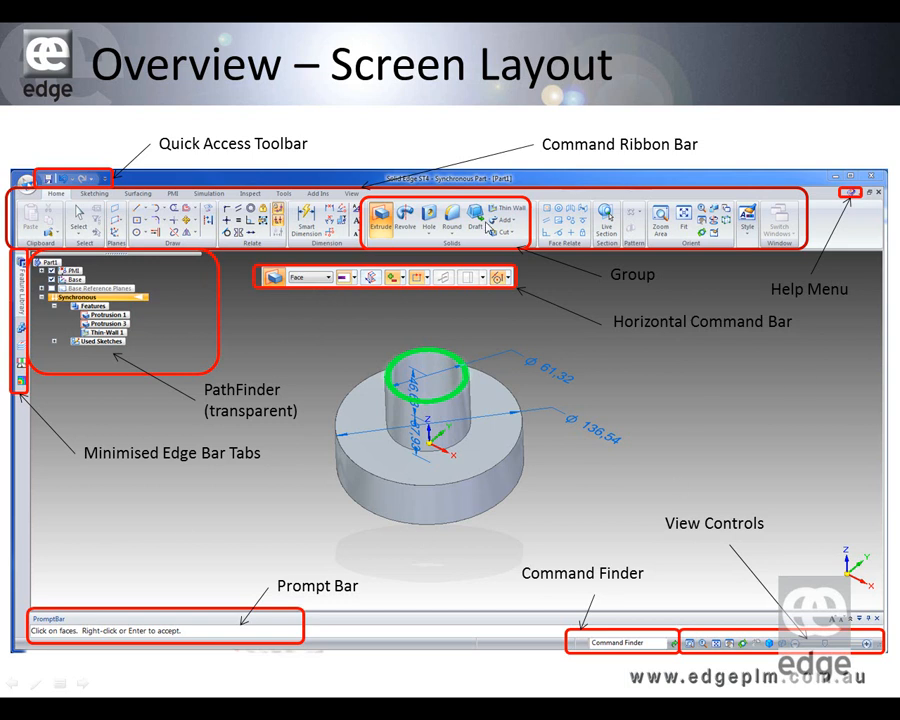
pyautogui.moveTo(588, 502)
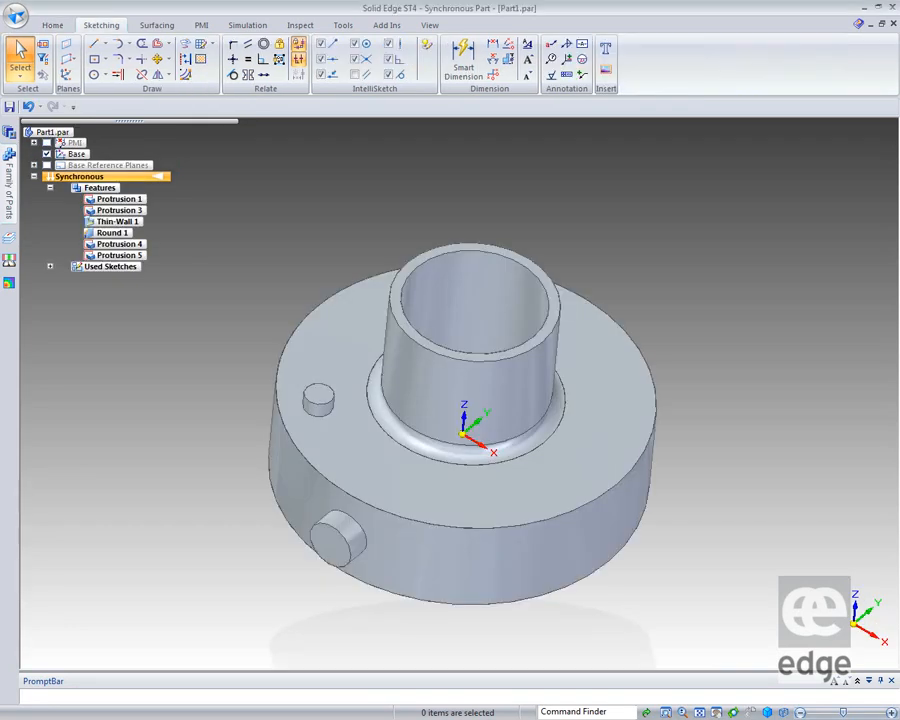
pyautogui.moveTo(770, 428)
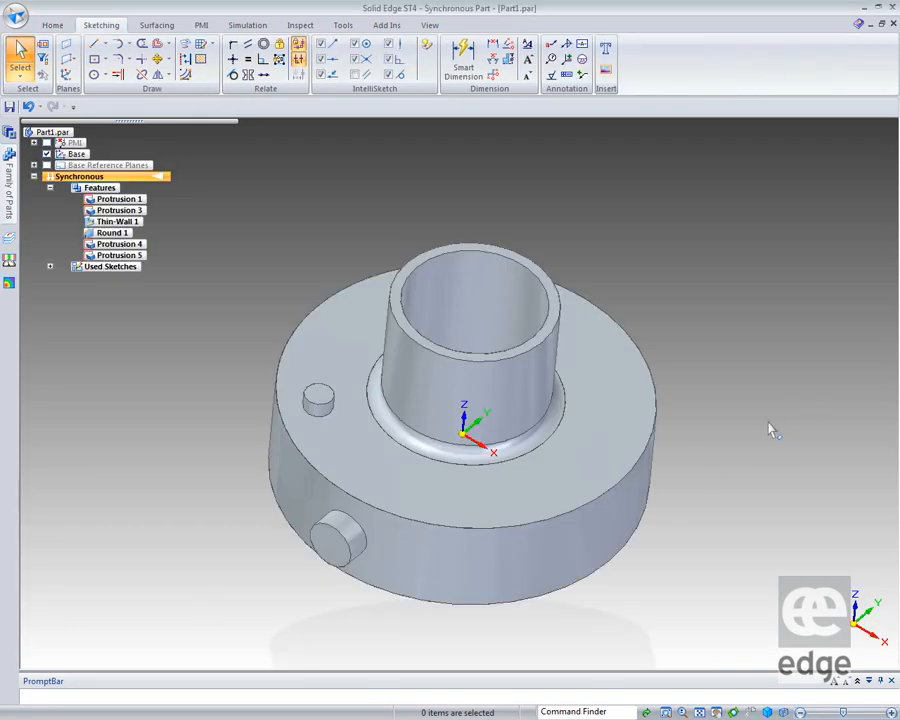
pyautogui.moveTo(710, 344)
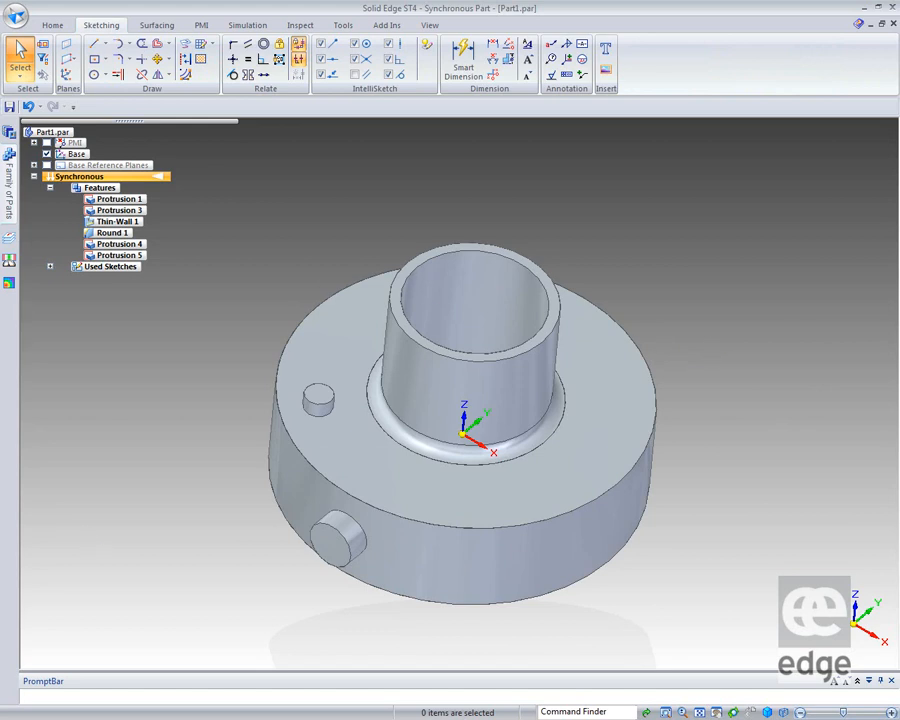
pyautogui.moveTo(276, 404)
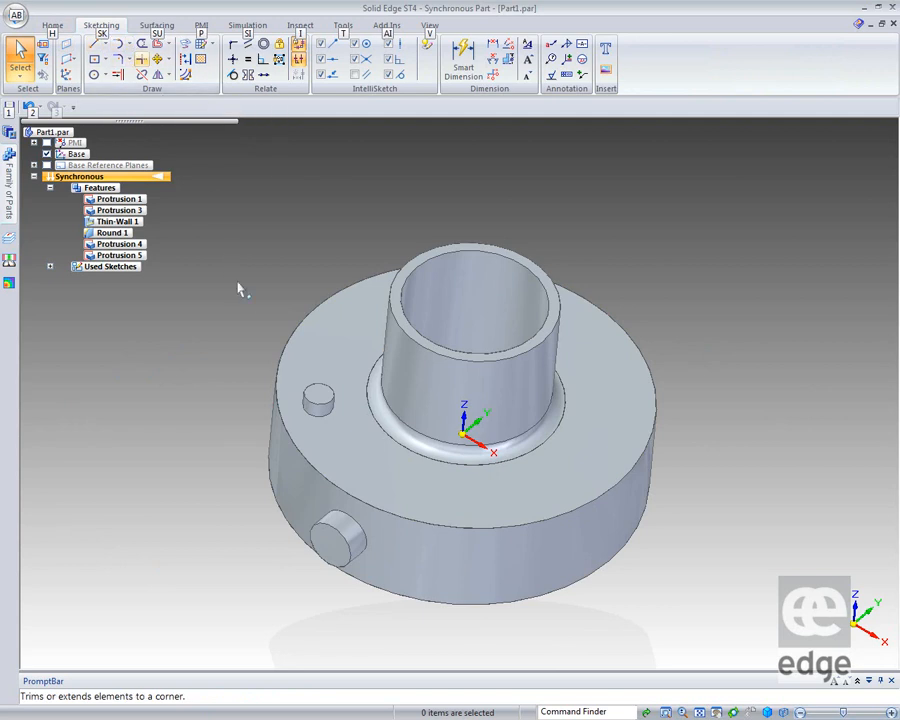
# Step: Browse the Surfacing commands, then return to the Home part-modelling commands
pyautogui.click(156, 24)
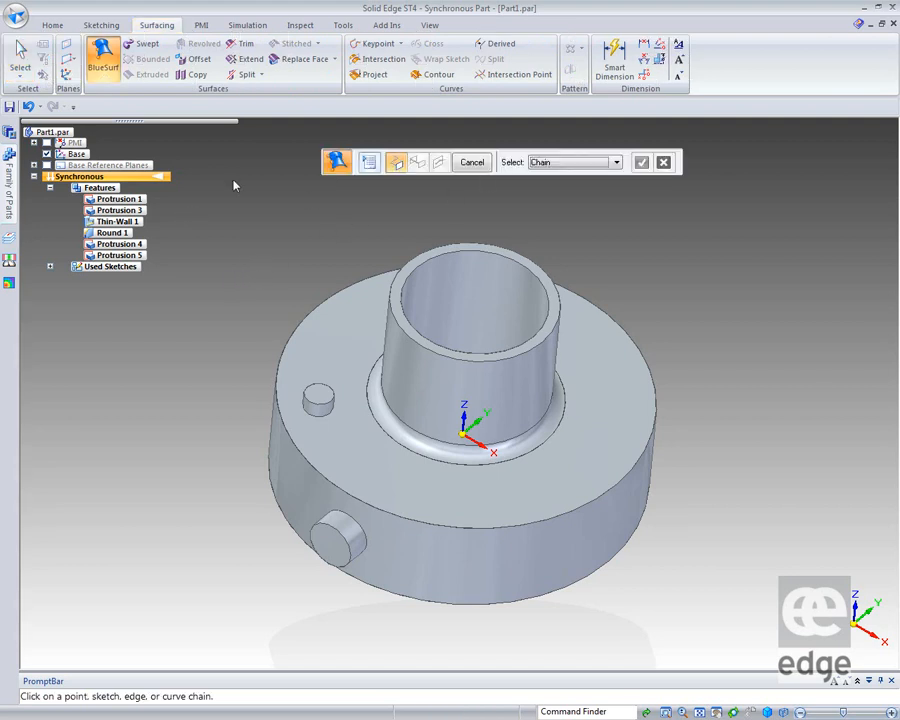
pyautogui.click(52, 24)
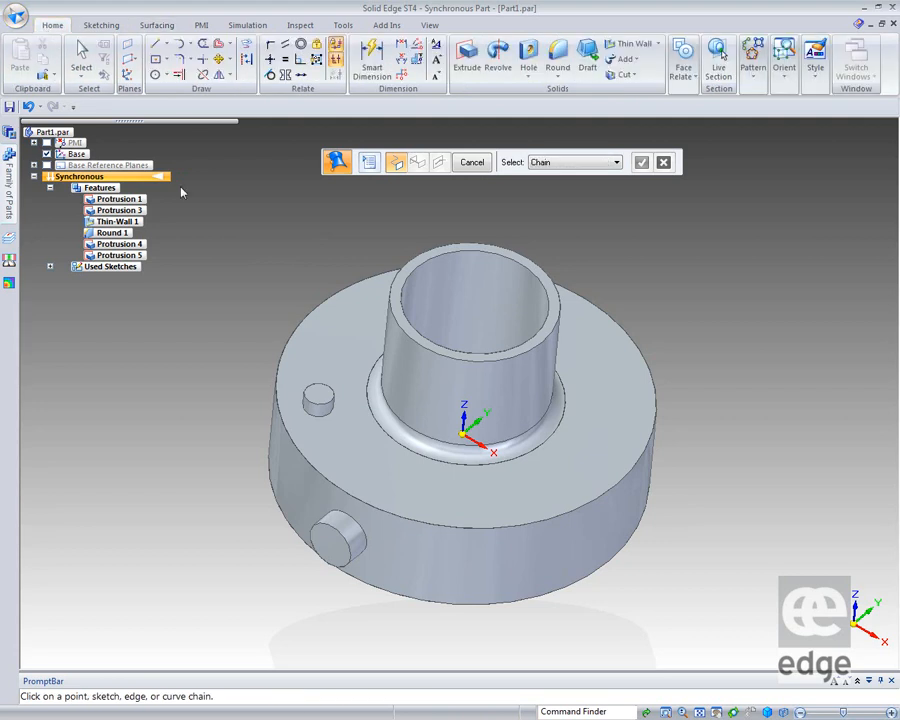
pyautogui.moveTo(686, 174)
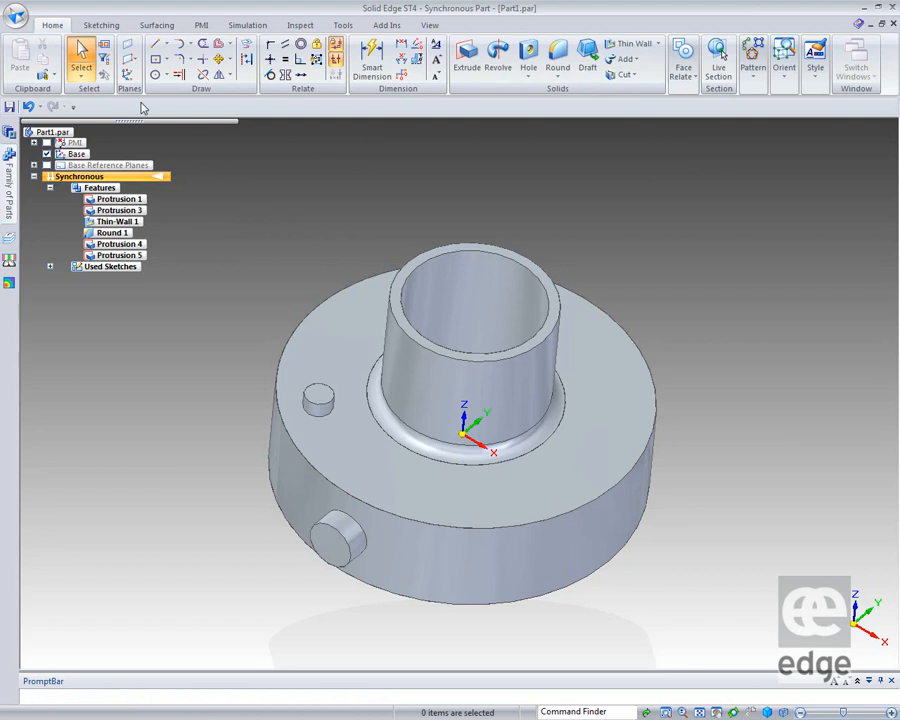
pyautogui.moveTo(150, 198)
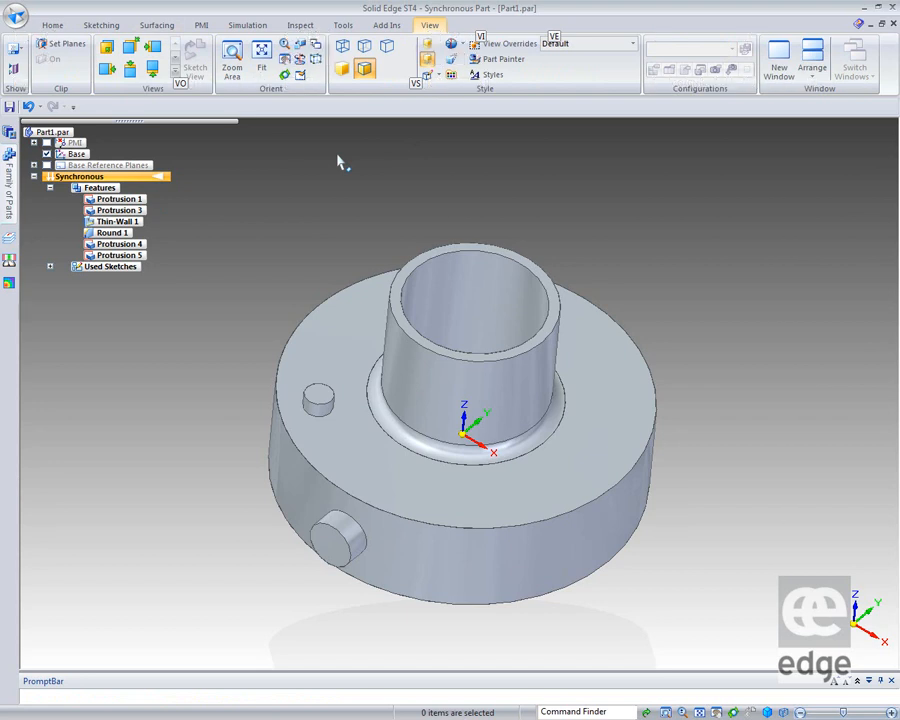
# Step: Choose Shaded with Visible Edges from the View Styles gallery
pyautogui.click(364, 68)
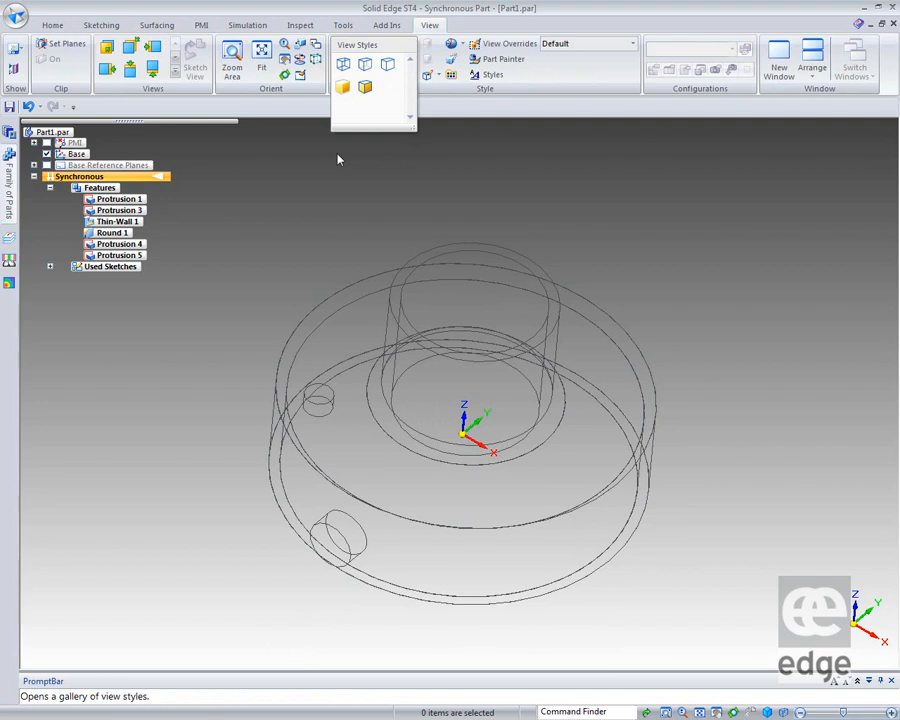
pyautogui.click(364, 88)
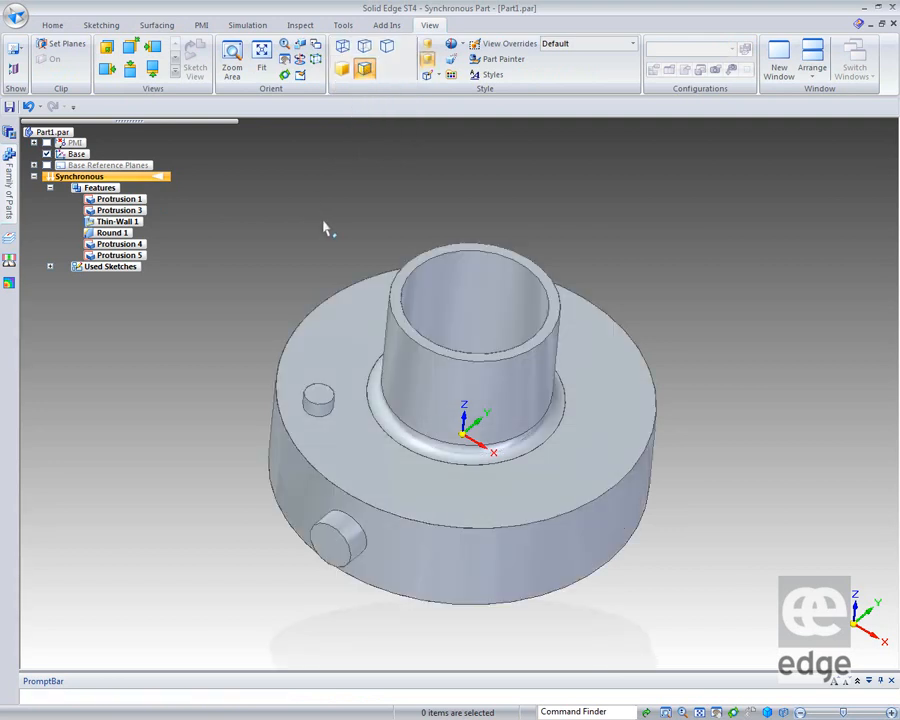
pyautogui.moveTo(218, 268)
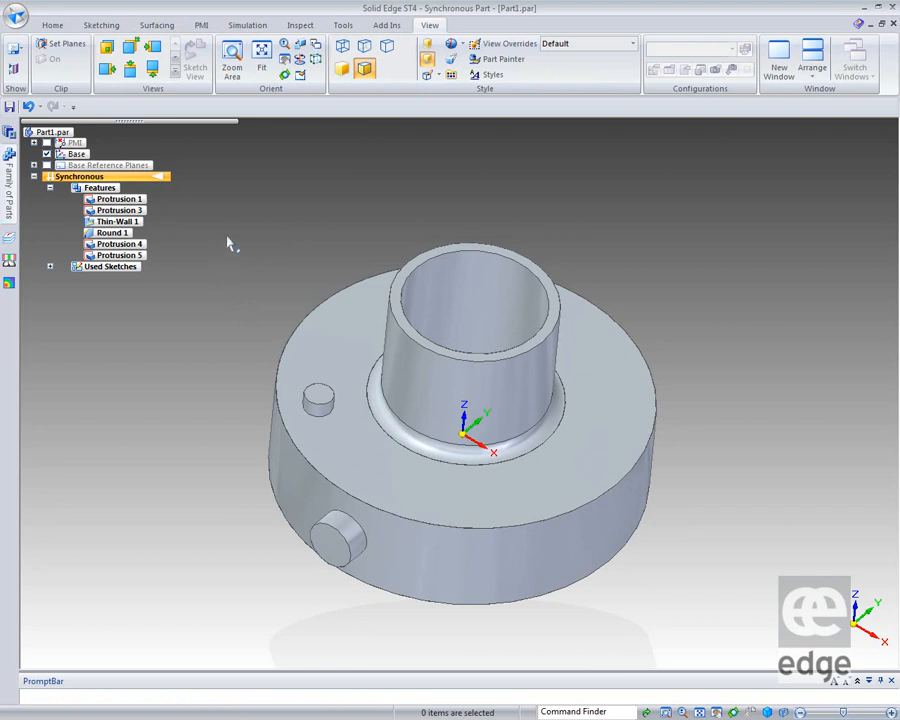
pyautogui.moveTo(596, 204)
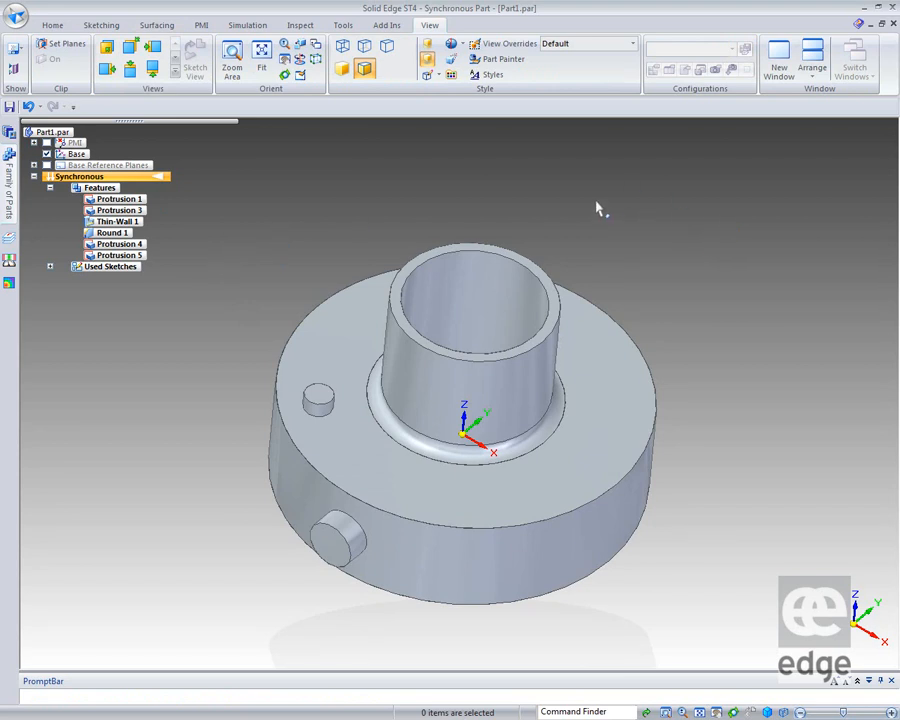
pyautogui.moveTo(608, 218)
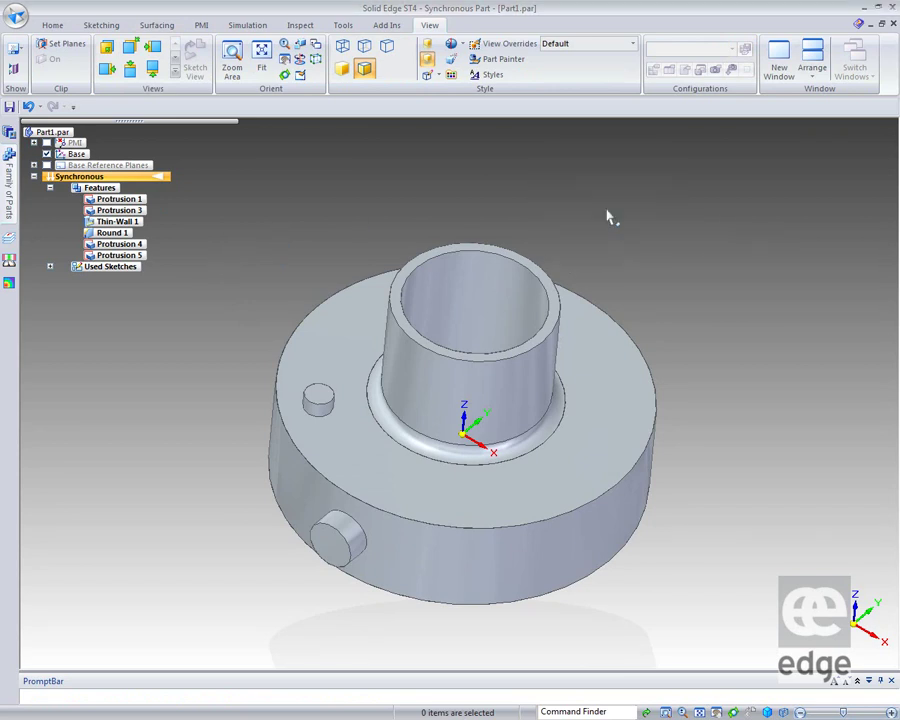
pyautogui.rightClick(610, 216)
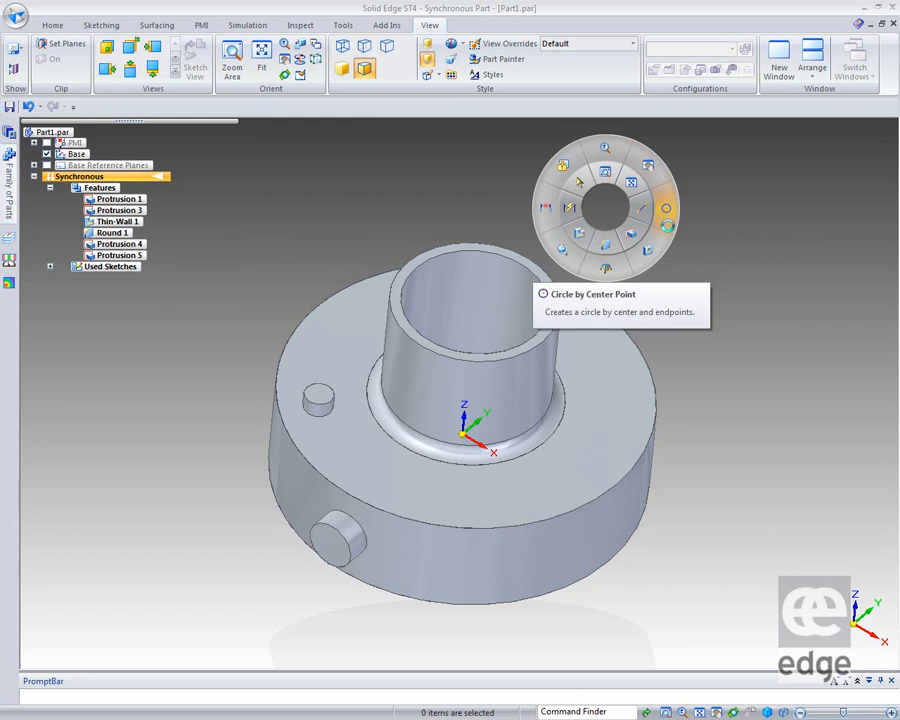
pyautogui.moveTo(570, 208)
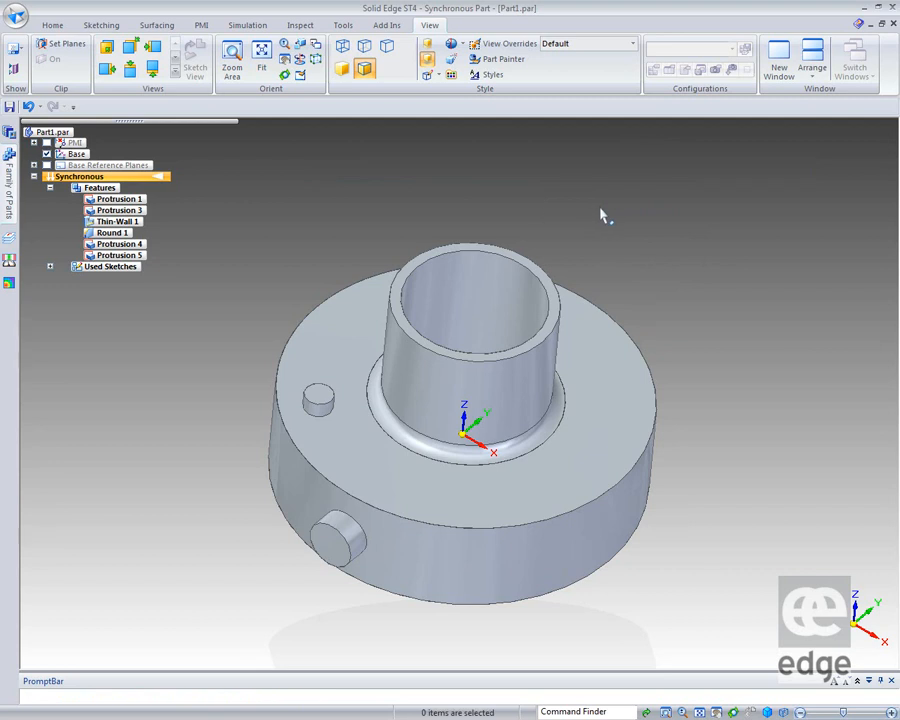
pyautogui.rightClick(600, 206)
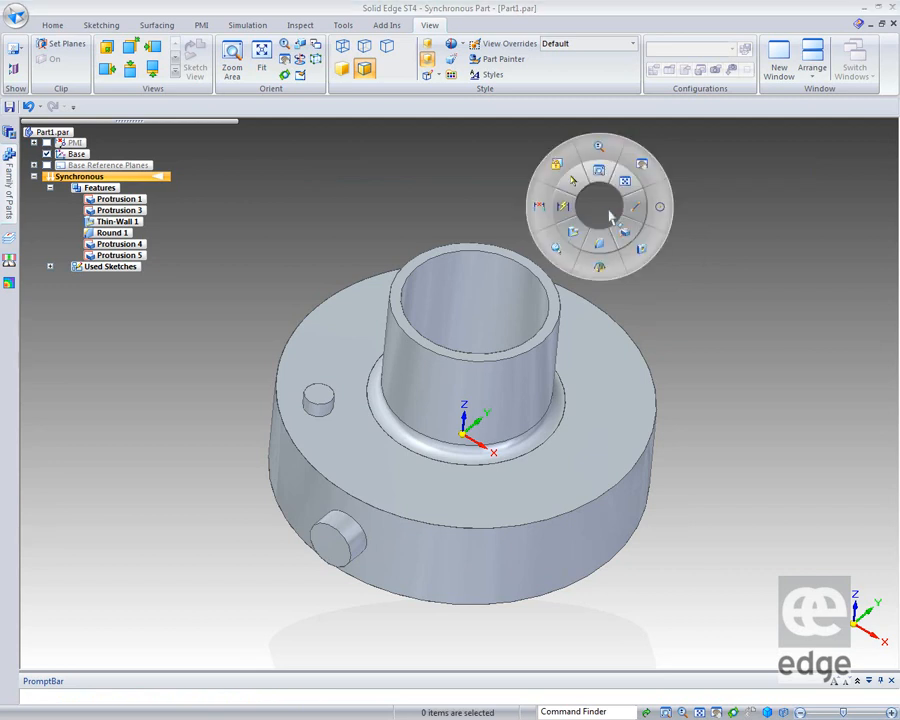
pyautogui.click(232, 44)
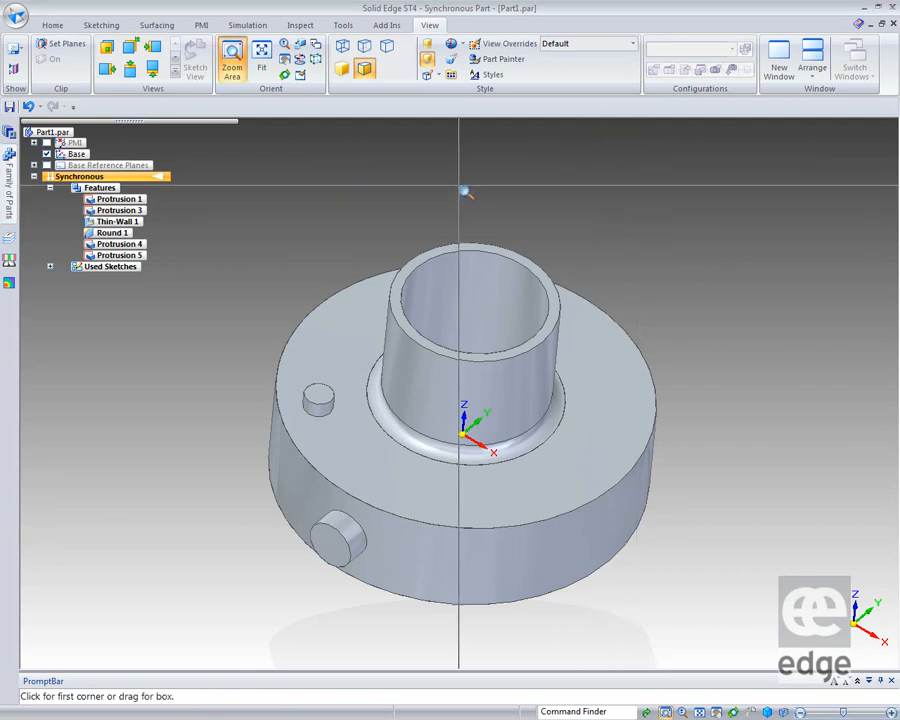
pyautogui.moveTo(404, 236)
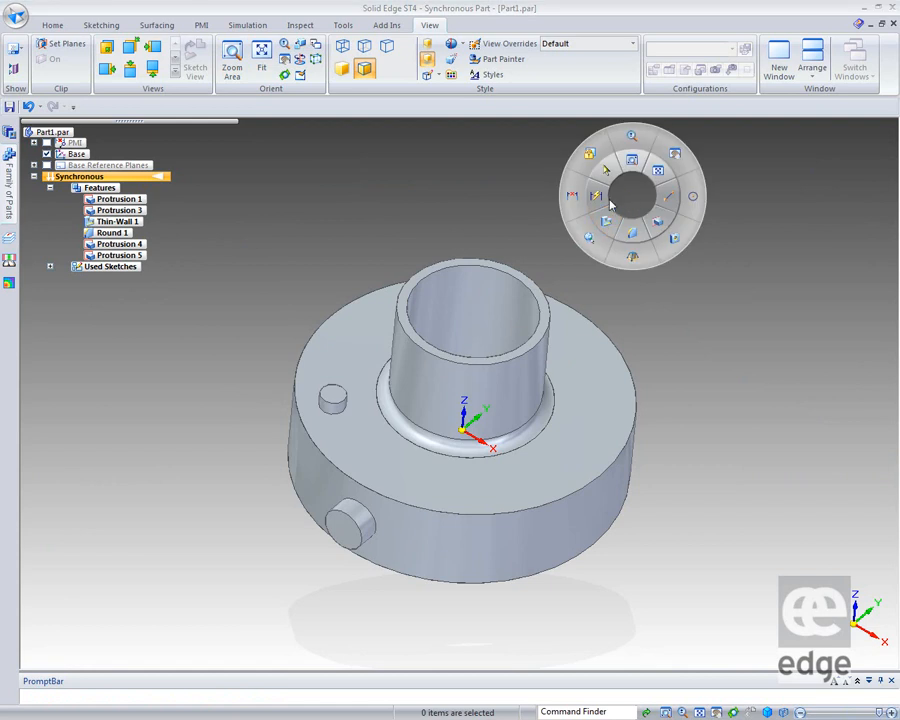
pyautogui.moveTo(612, 206)
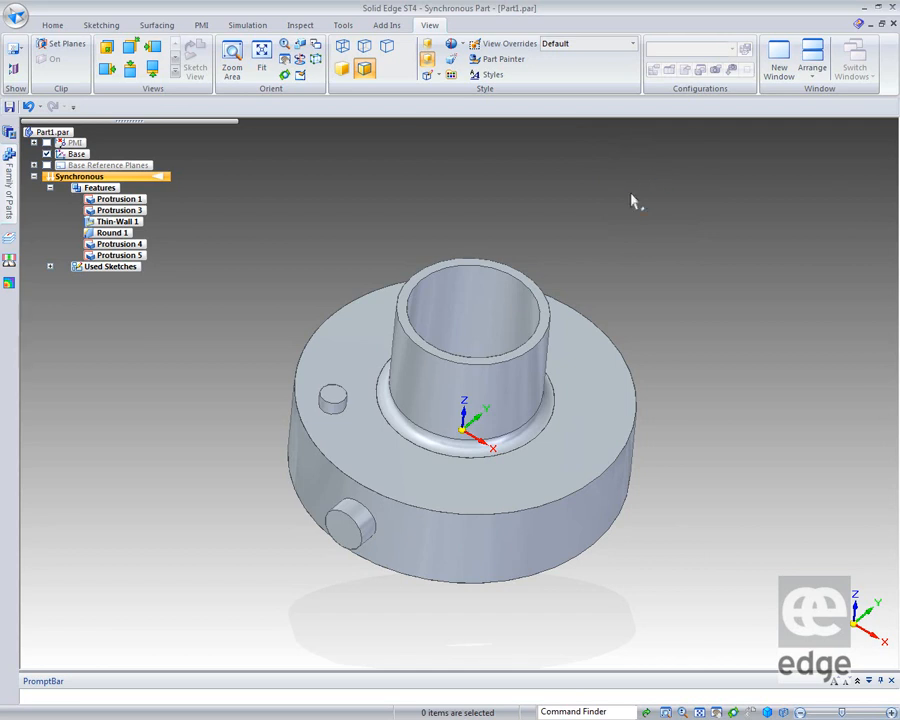
pyautogui.moveTo(656, 190)
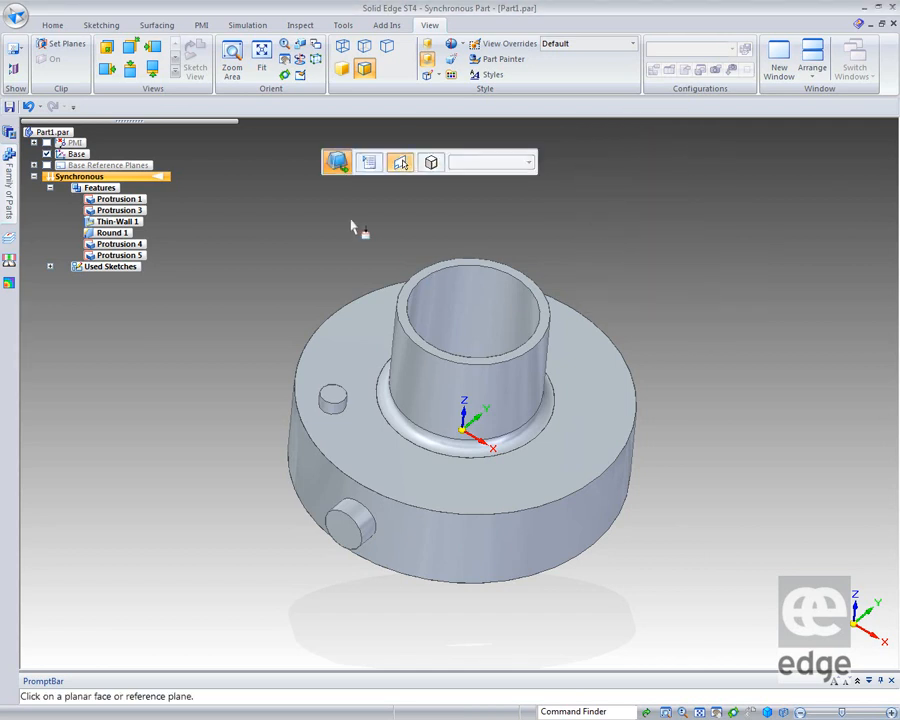
pyautogui.moveTo(764, 256)
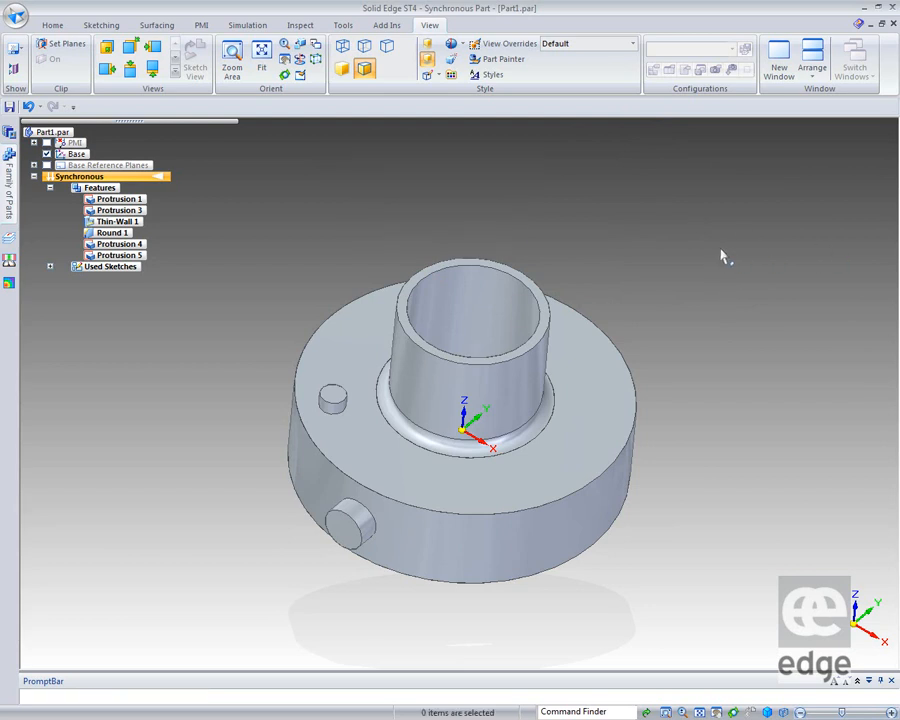
pyautogui.moveTo(644, 226)
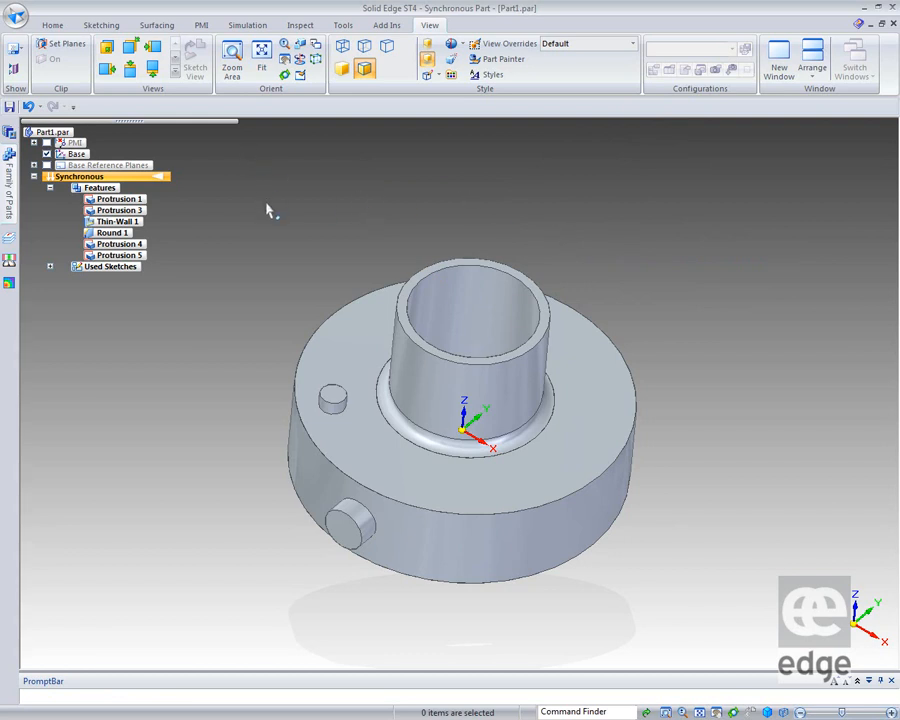
pyautogui.moveTo(560, 248)
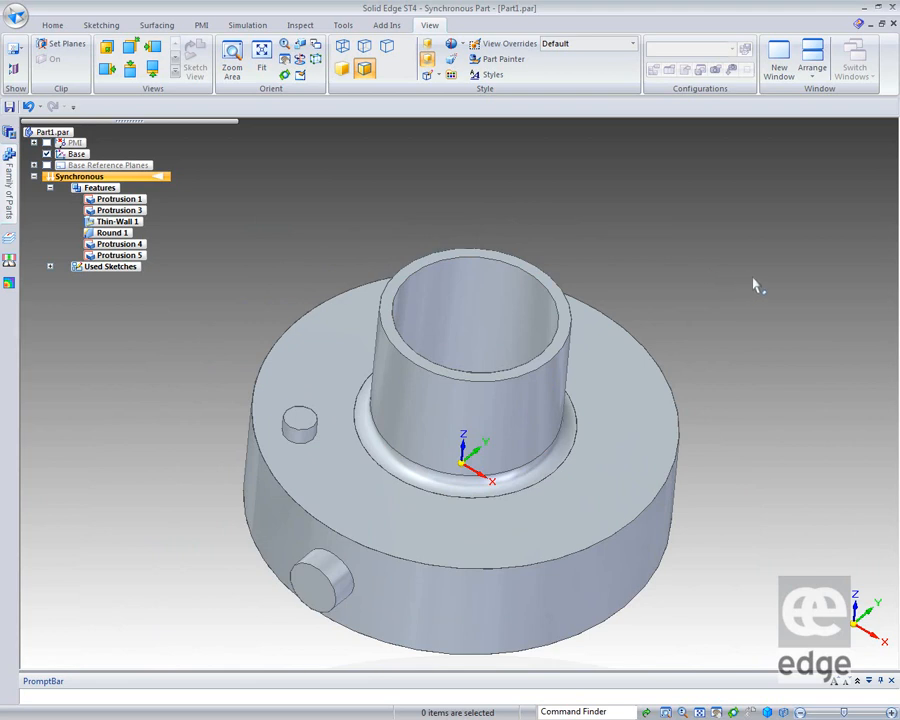
pyautogui.moveTo(780, 300)
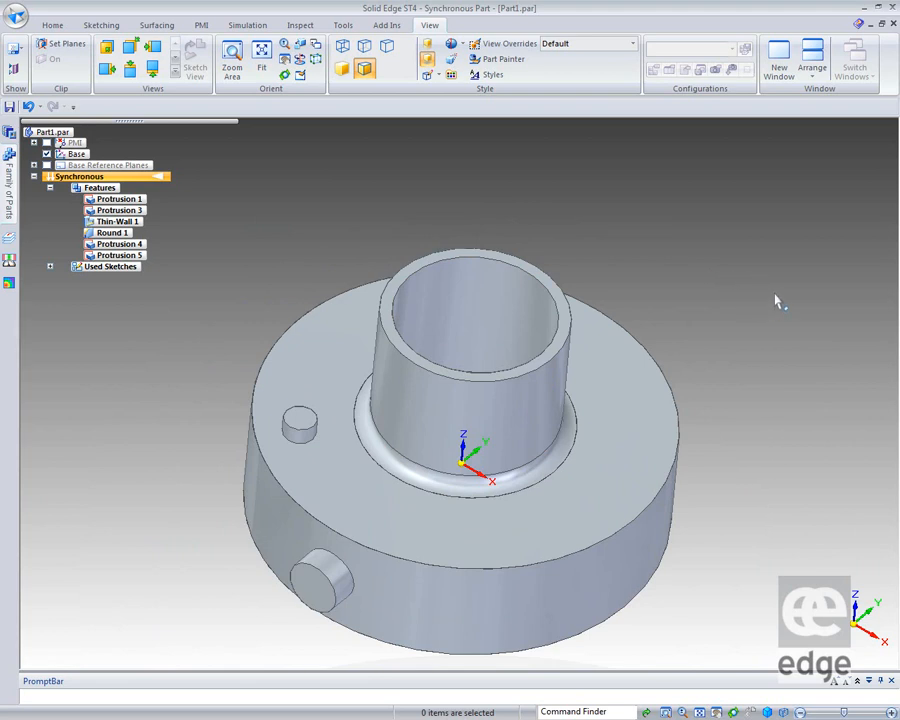
pyautogui.moveTo(784, 292)
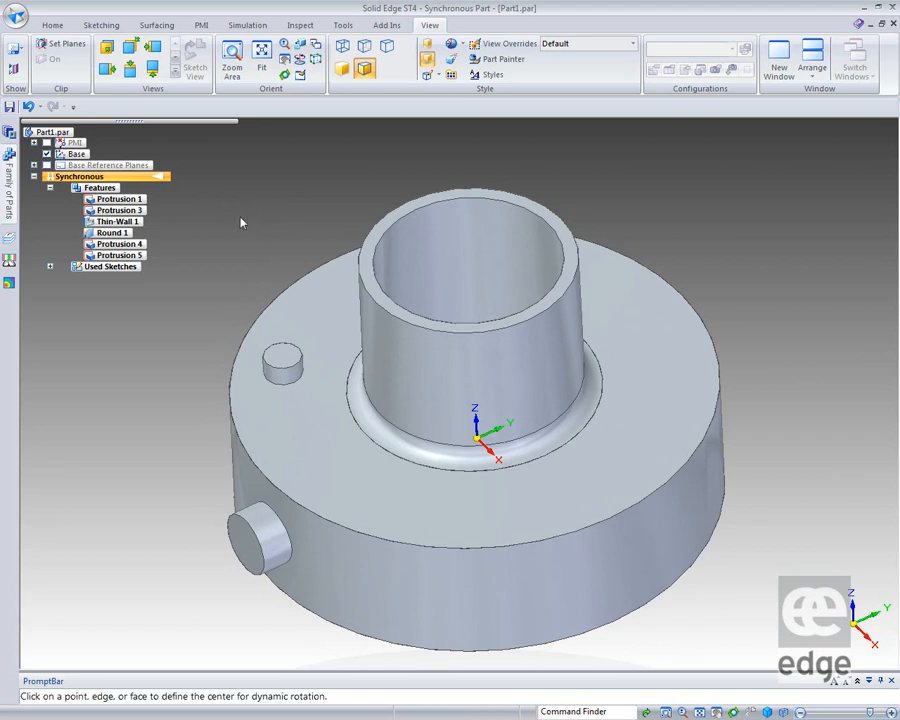
pyautogui.moveTo(282, 356)
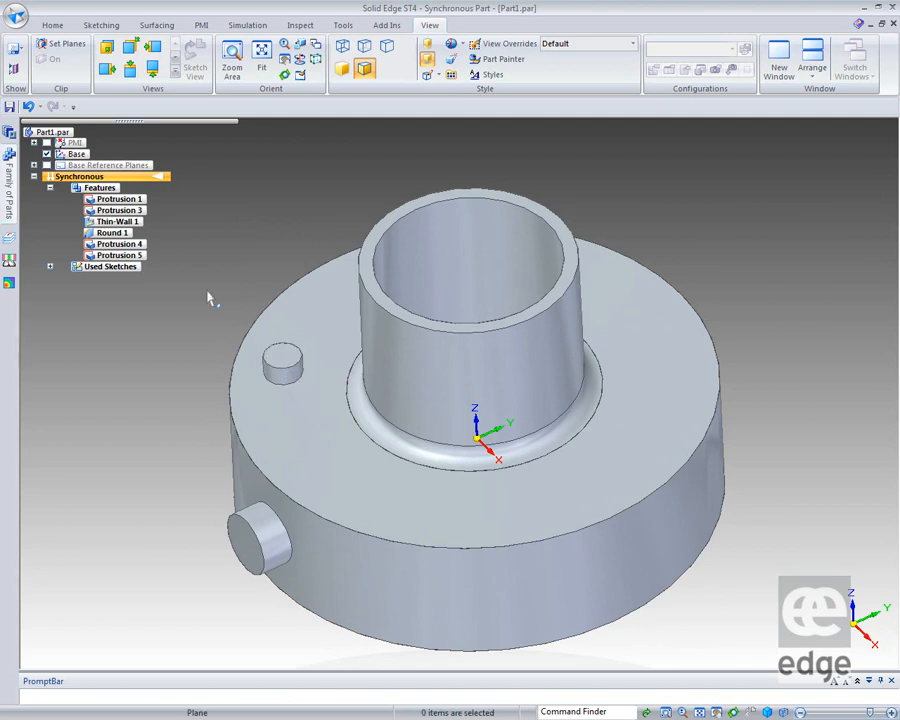
pyautogui.moveTo(172, 348)
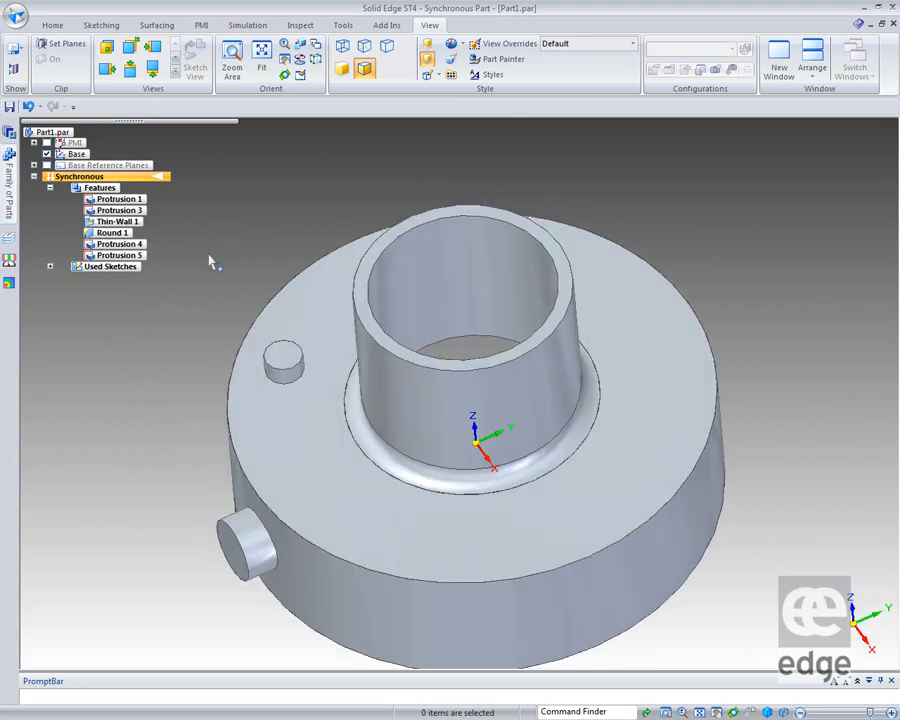
pyautogui.moveTo(216, 228)
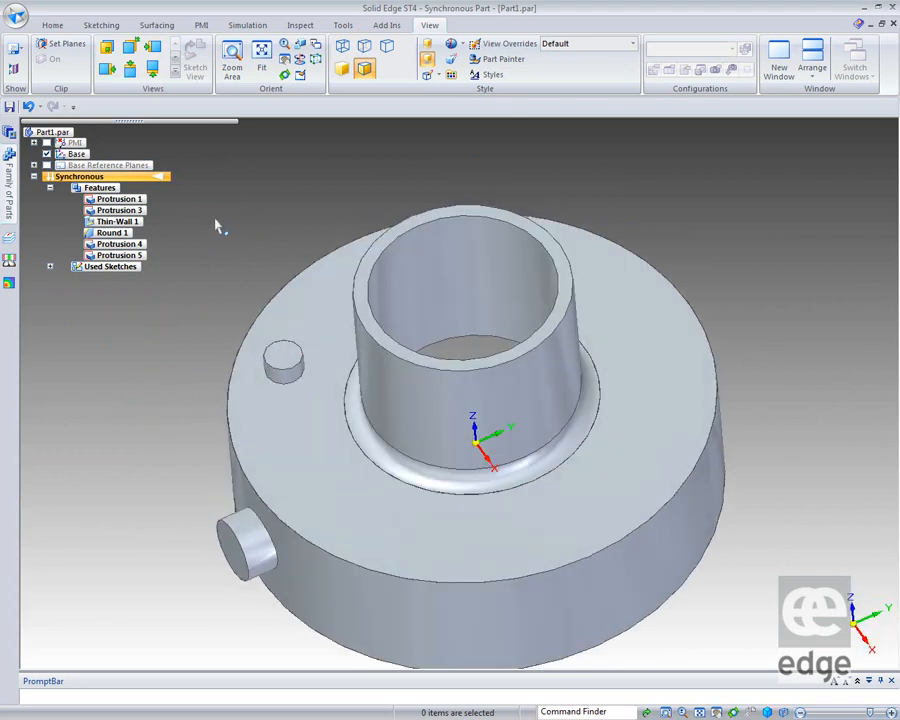
pyautogui.moveTo(448, 232)
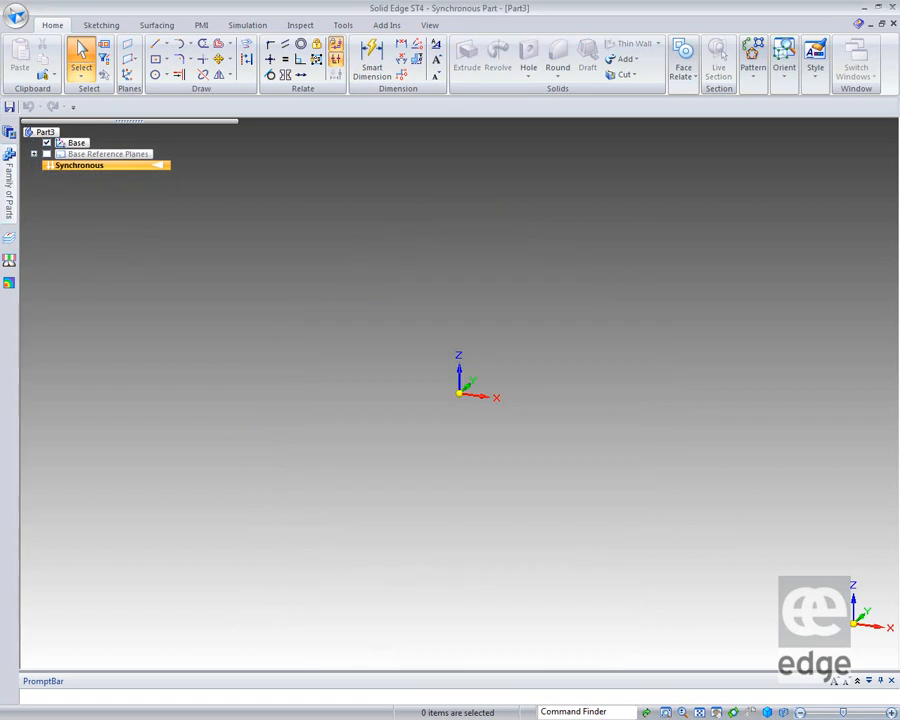
pyautogui.moveTo(292, 108)
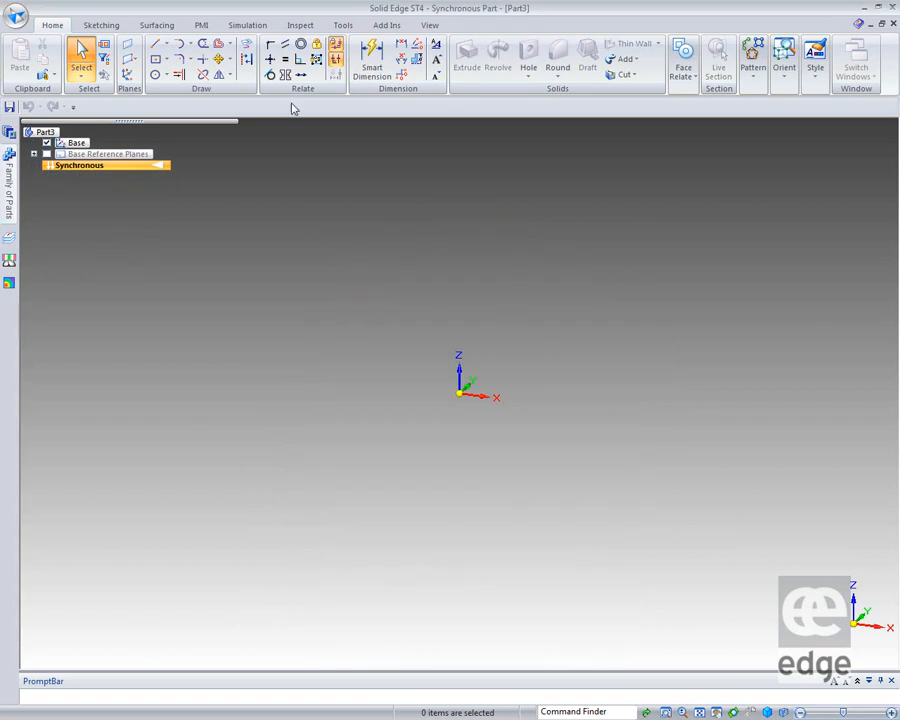
pyautogui.rightClick(296, 30)
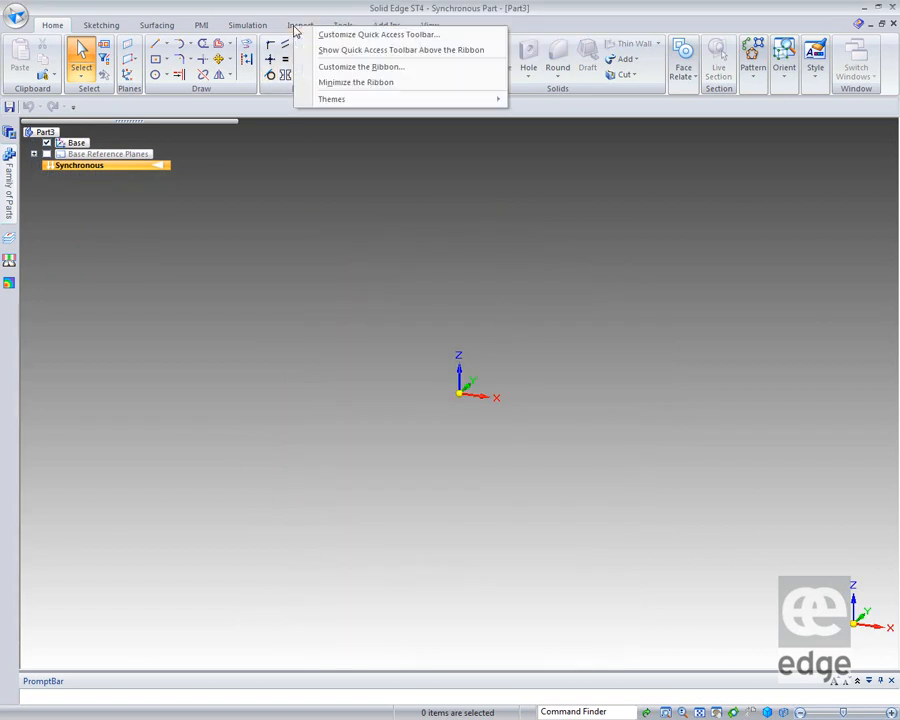
pyautogui.moveTo(360, 66)
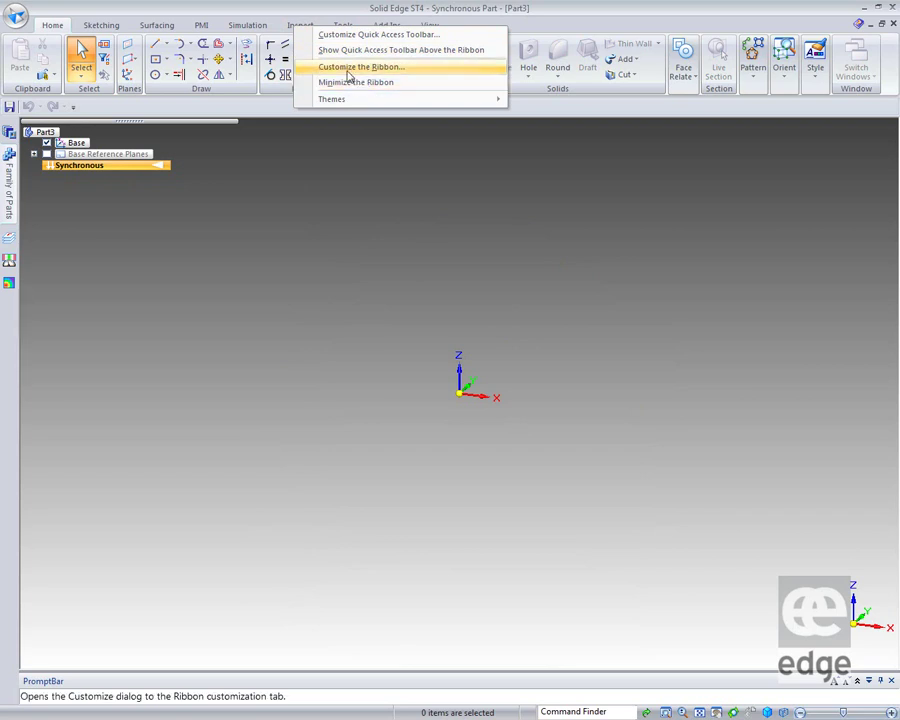
pyautogui.click(360, 66)
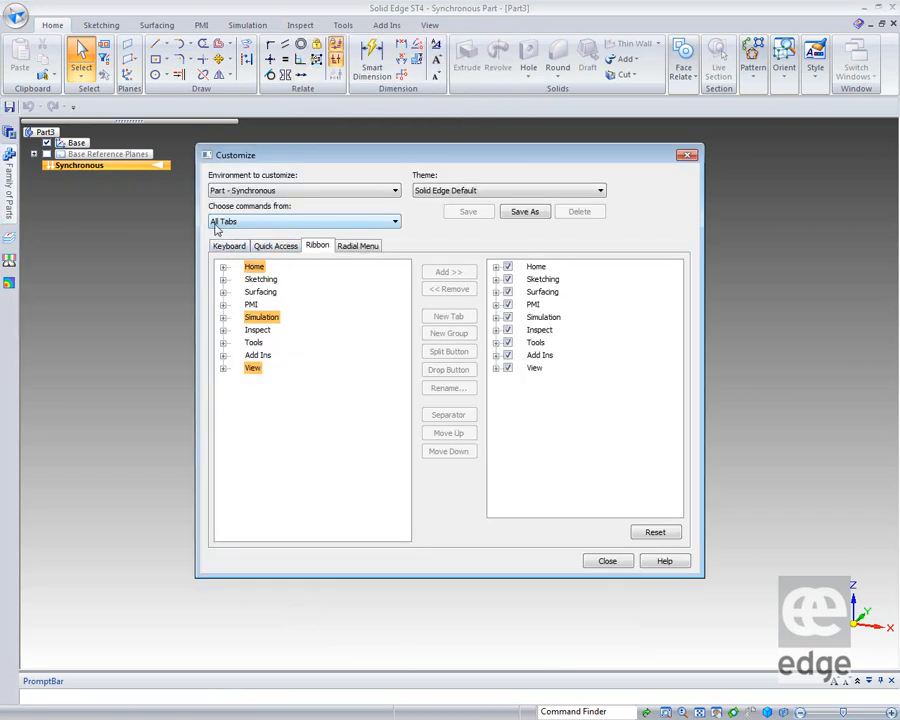
pyautogui.click(276, 244)
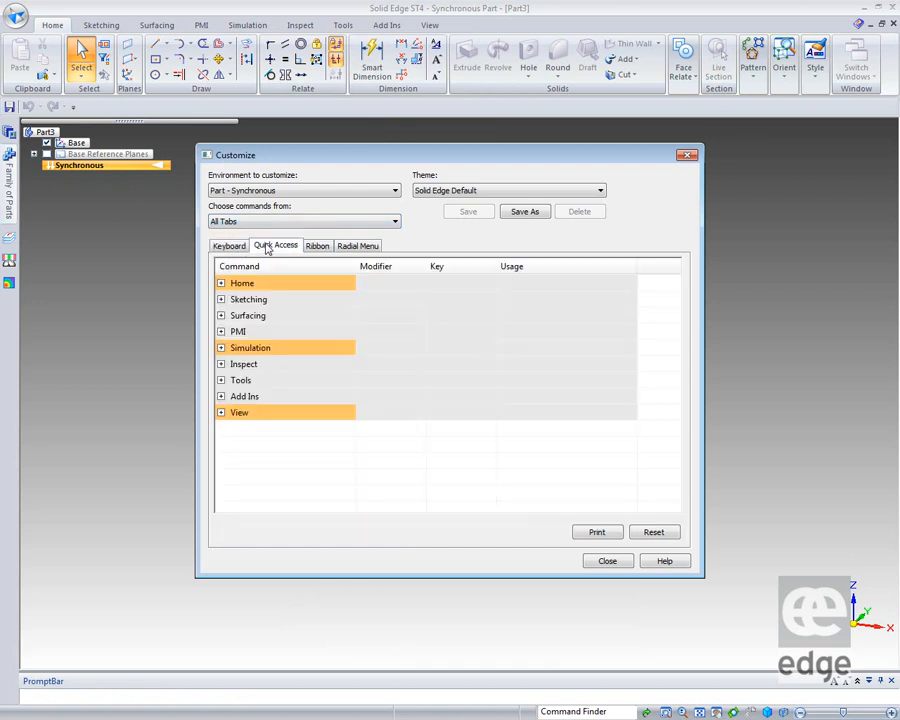
pyautogui.click(276, 244)
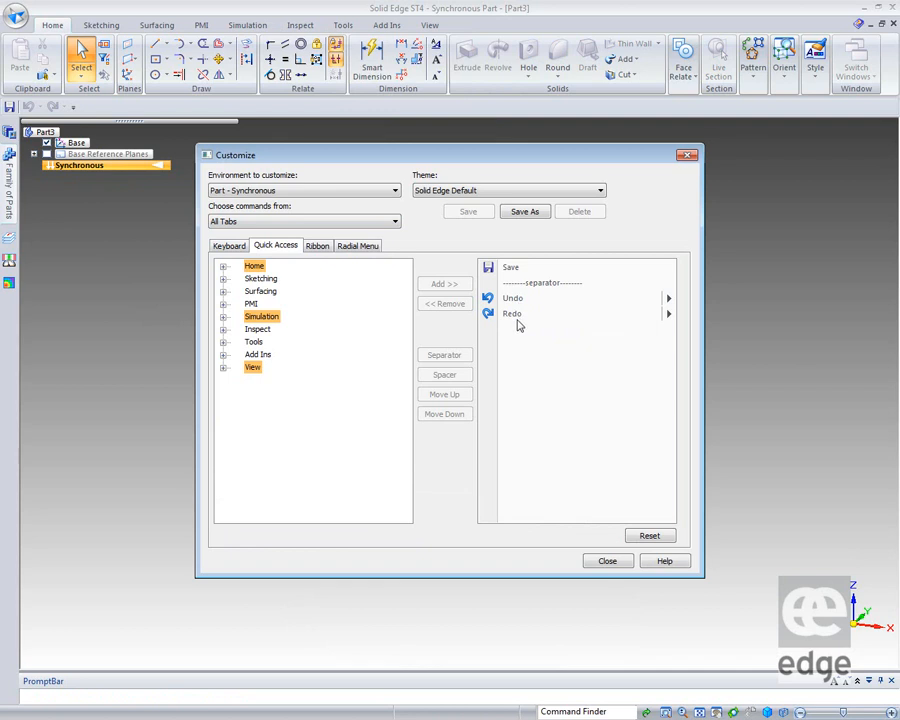
pyautogui.moveTo(608, 560)
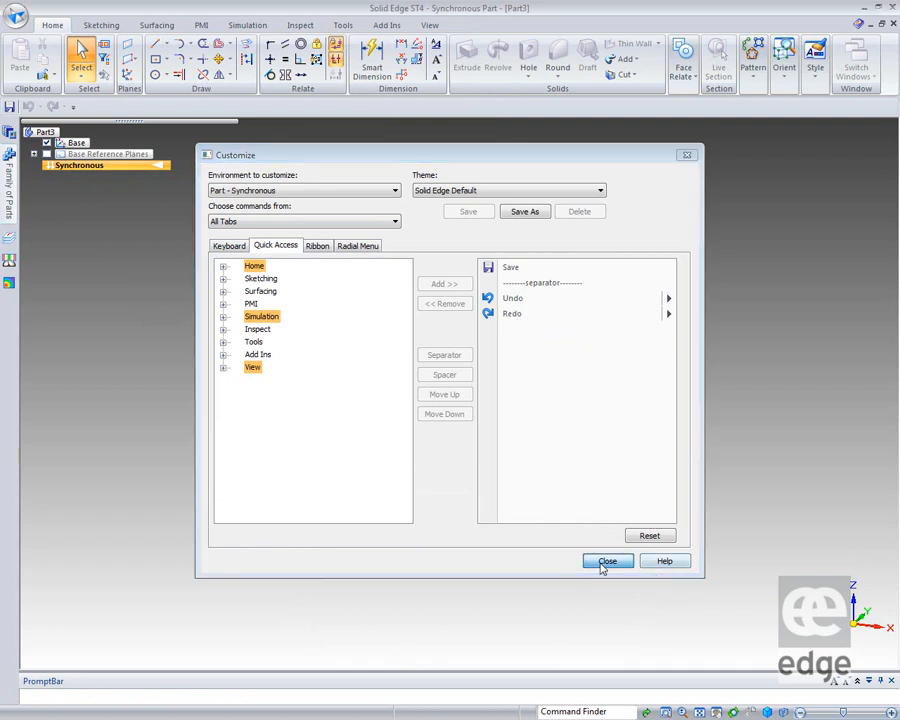
pyautogui.click(608, 560)
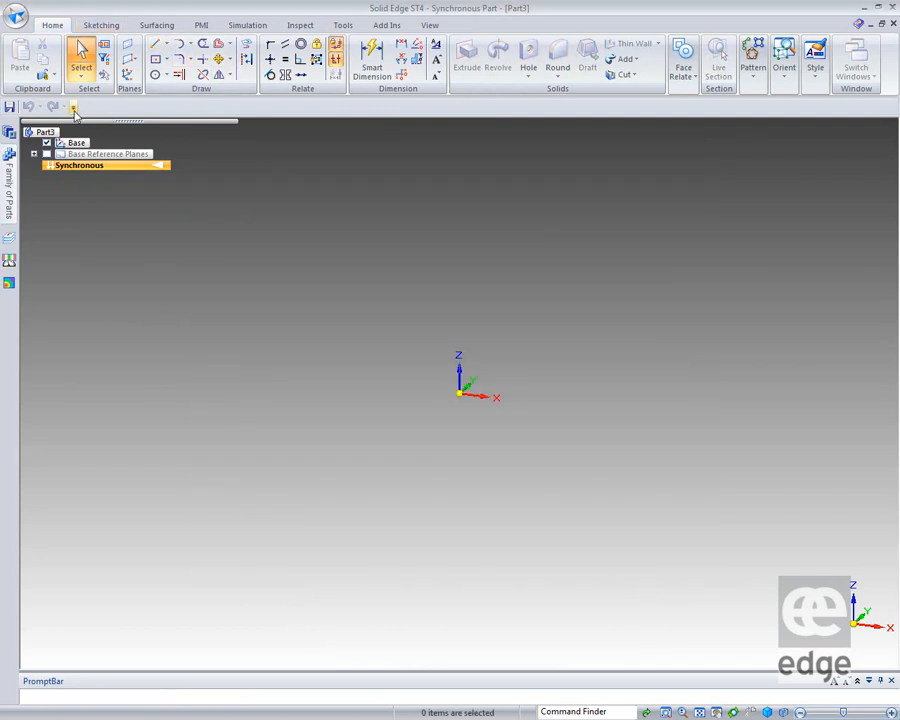
# Step: Move the quick access toolbar below the ribbon and add the New document command to it
pyautogui.click(74, 108)
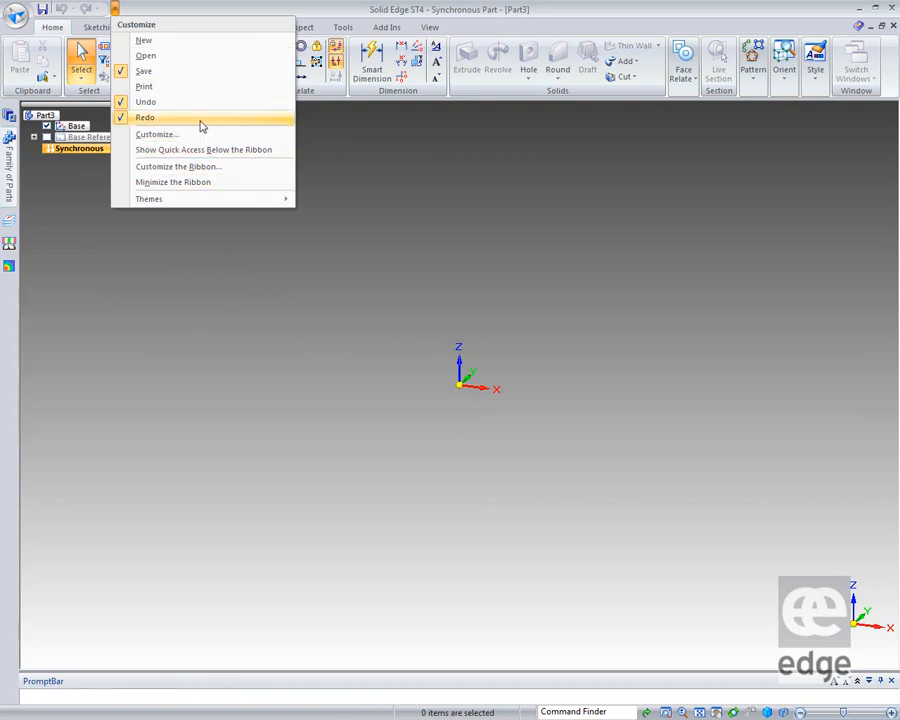
pyautogui.moveTo(204, 148)
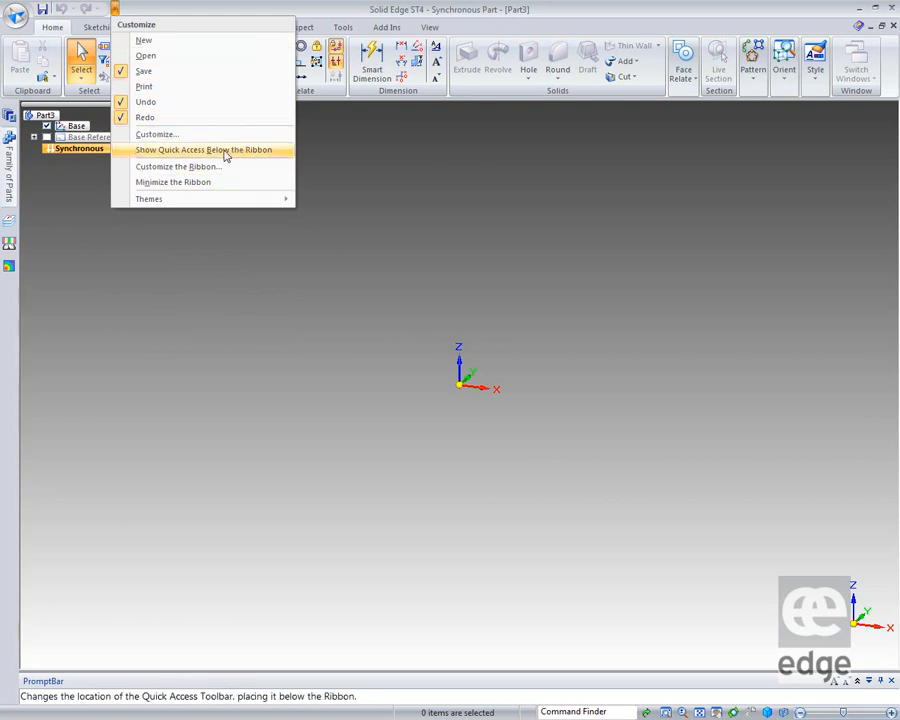
pyautogui.click(204, 148)
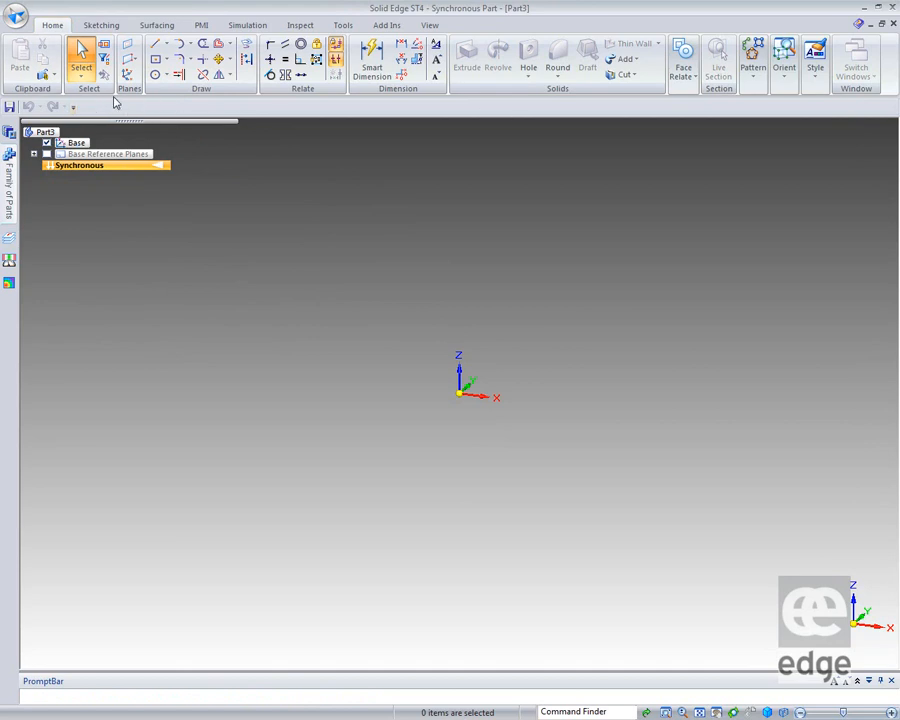
pyautogui.click(72, 108)
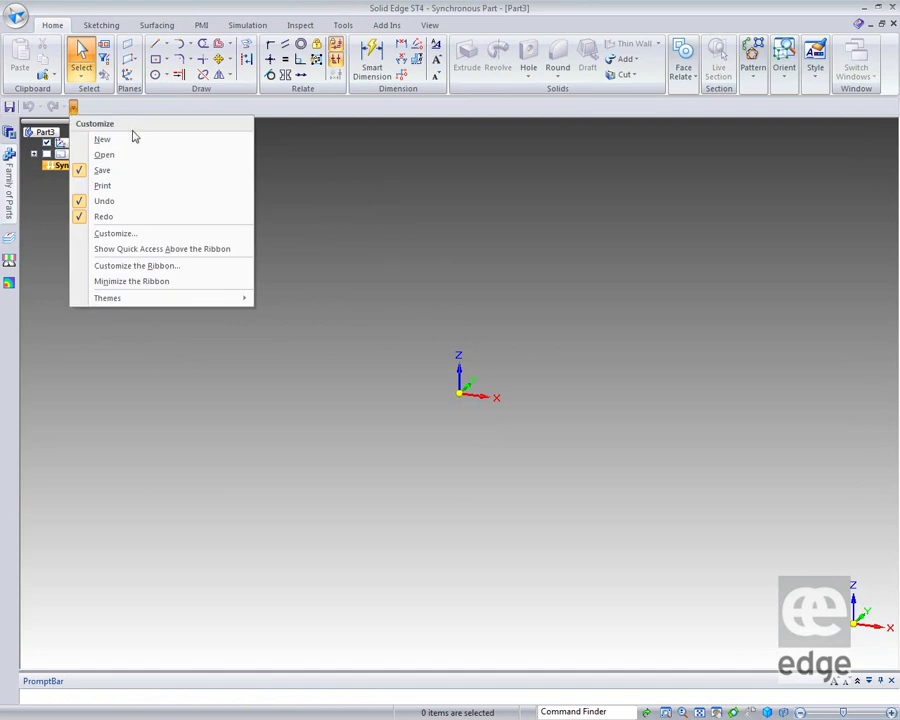
pyautogui.click(108, 296)
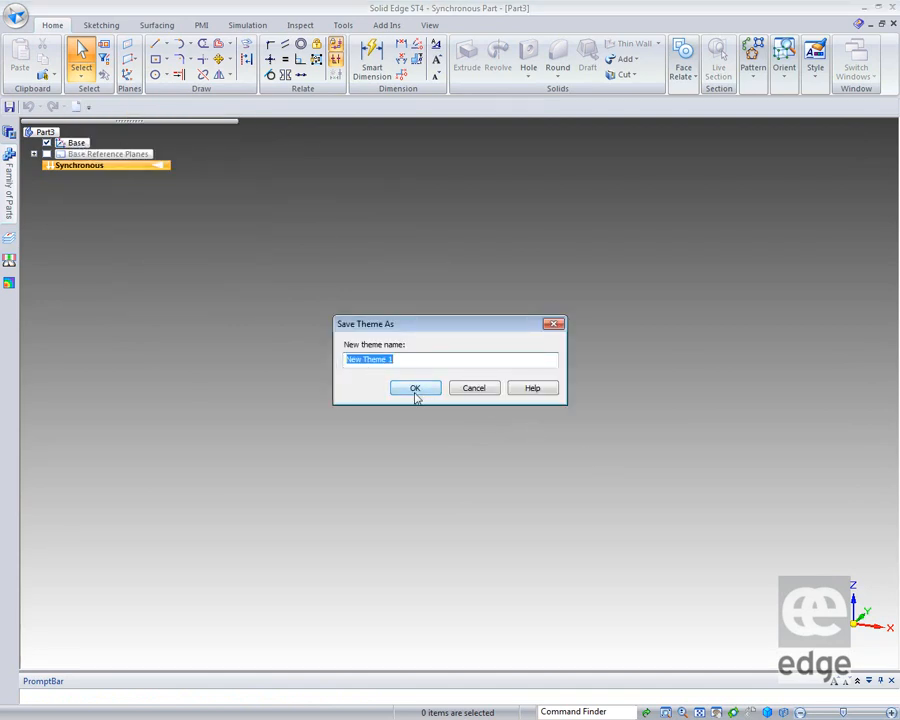
# Step: Save the customization as a New Theme and dismiss the missing files warning
pyautogui.click(414, 388)
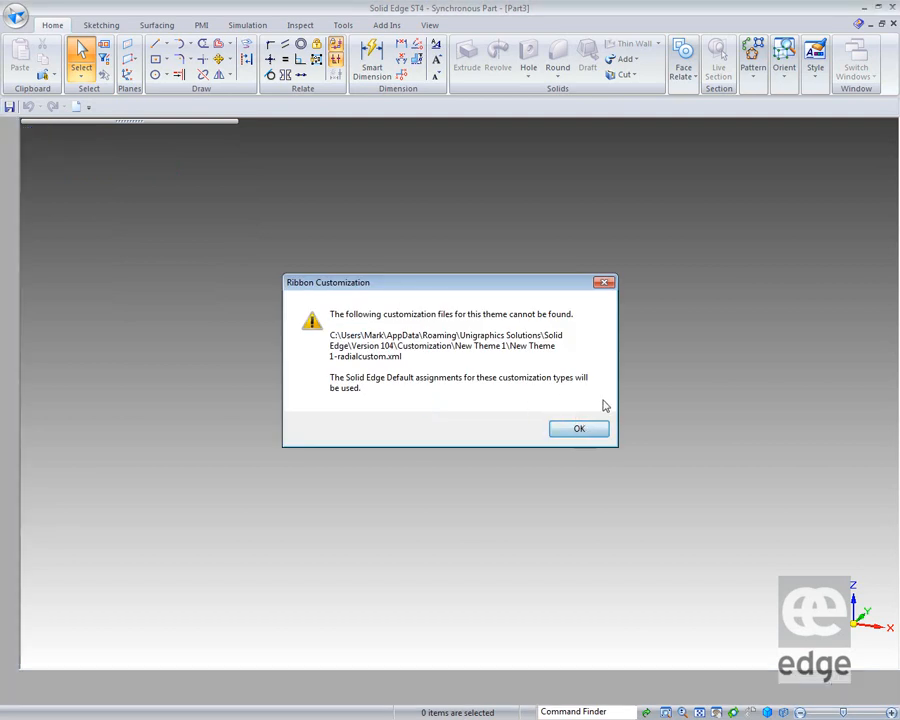
pyautogui.click(578, 428)
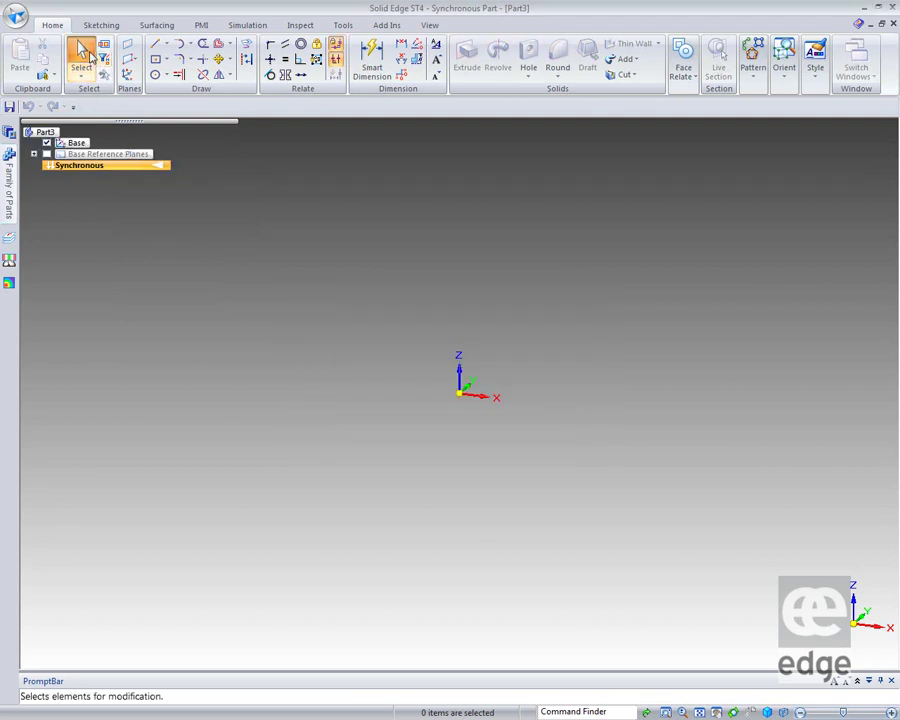
pyautogui.click(72, 106)
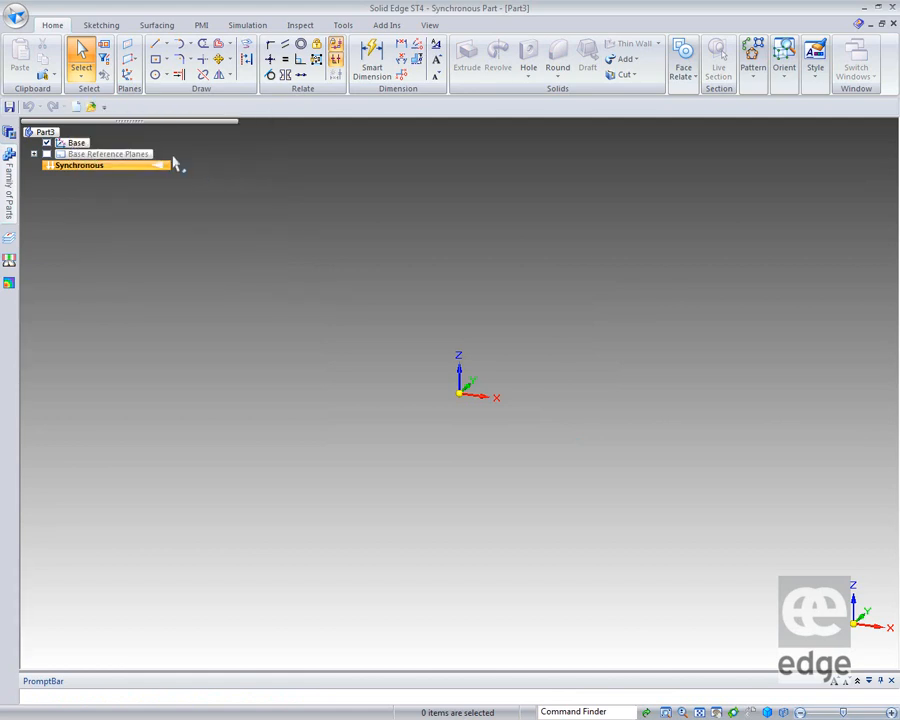
pyautogui.moveTo(78, 108)
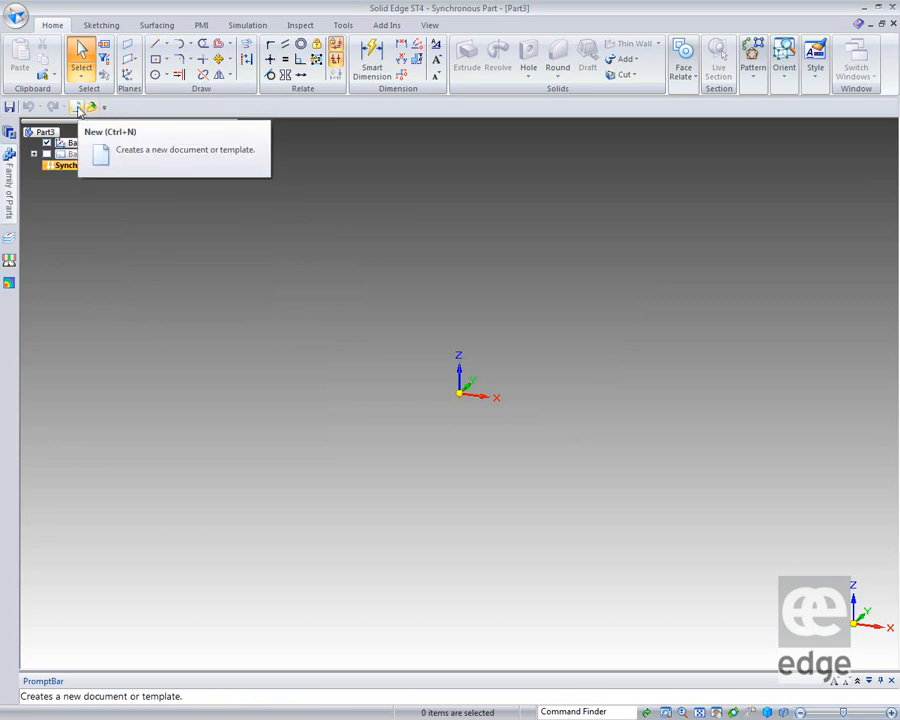
pyautogui.moveTo(90, 108)
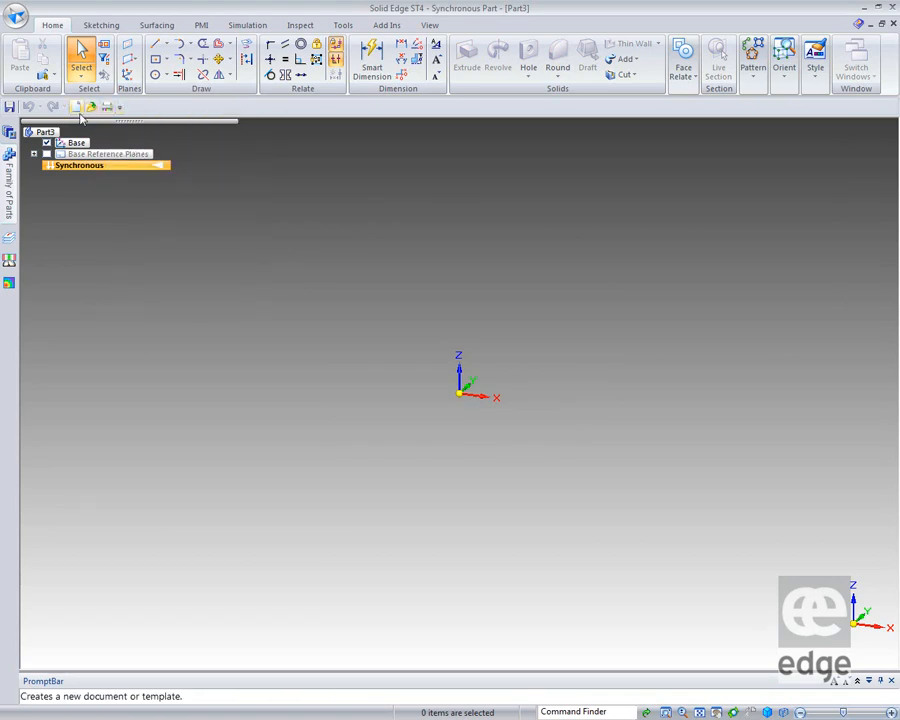
pyautogui.moveTo(290, 158)
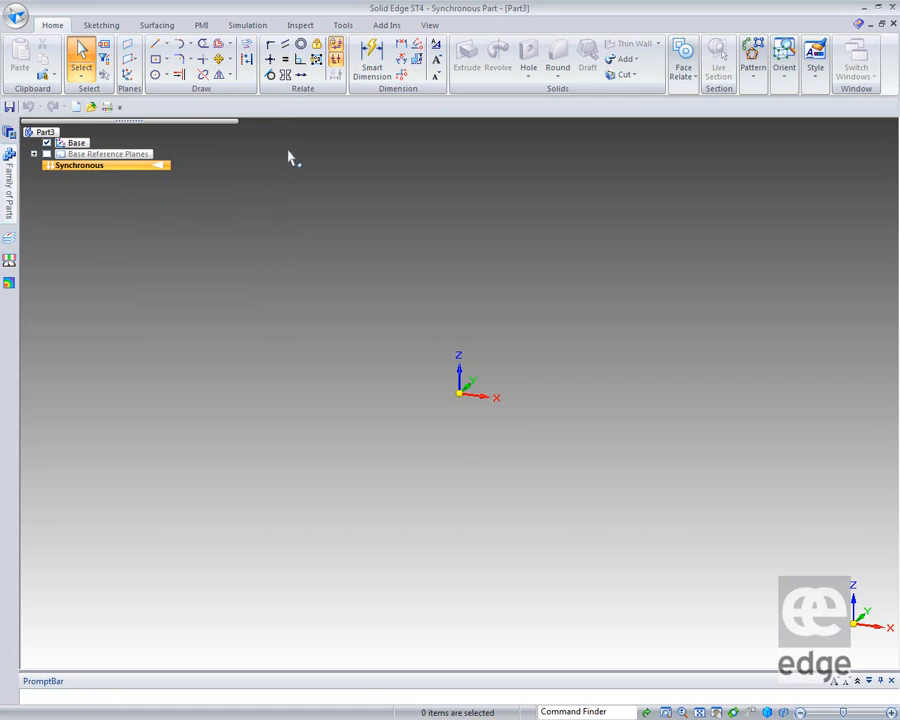
# Step: Add the Clip commands Set Planes and On to the quick access toolbar
pyautogui.rightClick(300, 56)
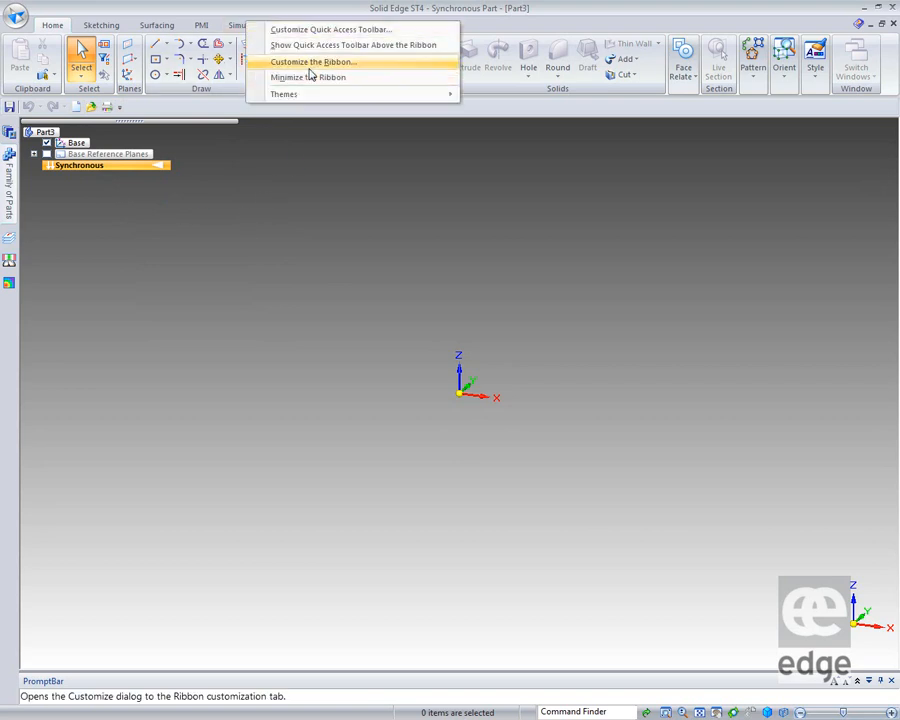
pyautogui.click(312, 62)
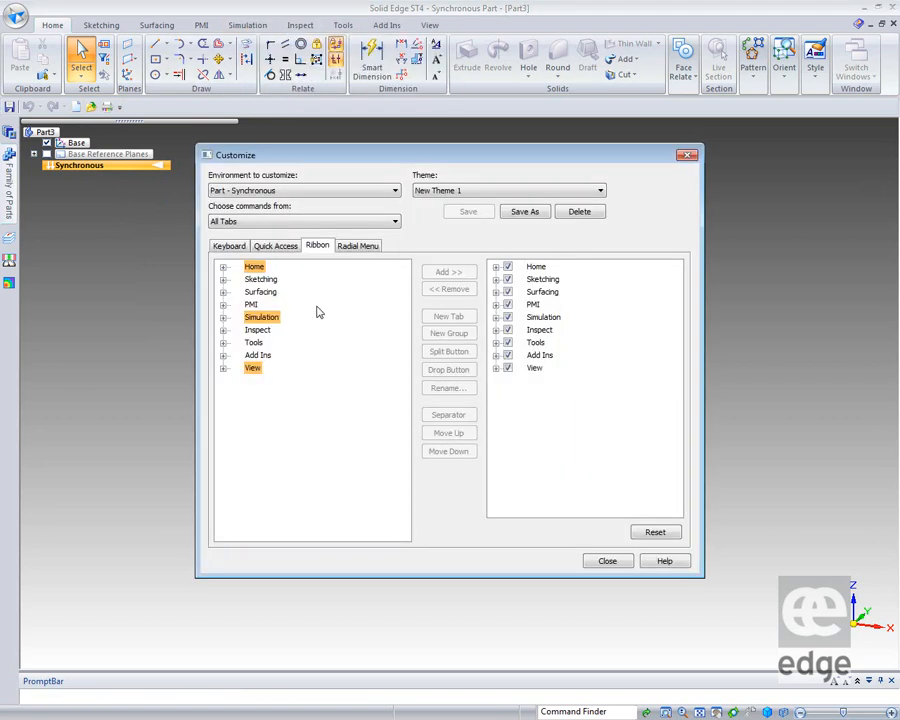
pyautogui.click(276, 244)
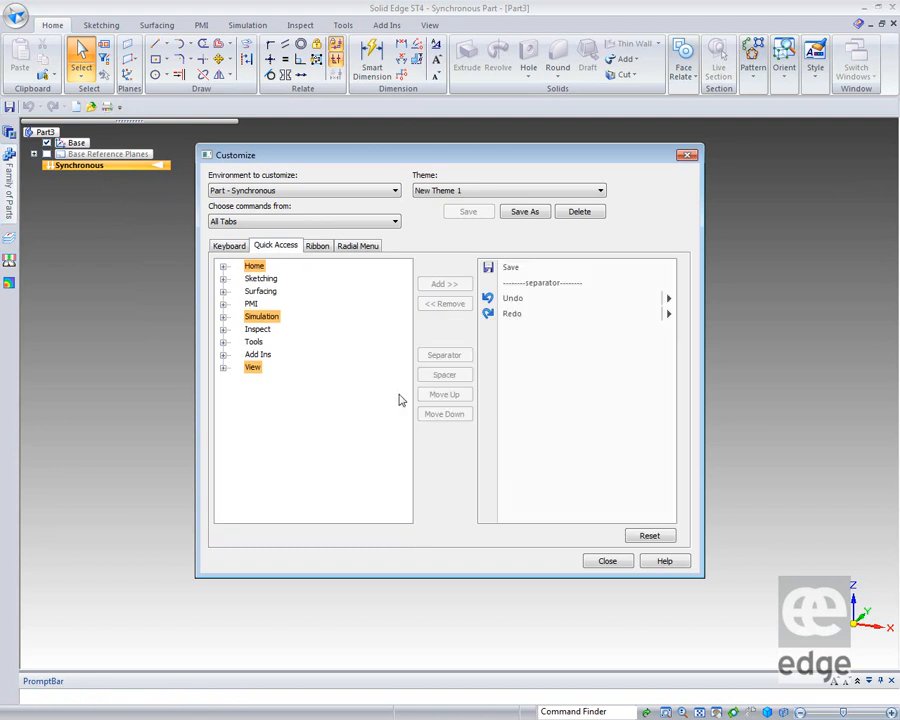
pyautogui.moveTo(252, 388)
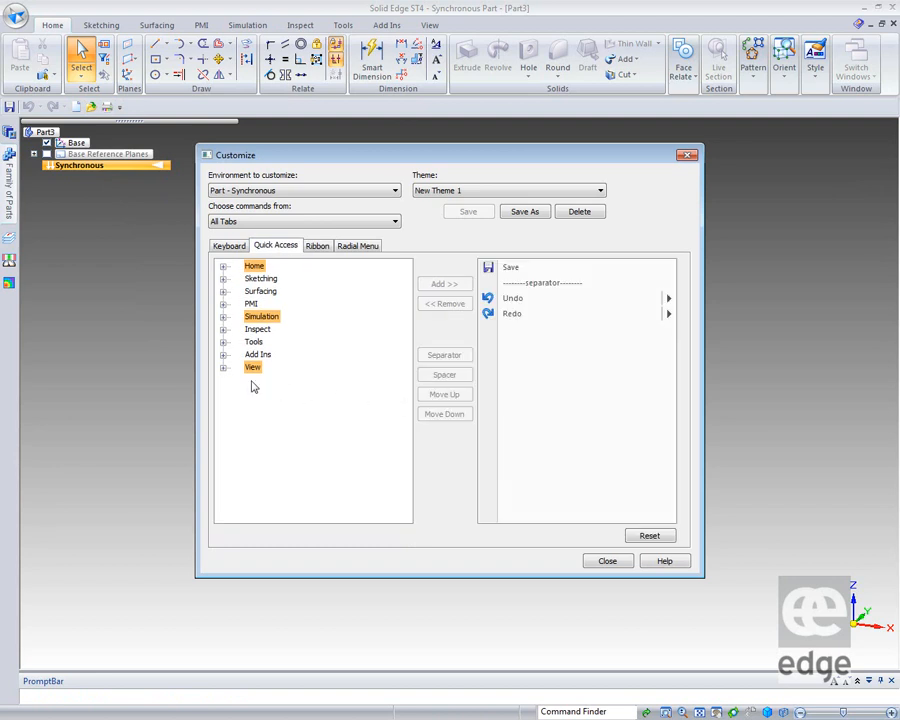
pyautogui.click(224, 368)
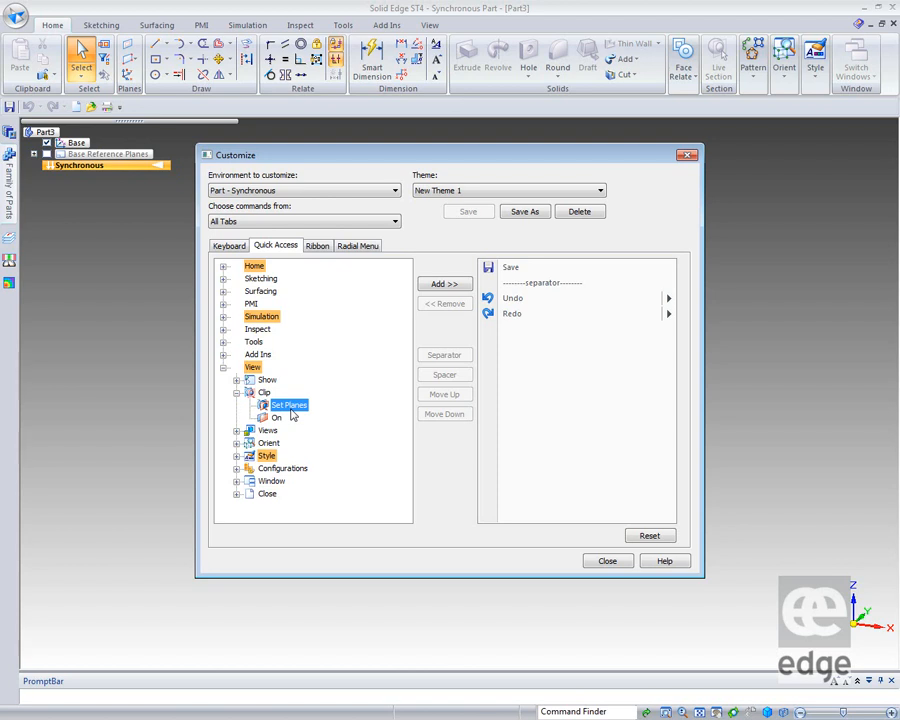
pyautogui.click(236, 392)
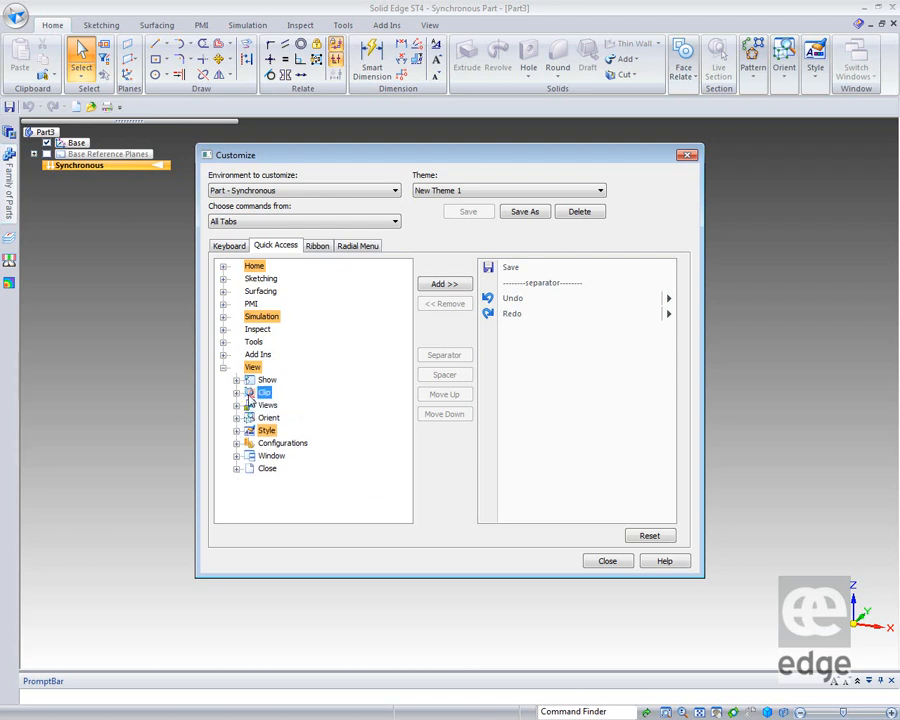
pyautogui.moveTo(268, 404)
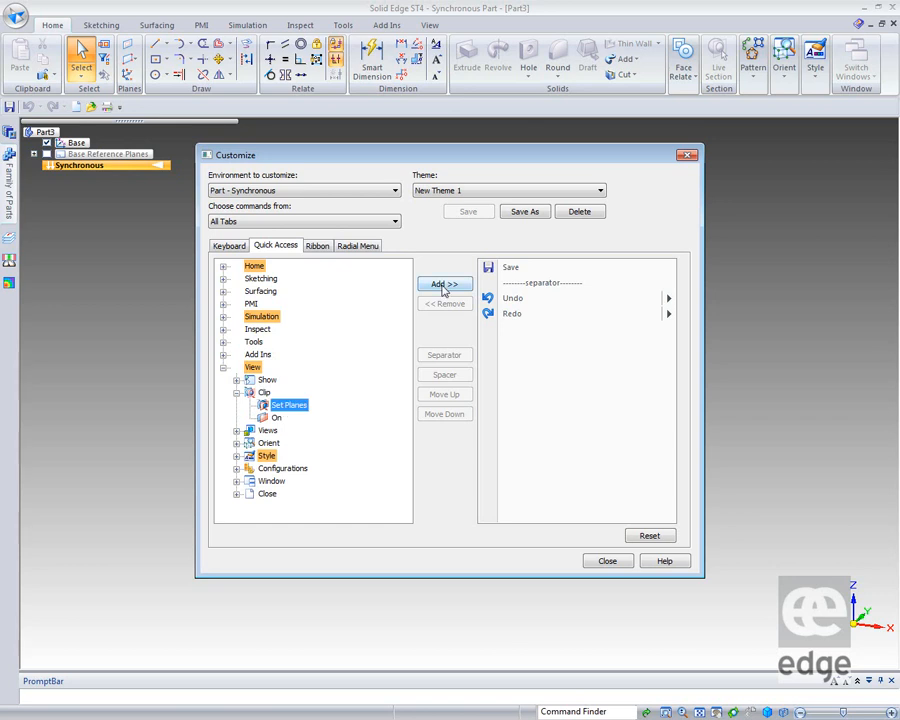
pyautogui.click(444, 284)
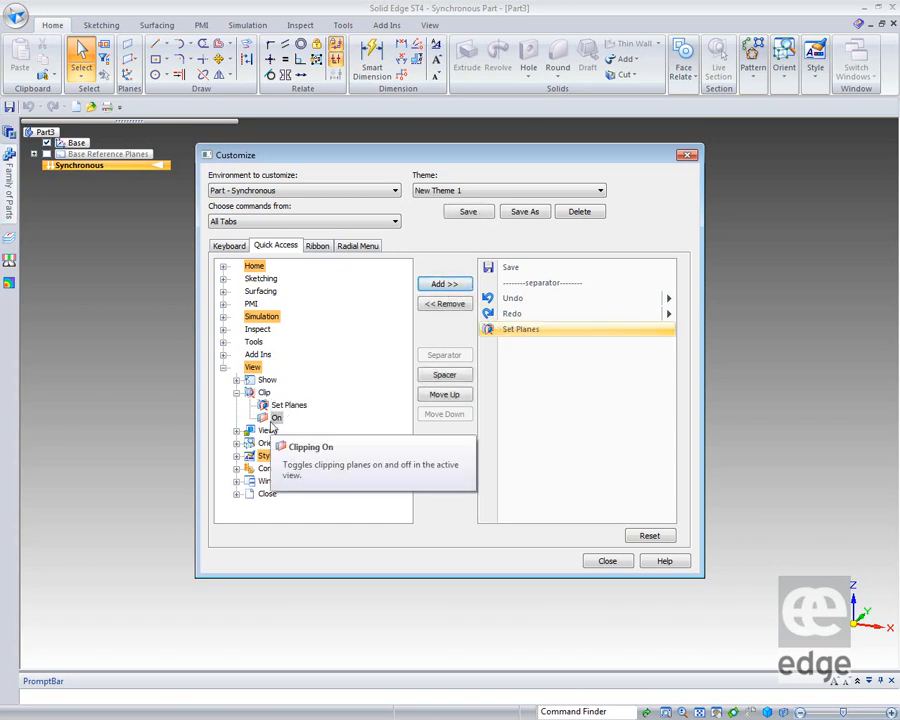
pyautogui.click(444, 284)
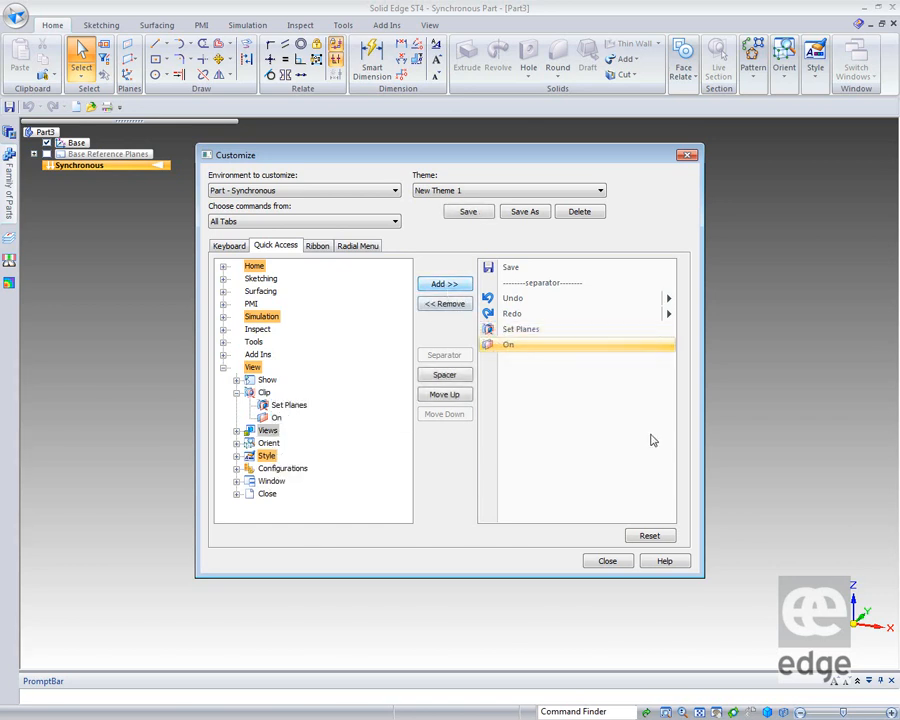
# Step: Insert a separator above Set Planes, check the theme list, and close customization
pyautogui.click(520, 328)
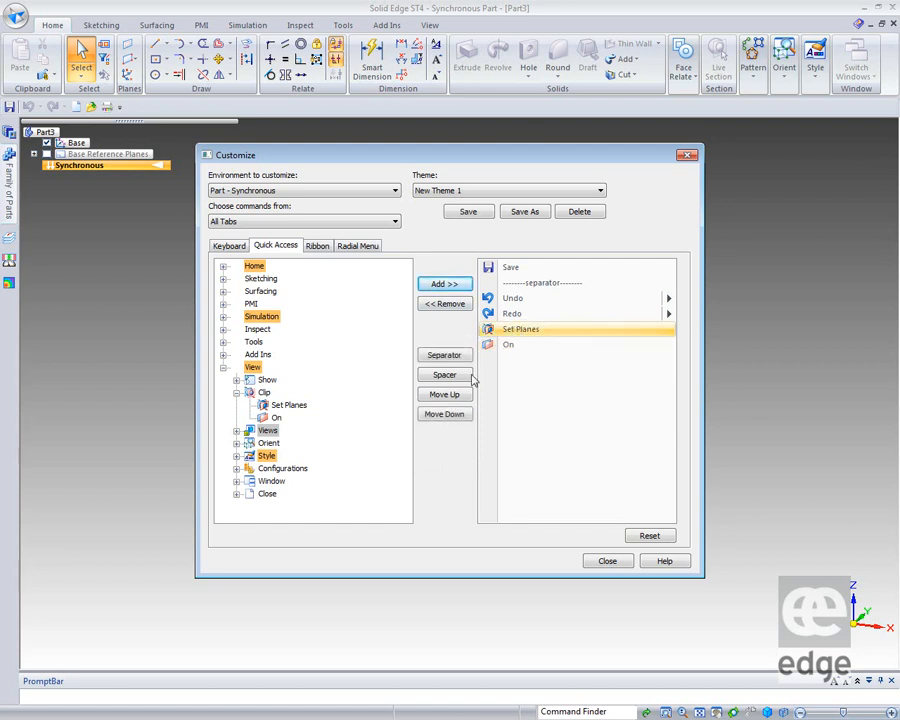
pyautogui.click(444, 356)
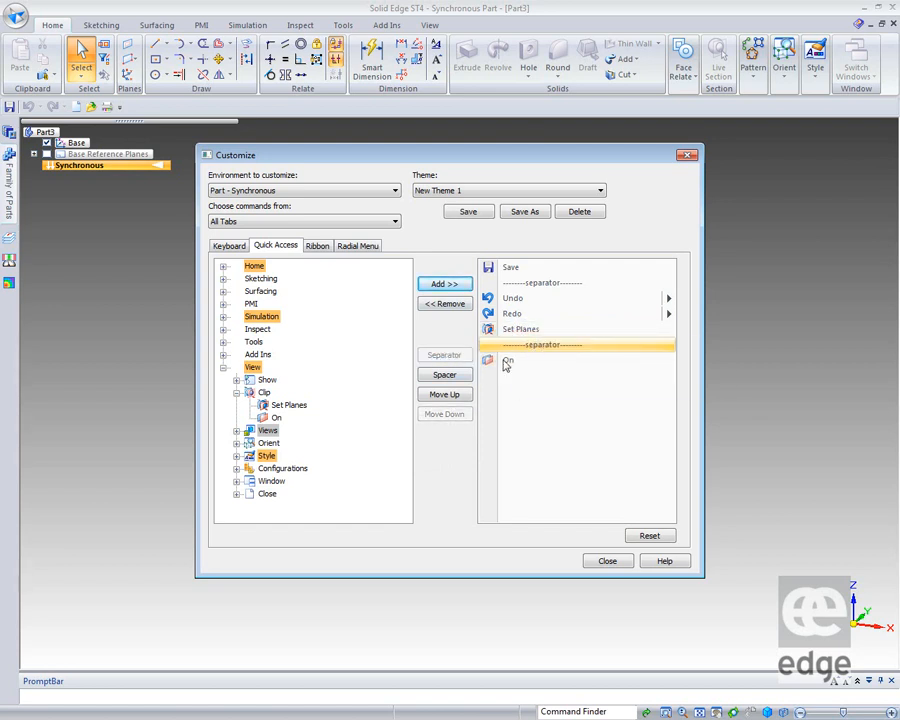
pyautogui.click(444, 394)
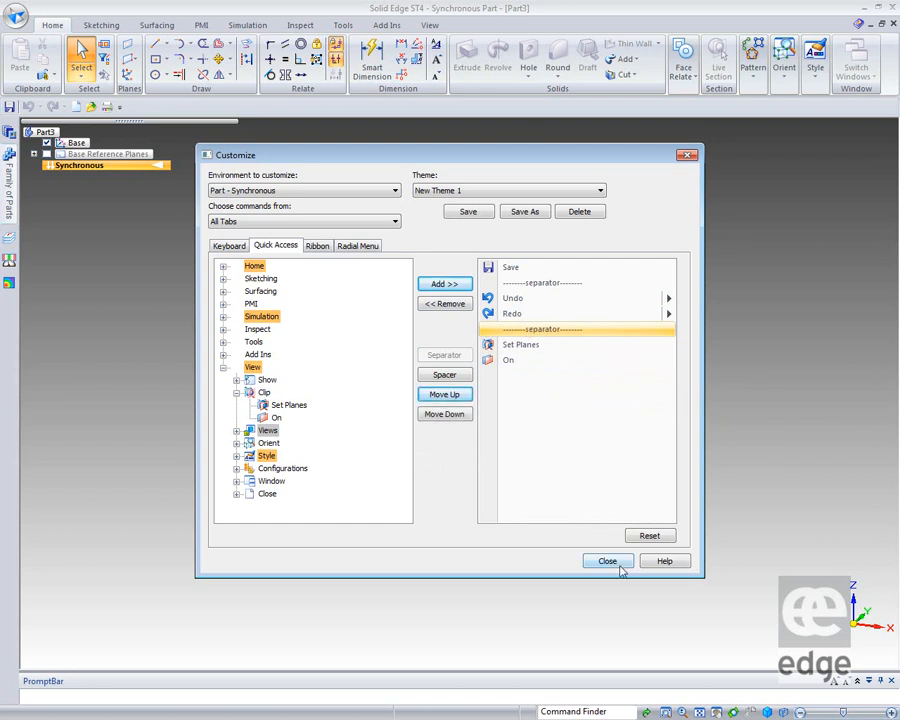
pyautogui.moveTo(494, 228)
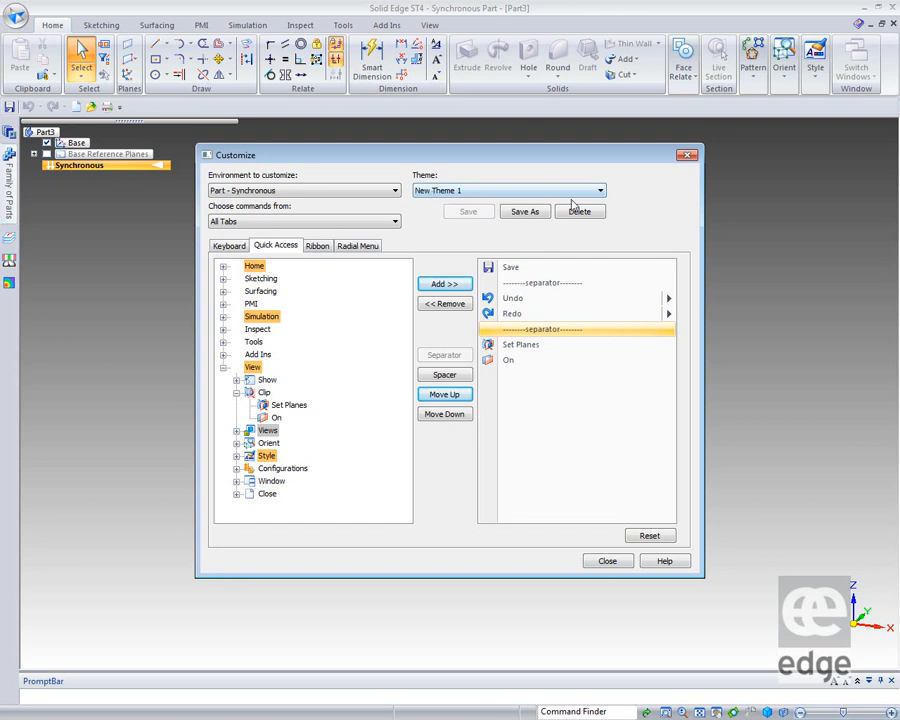
pyautogui.click(598, 190)
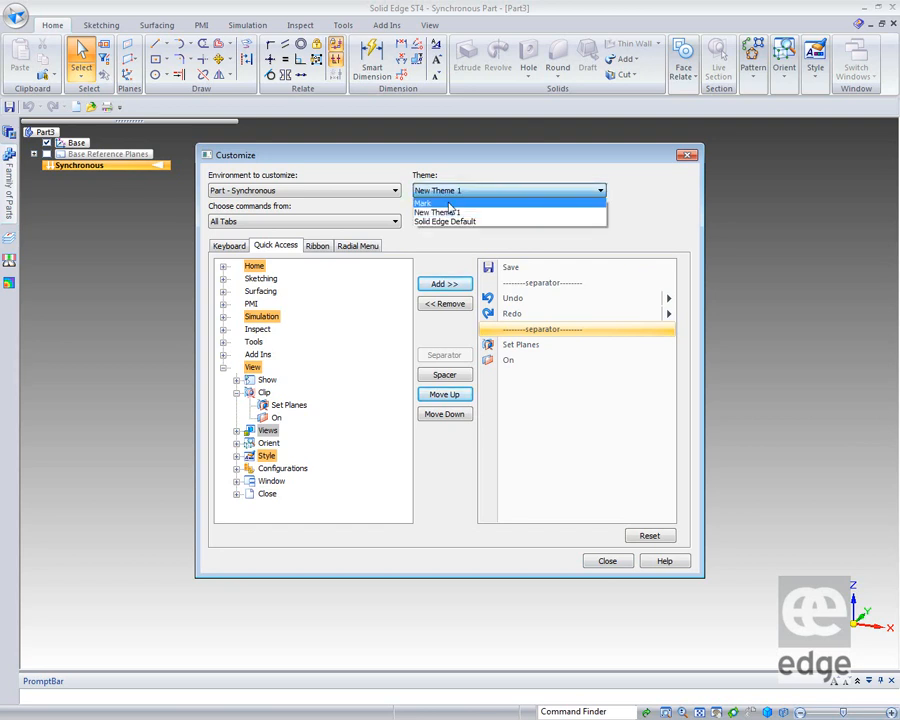
pyautogui.moveTo(444, 220)
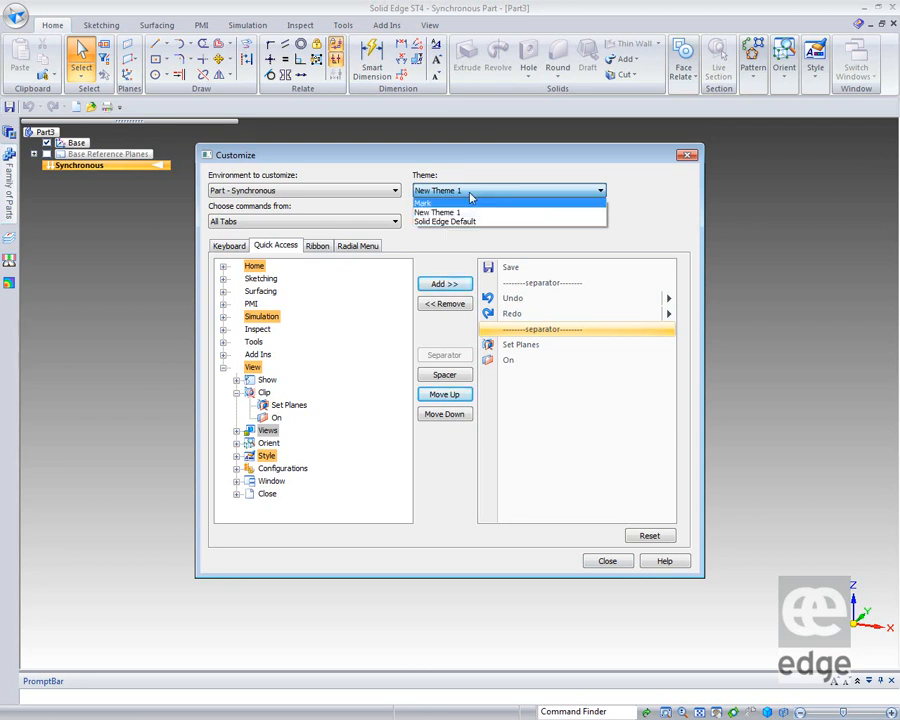
pyautogui.moveTo(444, 212)
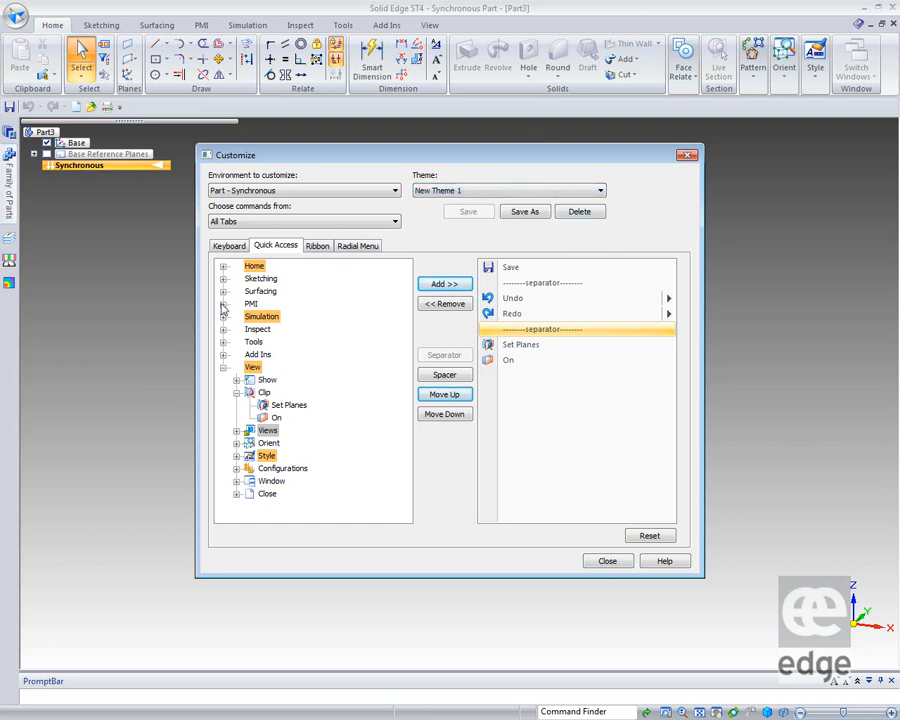
pyautogui.click(608, 560)
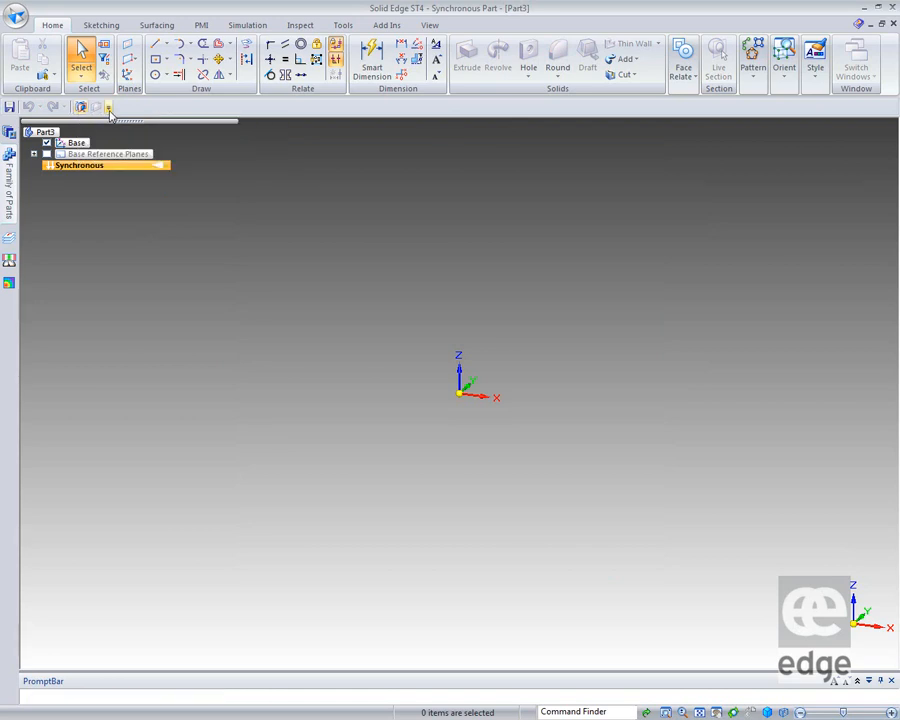
pyautogui.moveTo(200, 230)
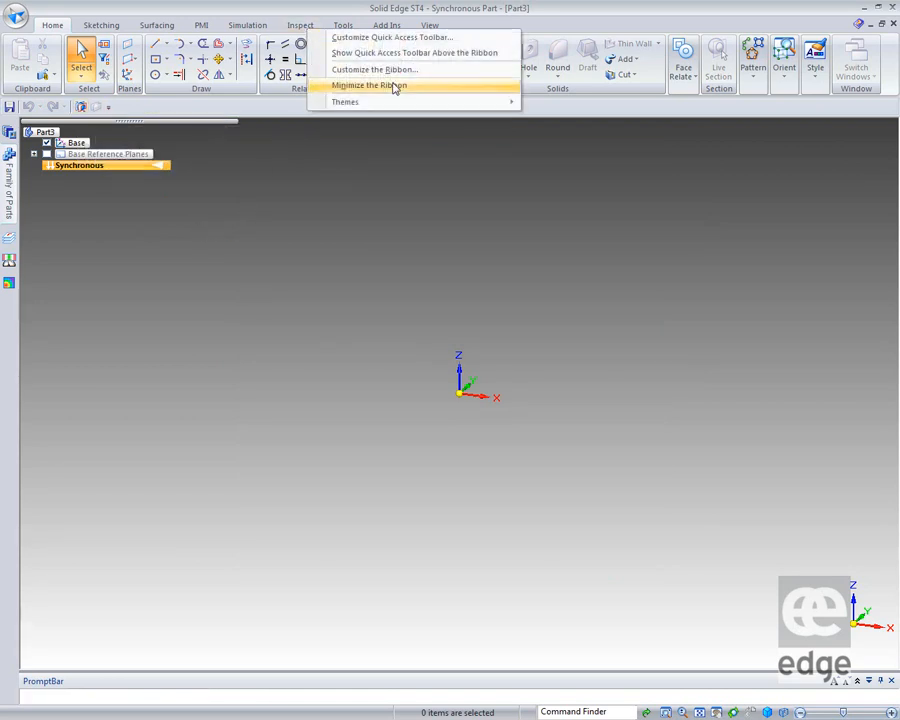
pyautogui.moveTo(374, 68)
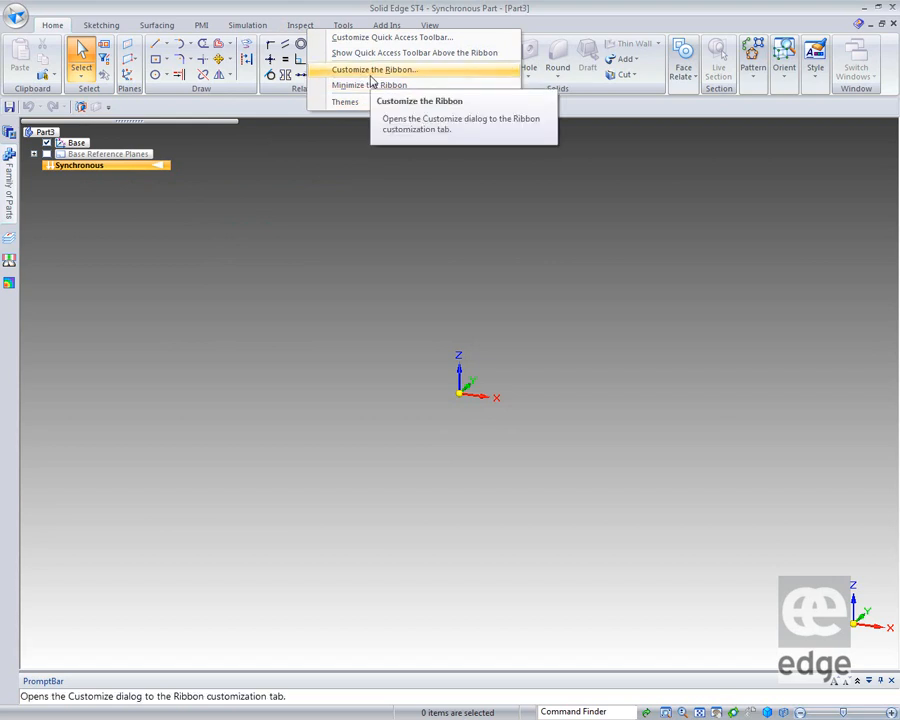
# Step: Bring up the Customize dialog listing the ribbon tabs
pyautogui.click(372, 68)
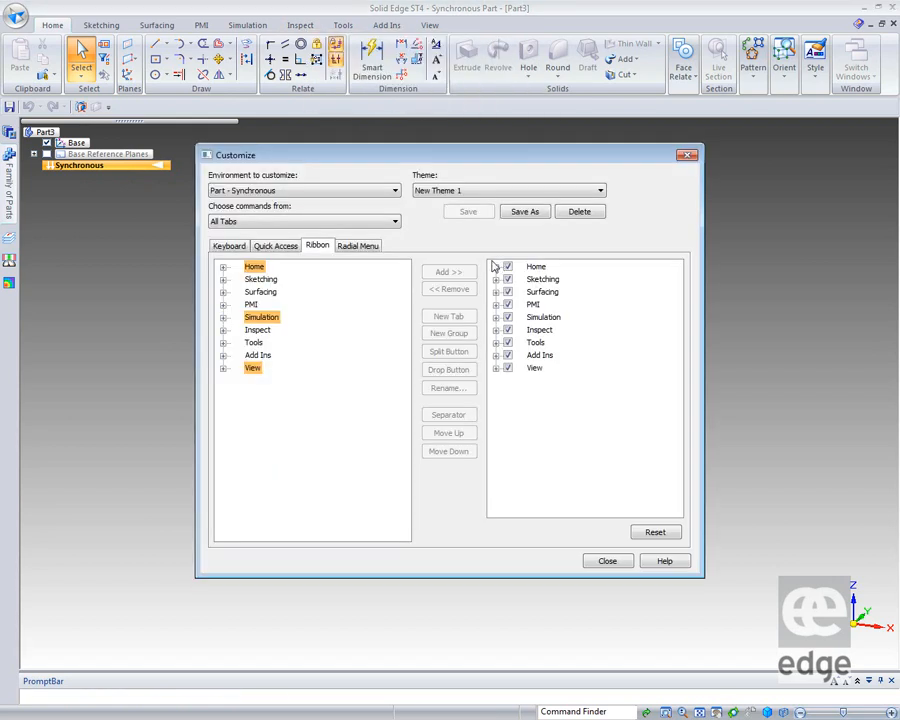
# Step: Locate the Variables command under Tools > Variables in the keyboard settings
pyautogui.click(228, 244)
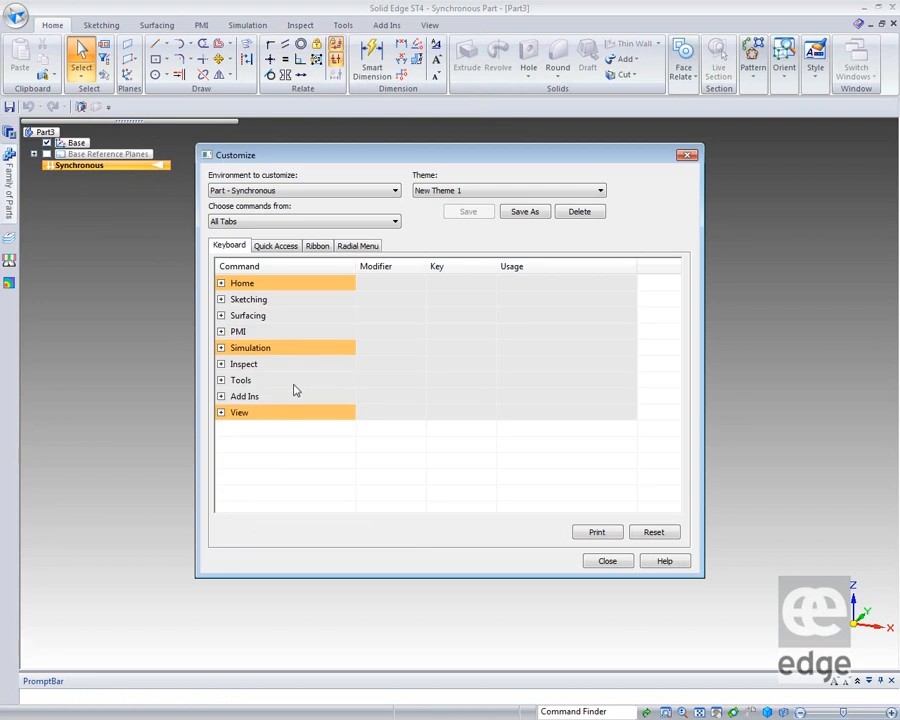
pyautogui.moveTo(232, 388)
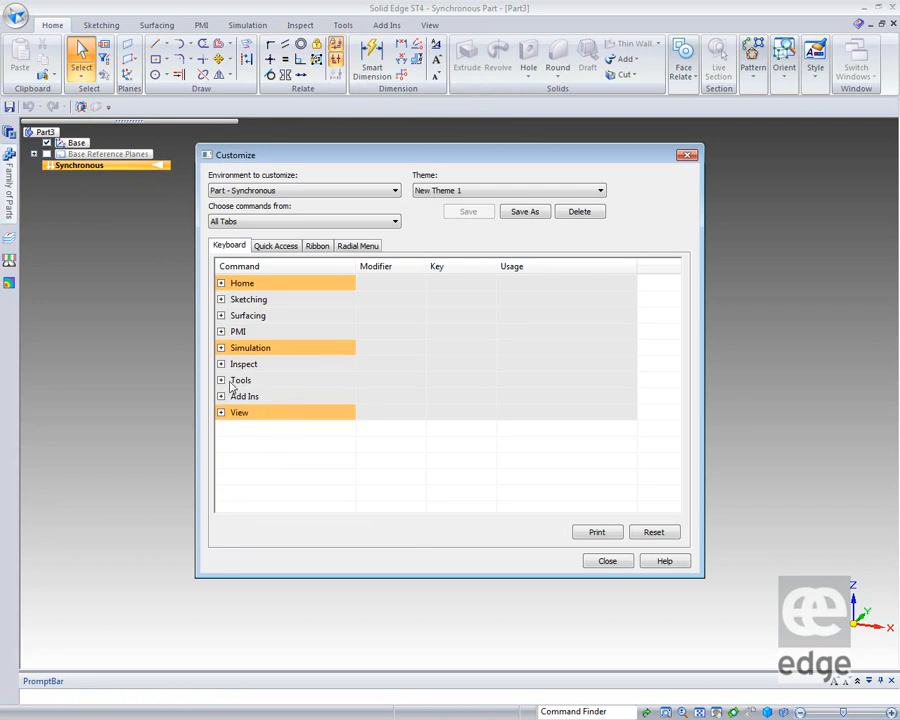
pyautogui.click(220, 364)
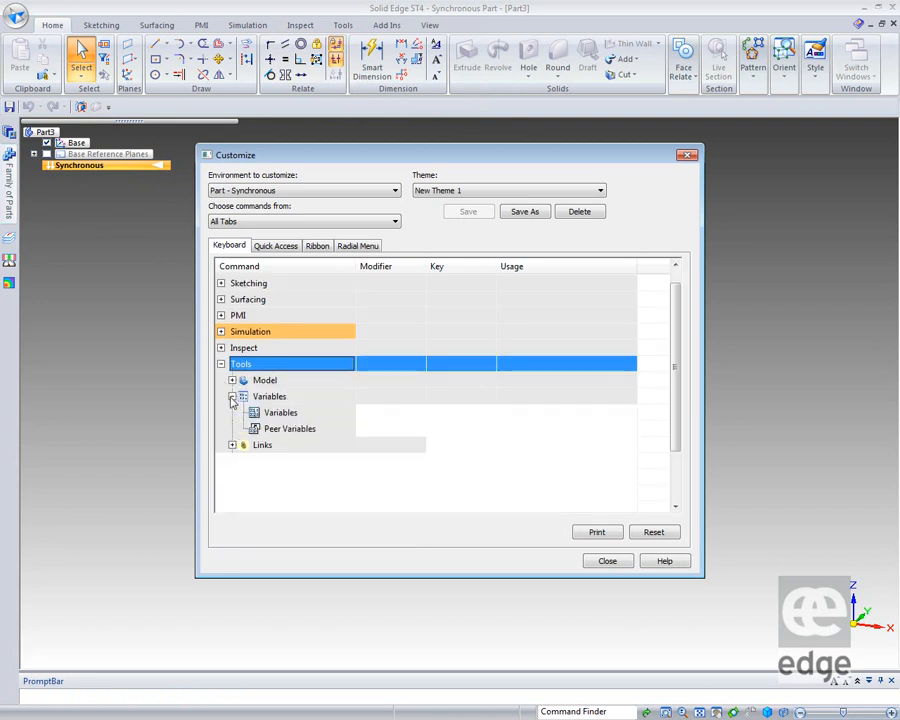
pyautogui.click(270, 396)
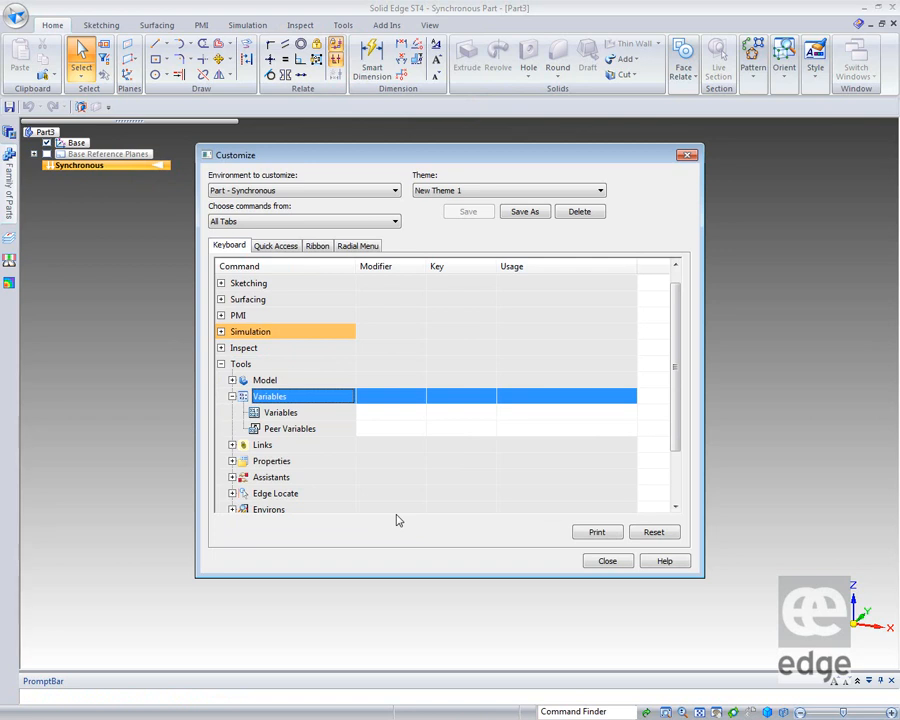
pyautogui.click(280, 412)
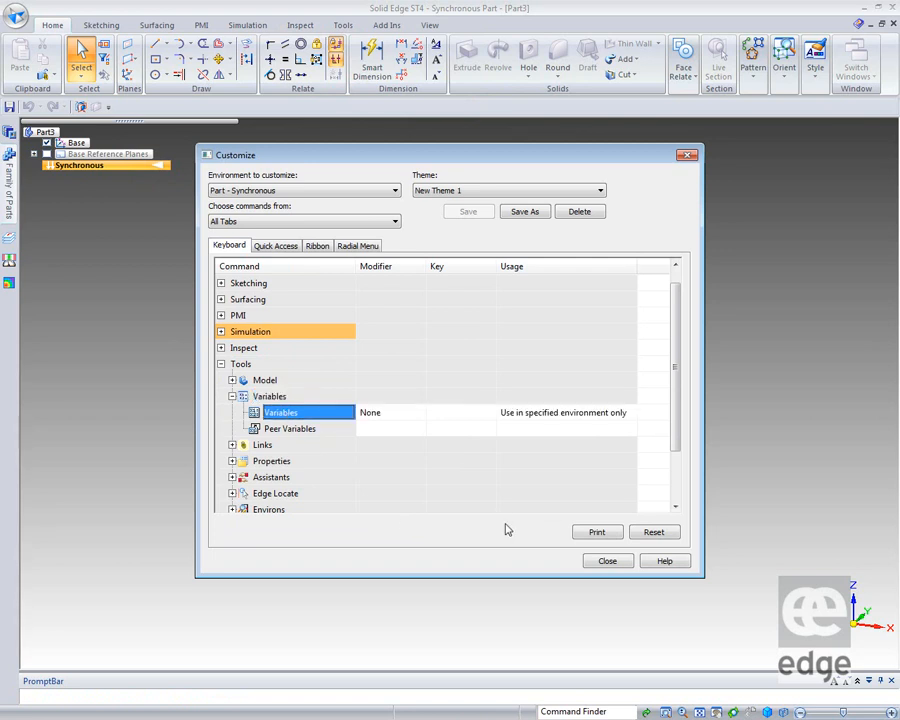
# Step: Assign Variables the Shift+V shortcut and move on to Peer Variables
pyautogui.click(388, 412)
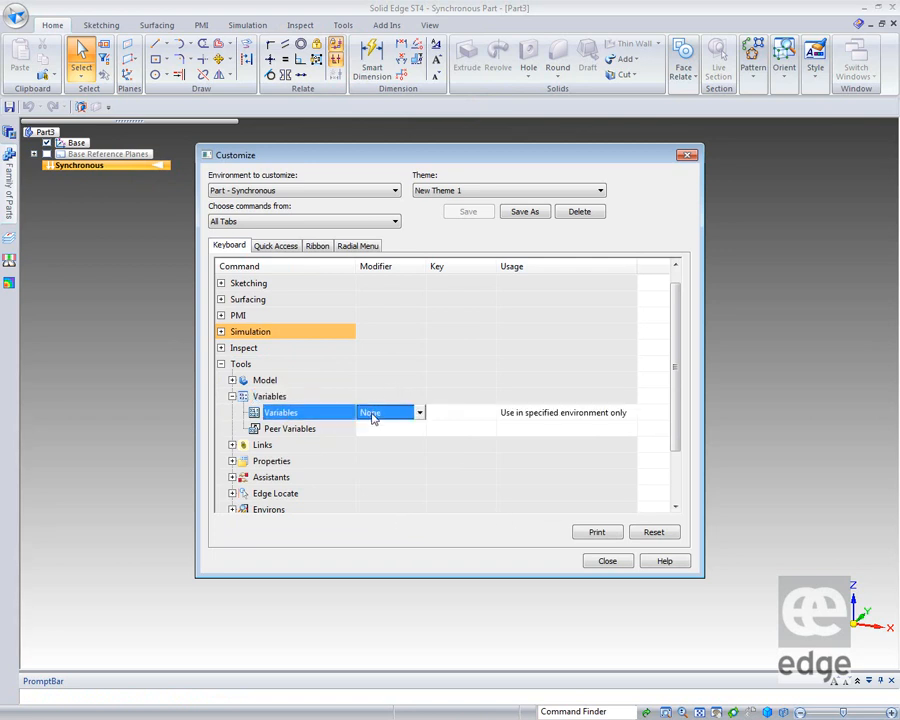
pyautogui.click(420, 412)
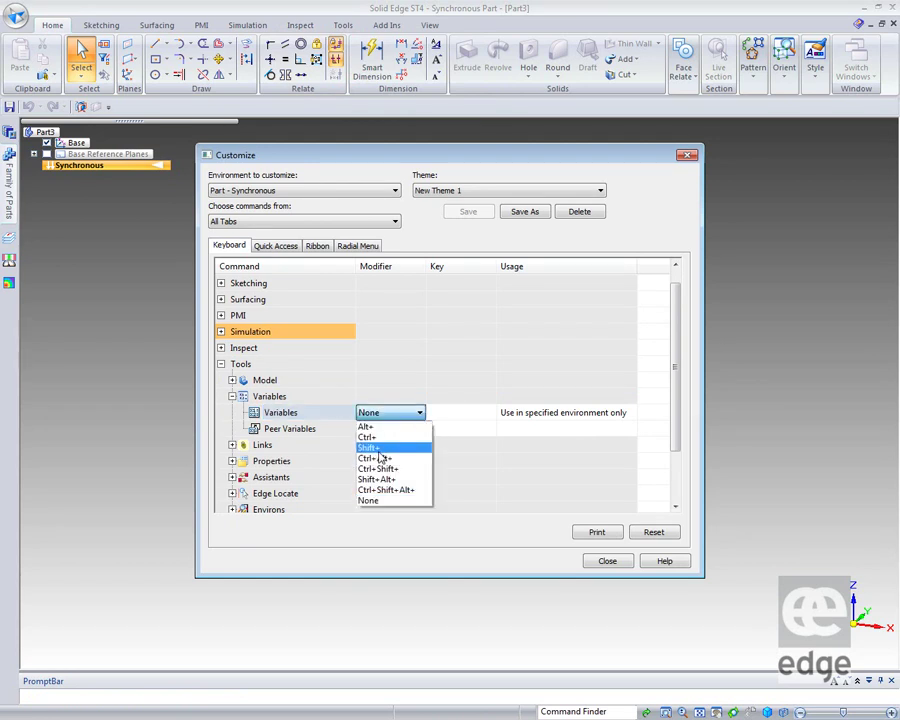
pyautogui.click(368, 448)
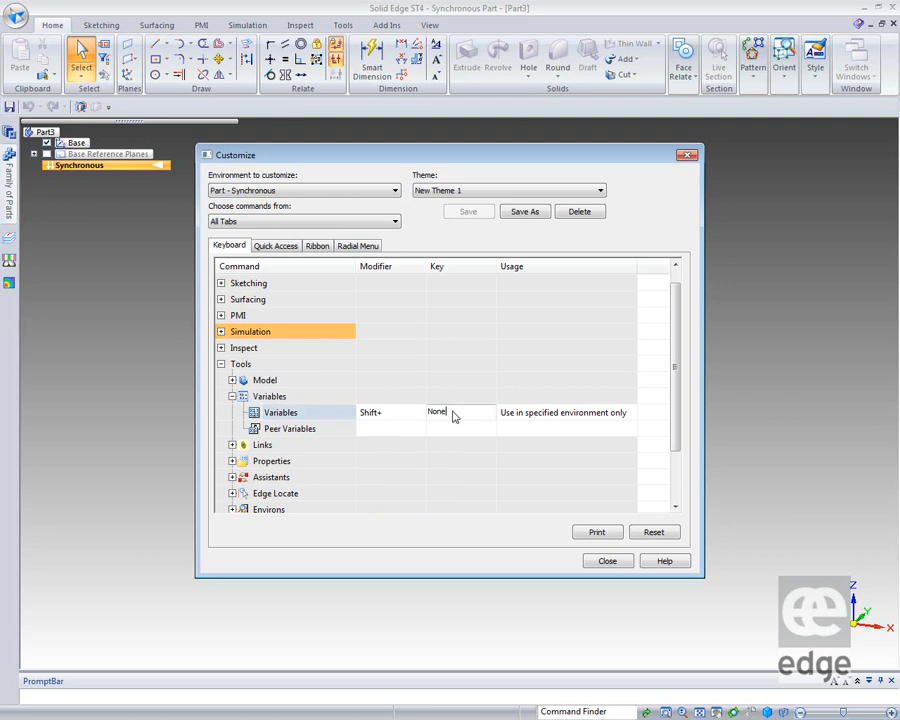
pyautogui.moveTo(460, 440)
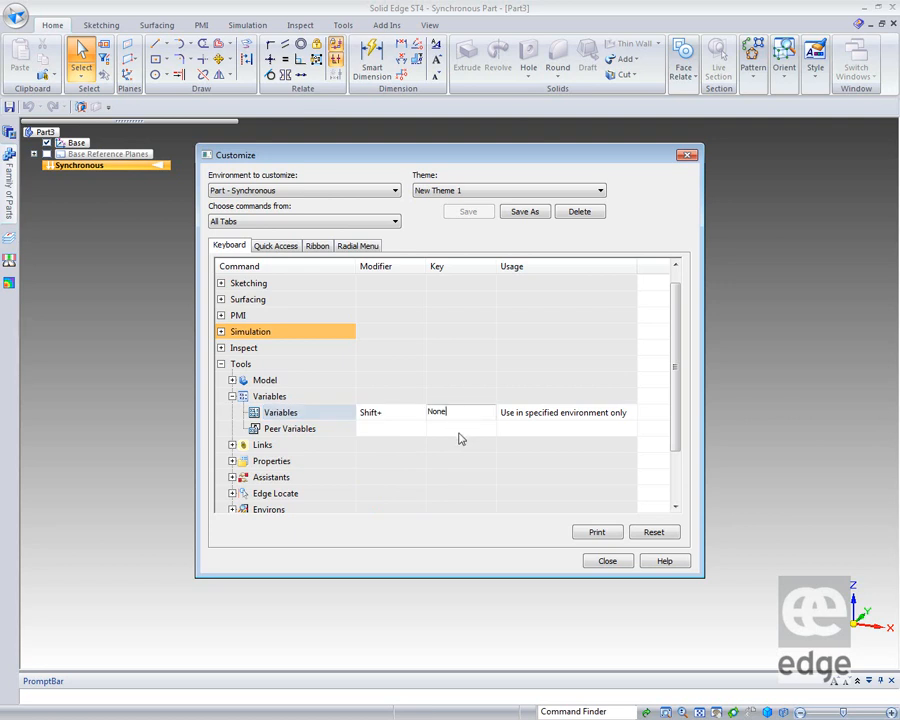
pyautogui.write('V')
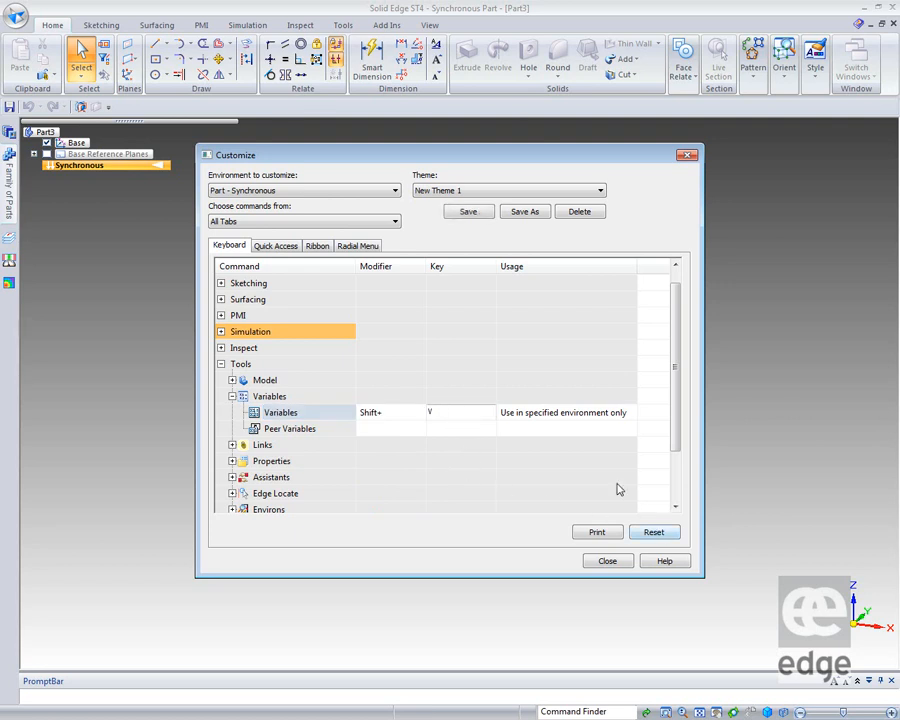
pyautogui.click(288, 428)
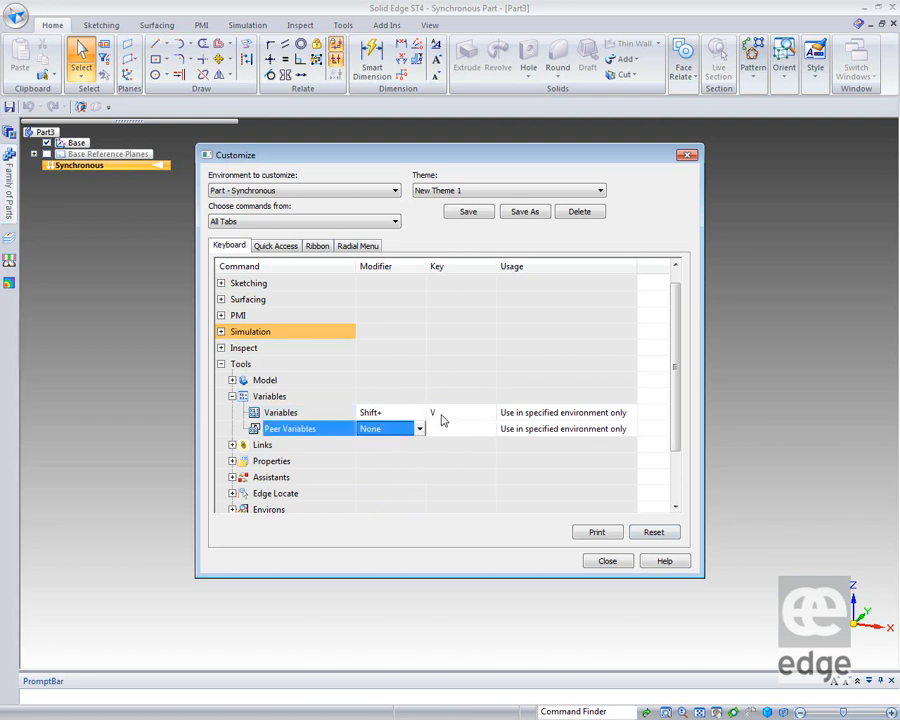
pyautogui.moveTo(380, 284)
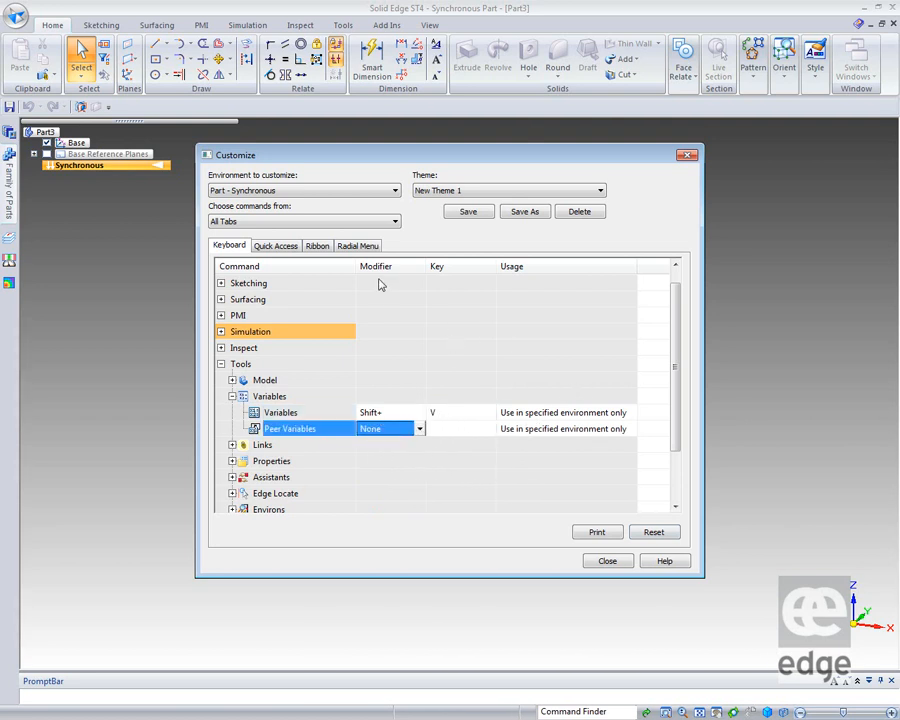
pyautogui.moveTo(472, 448)
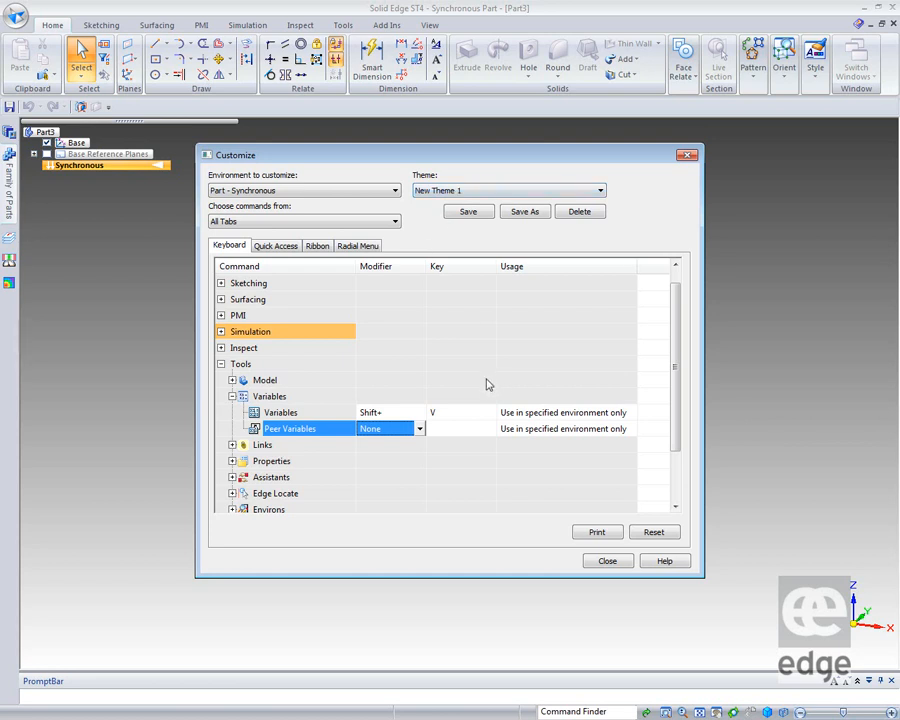
pyautogui.moveTo(472, 472)
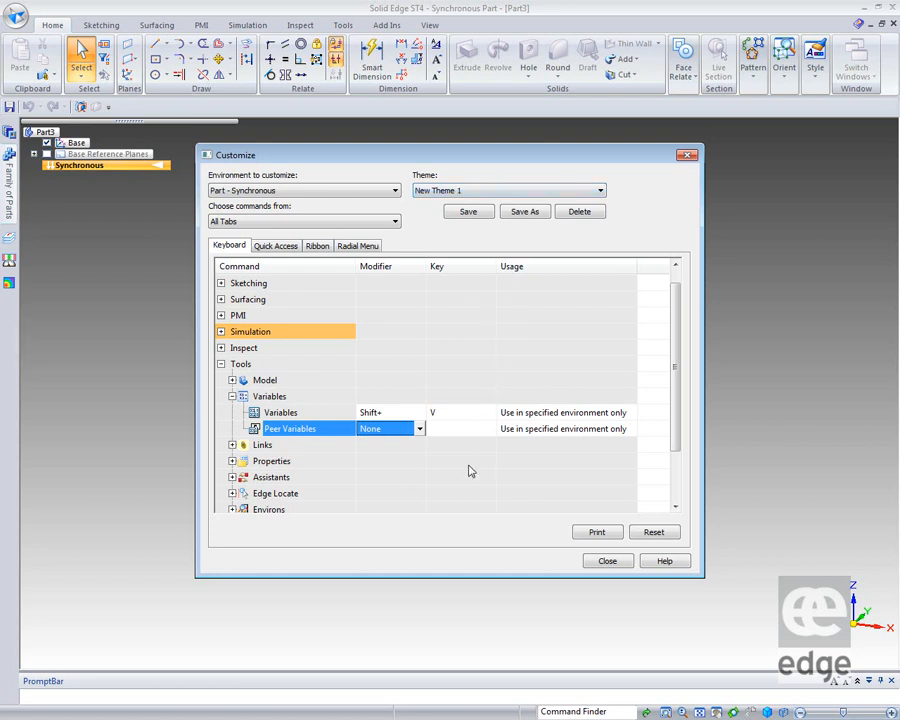
pyautogui.moveTo(356, 352)
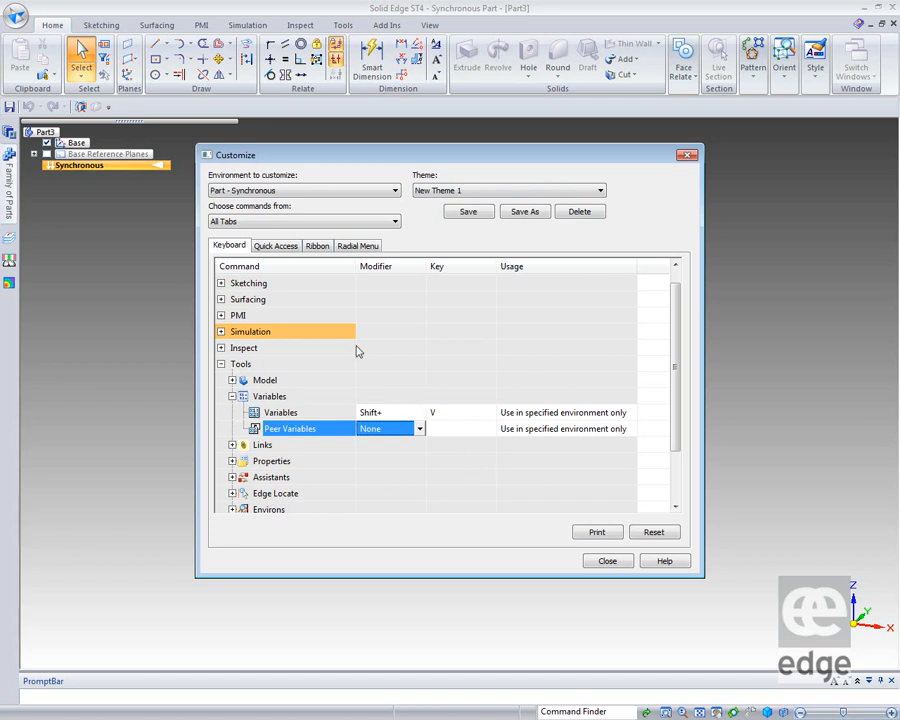
pyautogui.moveTo(398, 528)
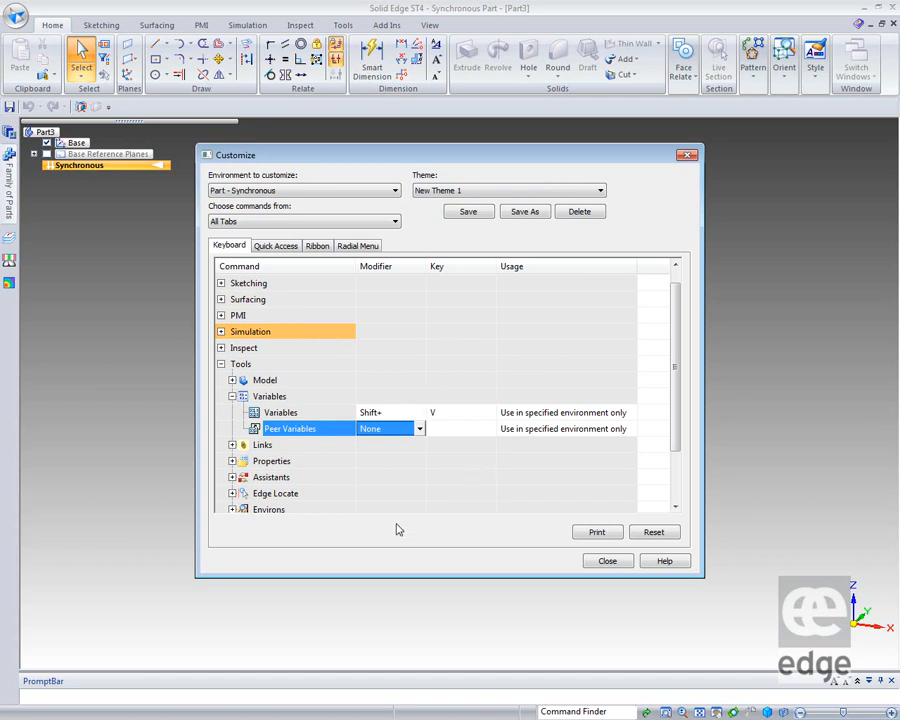
pyautogui.moveTo(400, 444)
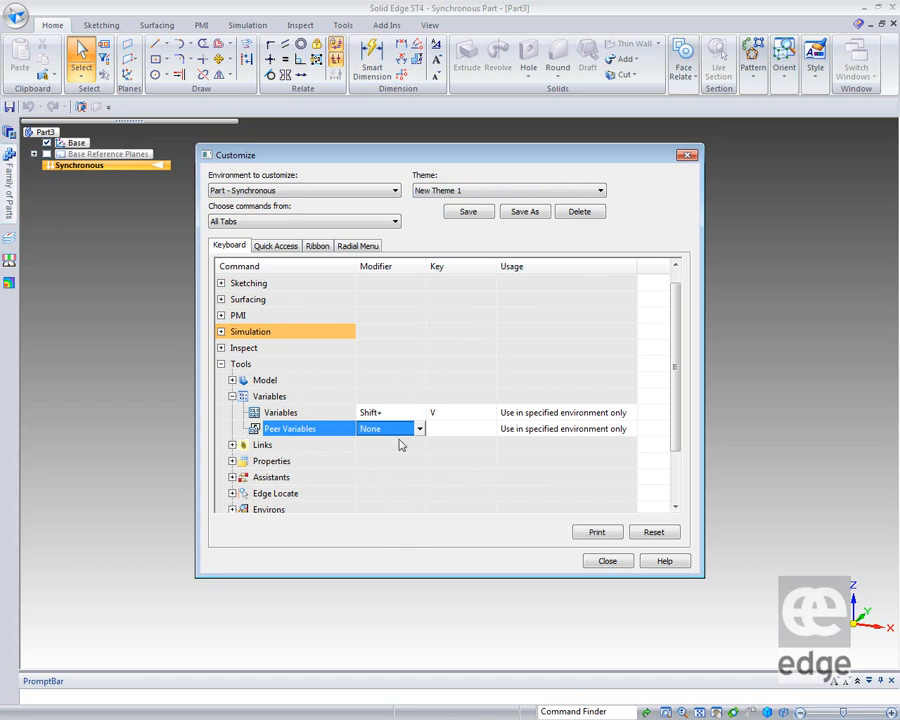
pyautogui.moveTo(412, 430)
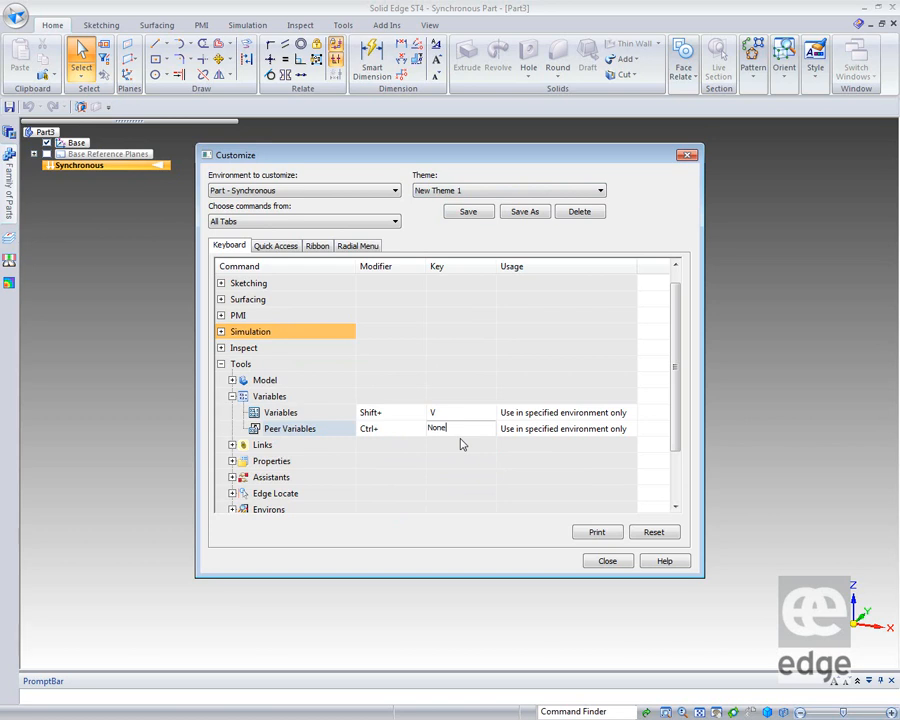
# Step: Try C as the Peer Variables key and answer the Ctrl+C conflict-with-Copy warning
pyautogui.write('C')
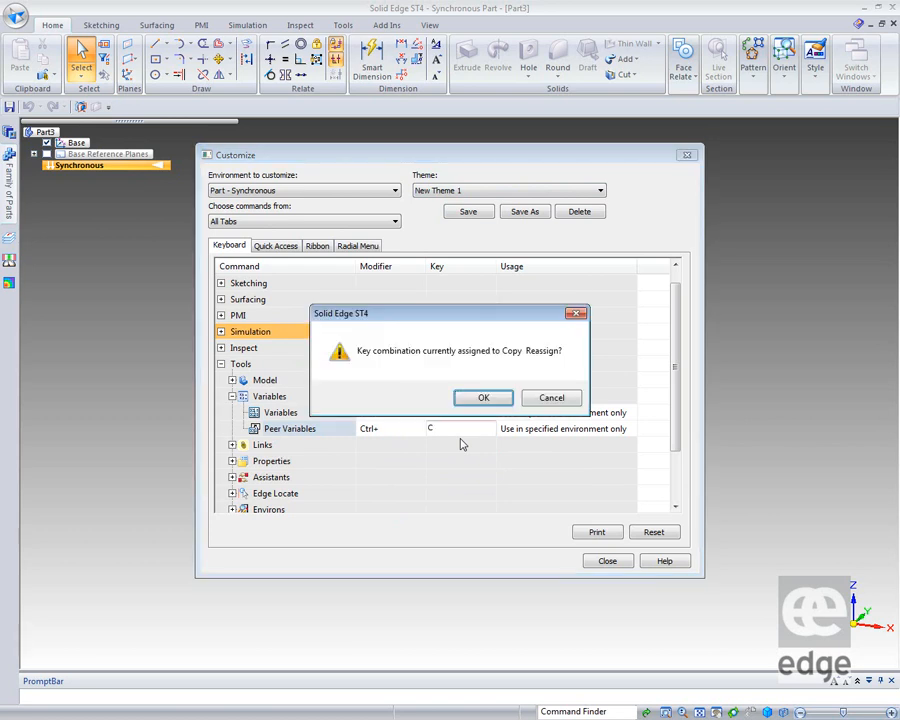
pyautogui.moveTo(496, 368)
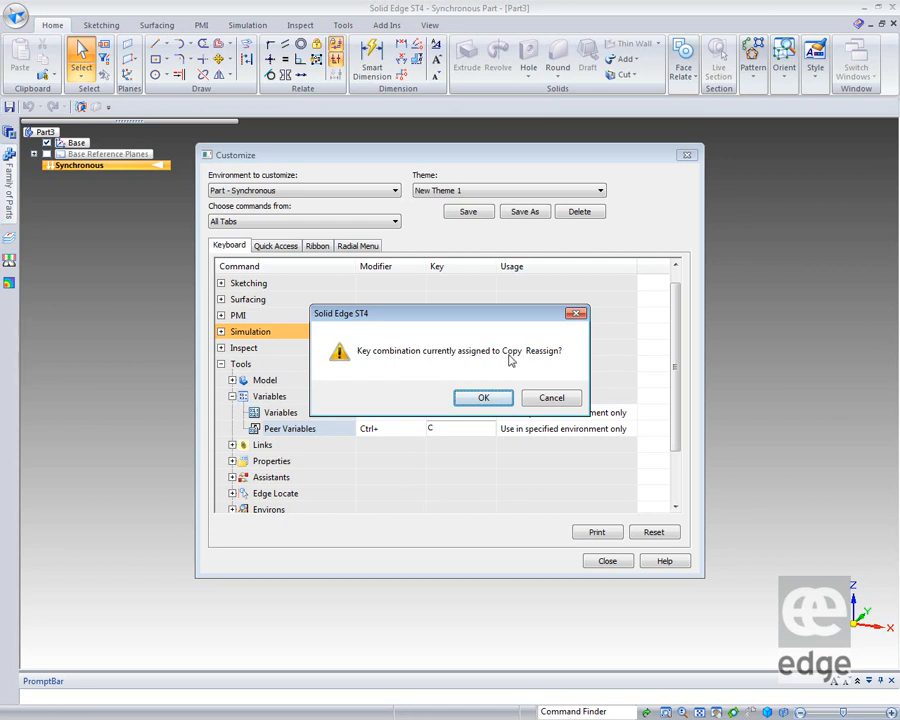
pyautogui.moveTo(508, 362)
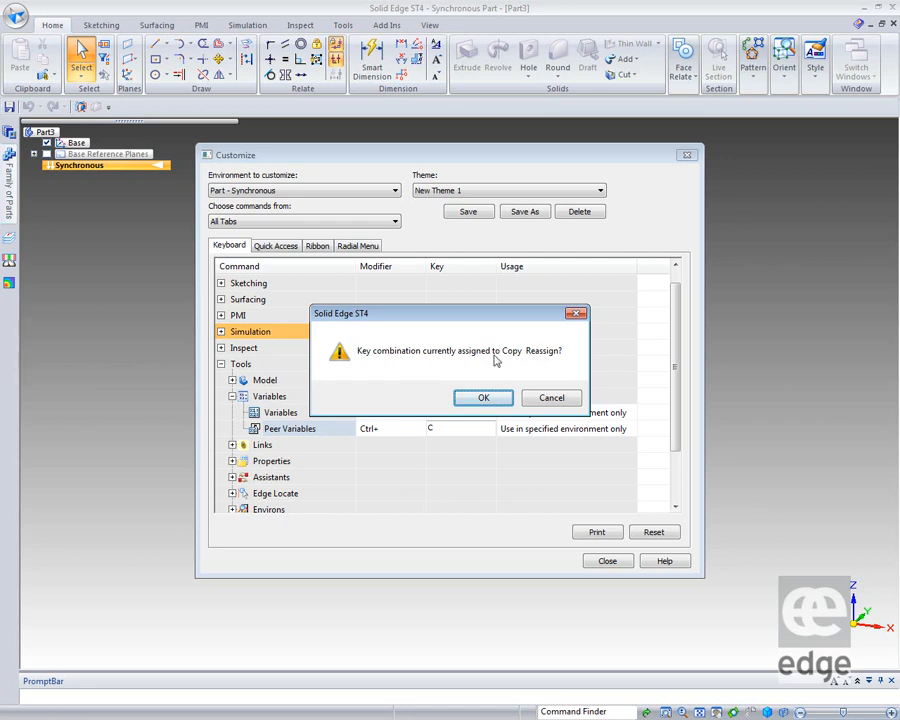
pyautogui.moveTo(484, 450)
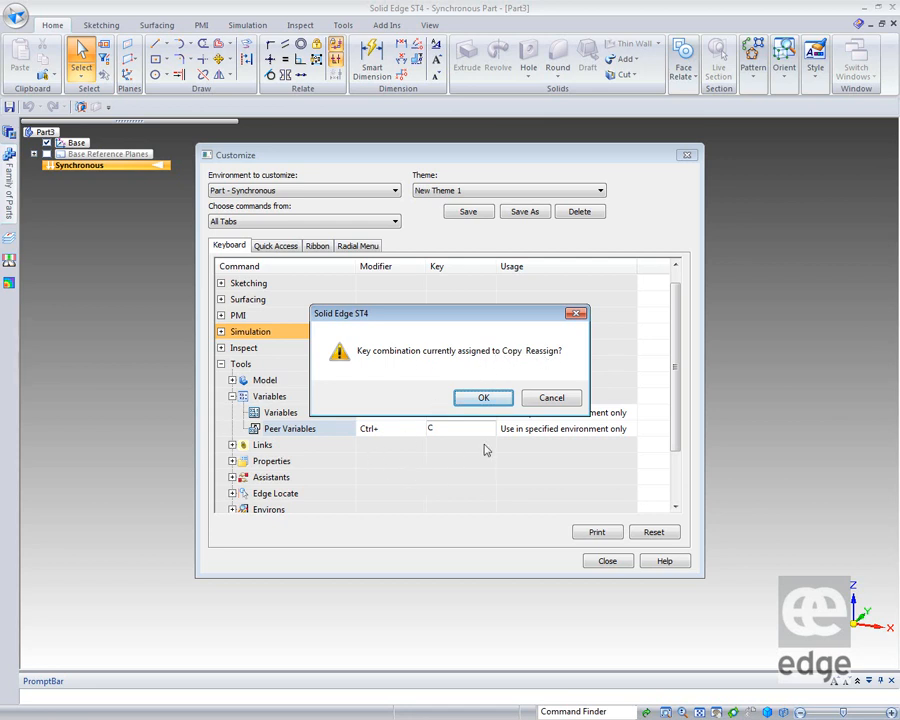
pyautogui.moveTo(438, 384)
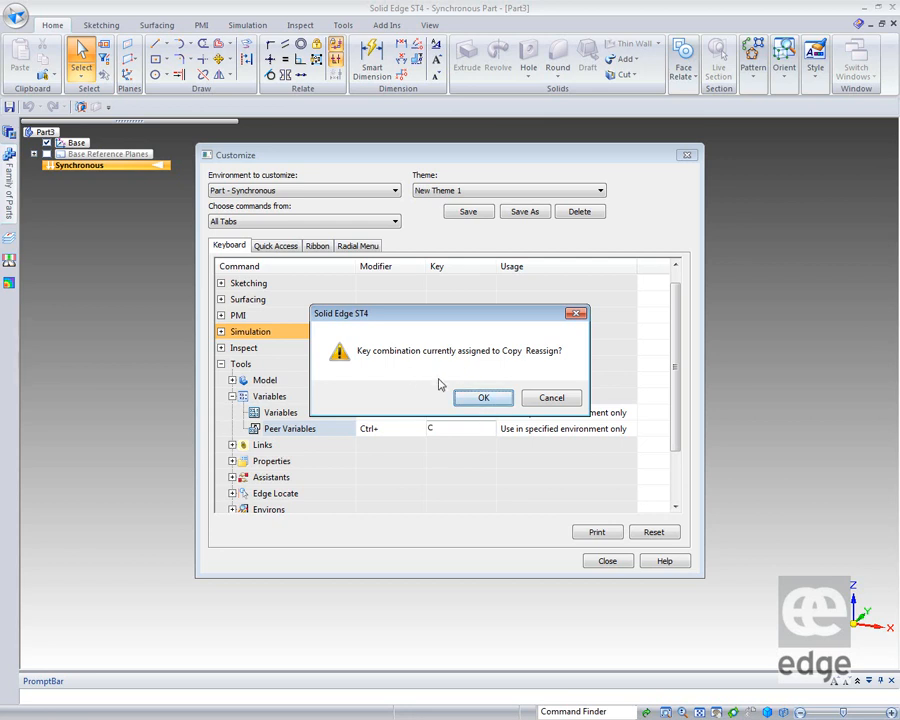
pyautogui.click(482, 396)
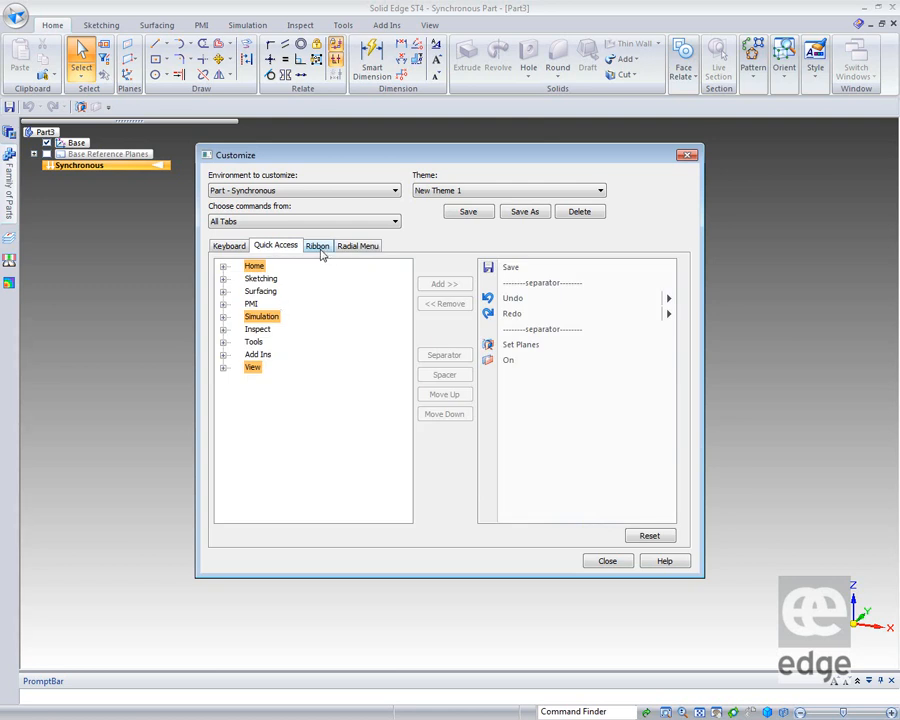
# Step: Remove the Home tab from the ribbon and add a new tab renamed Mark
pyautogui.click(316, 244)
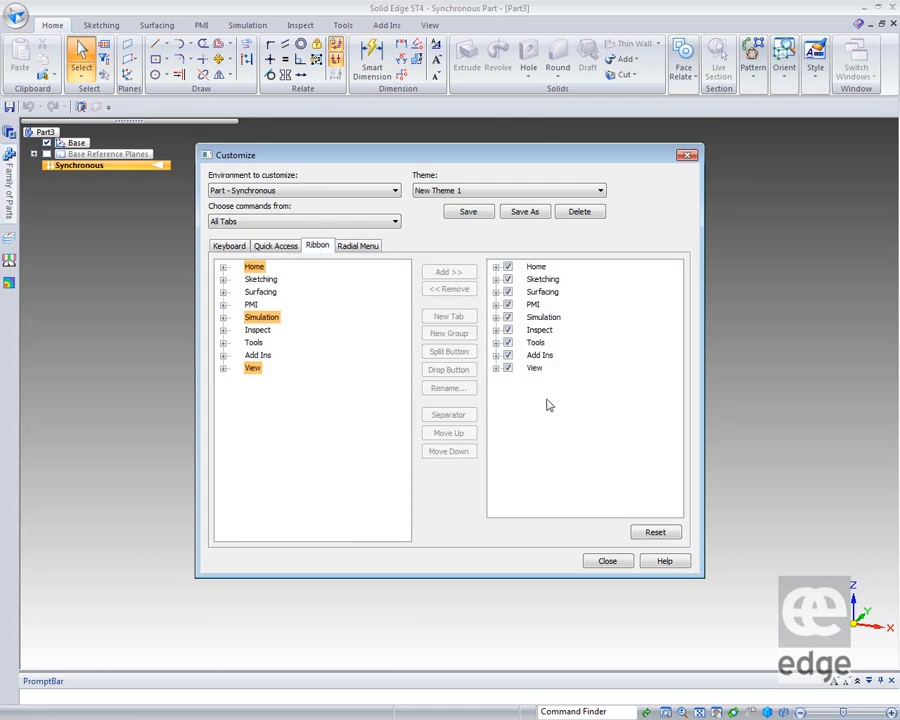
pyautogui.moveTo(604, 316)
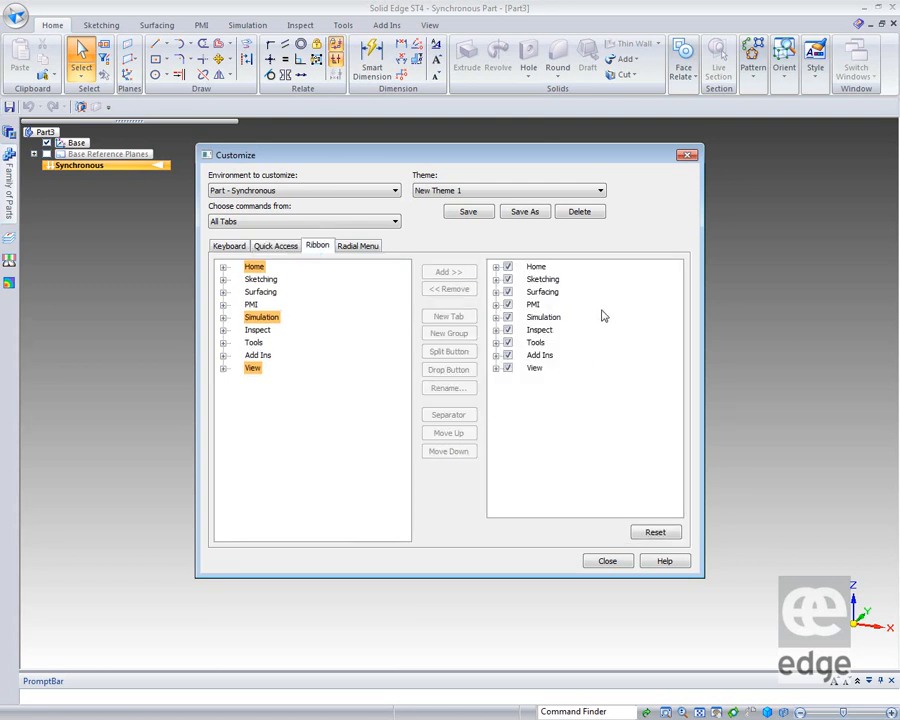
pyautogui.moveTo(592, 340)
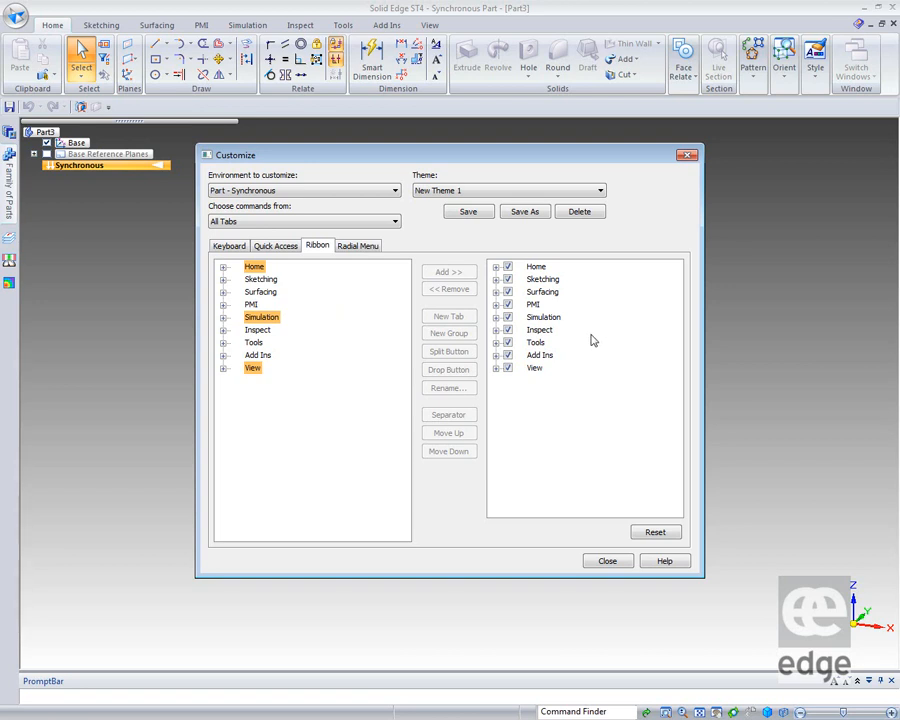
pyautogui.moveTo(588, 332)
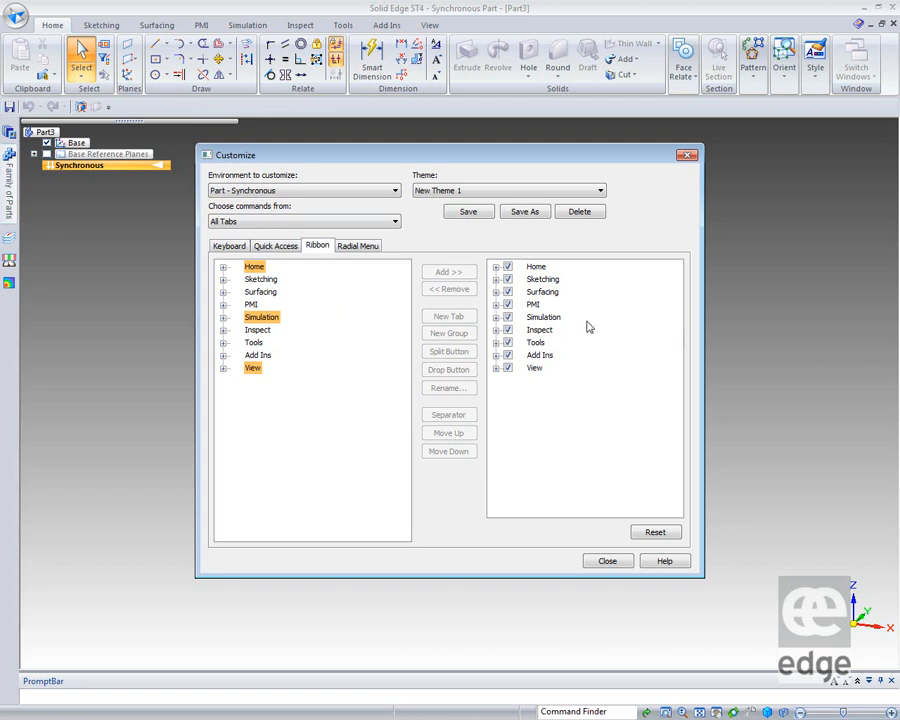
pyautogui.click(536, 266)
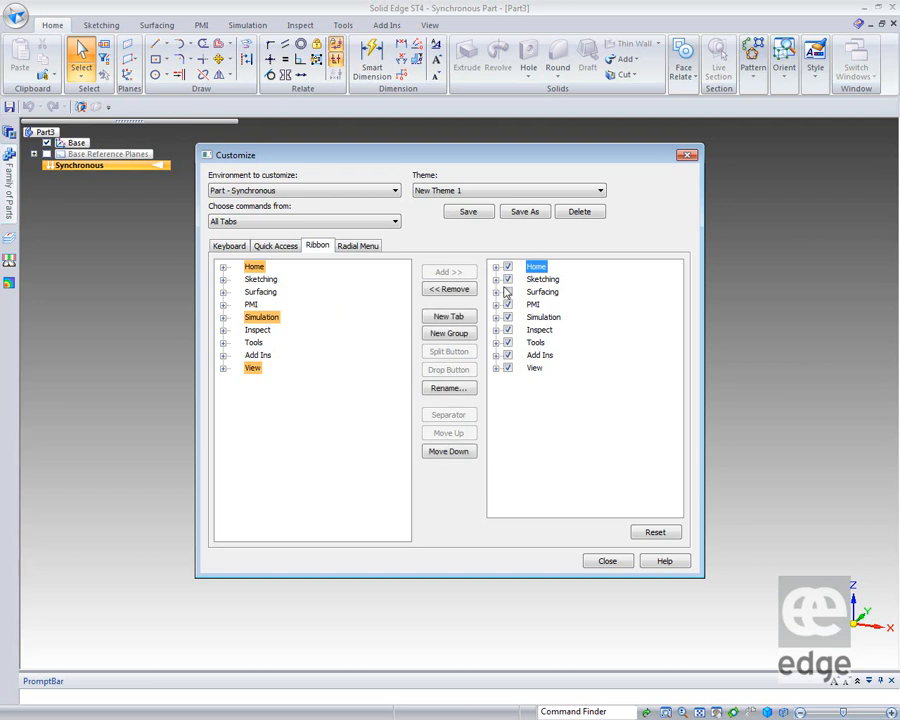
pyautogui.click(448, 288)
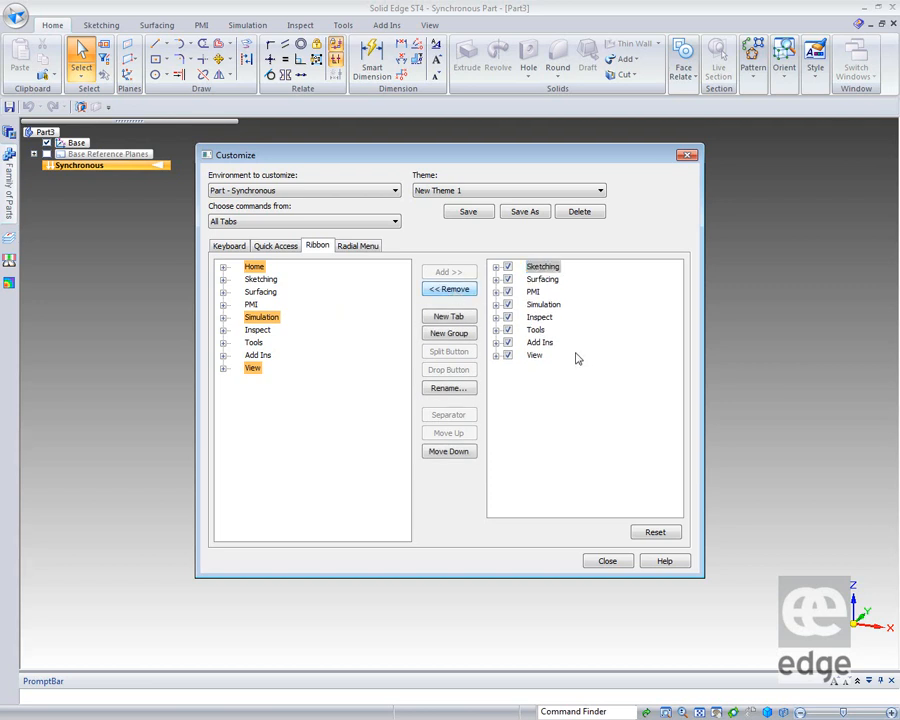
pyautogui.moveTo(416, 392)
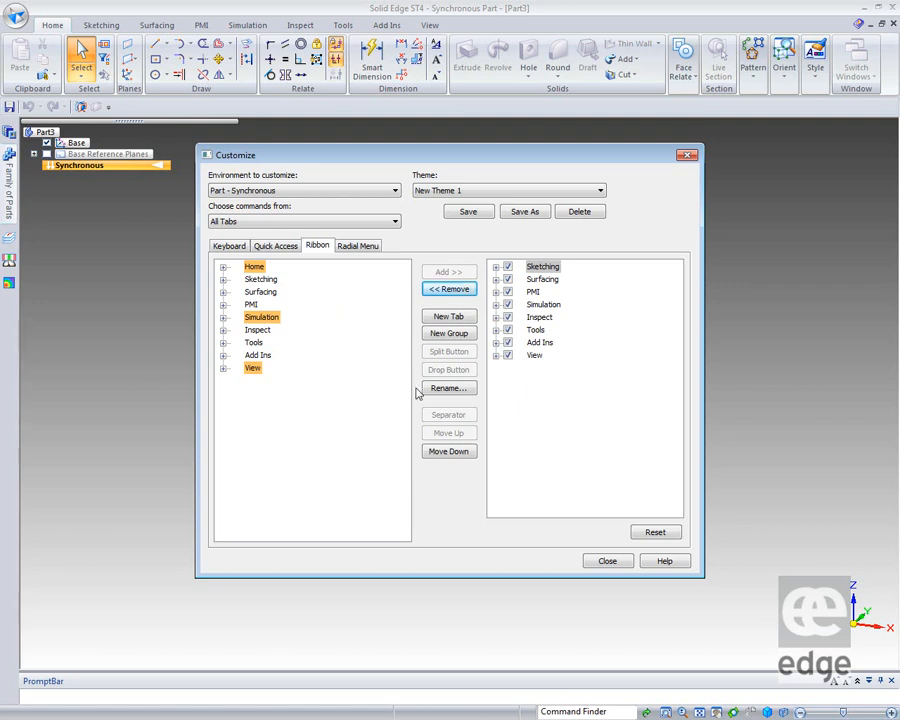
pyautogui.click(448, 332)
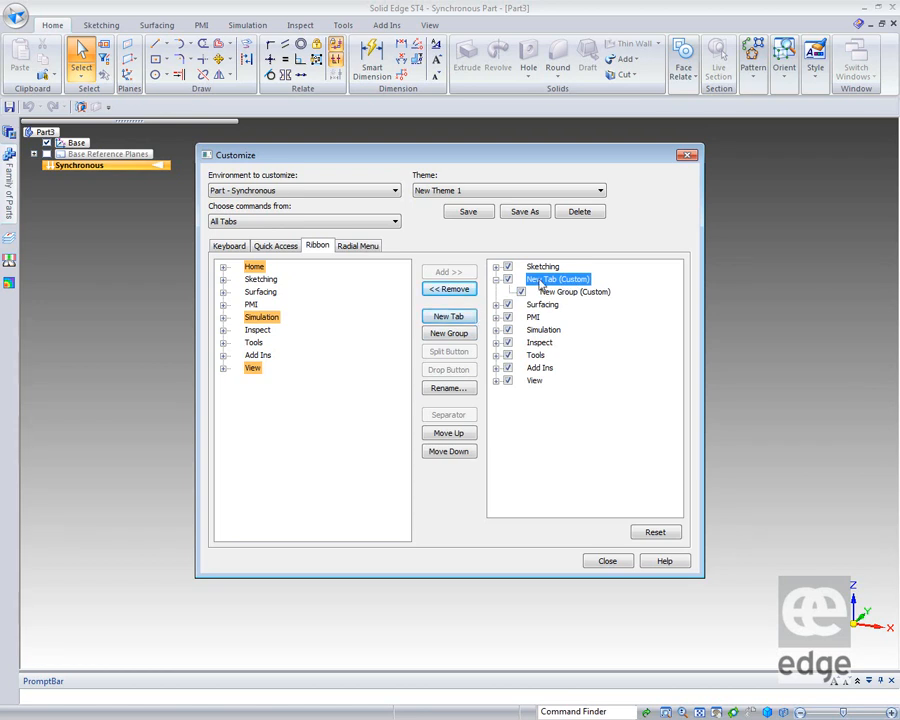
pyautogui.rightClick(556, 280)
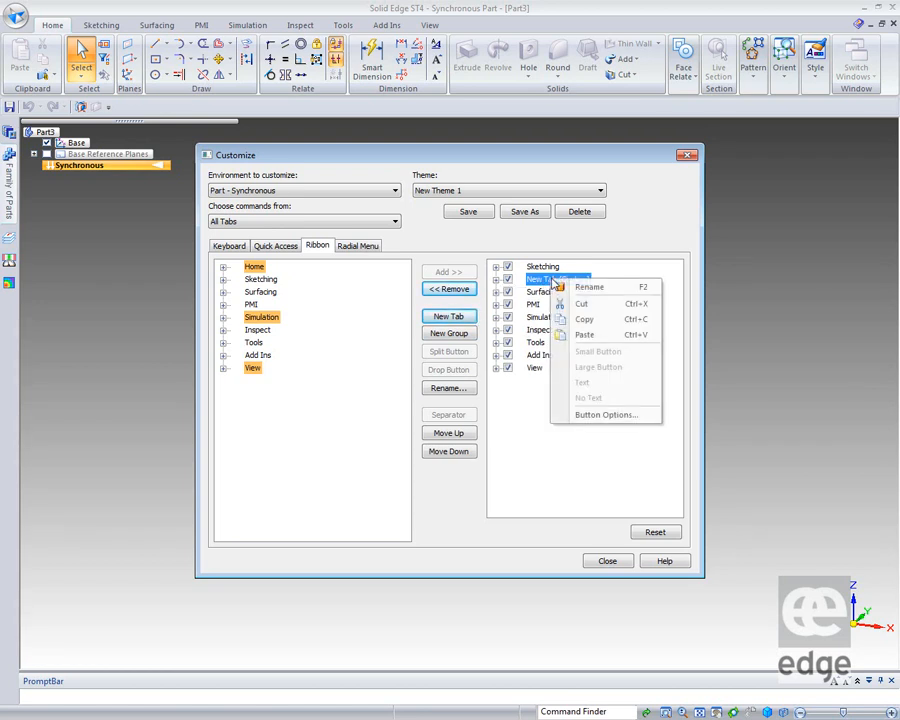
pyautogui.click(588, 288)
pyautogui.write('Mark')
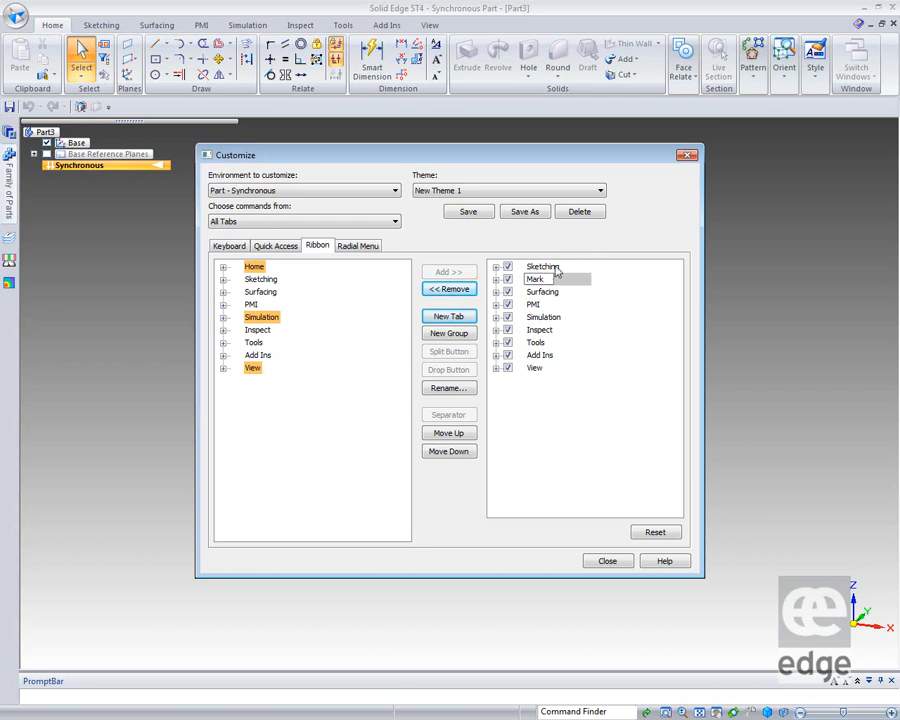
pyautogui.click(448, 332)
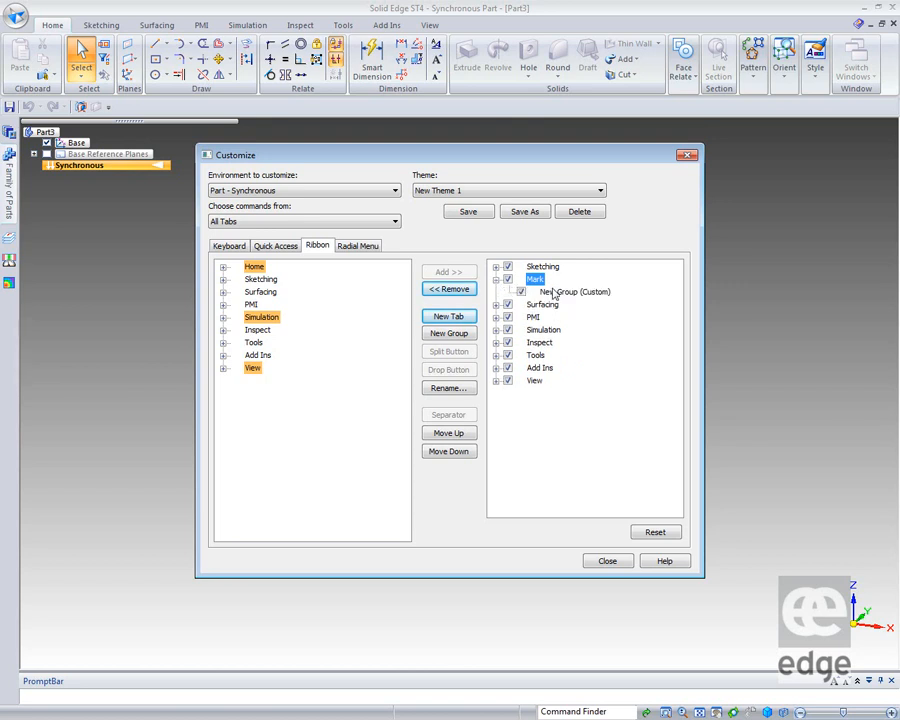
# Step: Rename the new group under the Mark tab to My Tools
pyautogui.click(576, 292)
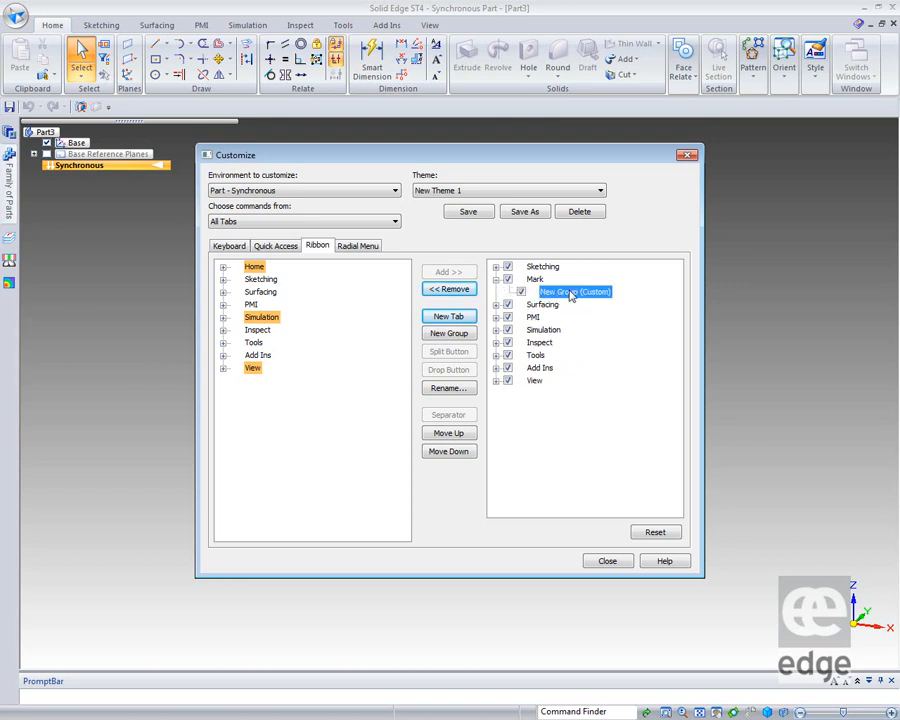
pyautogui.rightClick(576, 292)
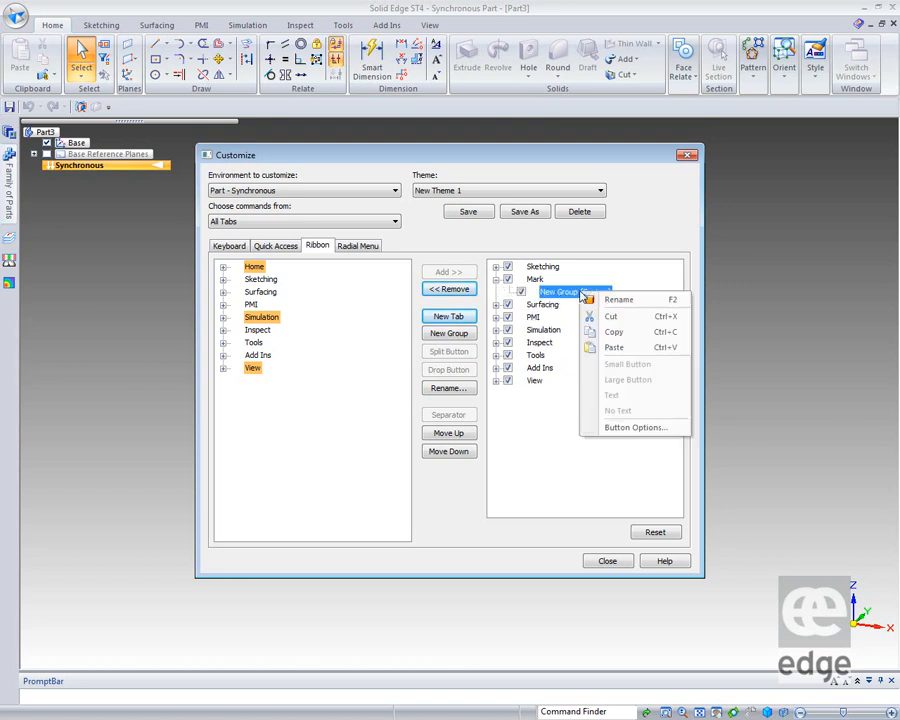
pyautogui.click(618, 300)
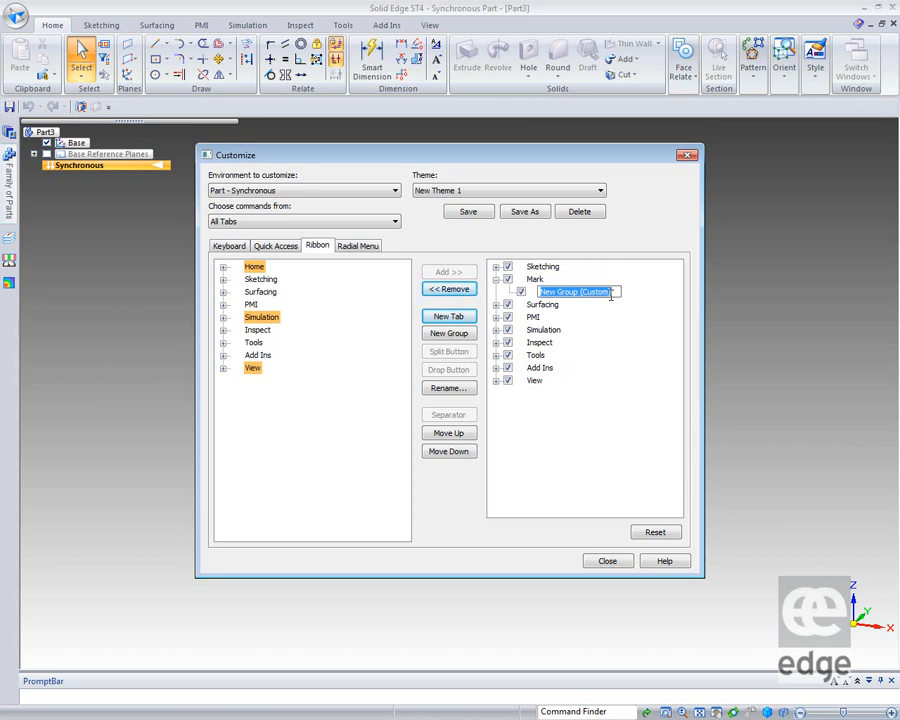
pyautogui.write('My Too')
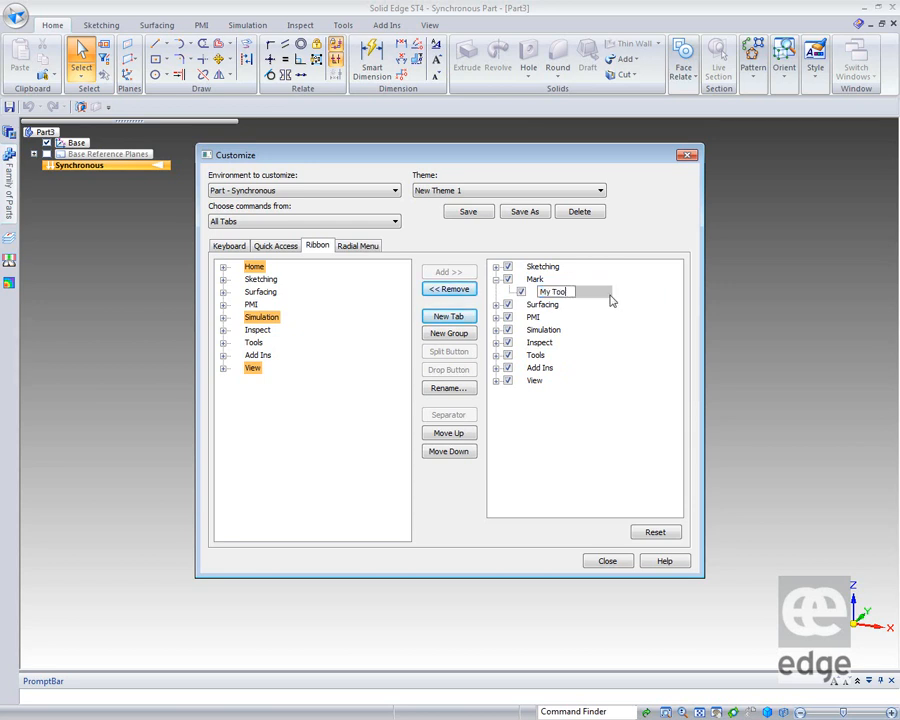
pyautogui.write('s')
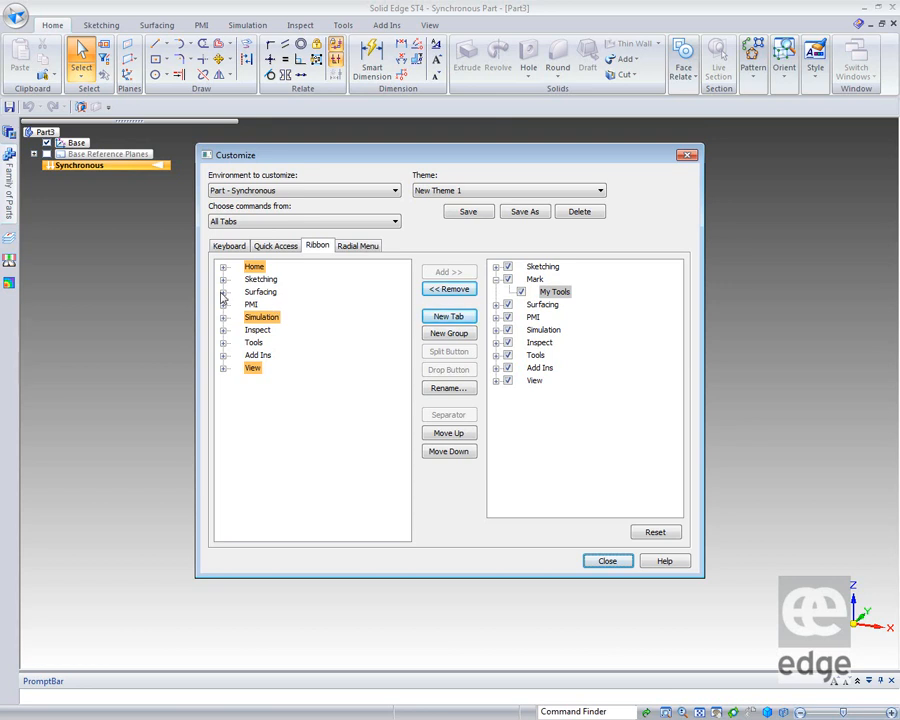
# Step: Add Keypoint, Intersection and Intersection Point from Surfacing > Curves into My Tools
pyautogui.click(224, 266)
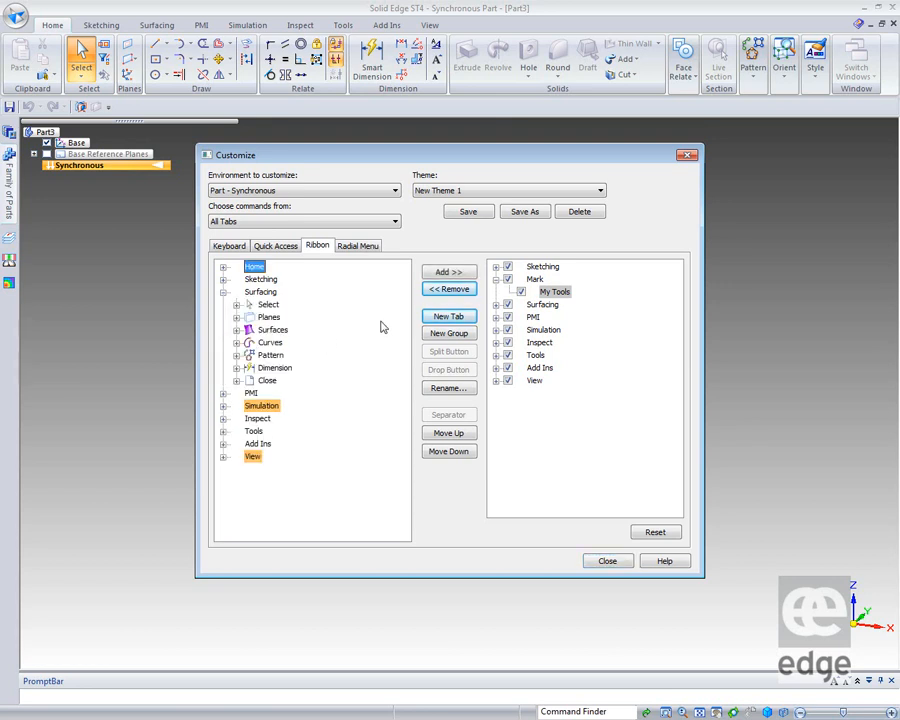
pyautogui.click(236, 342)
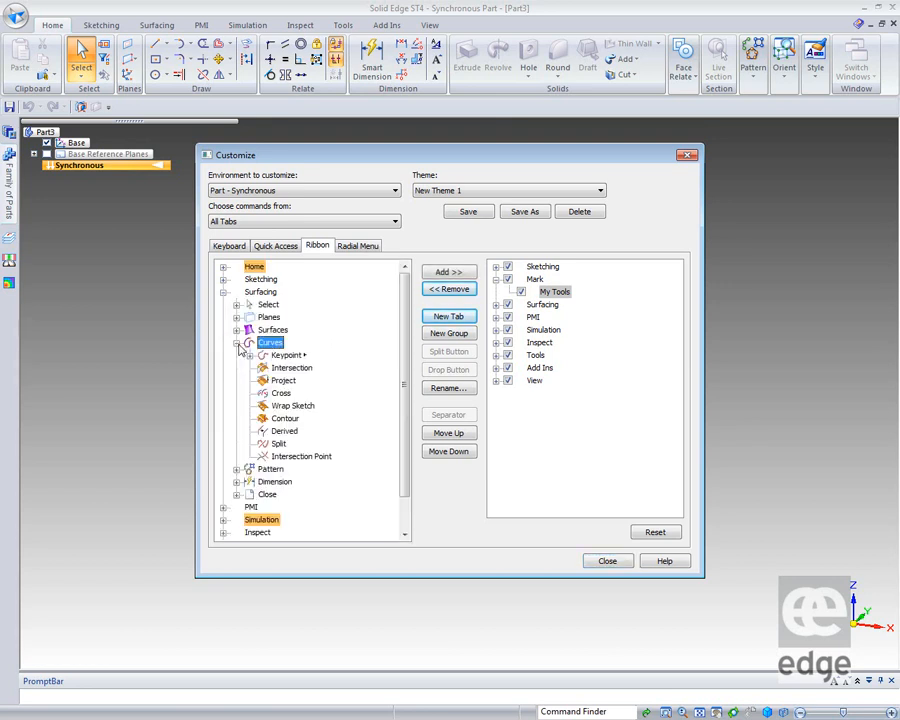
pyautogui.click(286, 356)
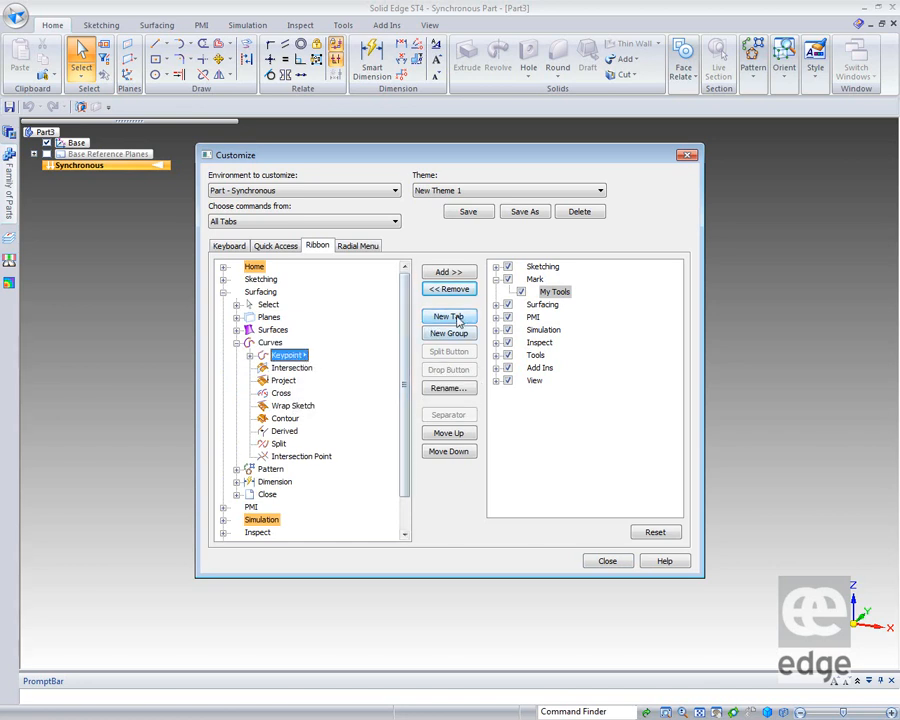
pyautogui.click(448, 272)
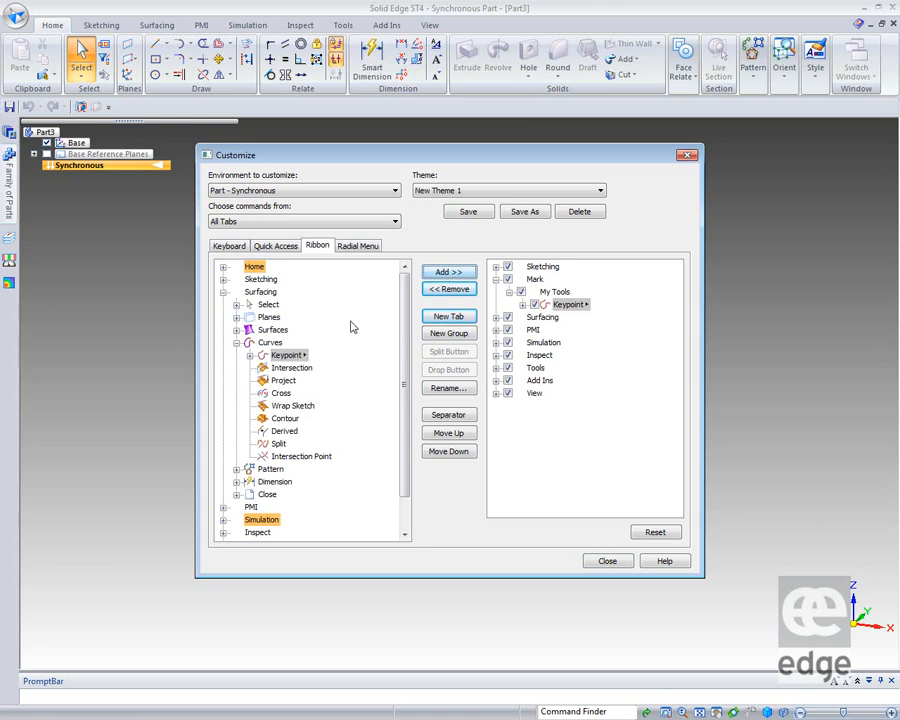
pyautogui.click(250, 356)
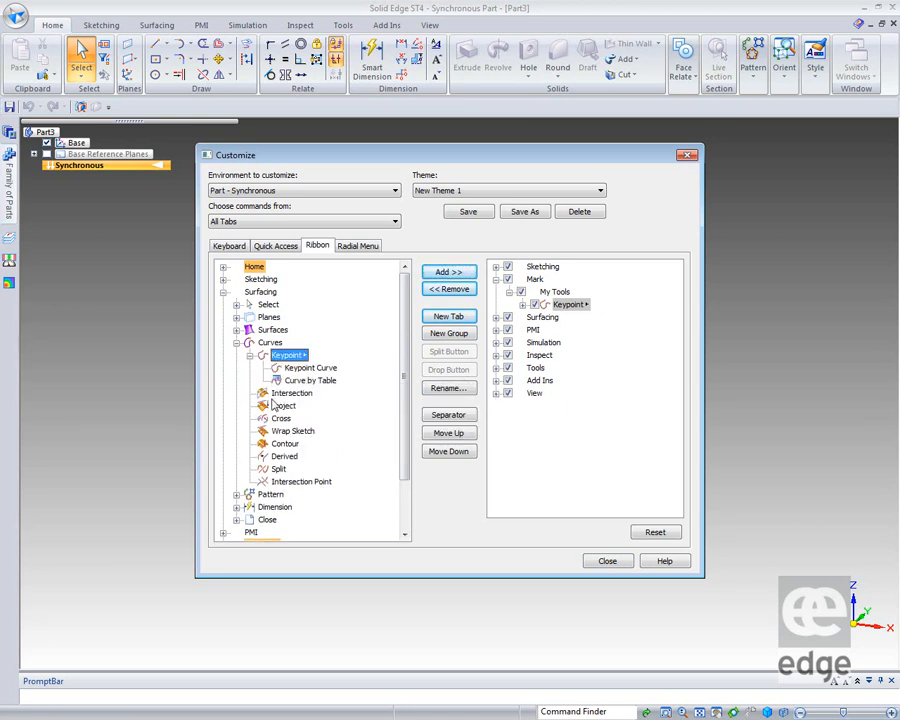
pyautogui.click(292, 392)
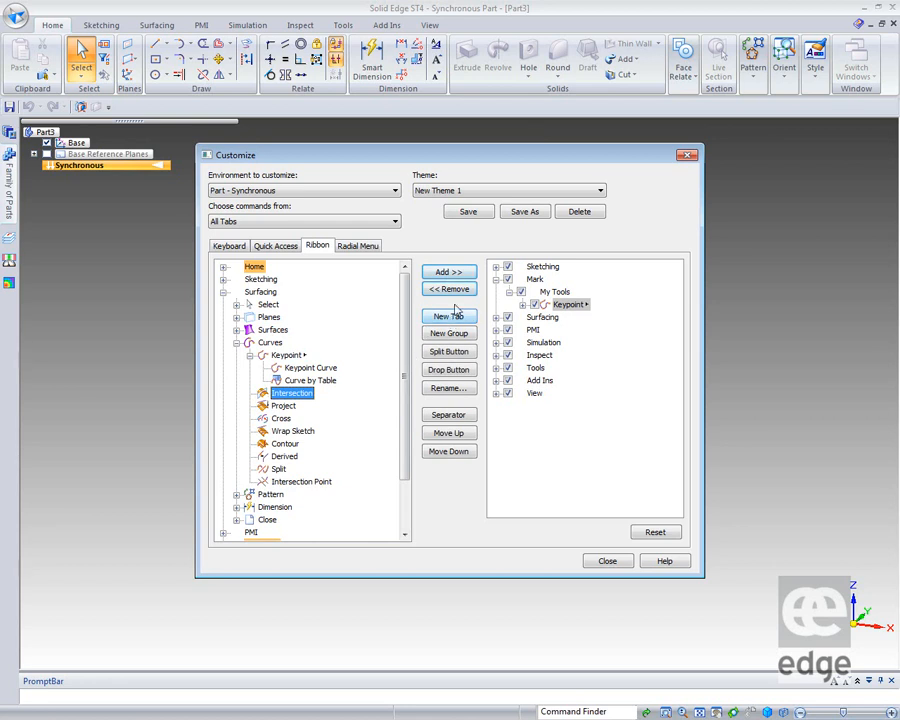
pyautogui.click(448, 272)
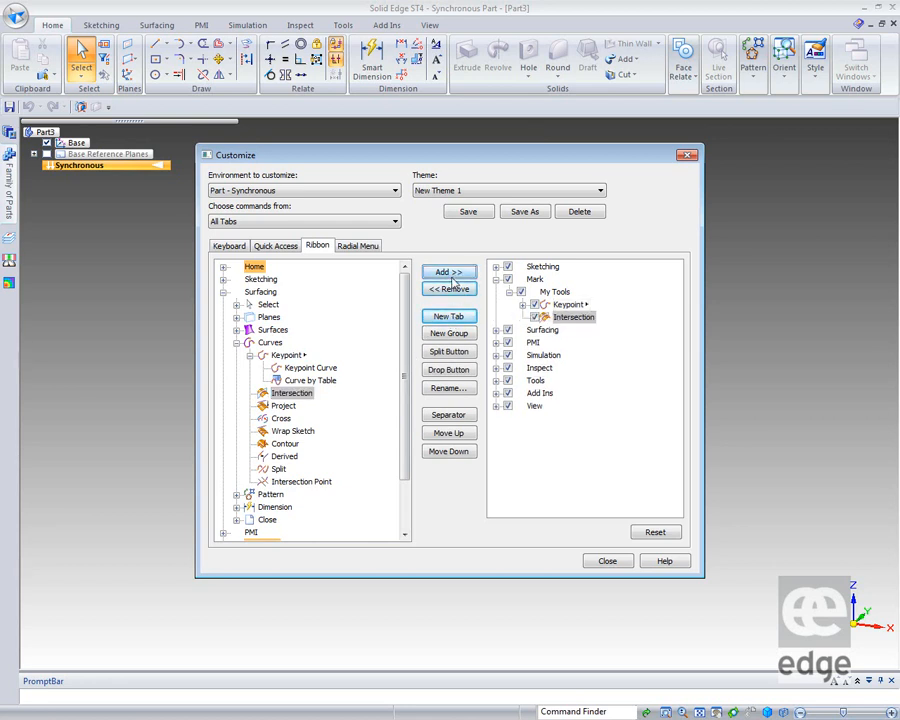
pyautogui.click(300, 480)
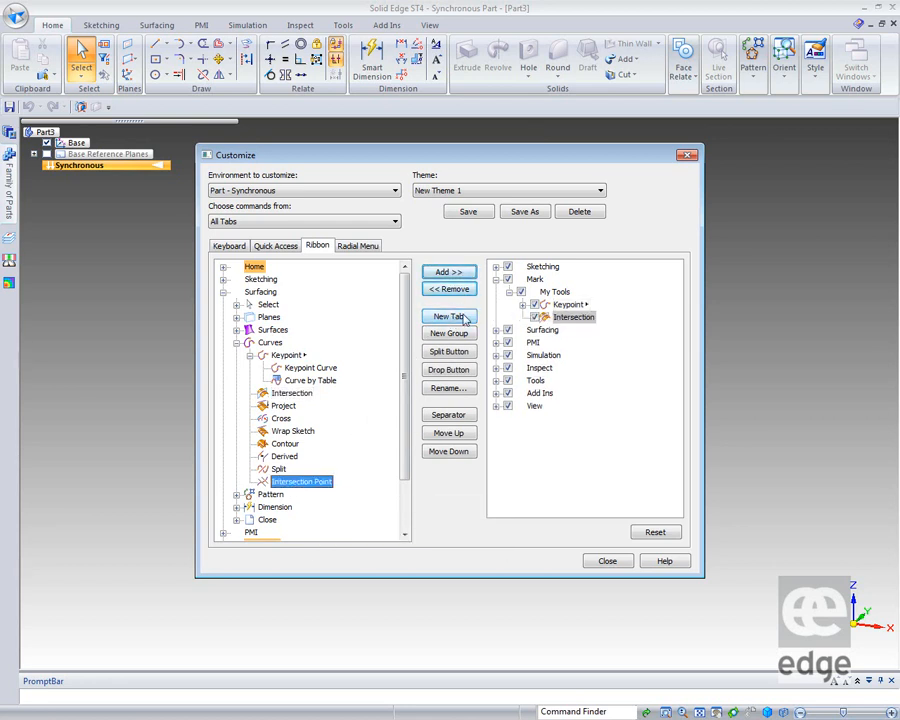
pyautogui.click(448, 272)
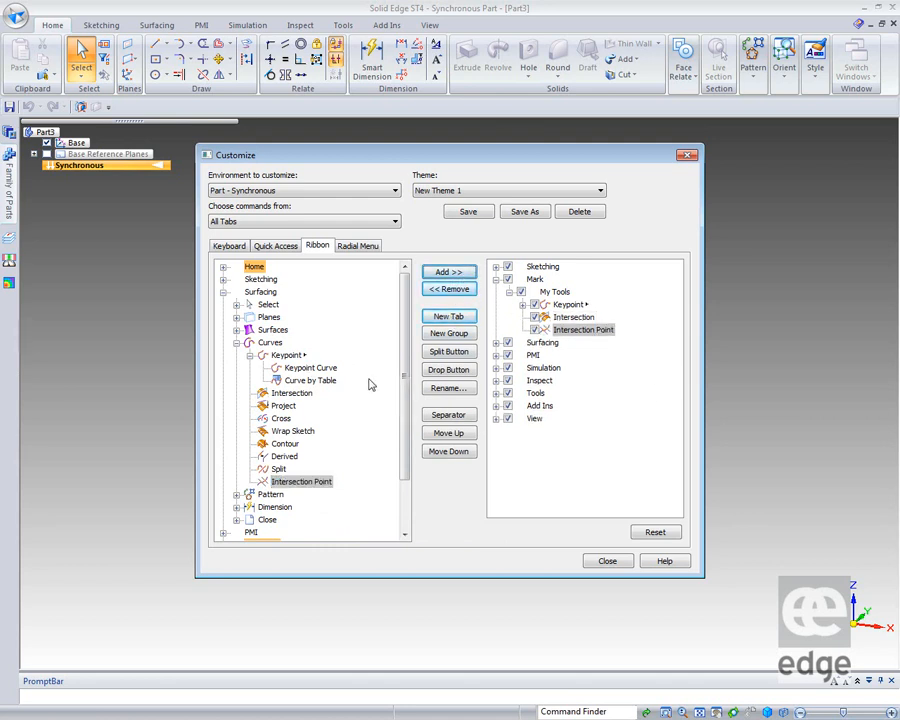
pyautogui.moveTo(604, 450)
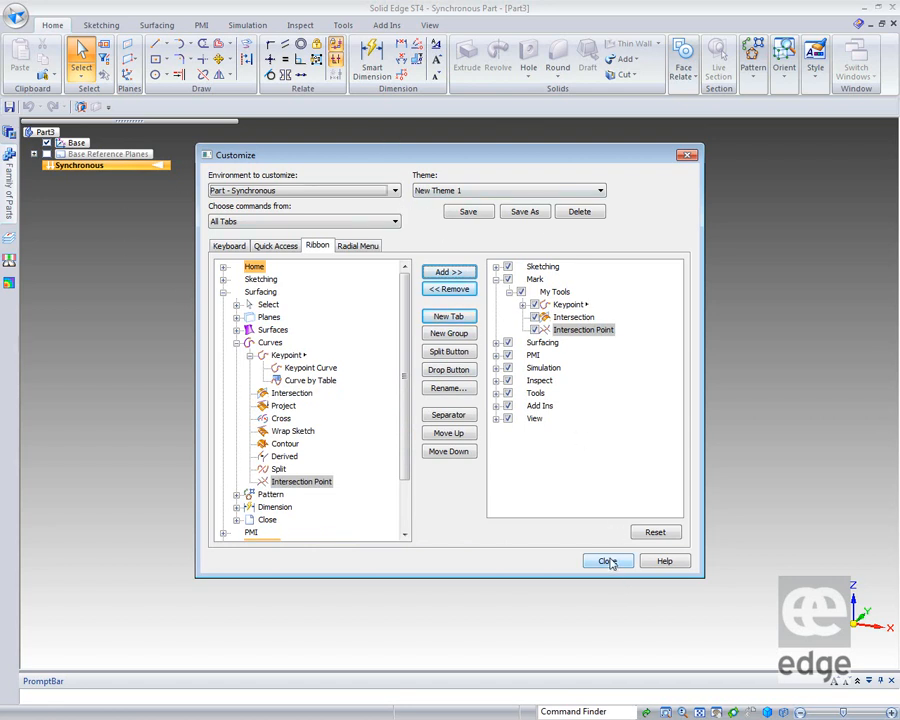
# Step: Save New Theme 1, view the Mark tab's My Tools, then switch back to the Solid Edge Default theme
pyautogui.click(608, 560)
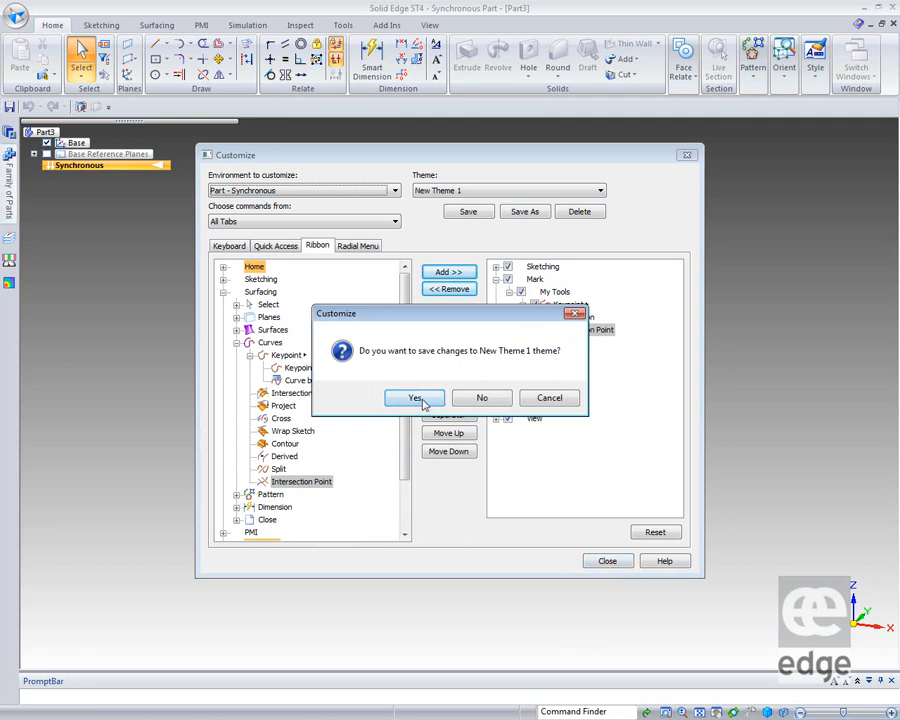
pyautogui.click(414, 396)
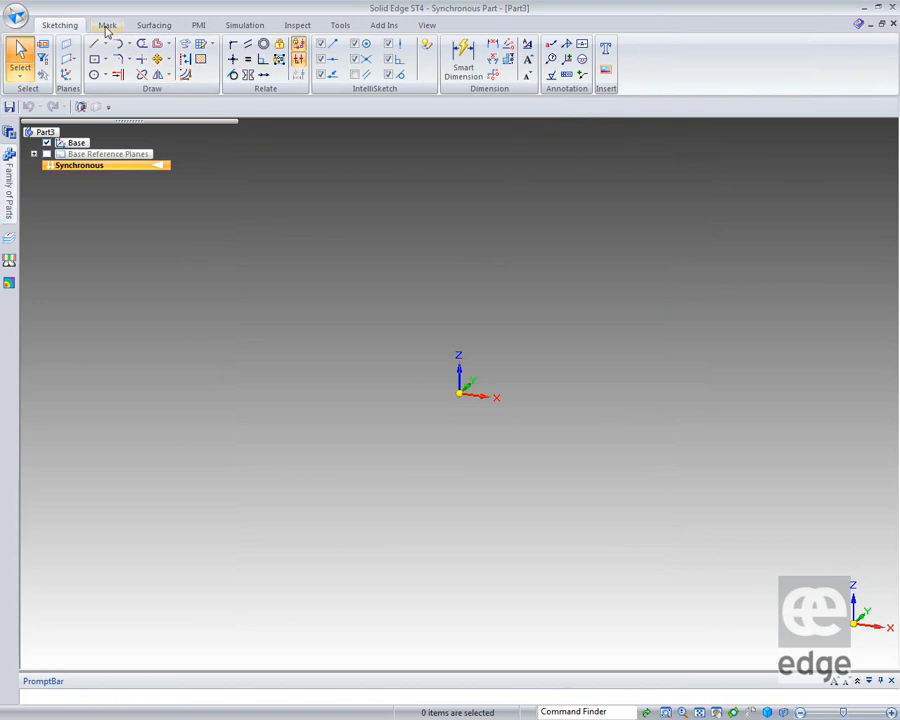
pyautogui.click(108, 24)
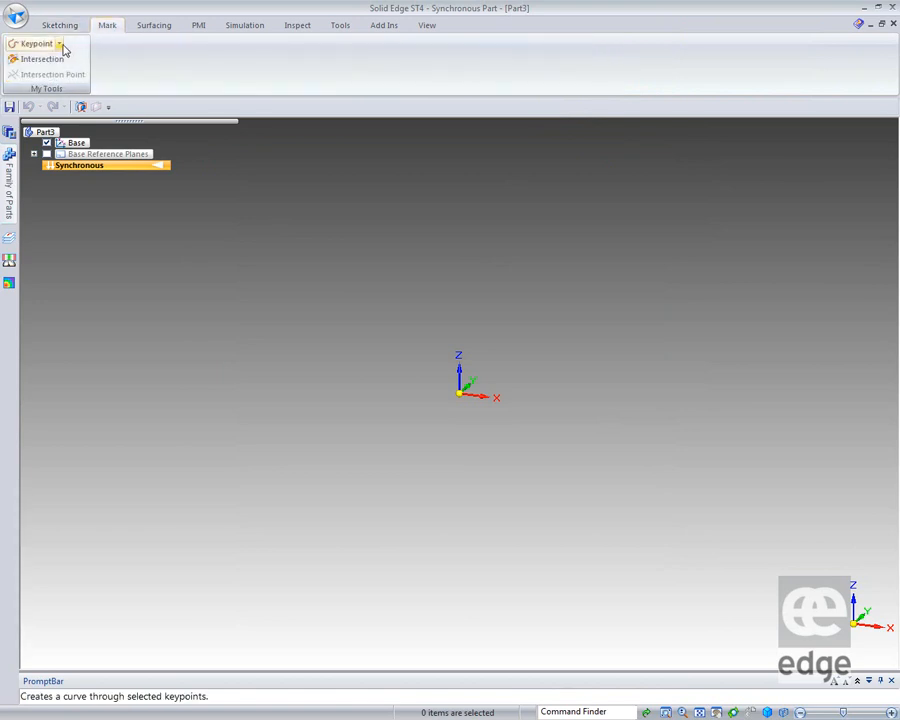
pyautogui.click(60, 44)
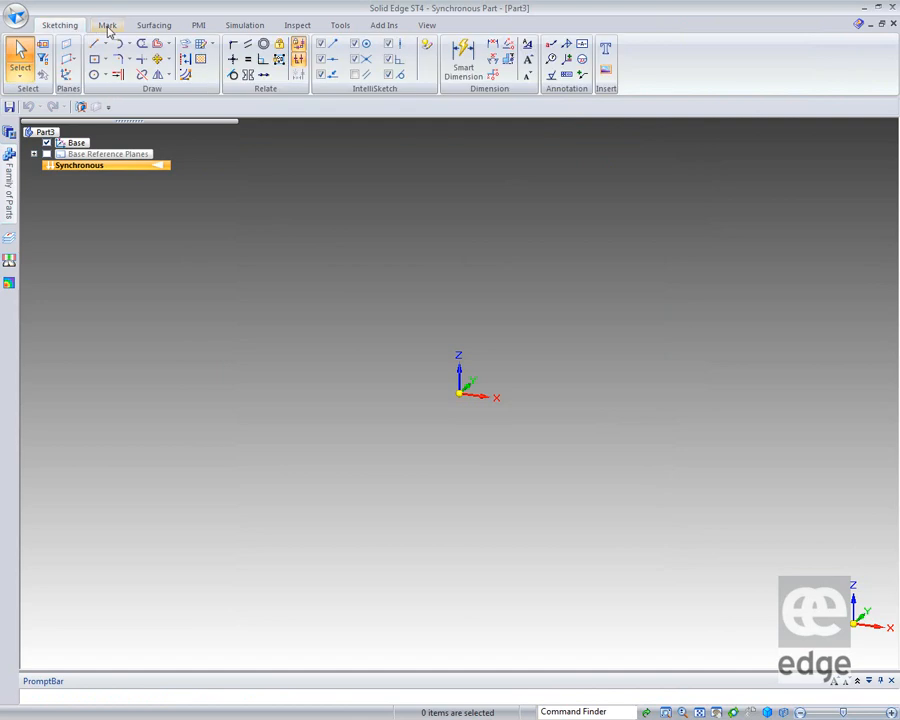
pyautogui.moveTo(744, 68)
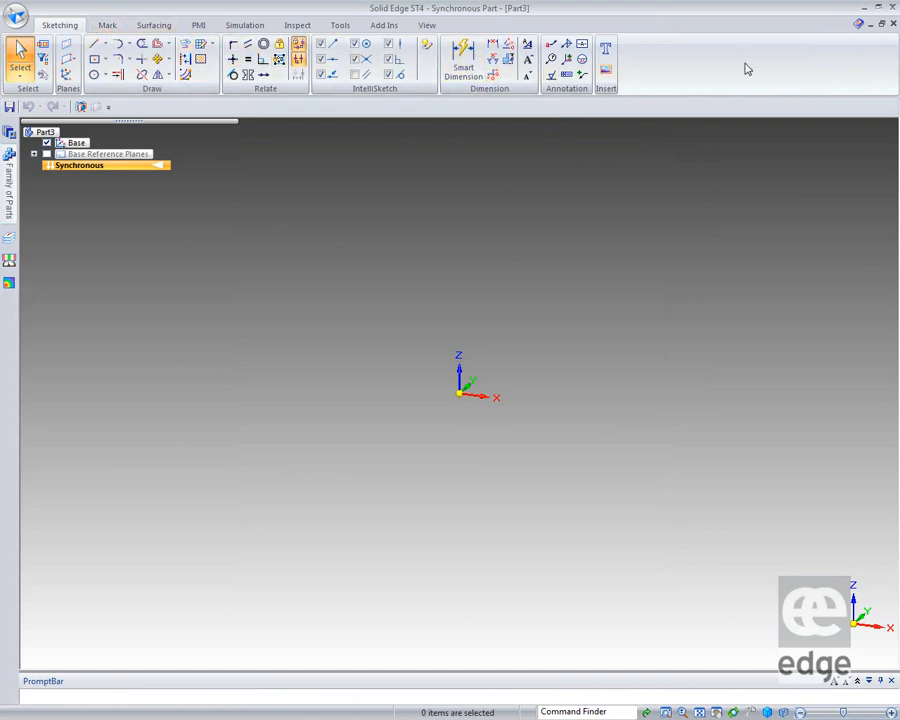
pyautogui.click(856, 22)
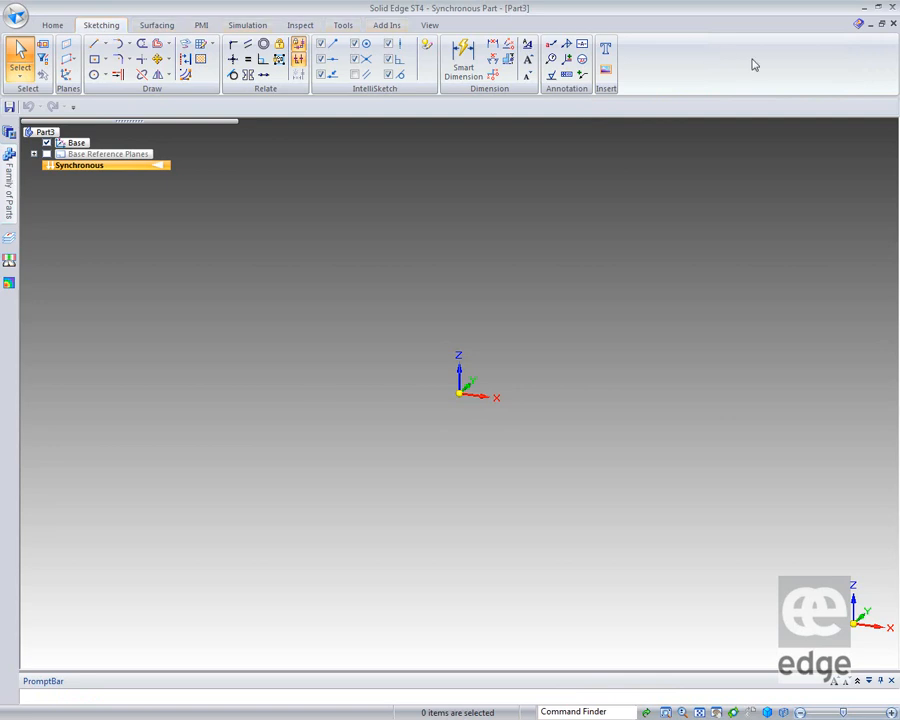
pyautogui.moveTo(304, 420)
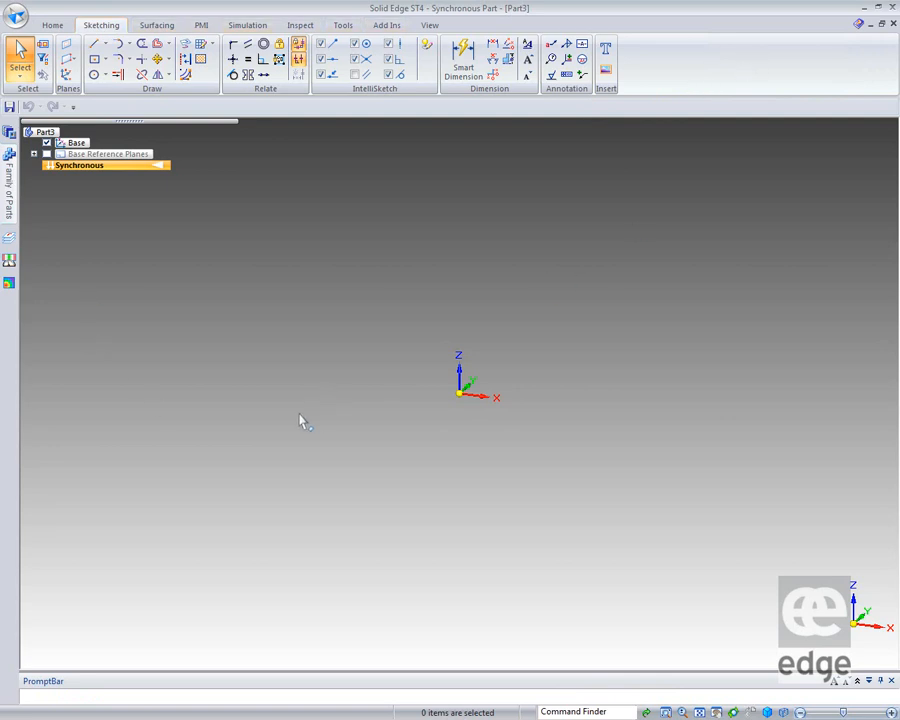
pyautogui.moveTo(200, 408)
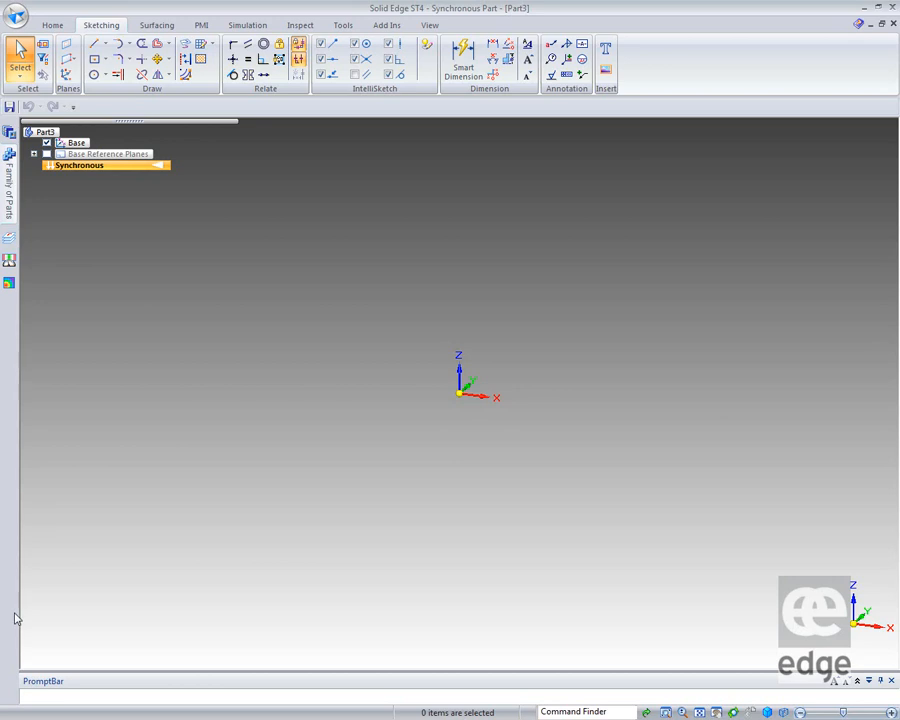
pyautogui.moveTo(448, 20)
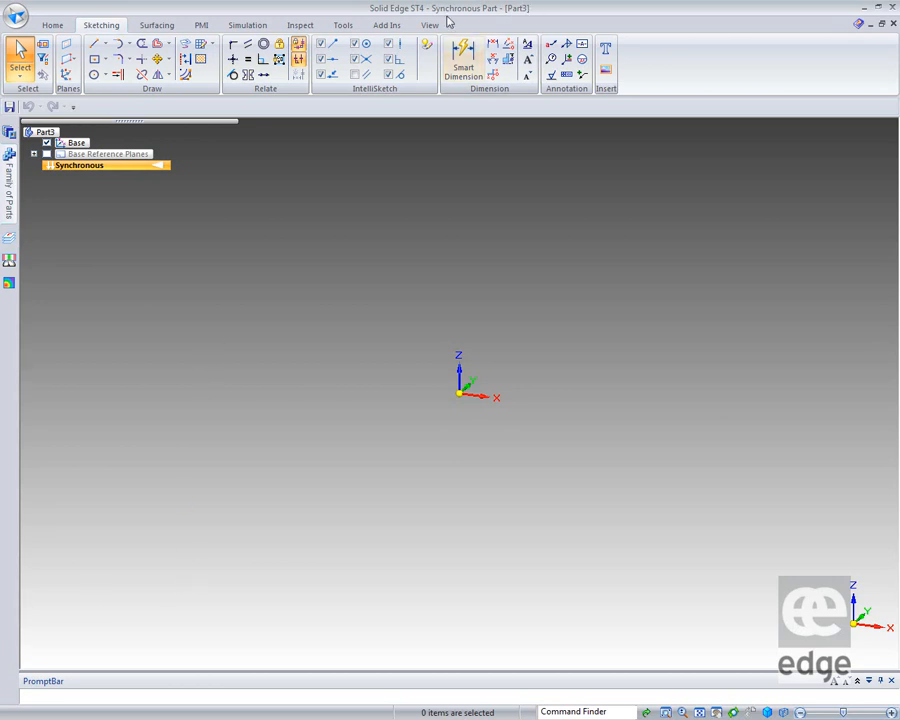
# Step: Reach the Radial Menu page of the Customize dialog via the ribbon's right-click menu
pyautogui.rightClick(450, 42)
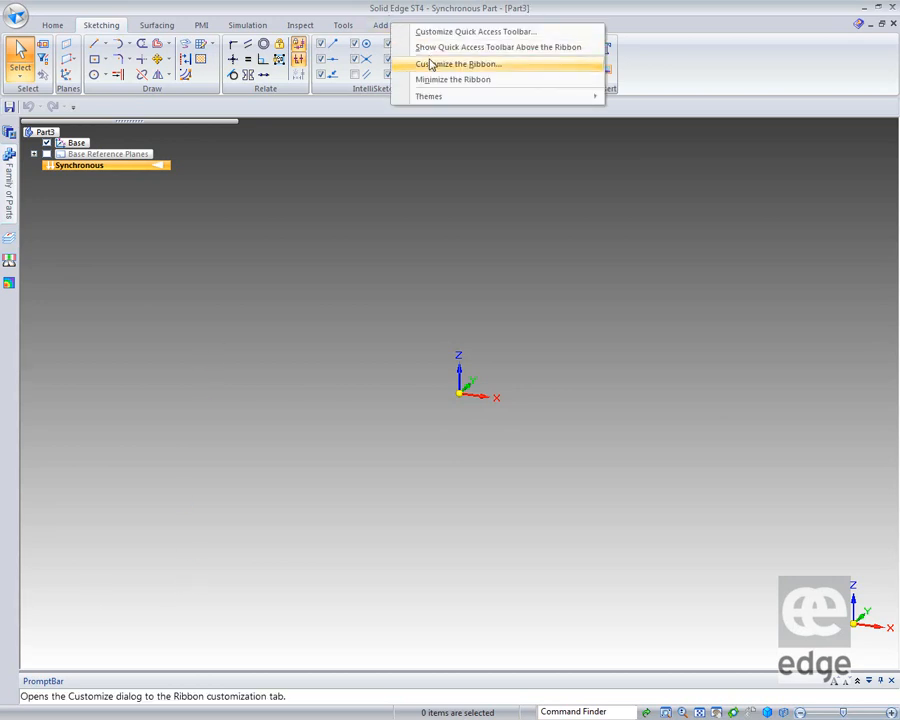
pyautogui.click(458, 62)
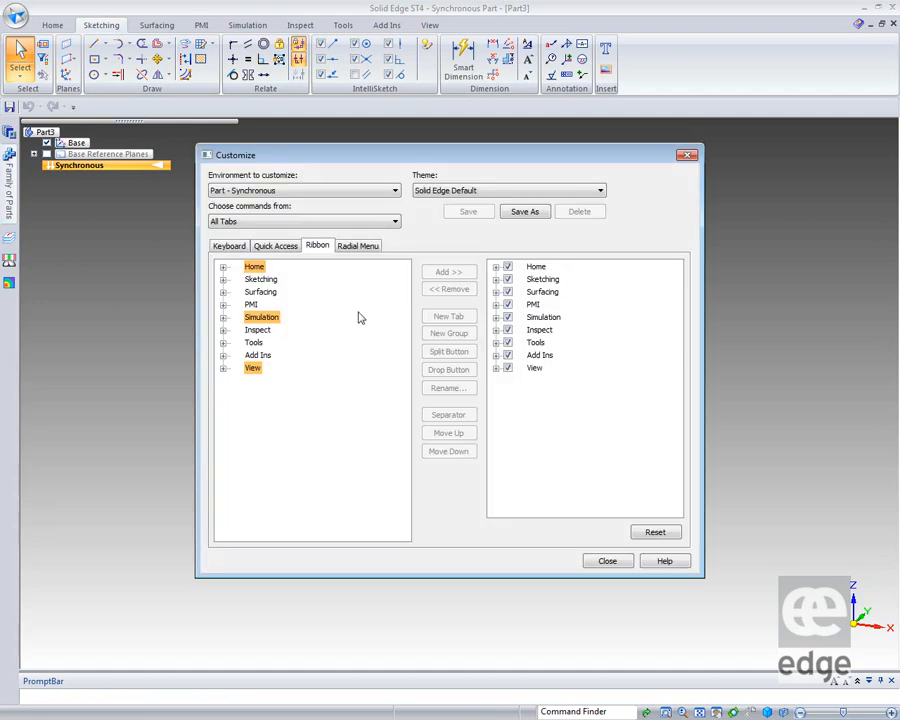
pyautogui.click(356, 244)
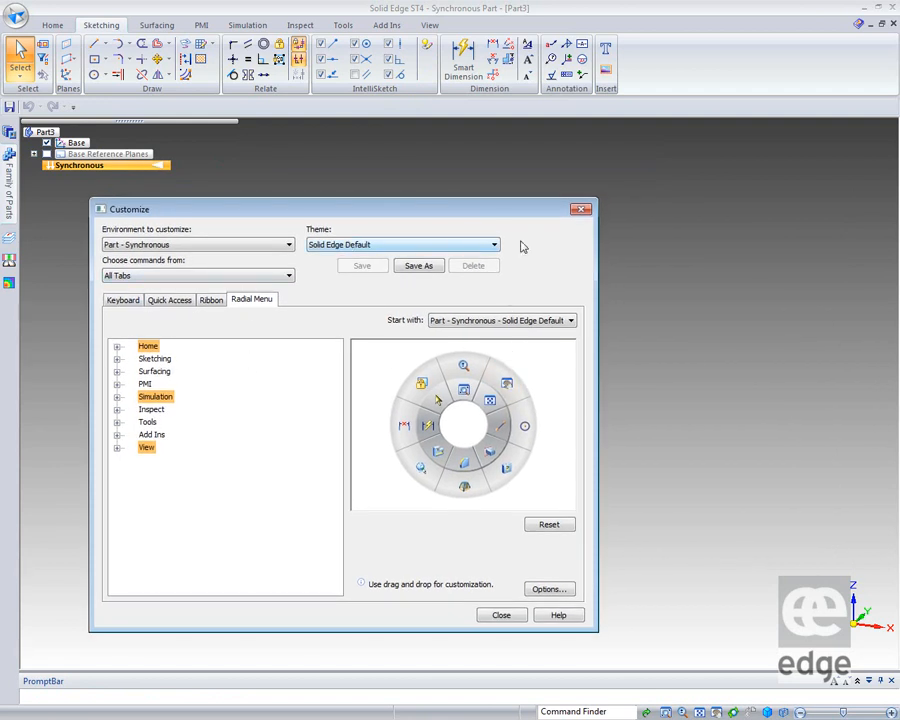
# Step: Select New Theme 1 and expand the Sketching commands to the Rectangle by Center entry
pyautogui.click(492, 244)
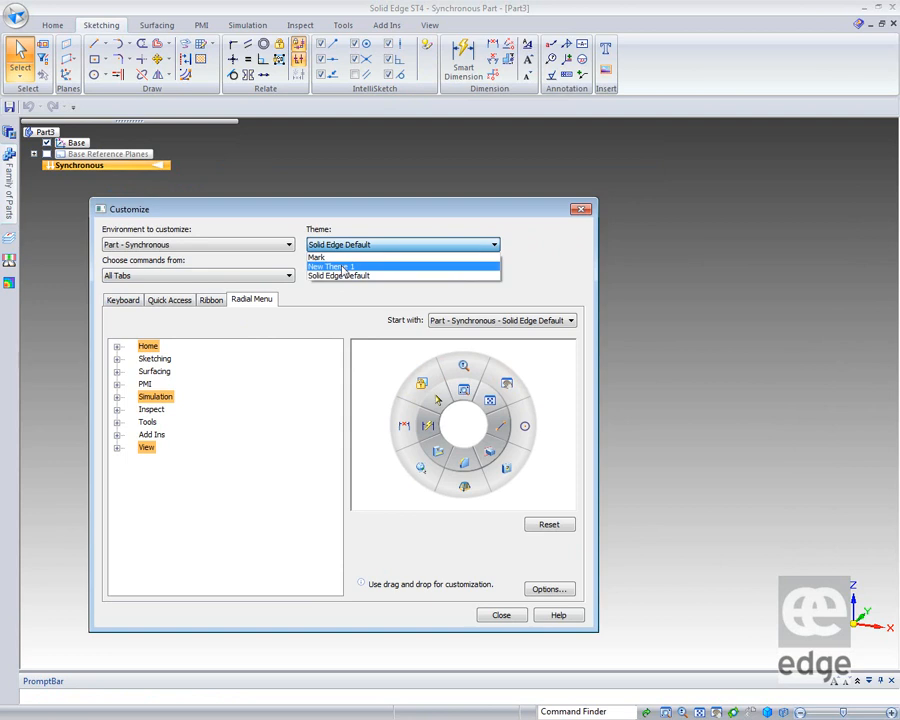
pyautogui.click(338, 266)
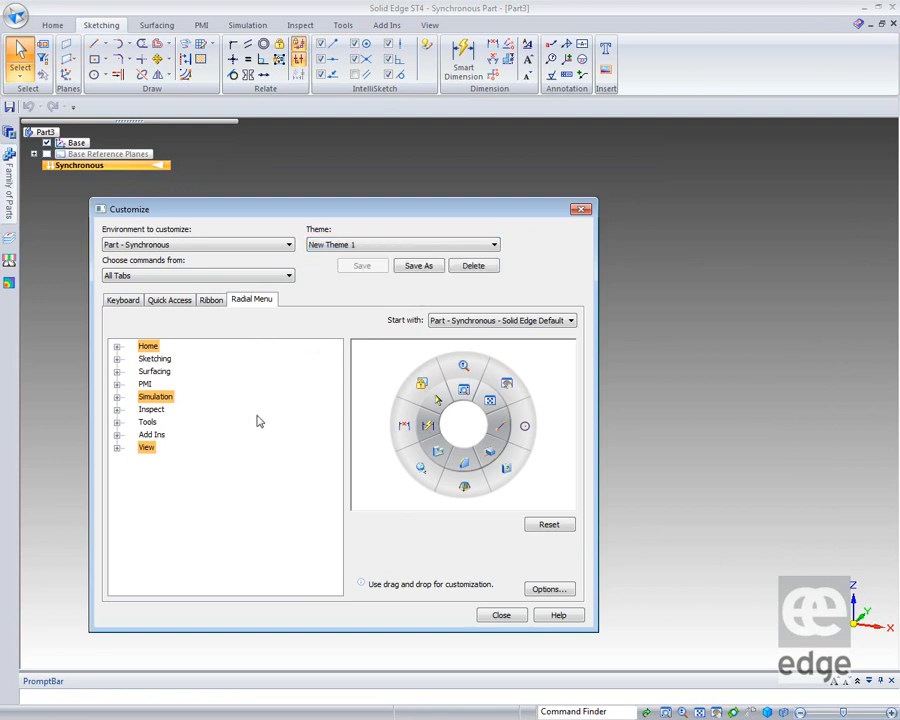
pyautogui.moveTo(466, 392)
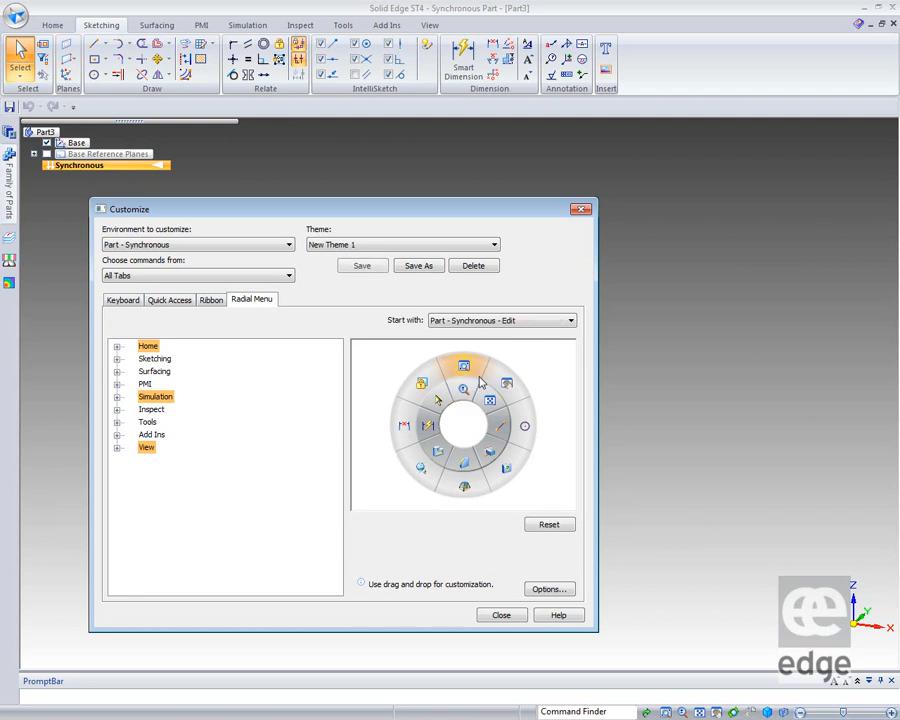
pyautogui.moveTo(220, 394)
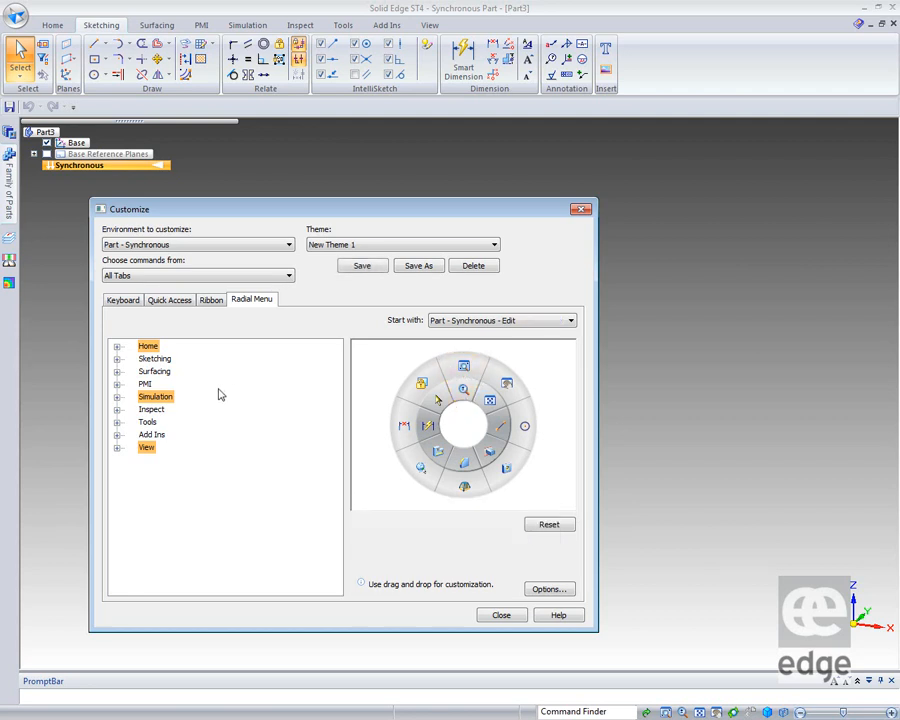
pyautogui.click(116, 344)
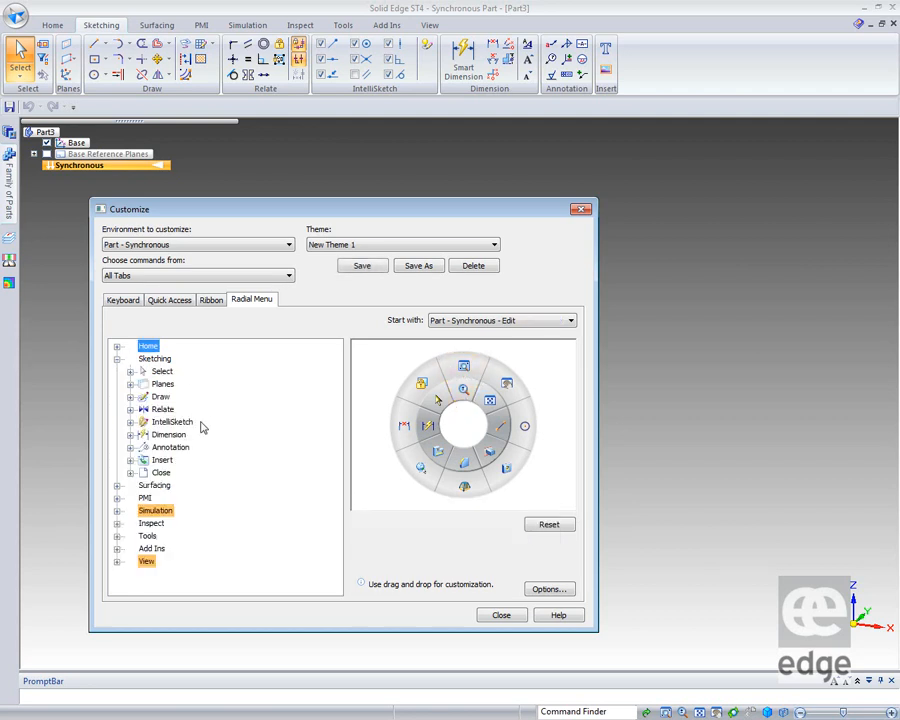
pyautogui.moveTo(164, 384)
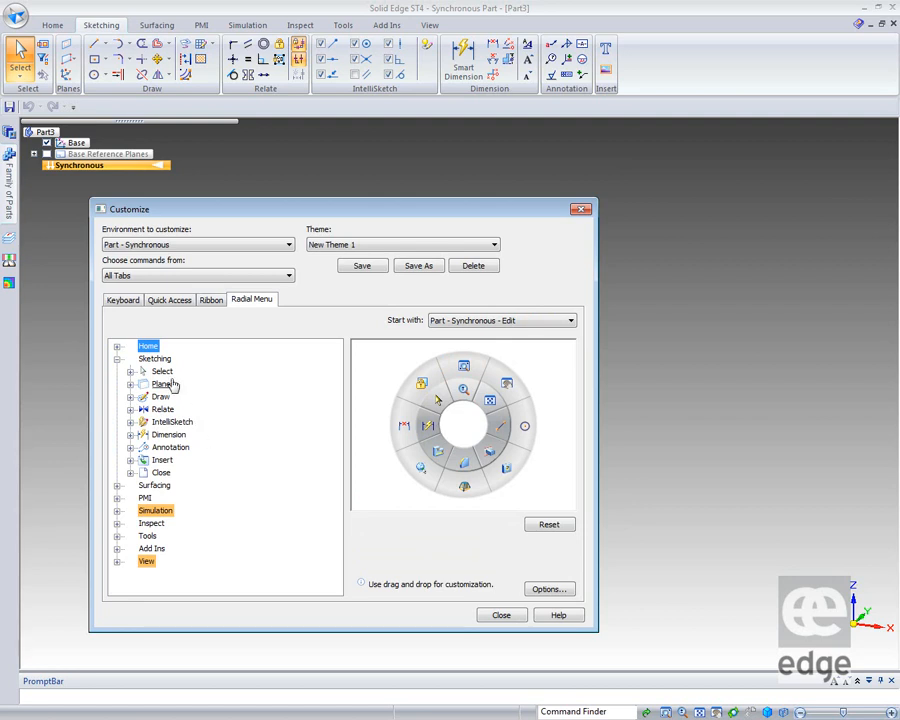
pyautogui.moveTo(184, 490)
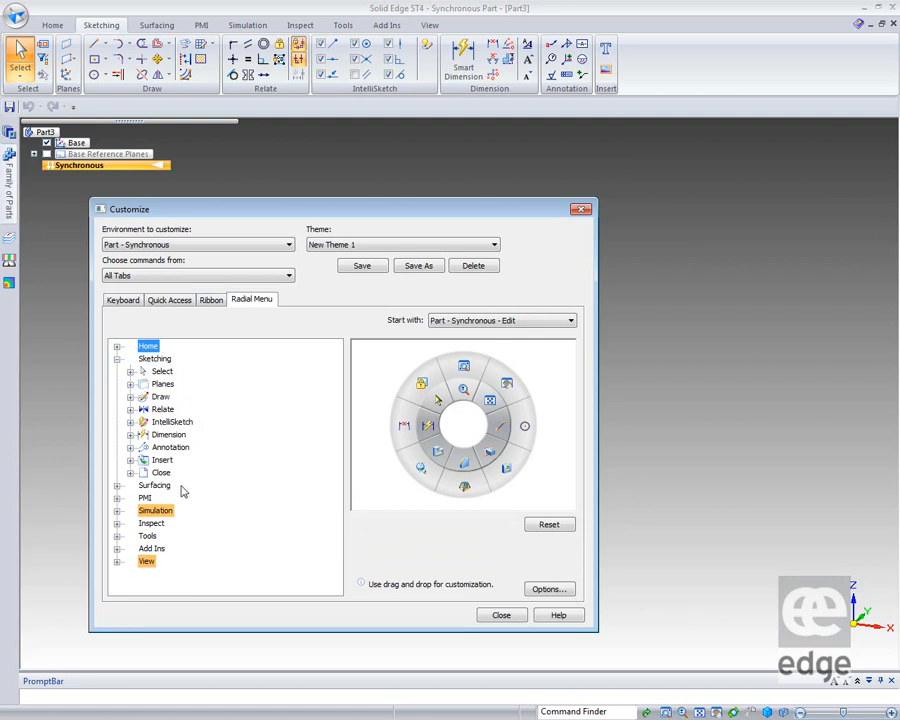
pyautogui.moveTo(196, 384)
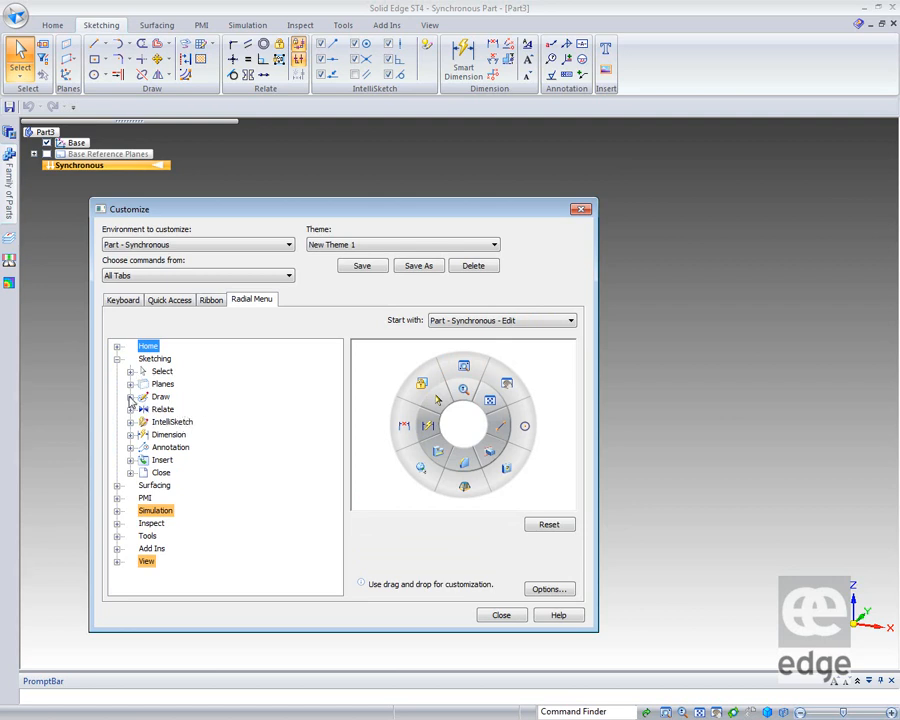
pyautogui.click(132, 396)
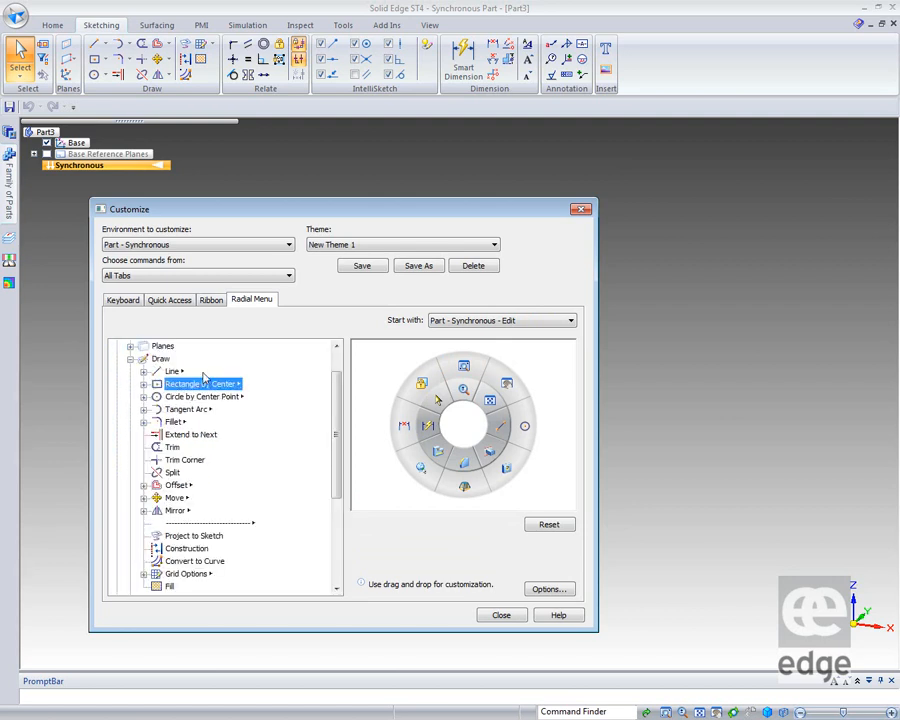
pyautogui.moveTo(396, 386)
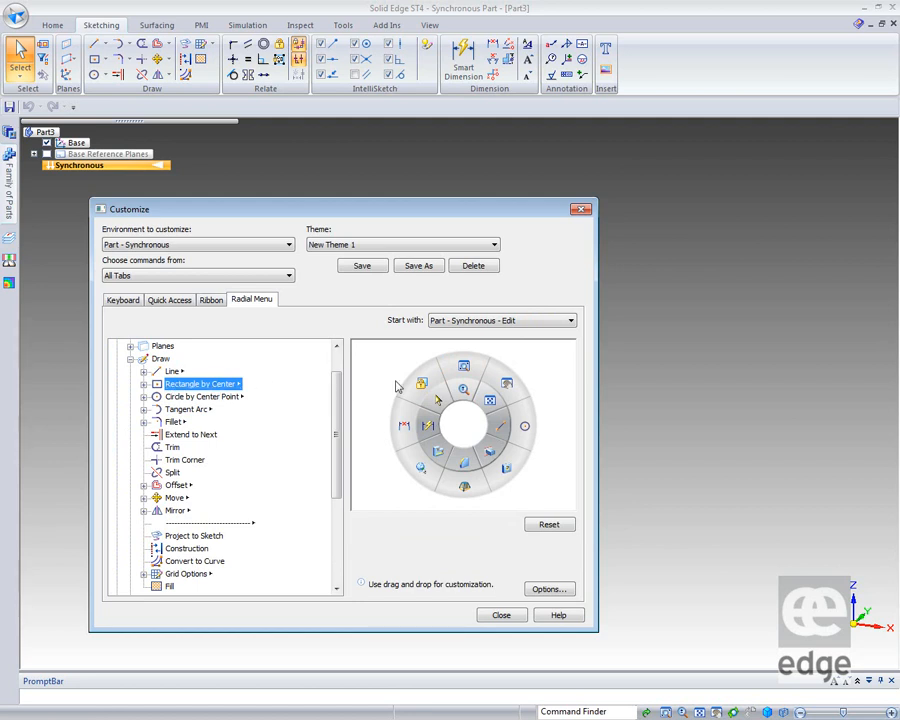
pyautogui.moveTo(466, 390)
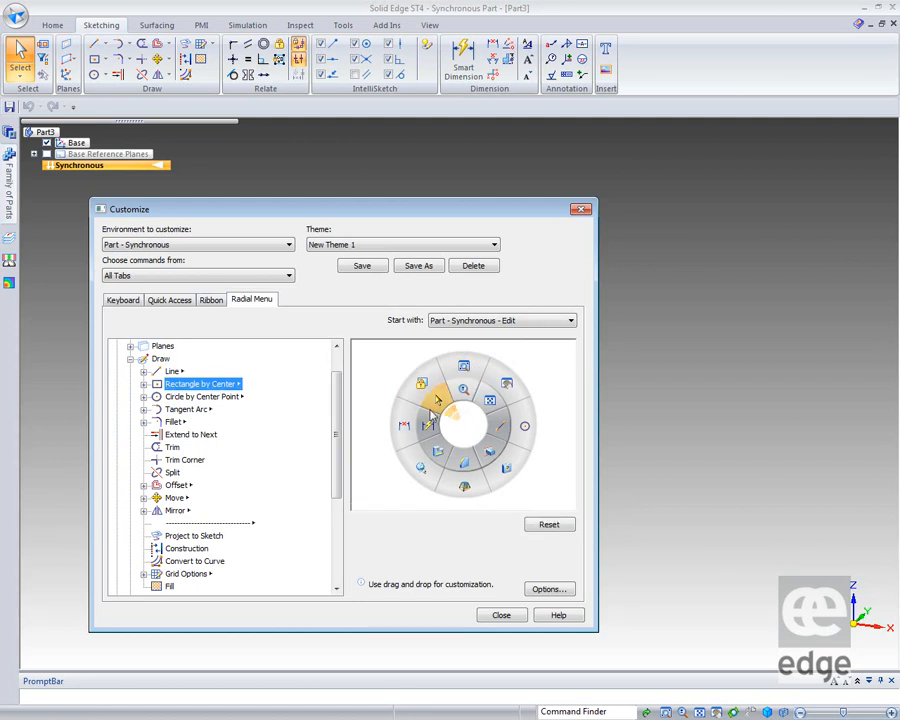
# Step: Assign Rectangle by 2 Points to a radial slot, then pick Polygon by Center for the next slot
pyautogui.click(144, 384)
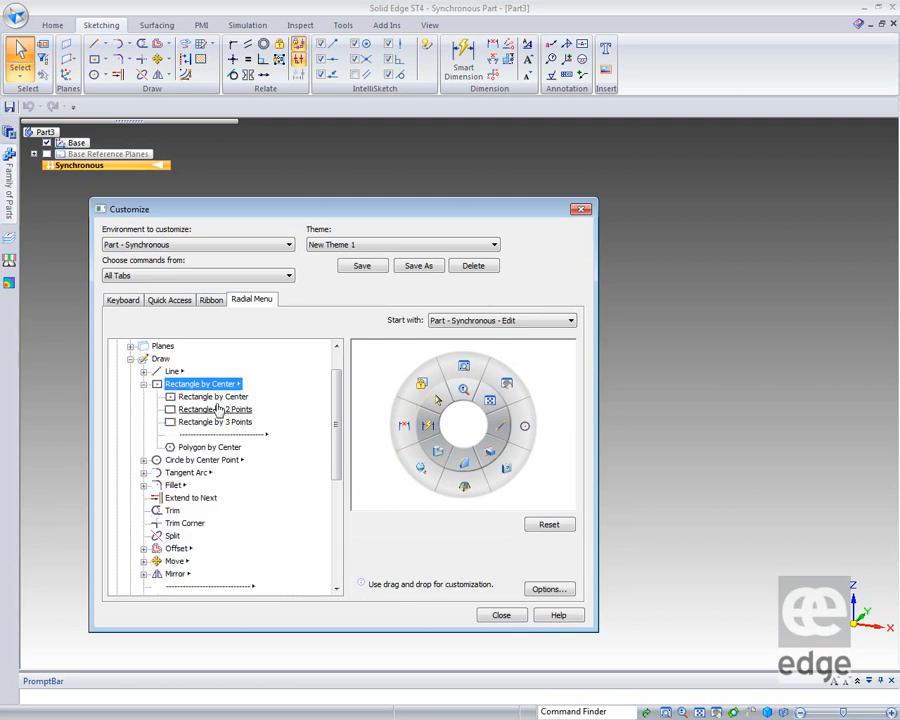
pyautogui.click(210, 396)
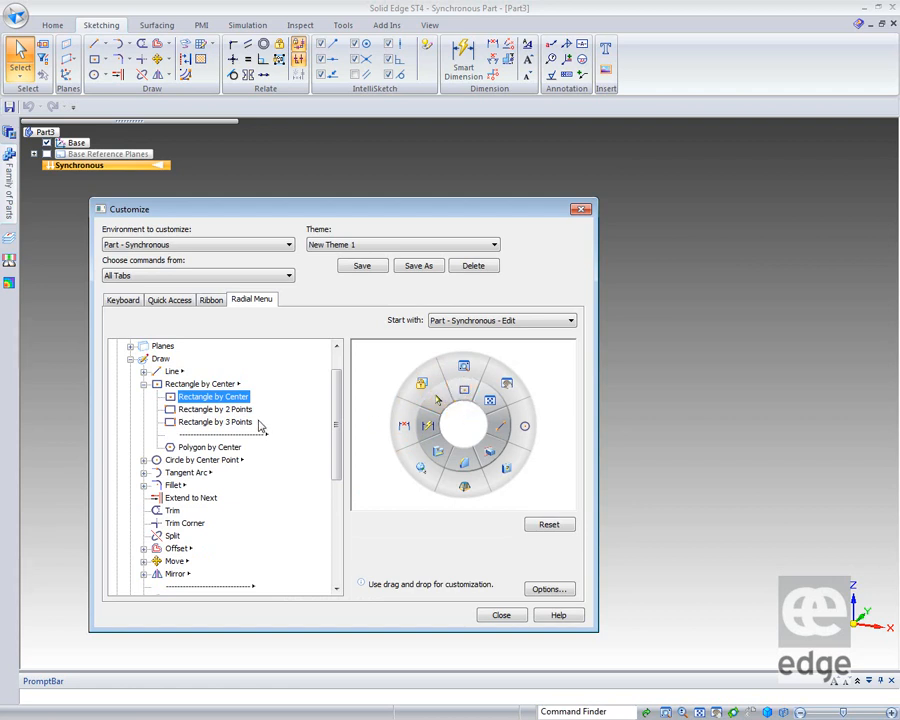
pyautogui.moveTo(270, 490)
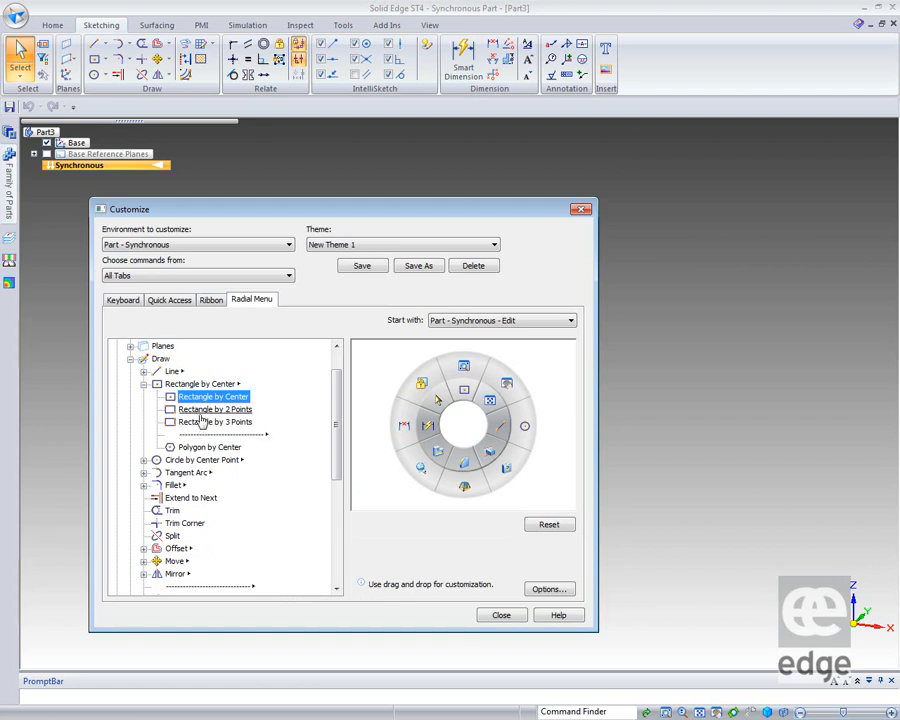
pyautogui.click(216, 408)
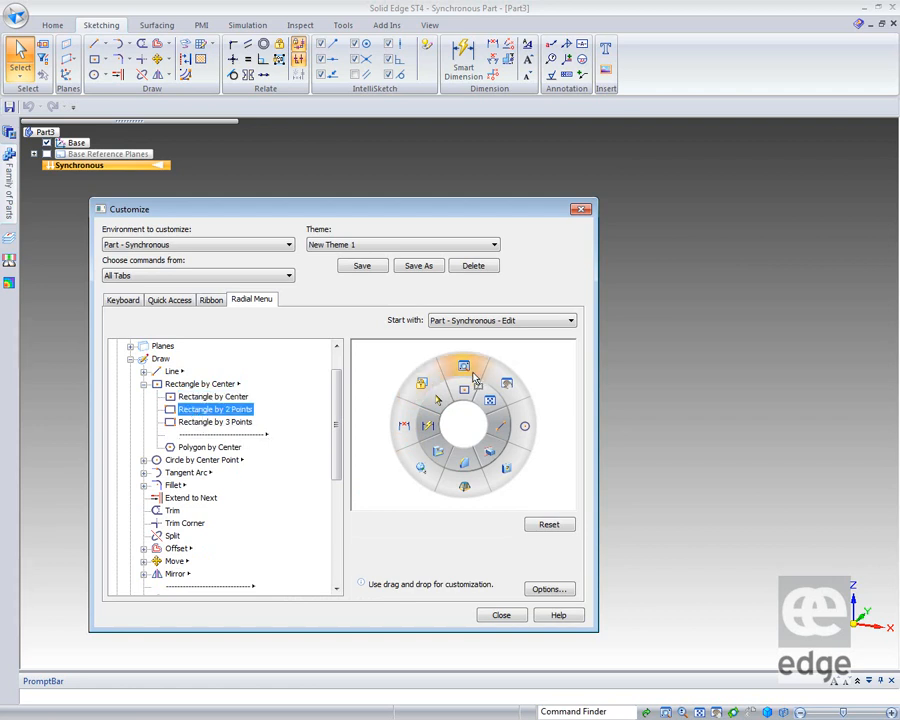
pyautogui.moveTo(376, 530)
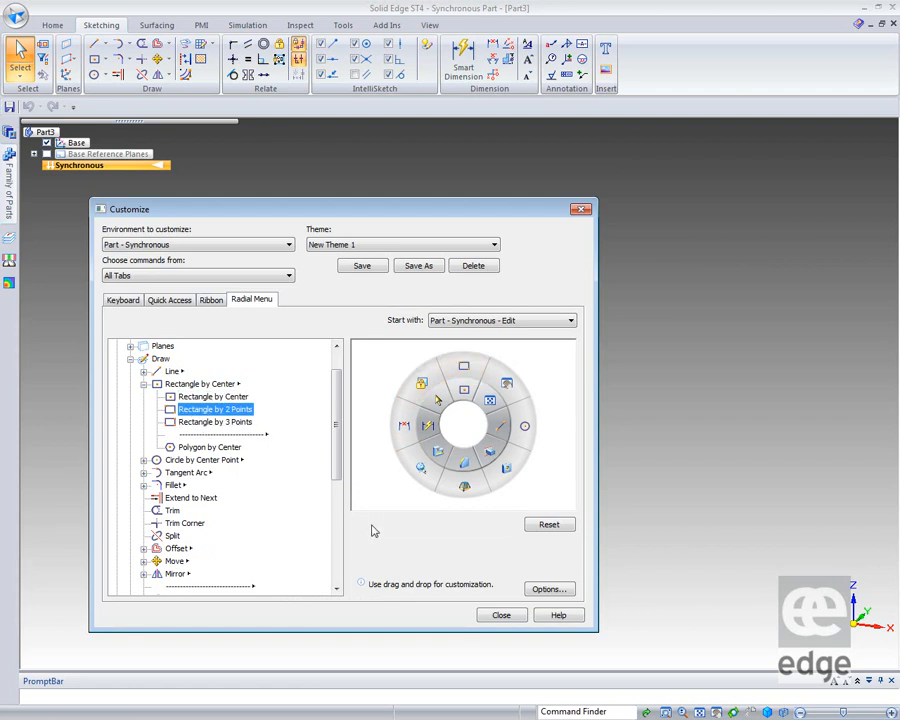
pyautogui.moveTo(408, 520)
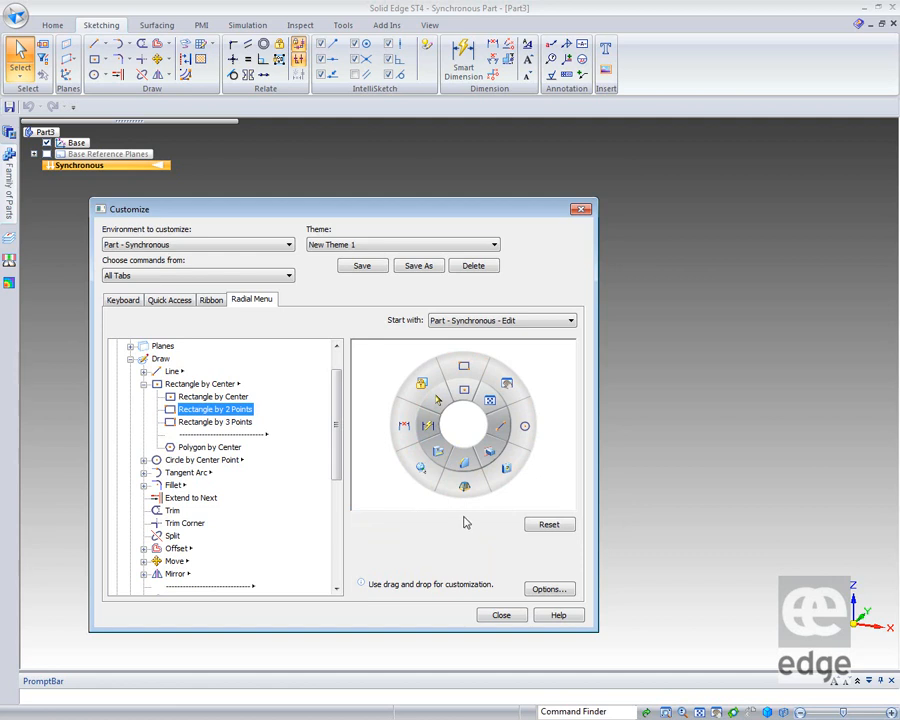
pyautogui.moveTo(420, 468)
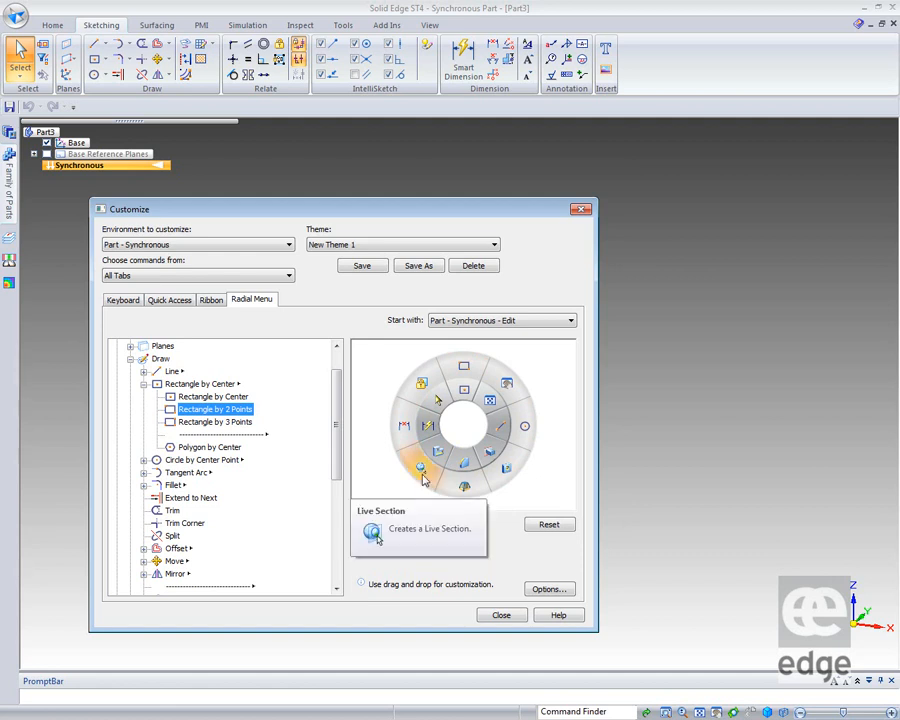
pyautogui.moveTo(190, 458)
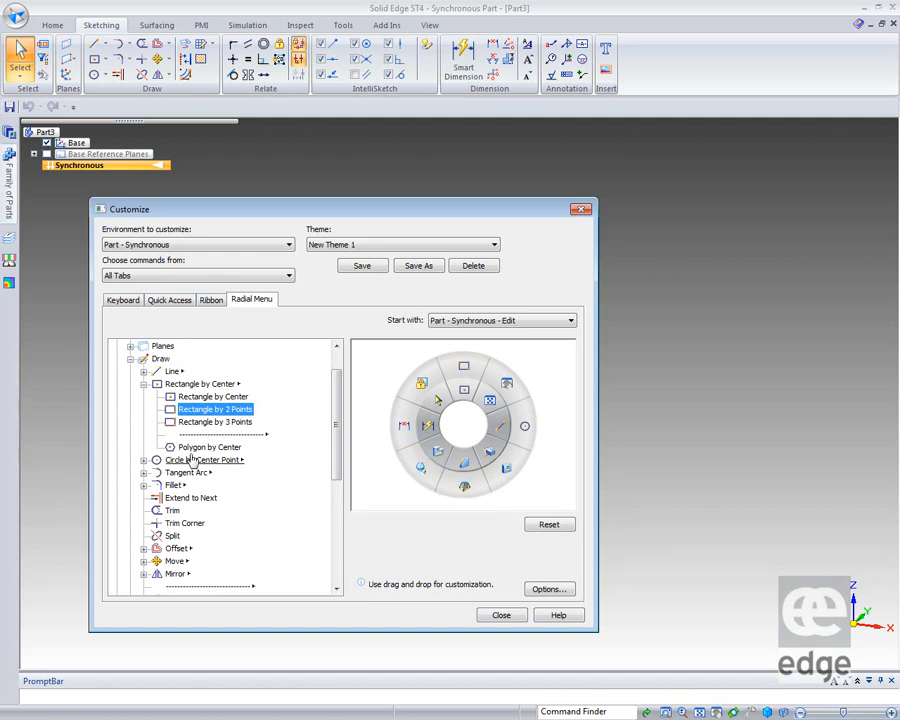
pyautogui.click(210, 446)
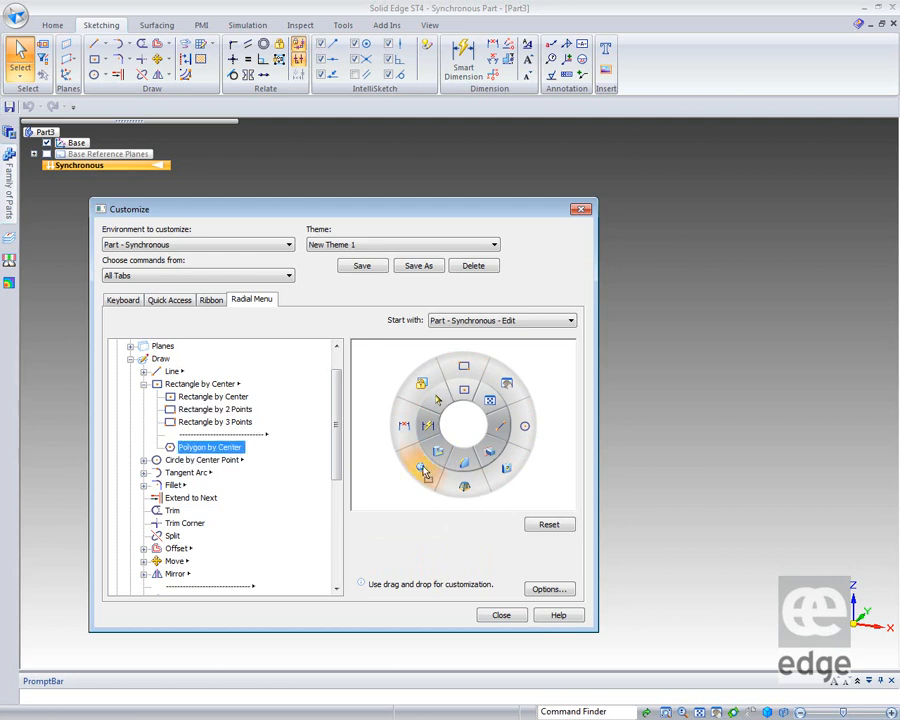
pyautogui.moveTo(412, 504)
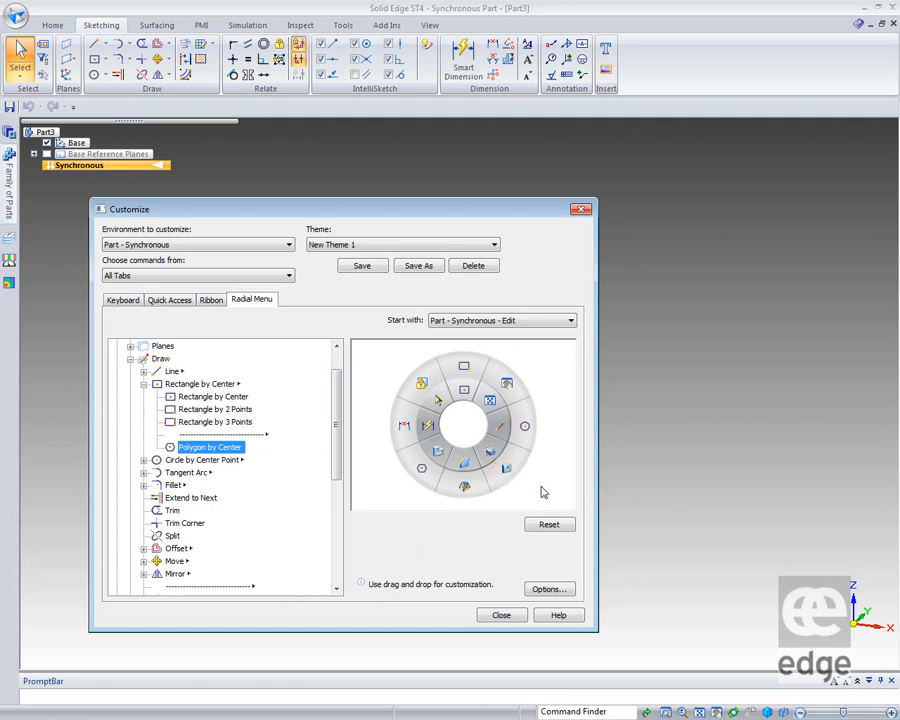
pyautogui.moveTo(418, 500)
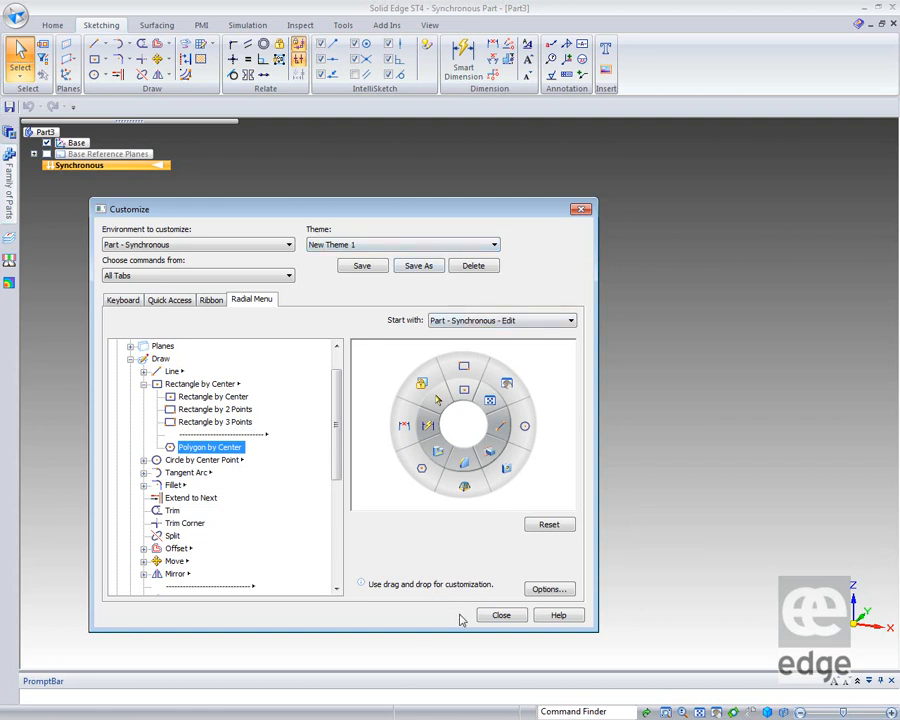
# Step: Close the Customize dialog and draw a rectangle using the radial menu's new rectangle command
pyautogui.click(500, 614)
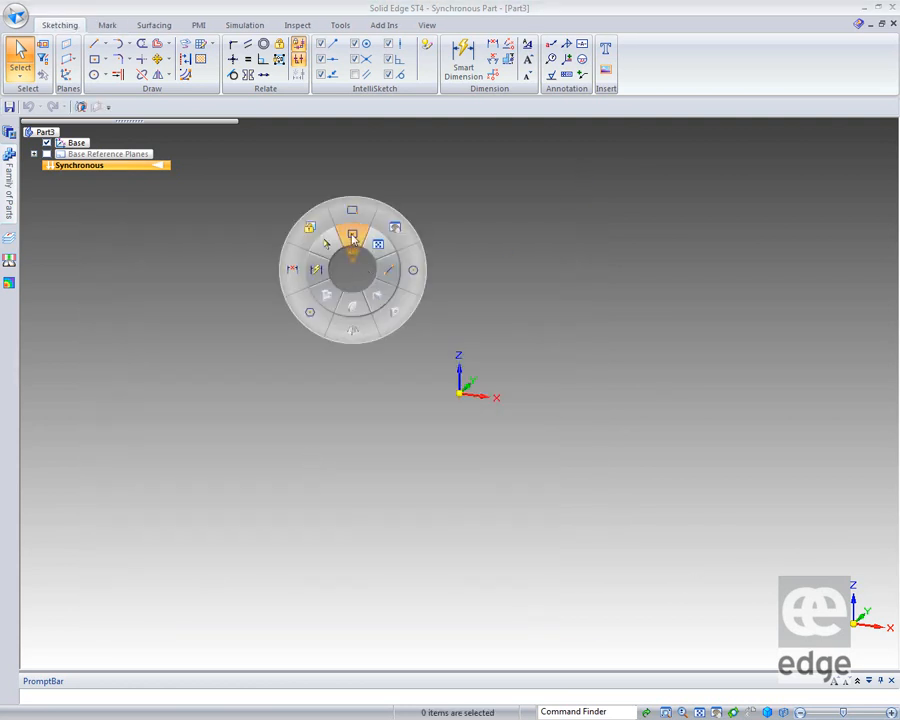
pyautogui.click(352, 236)
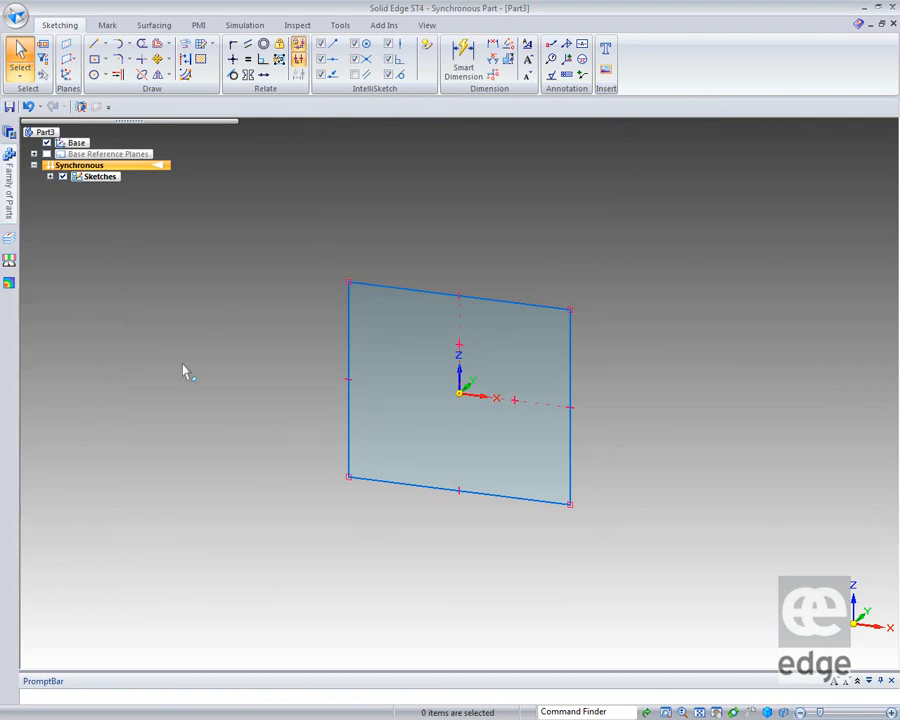
pyautogui.rightClick(620, 30)
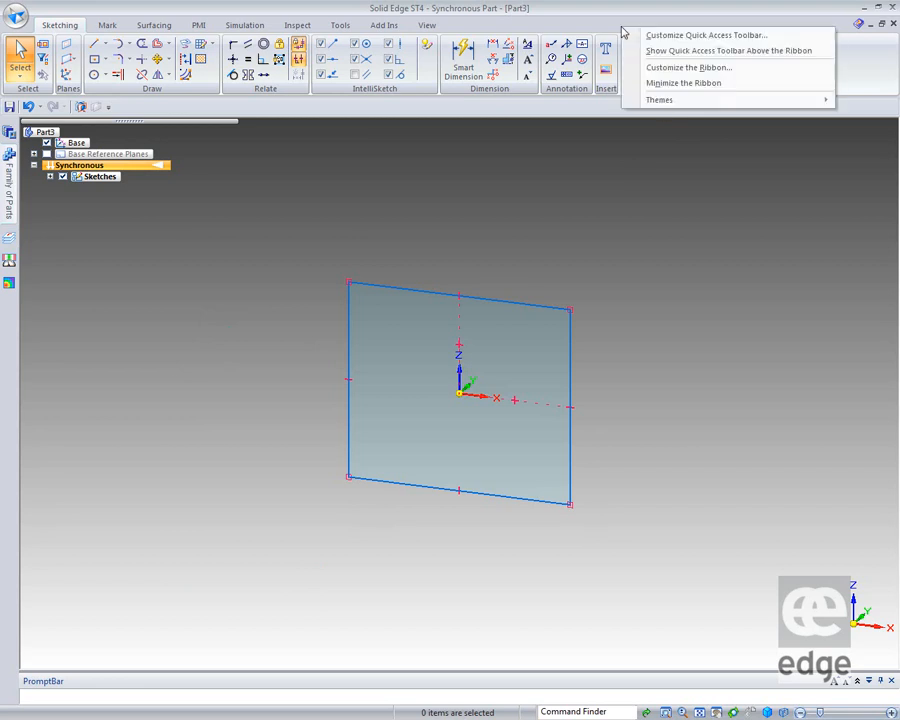
pyautogui.click(660, 100)
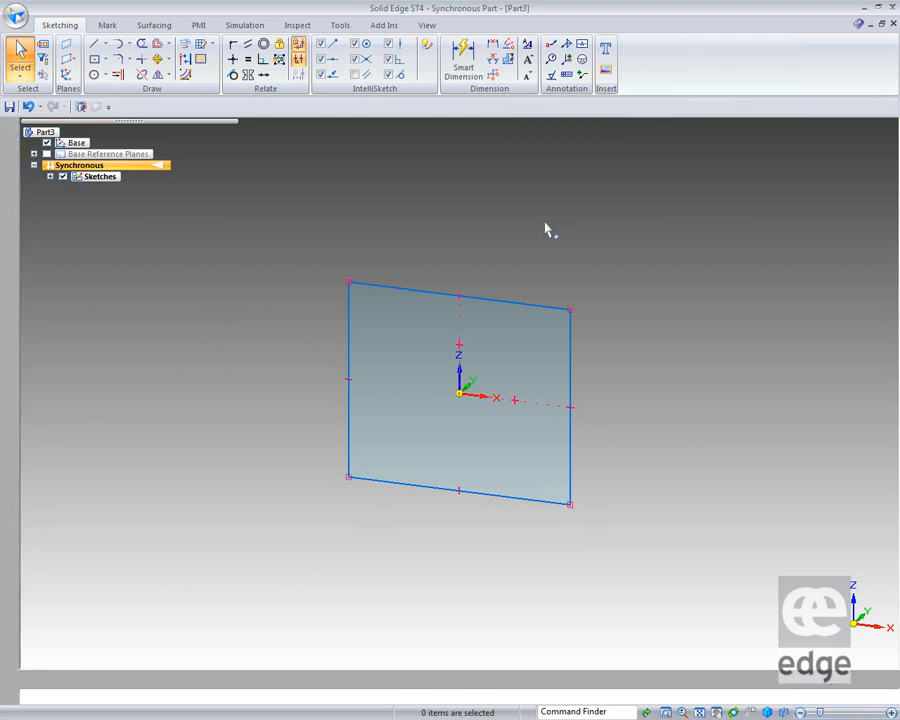
pyautogui.click(52, 24)
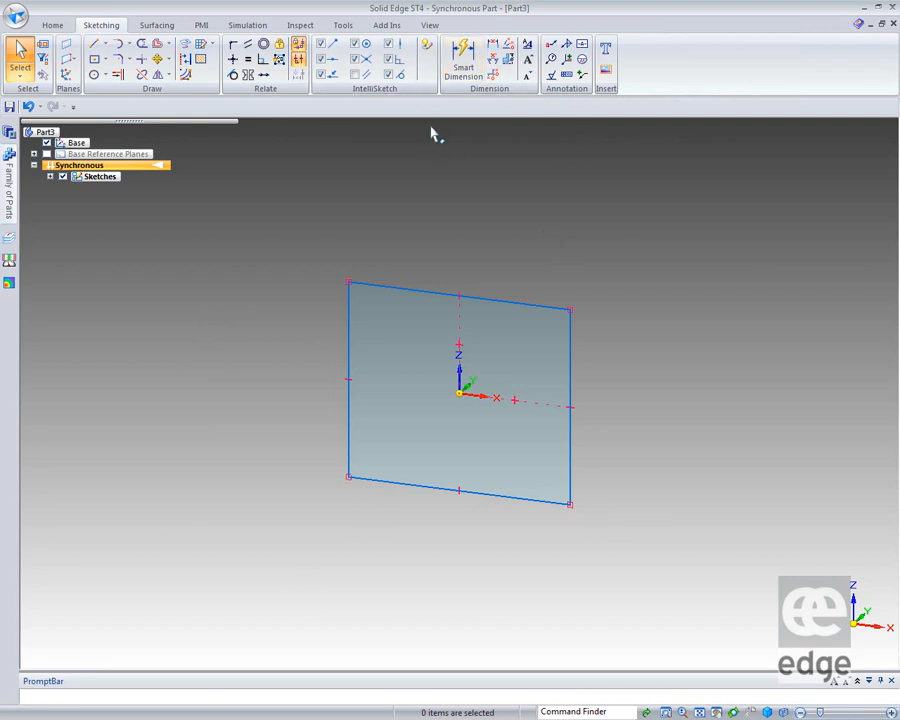
pyautogui.moveTo(258, 232)
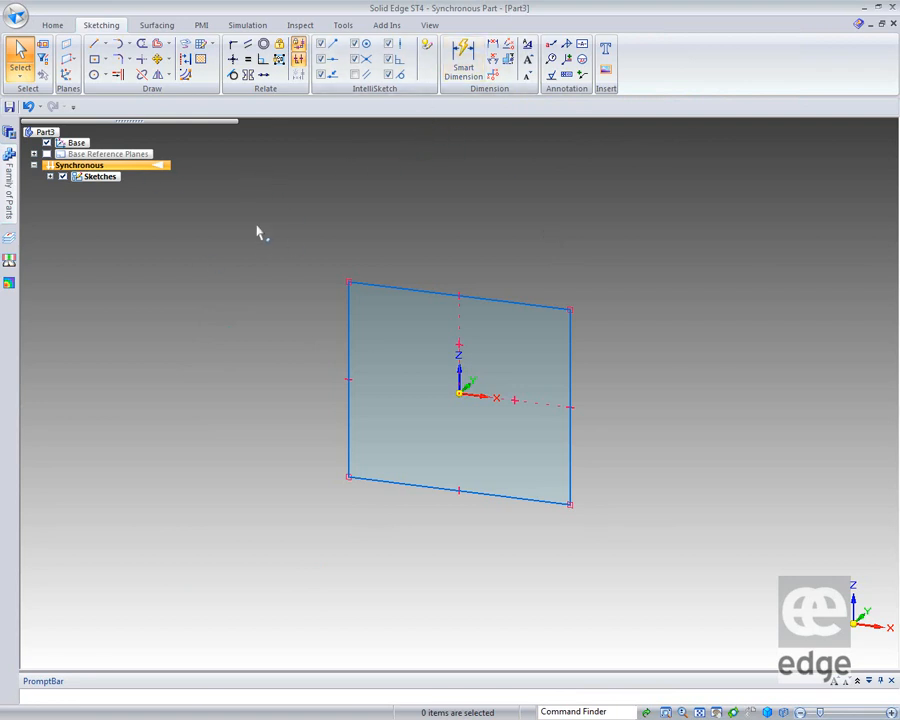
pyautogui.moveTo(100, 24)
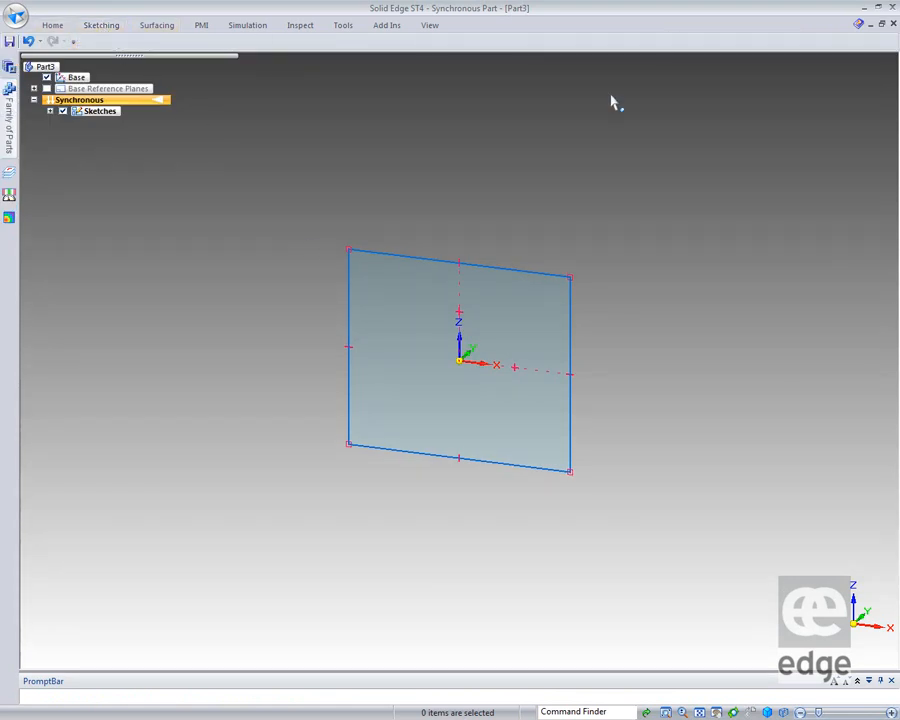
pyautogui.moveTo(240, 270)
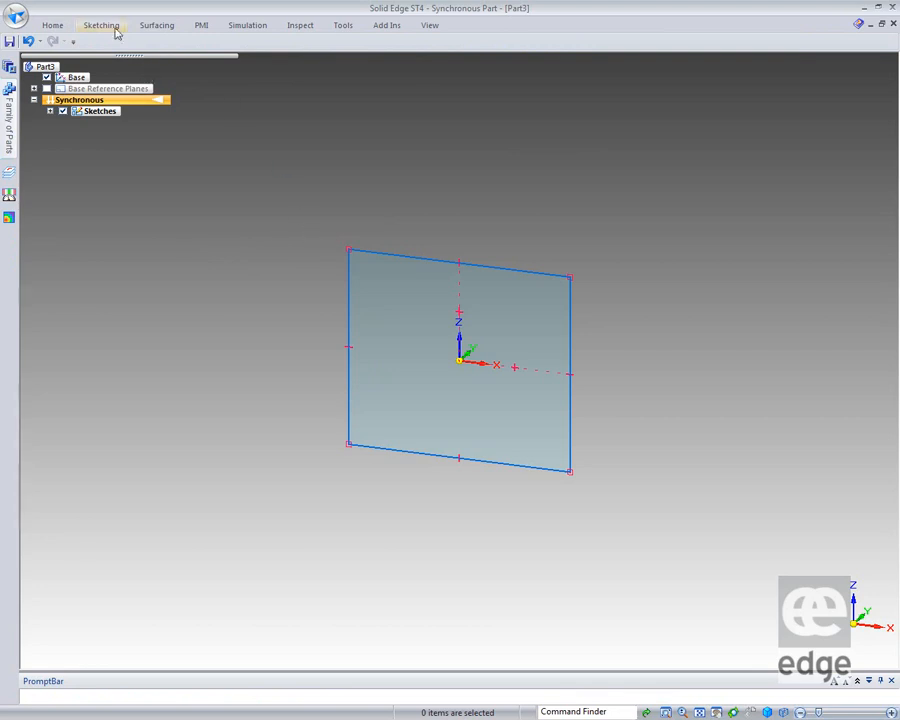
pyautogui.click(100, 24)
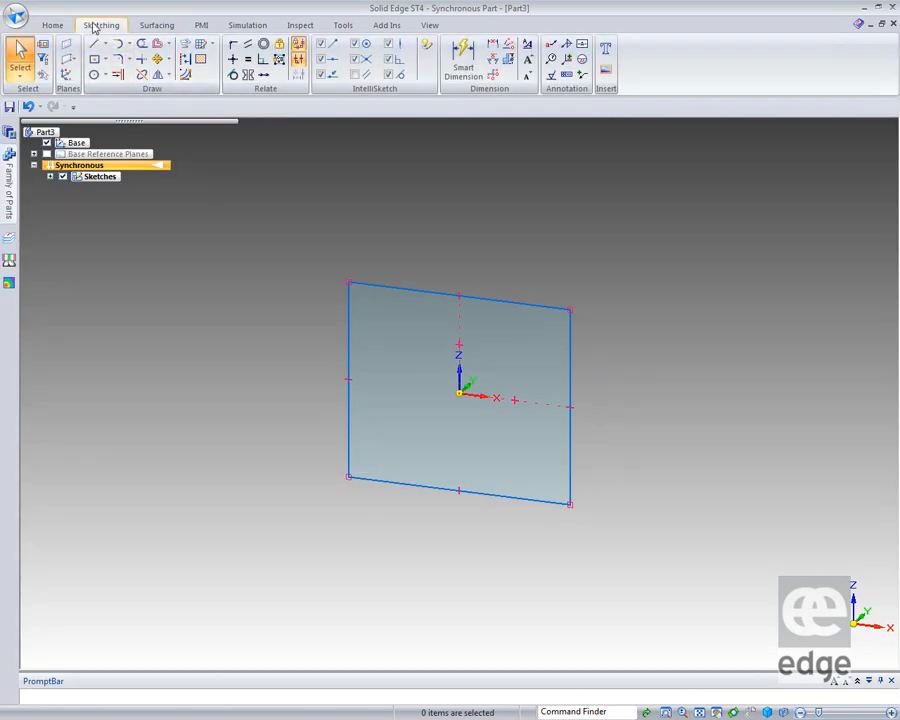
pyautogui.click(100, 24)
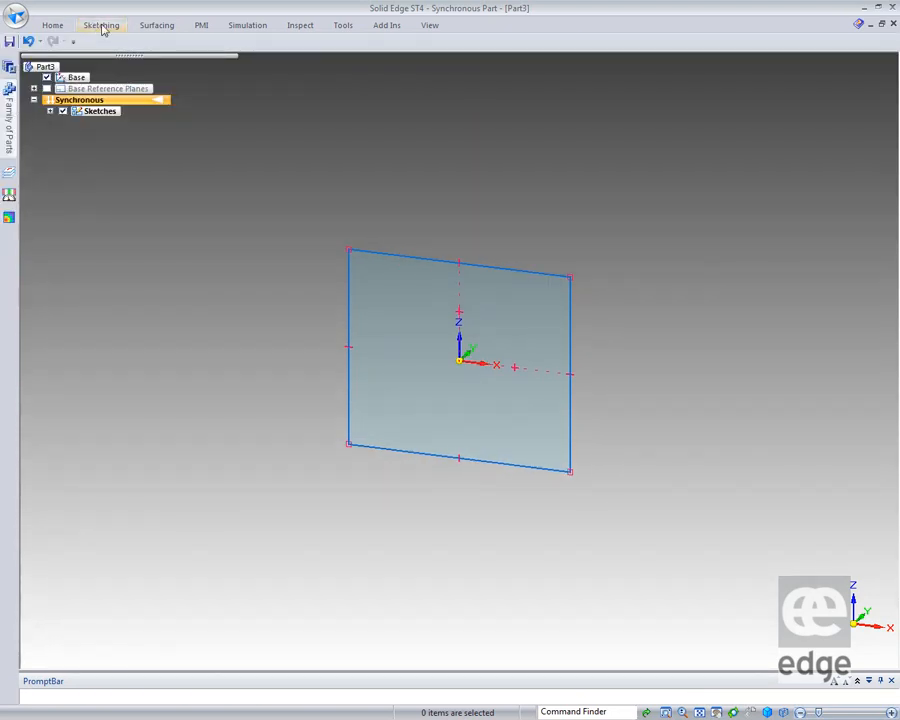
pyautogui.click(100, 24)
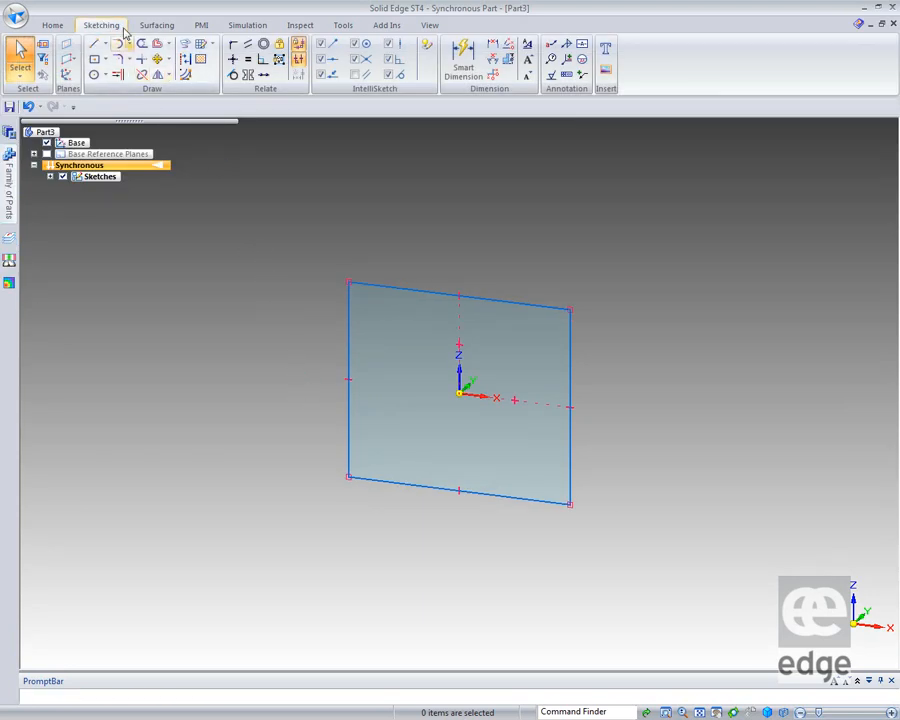
pyautogui.rightClick(112, 26)
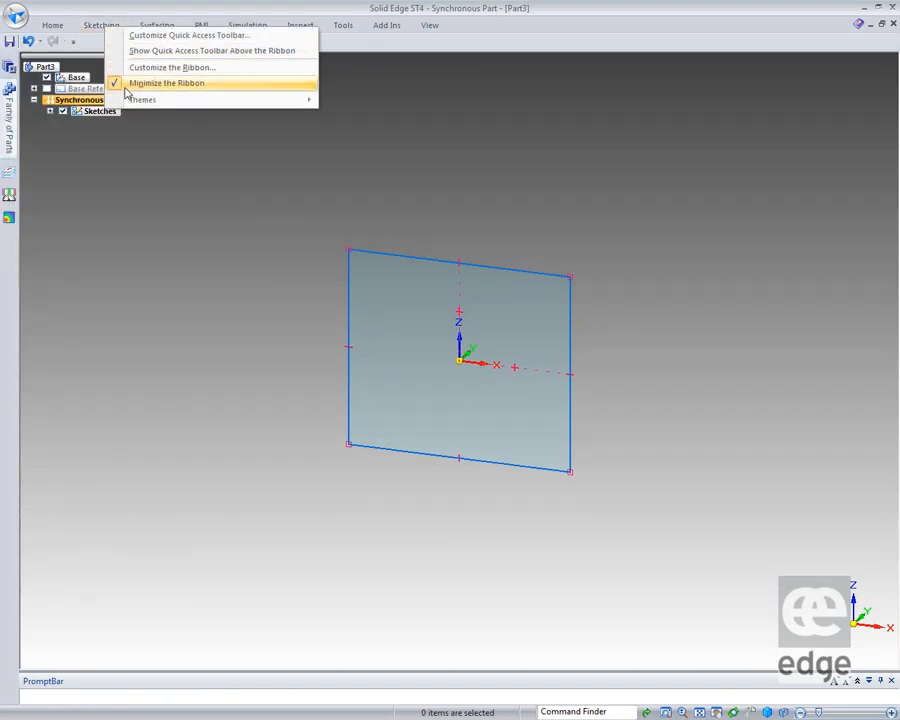
pyautogui.click(168, 82)
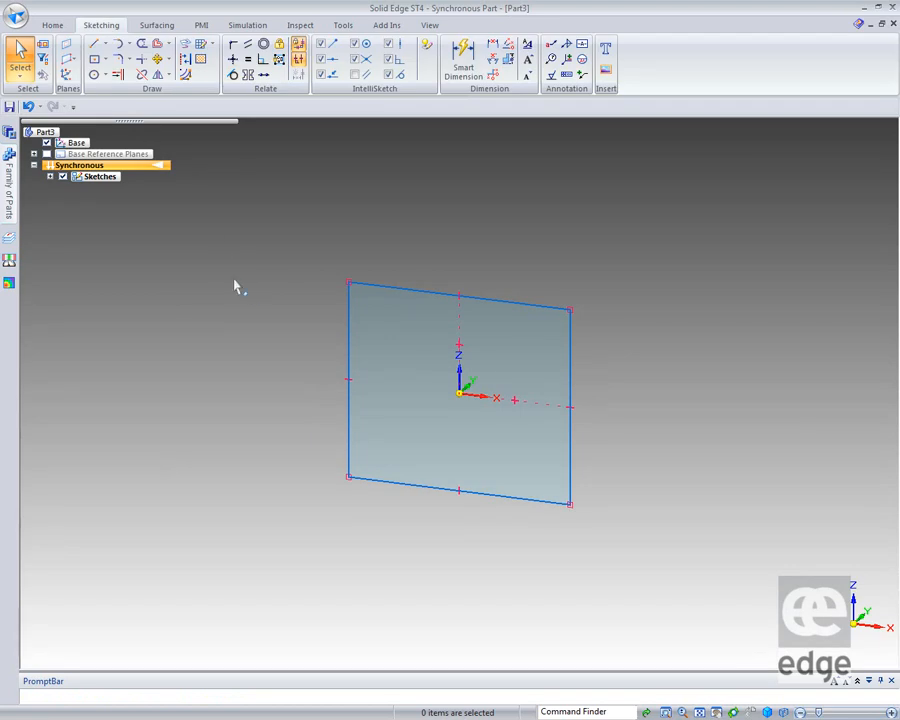
pyautogui.moveTo(236, 284)
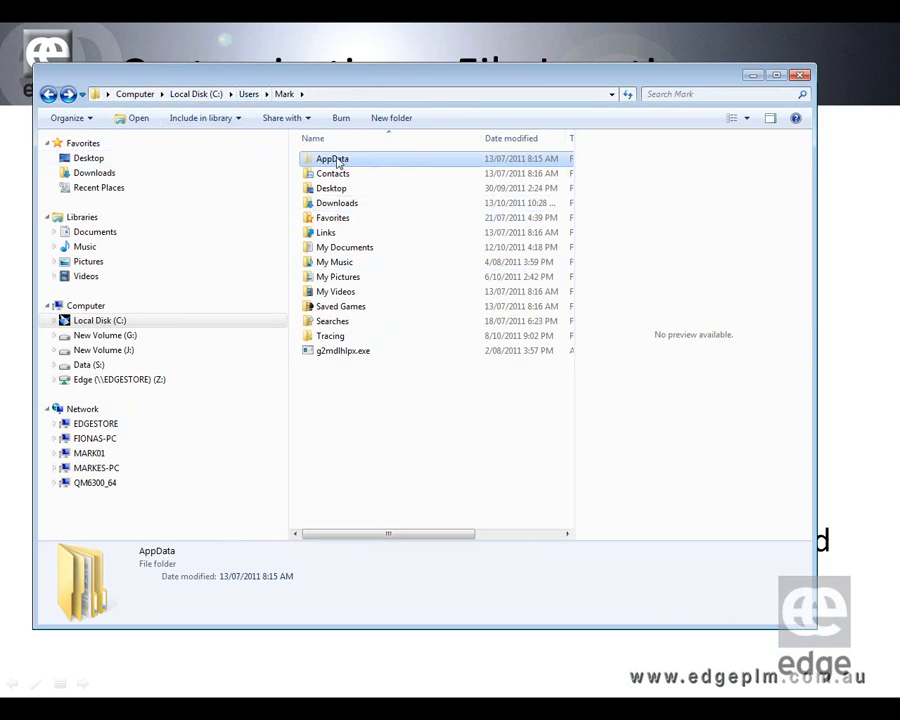
# Step: Browse AppData > Unigraphics Solutions > Solid Edge > Customization into the New Theme 1 folder
pyautogui.doubleClick(332, 158)
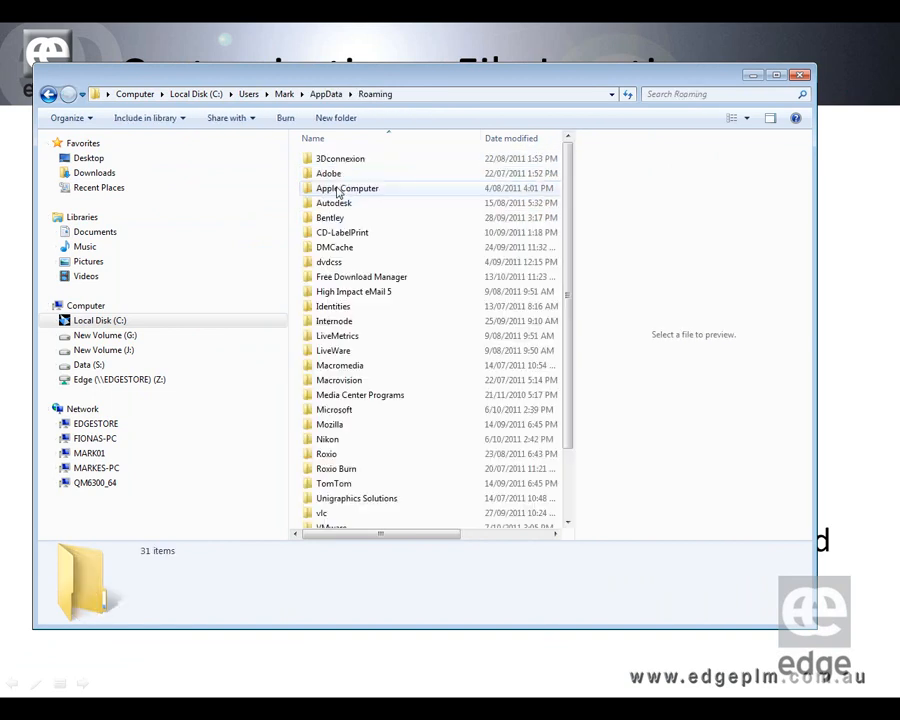
pyautogui.moveTo(336, 510)
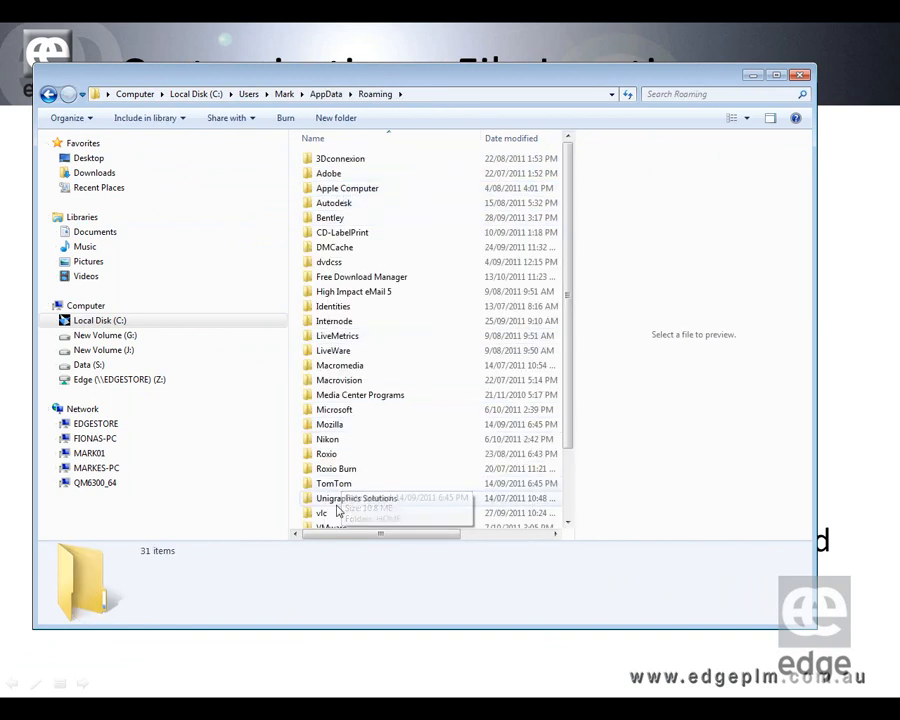
pyautogui.doubleClick(356, 498)
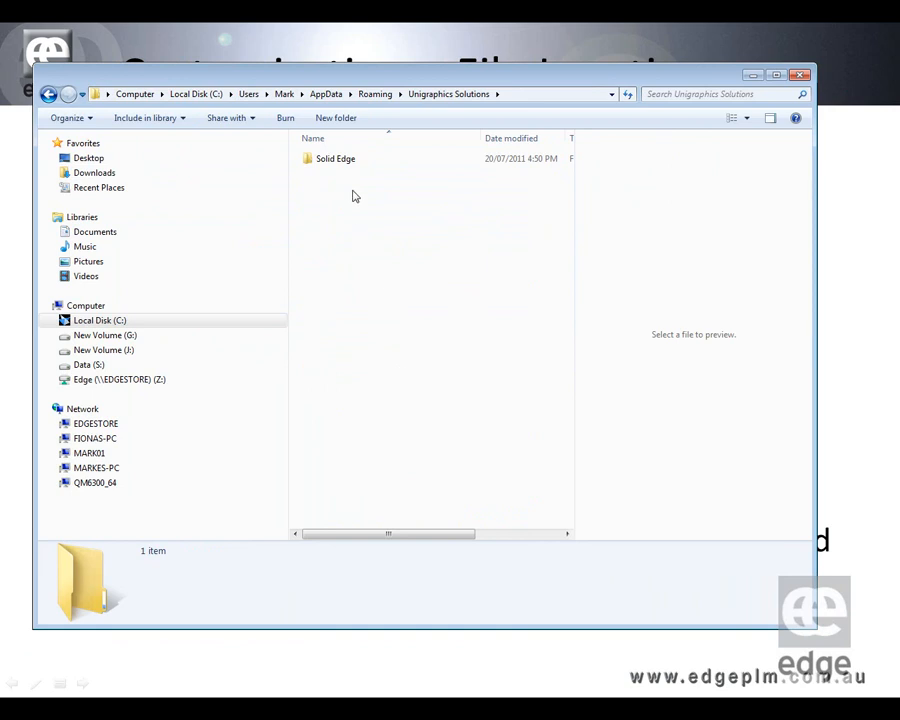
pyautogui.doubleClick(336, 158)
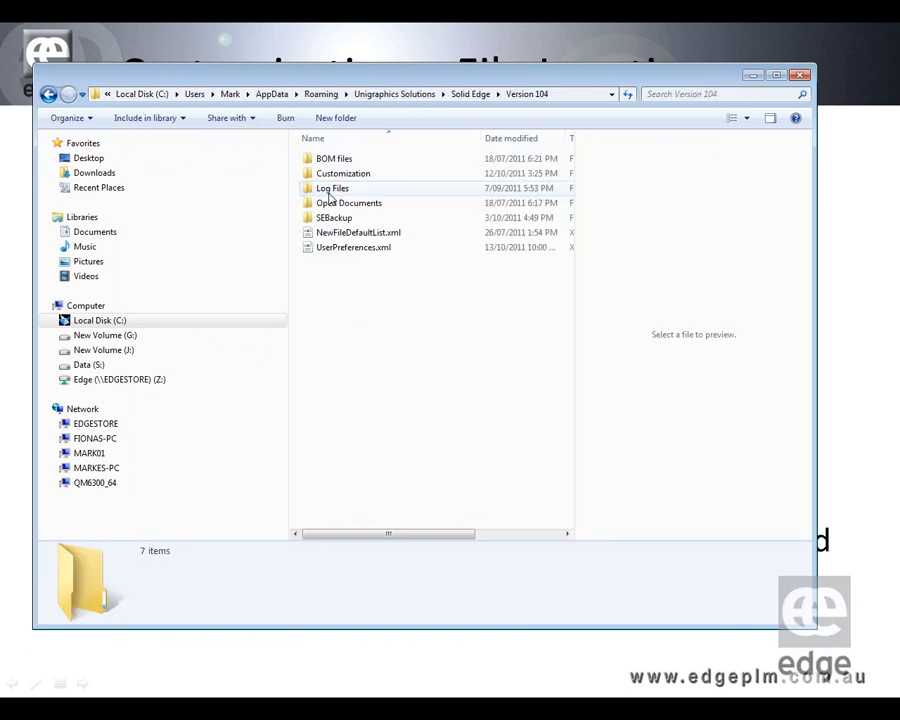
pyautogui.doubleClick(332, 188)
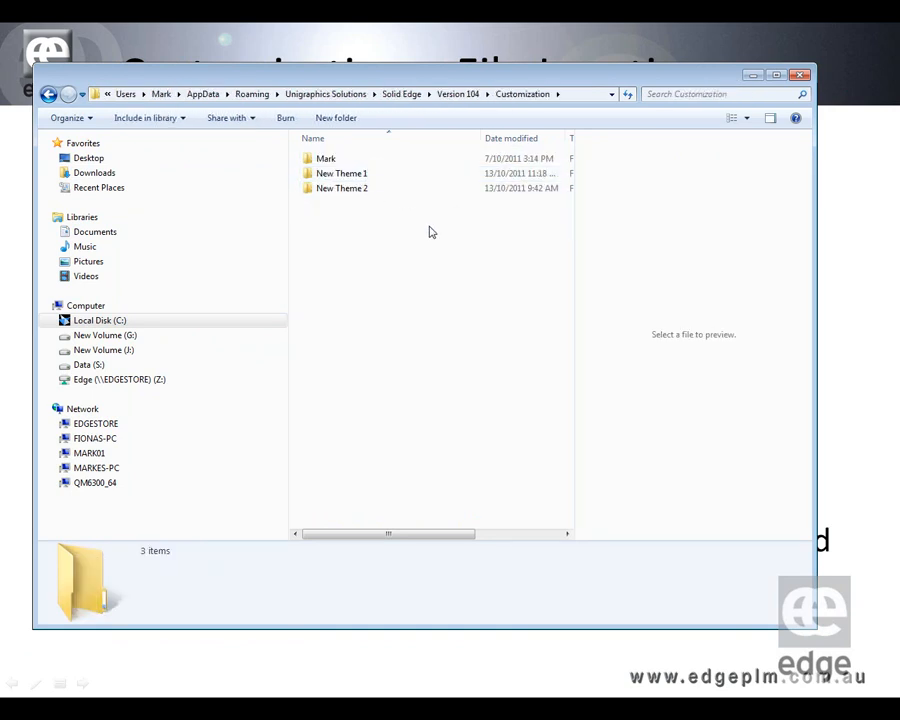
pyautogui.click(342, 172)
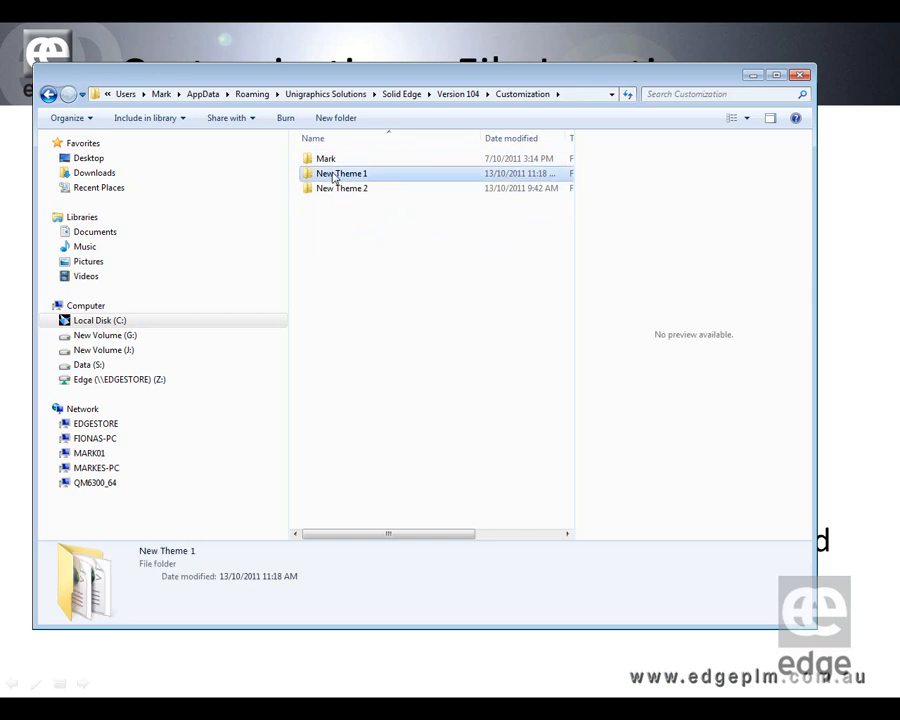
pyautogui.doubleClick(340, 172)
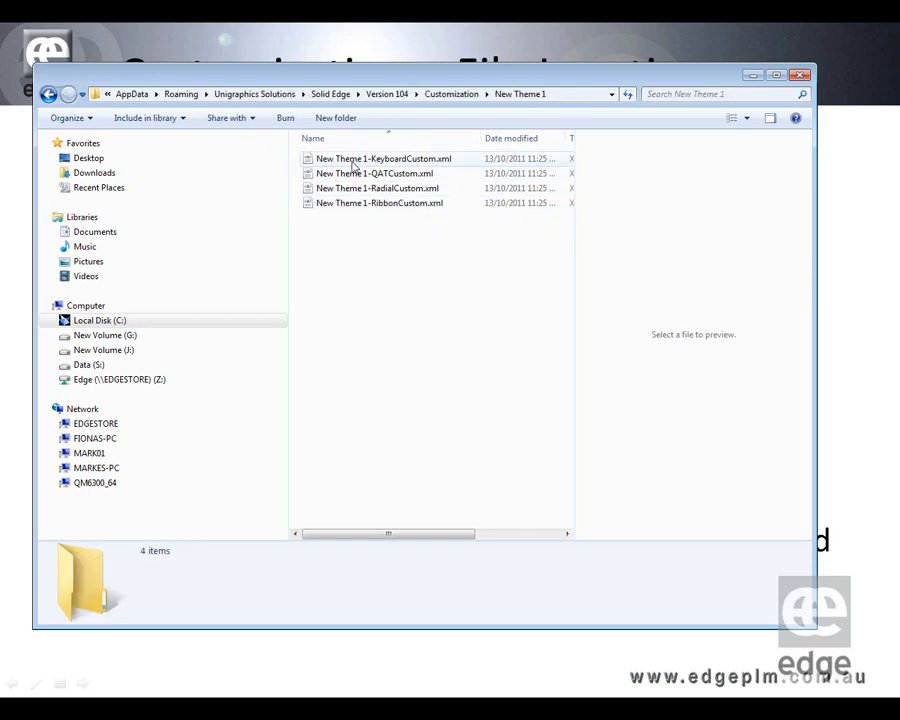
pyautogui.moveTo(408, 172)
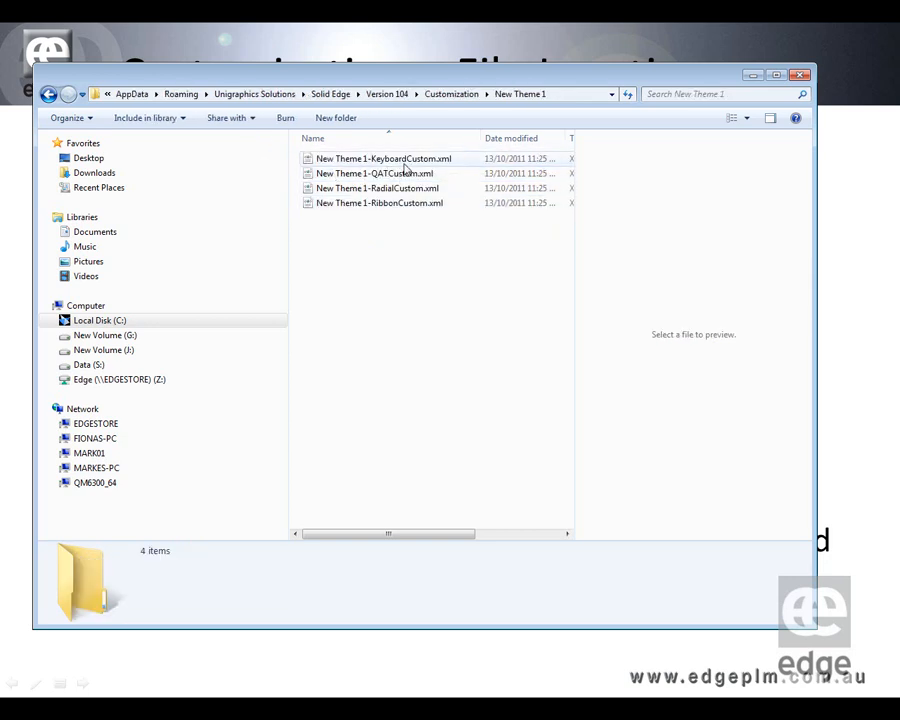
# Step: Preview the keyboard, quick access and ribbon customization XML files and check the folder's parent path
pyautogui.click(384, 158)
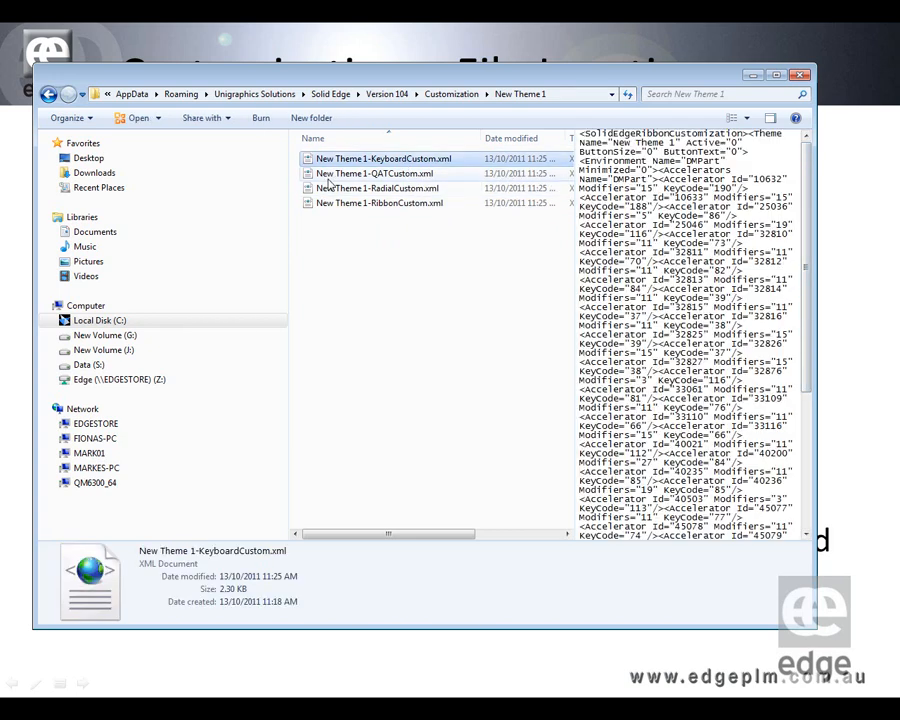
pyautogui.click(374, 172)
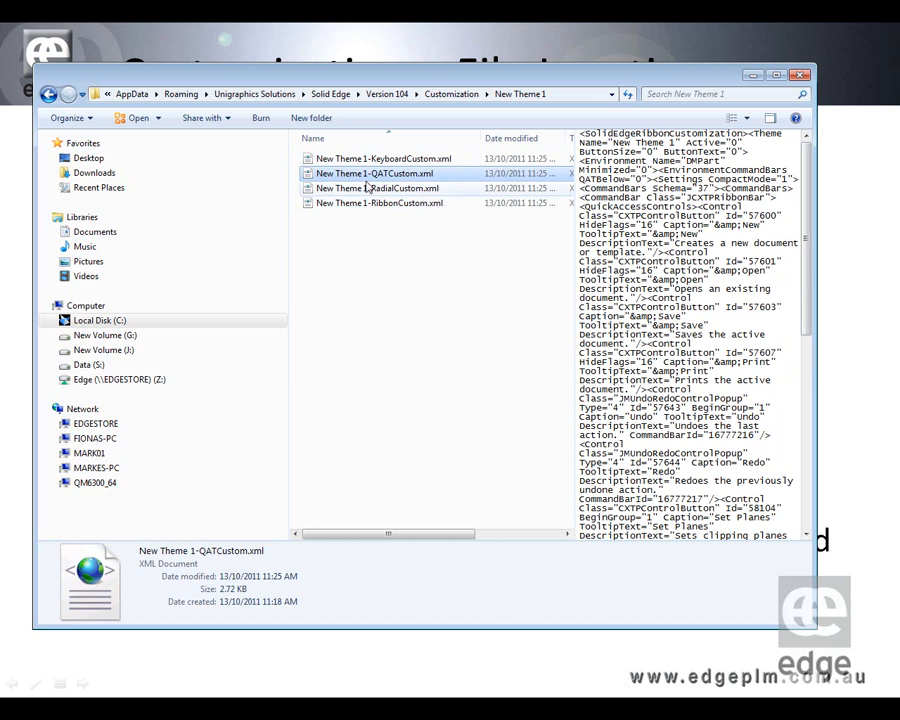
pyautogui.click(380, 204)
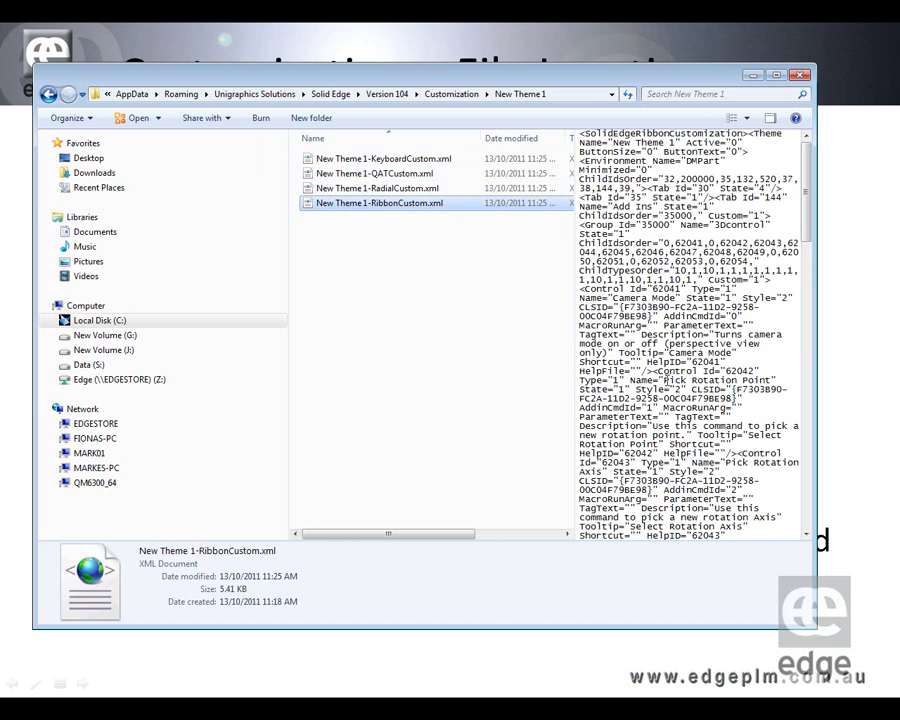
pyautogui.moveTo(518, 458)
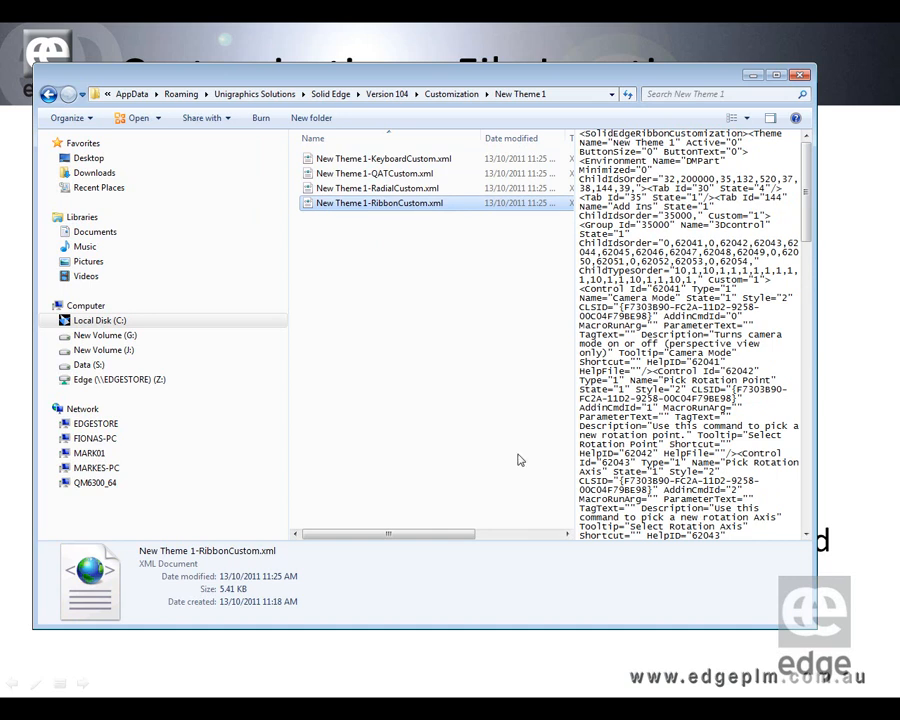
pyautogui.moveTo(436, 360)
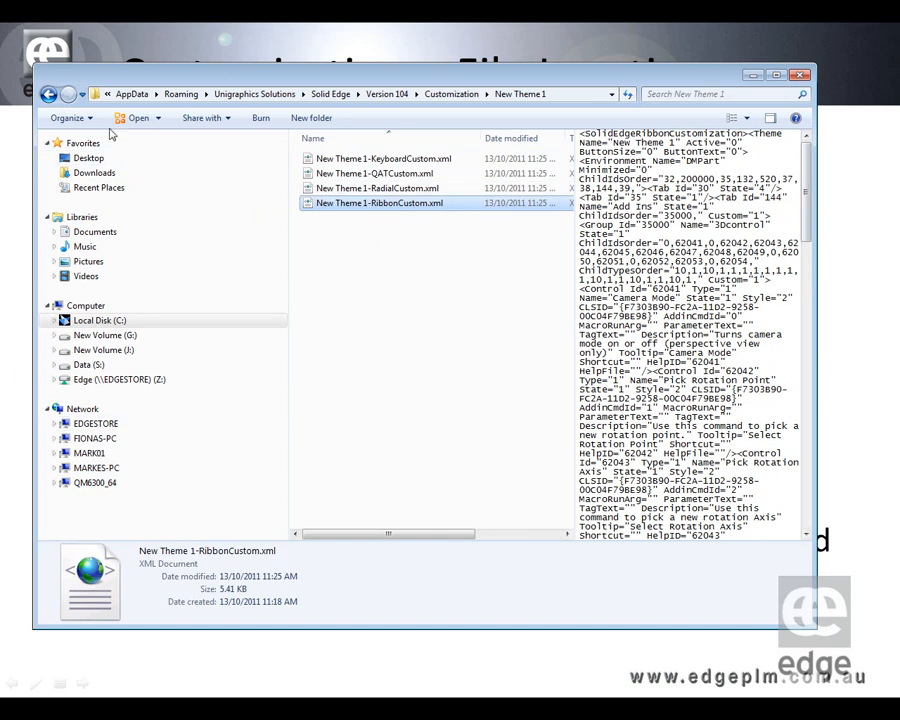
pyautogui.moveTo(530, 272)
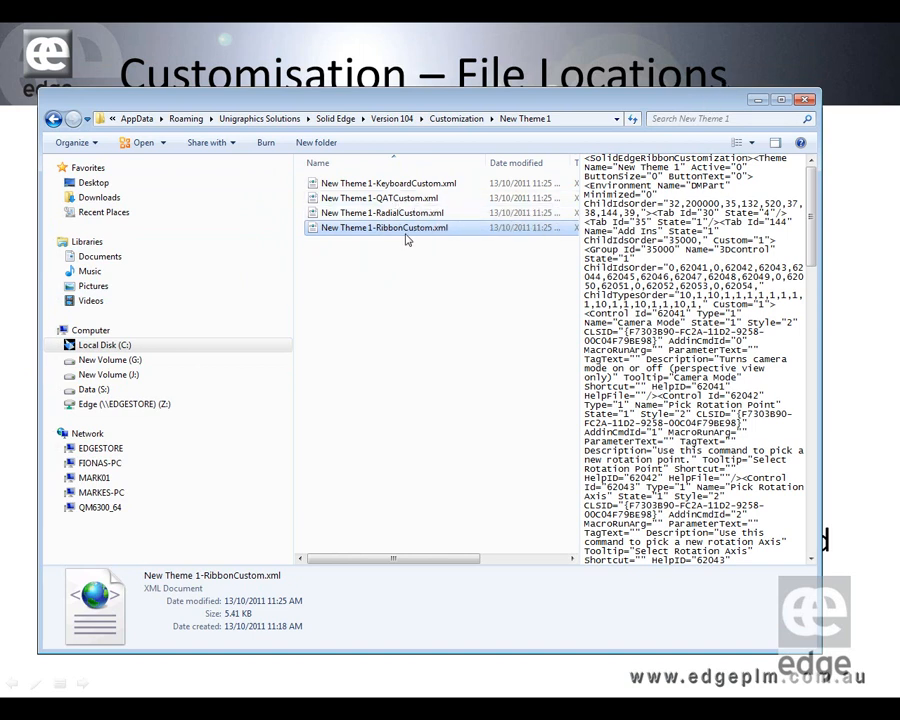
pyautogui.moveTo(406, 240)
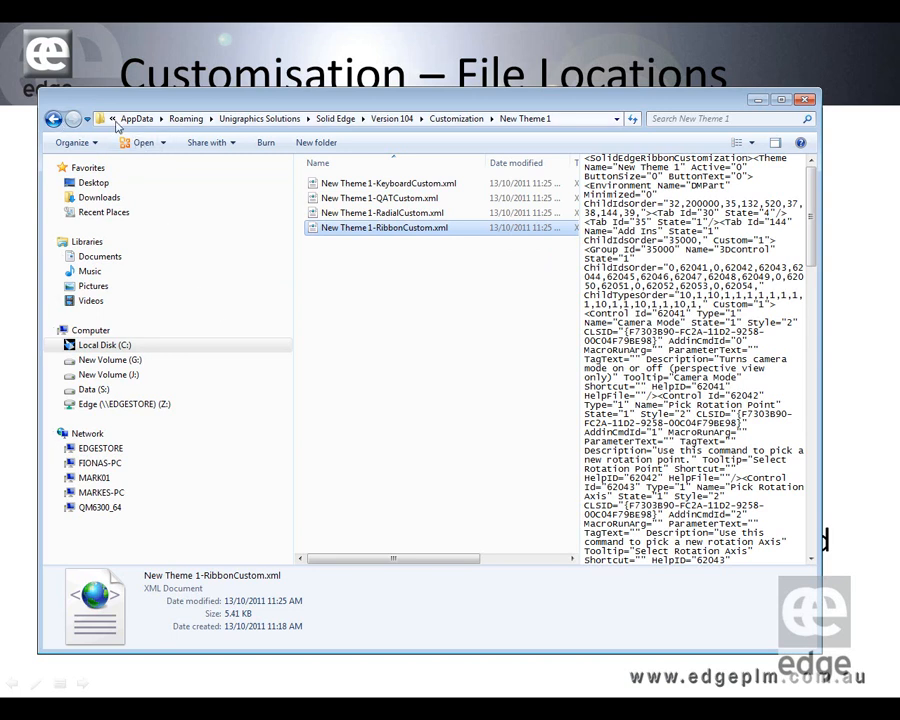
pyautogui.click(112, 118)
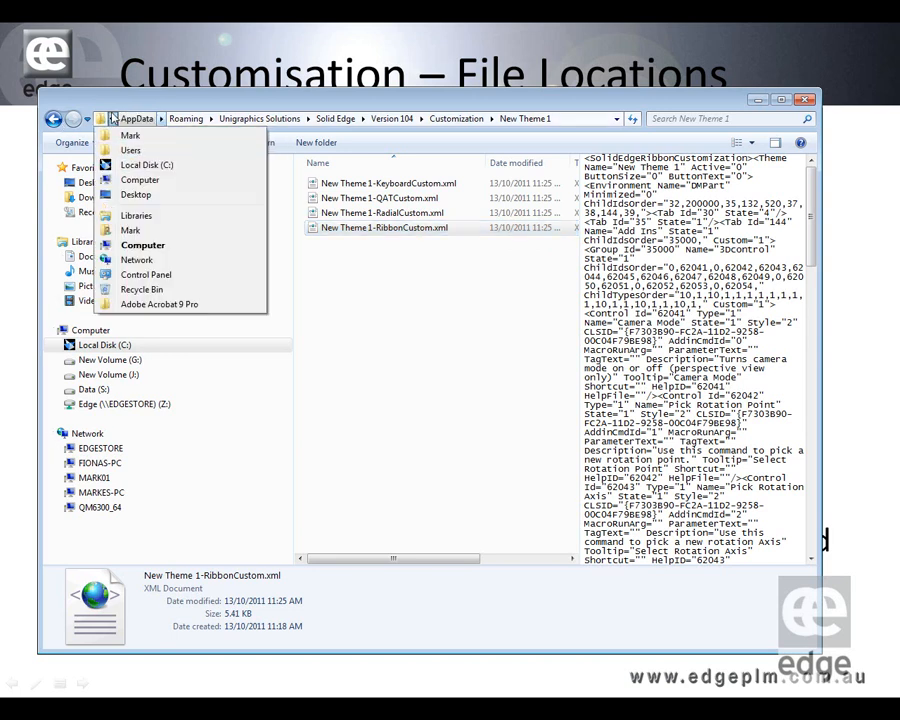
pyautogui.click(400, 460)
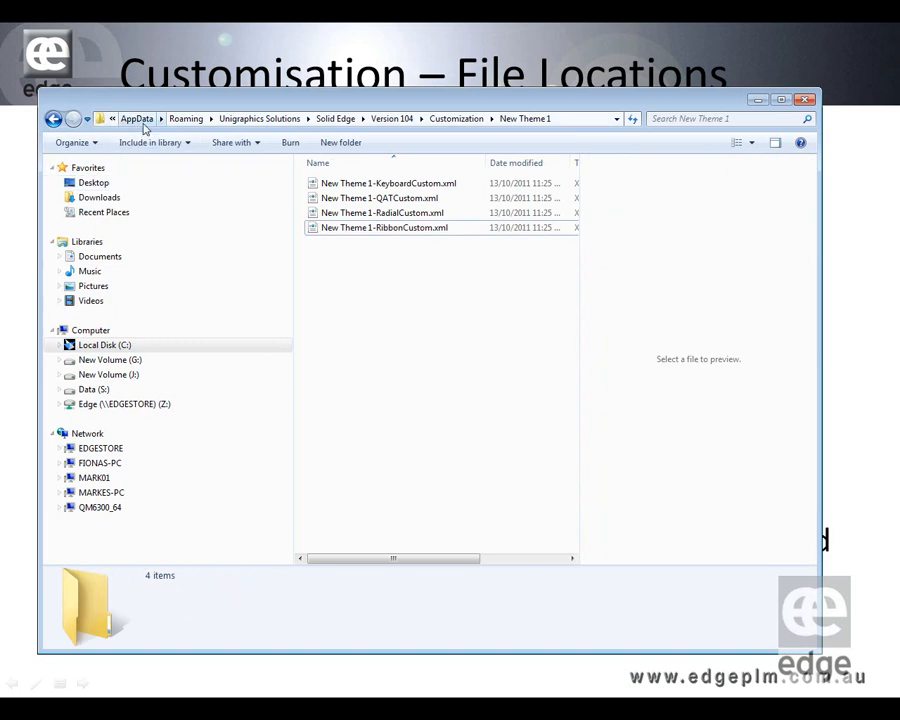
pyautogui.moveTo(430, 388)
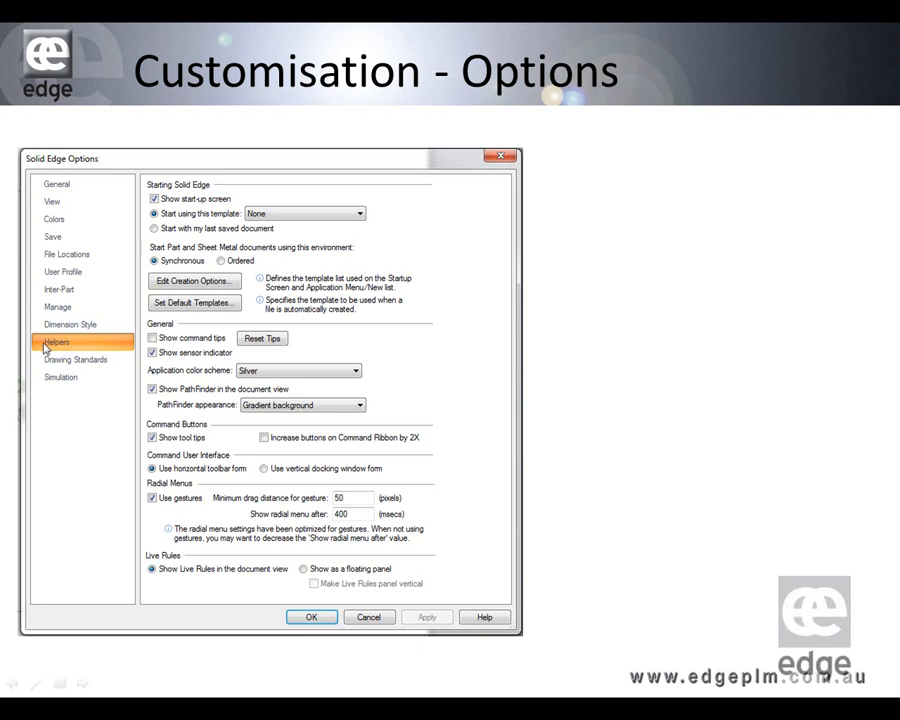
pyautogui.moveTo(436, 368)
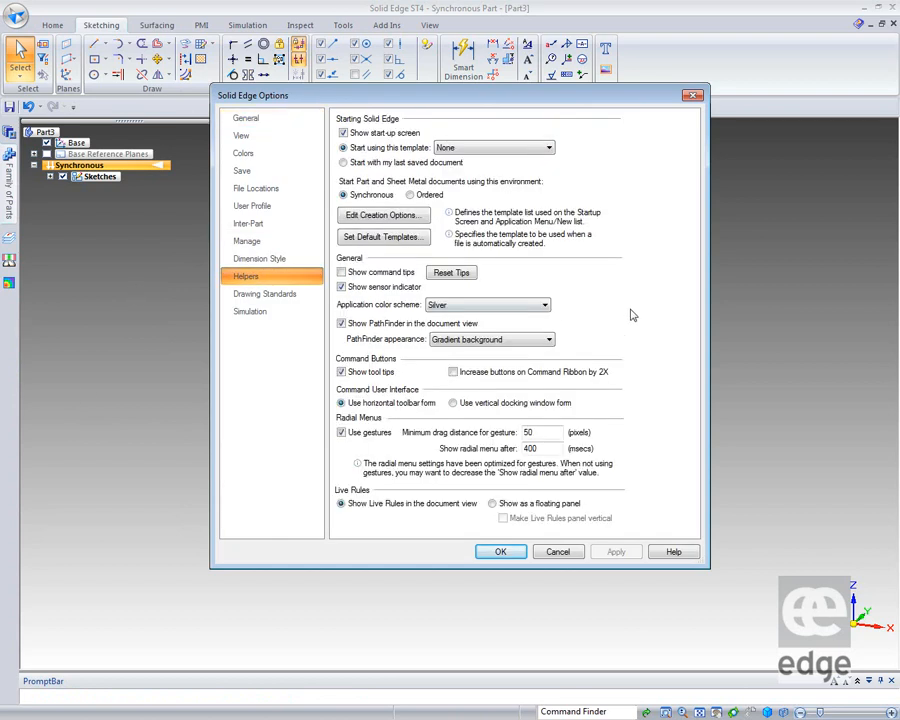
pyautogui.click(544, 304)
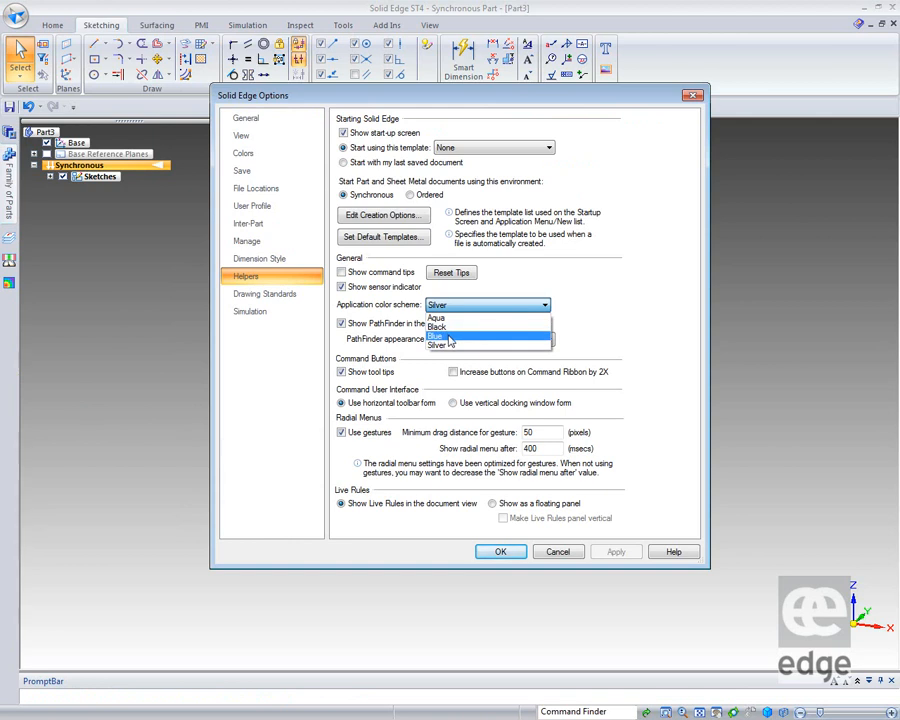
pyautogui.click(440, 336)
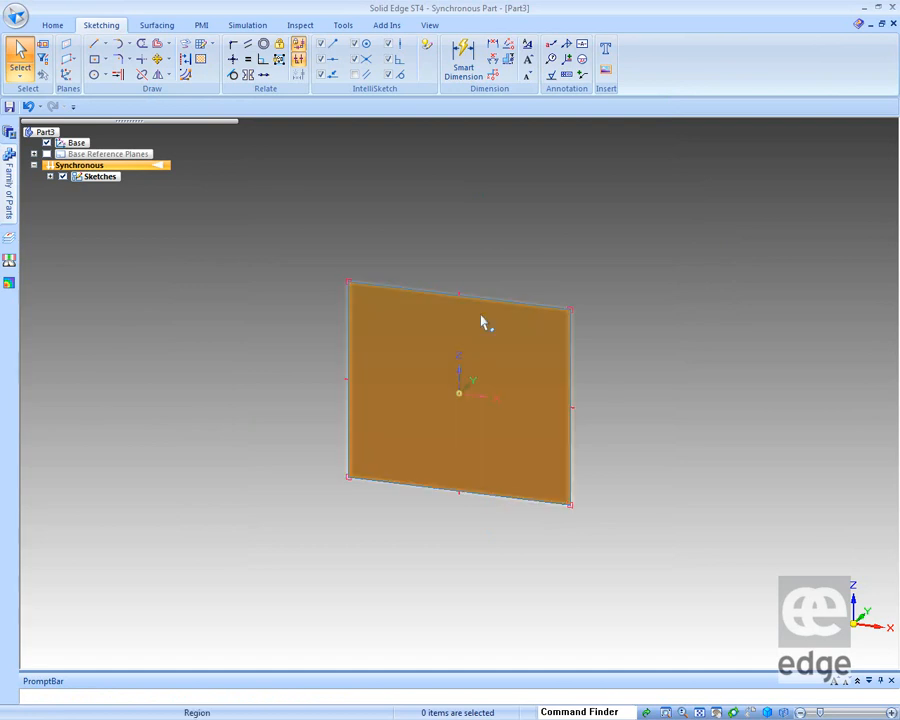
pyautogui.click(16, 16)
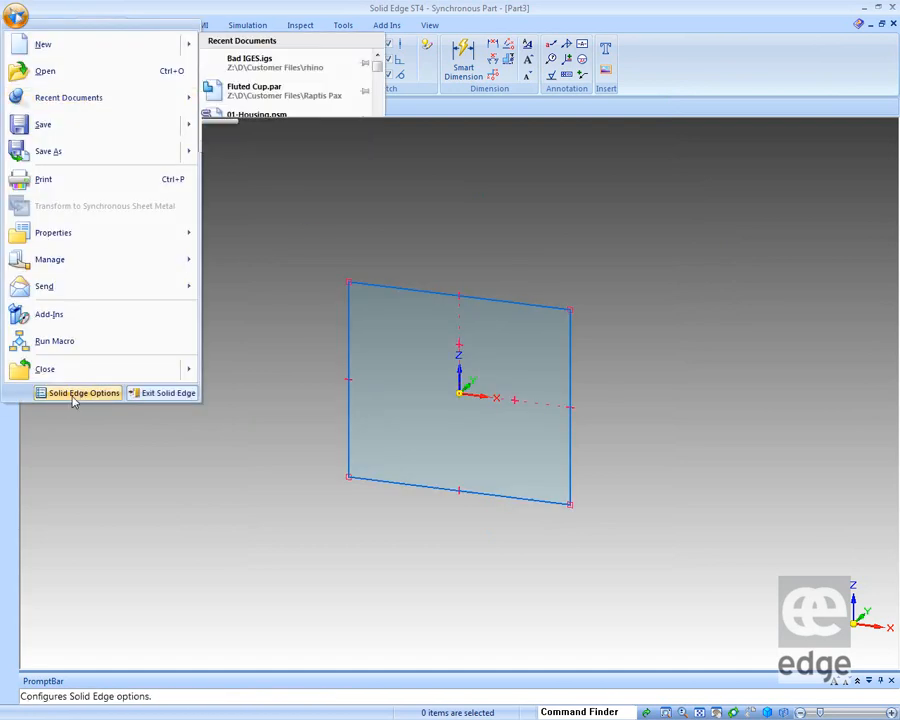
pyautogui.click(84, 392)
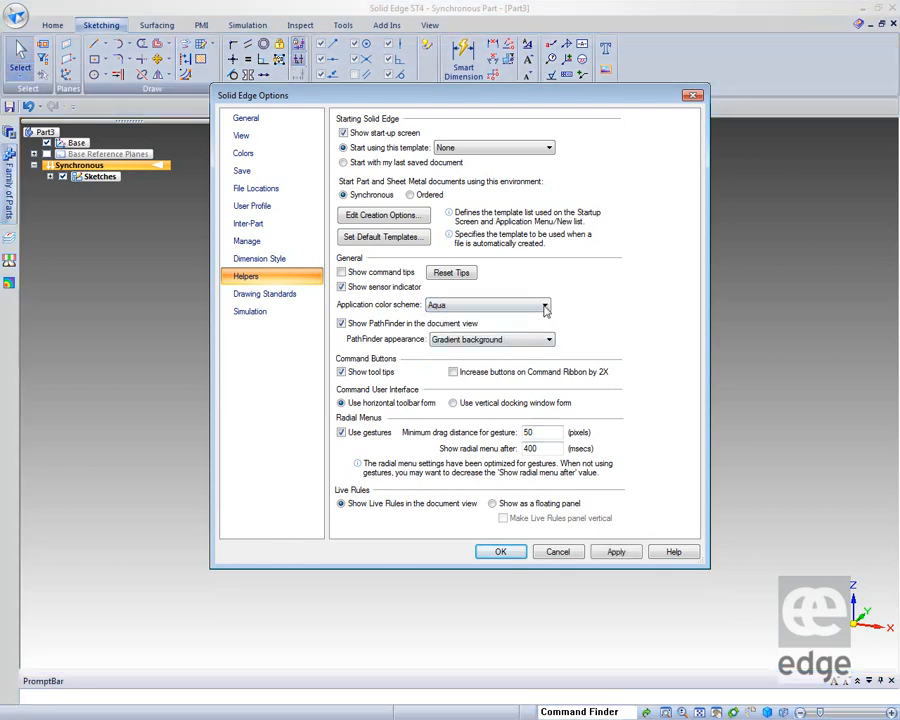
pyautogui.click(544, 304)
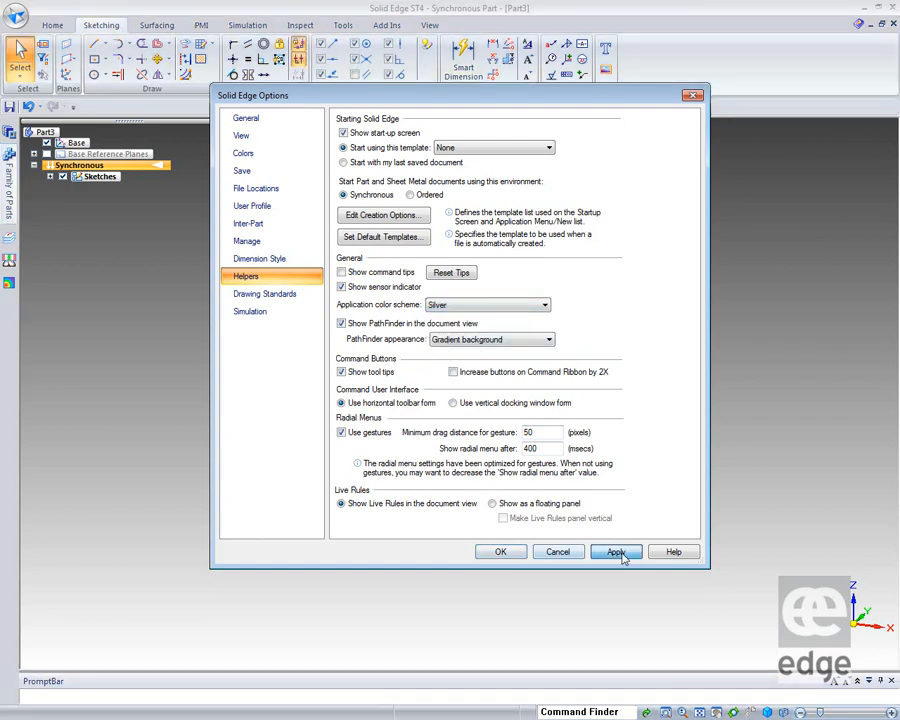
pyautogui.click(616, 552)
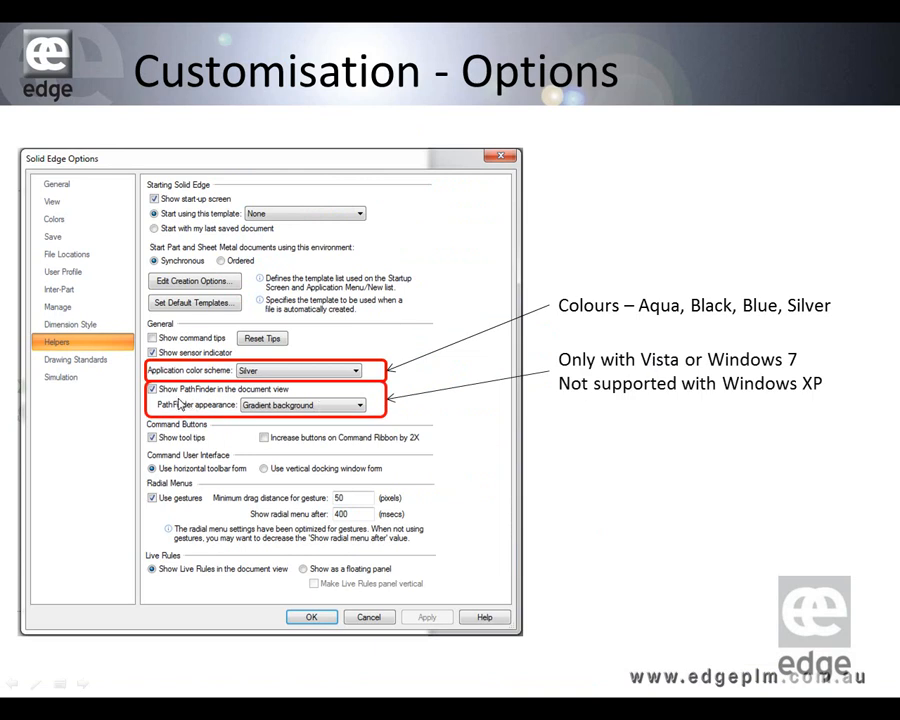
pyautogui.moveTo(212, 410)
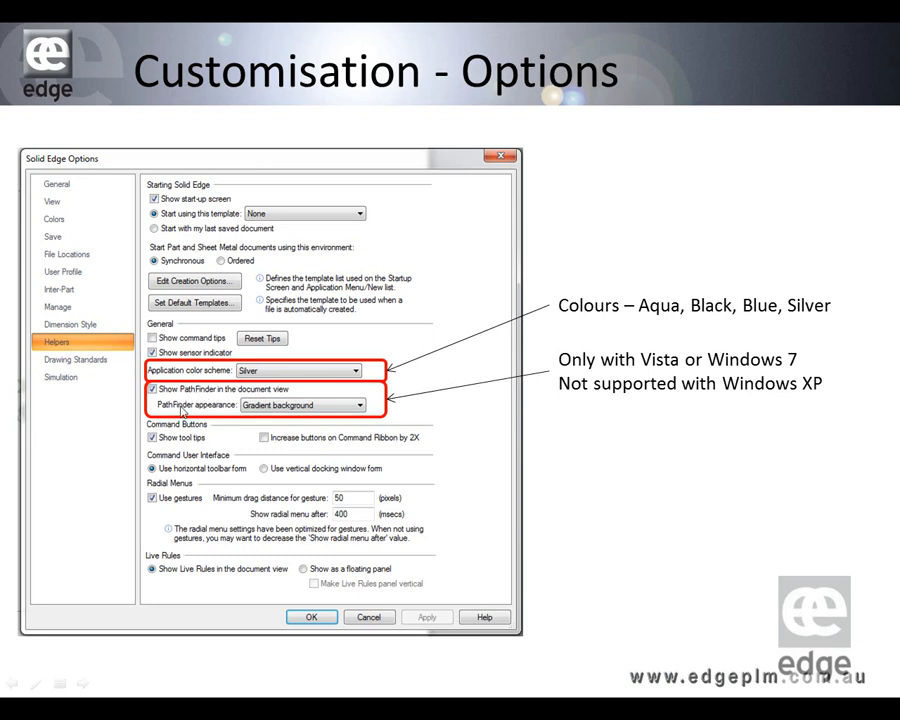
pyautogui.moveTo(516, 456)
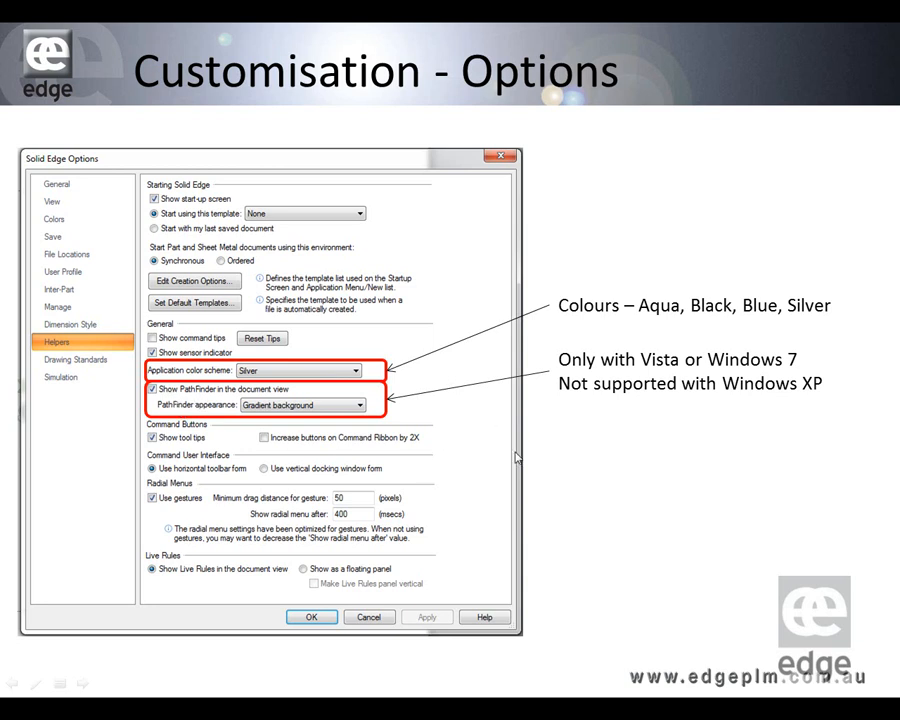
pyautogui.moveTo(372, 426)
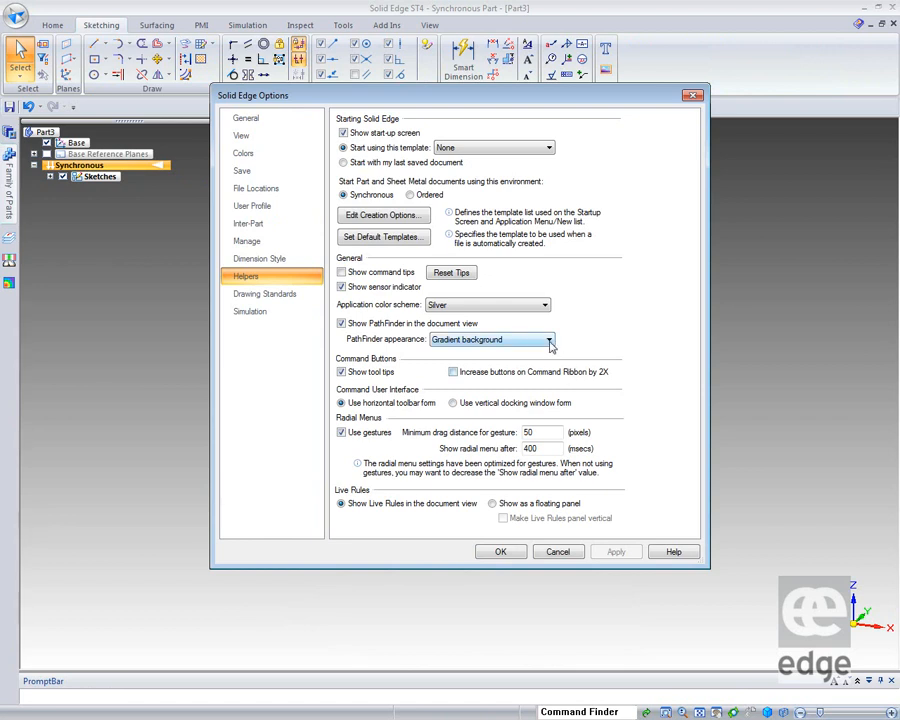
pyautogui.click(548, 340)
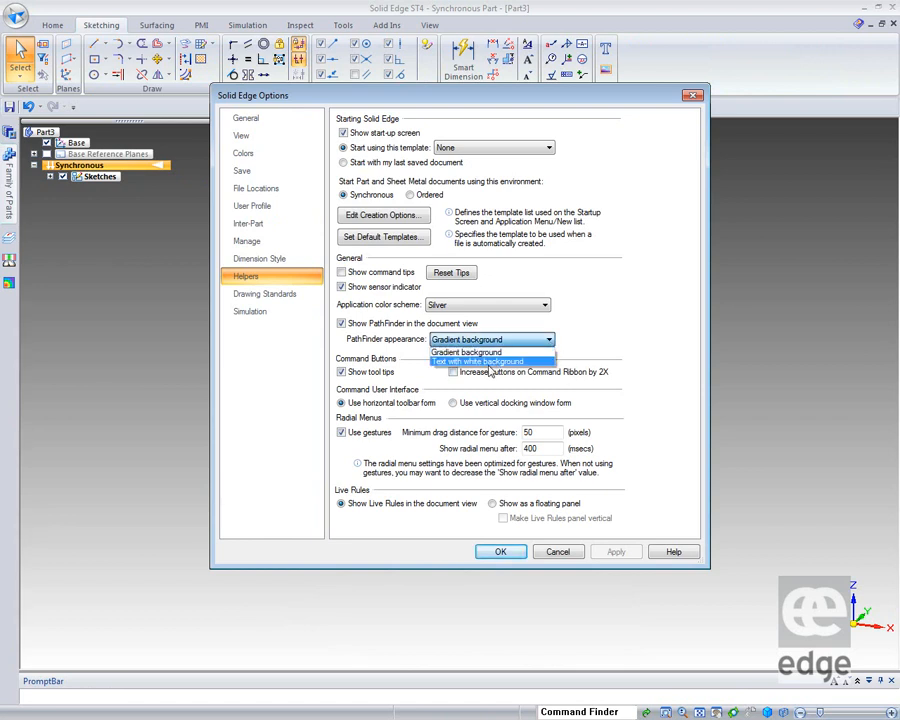
pyautogui.click(480, 360)
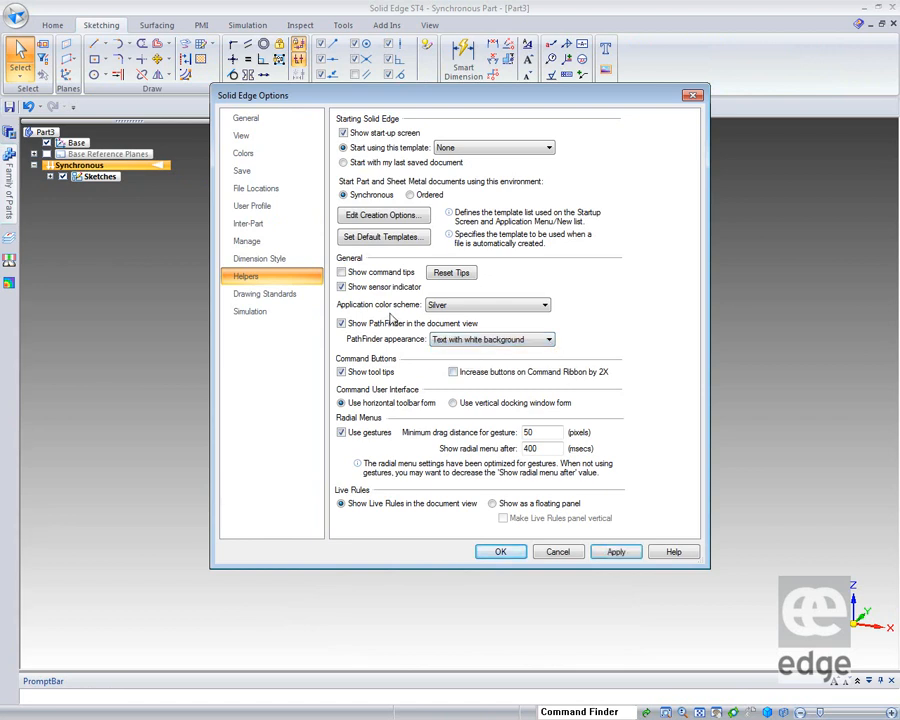
pyautogui.moveTo(588, 396)
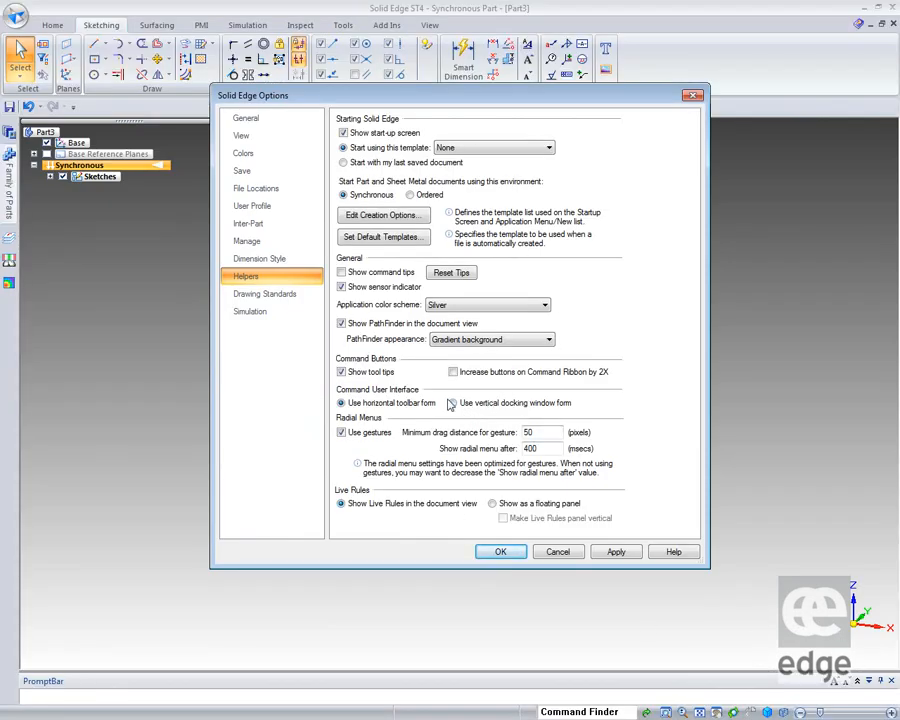
# Step: Switch to the Sketching commands and start the Circle by Center Point tool above-left of the rectangle
pyautogui.click(452, 402)
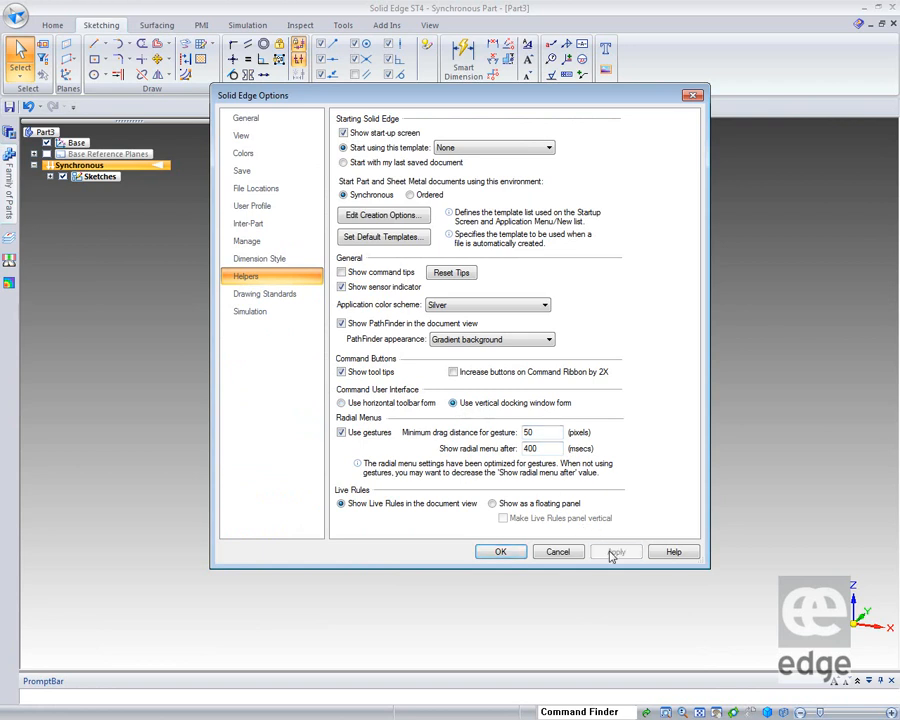
pyautogui.click(500, 552)
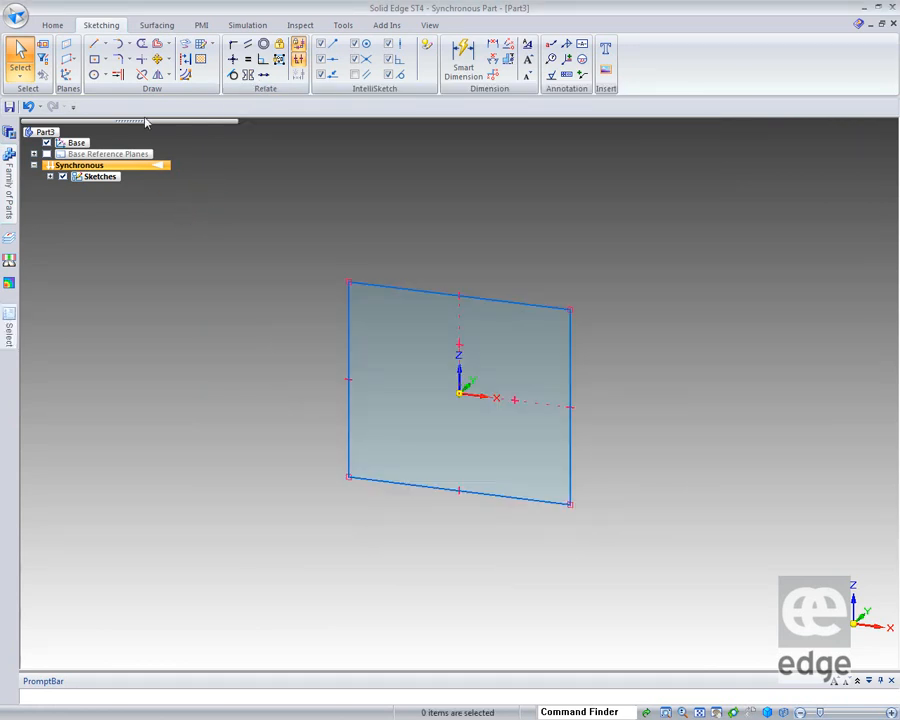
pyautogui.click(94, 76)
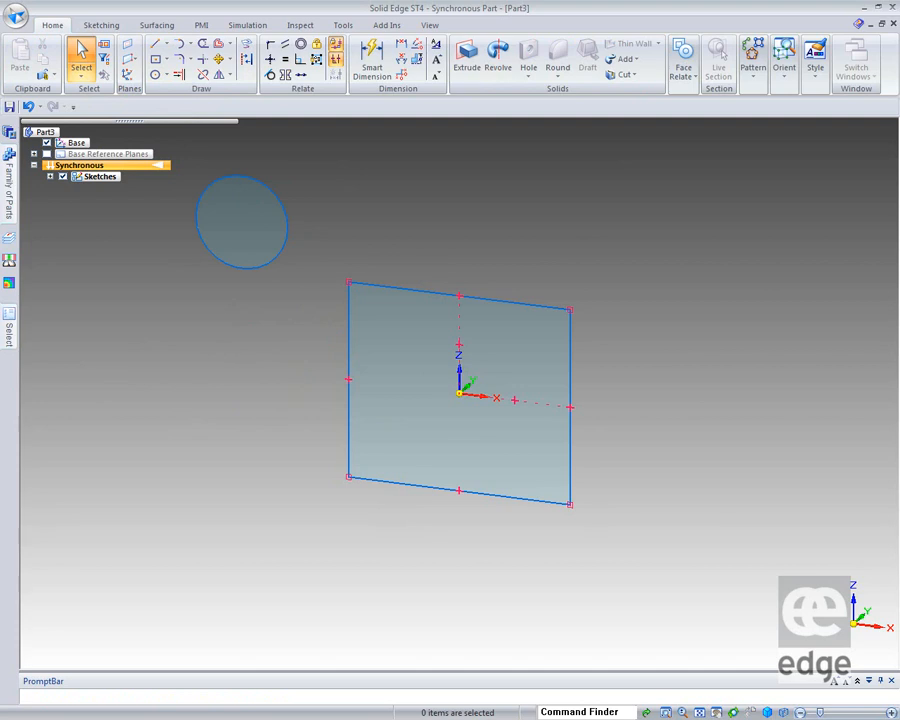
pyautogui.moveTo(300, 184)
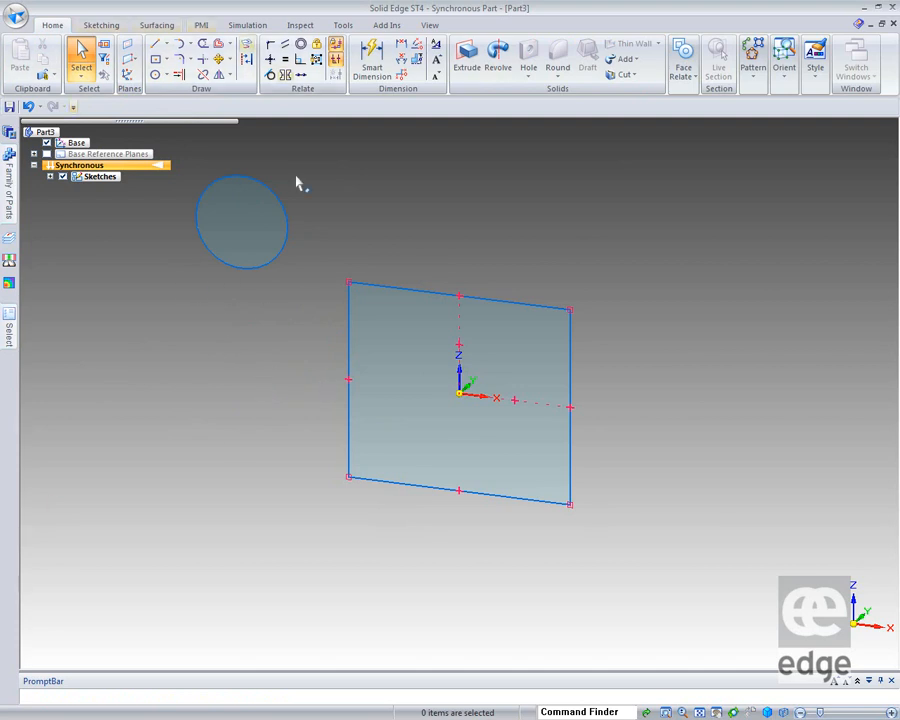
pyautogui.moveTo(84, 612)
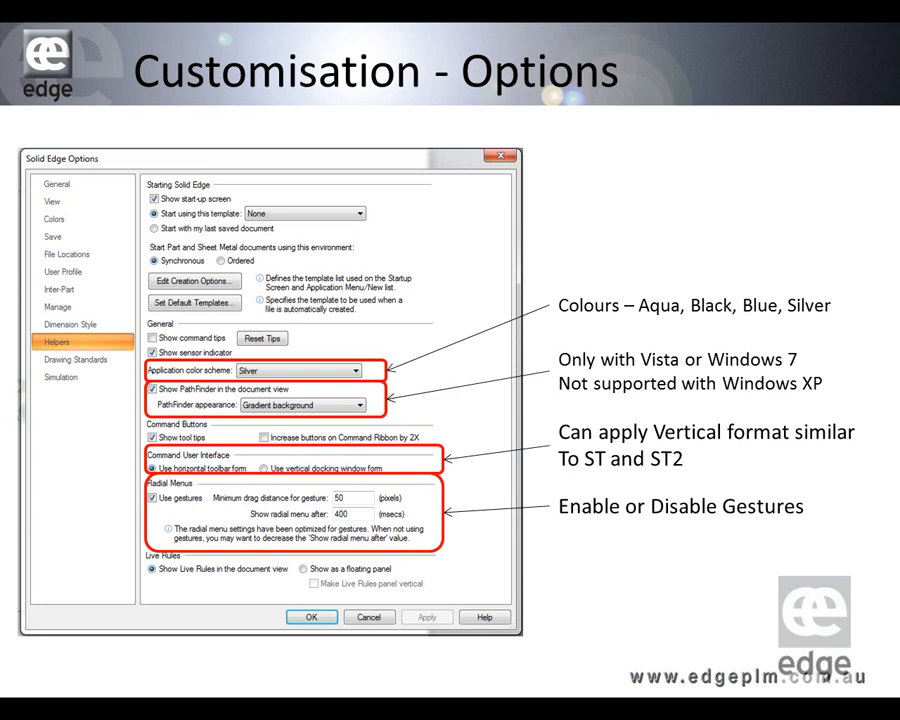
pyautogui.moveTo(448, 530)
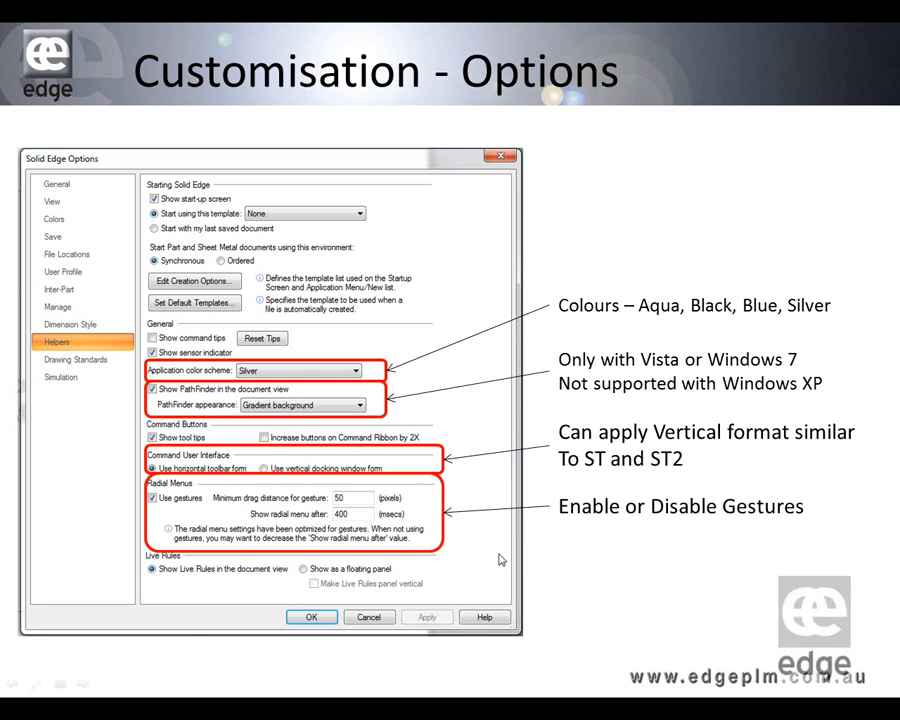
pyautogui.moveTo(562, 240)
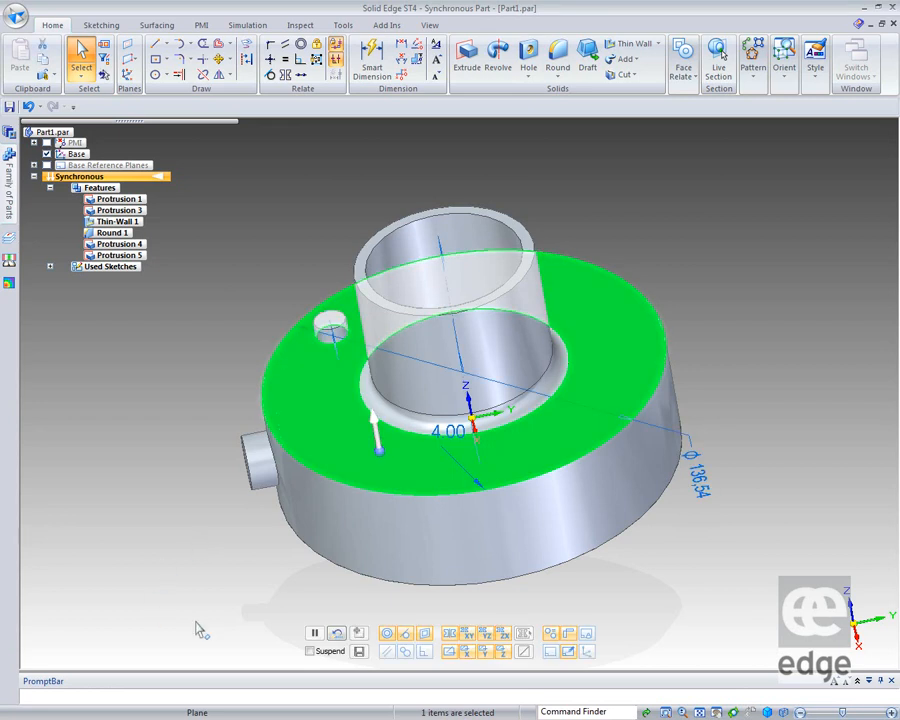
pyautogui.moveTo(760, 290)
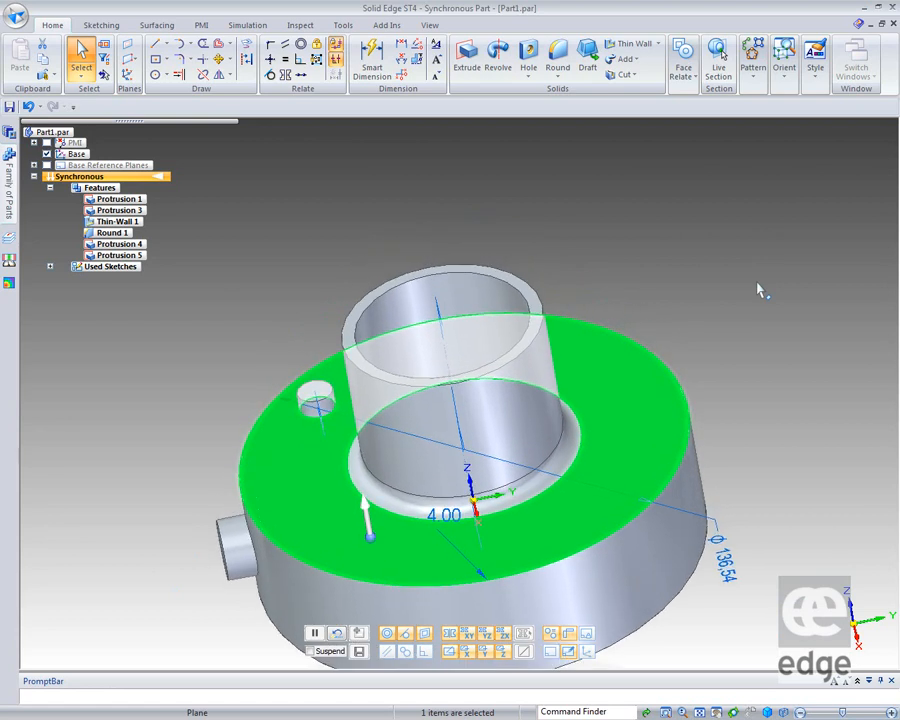
pyautogui.moveTo(72, 350)
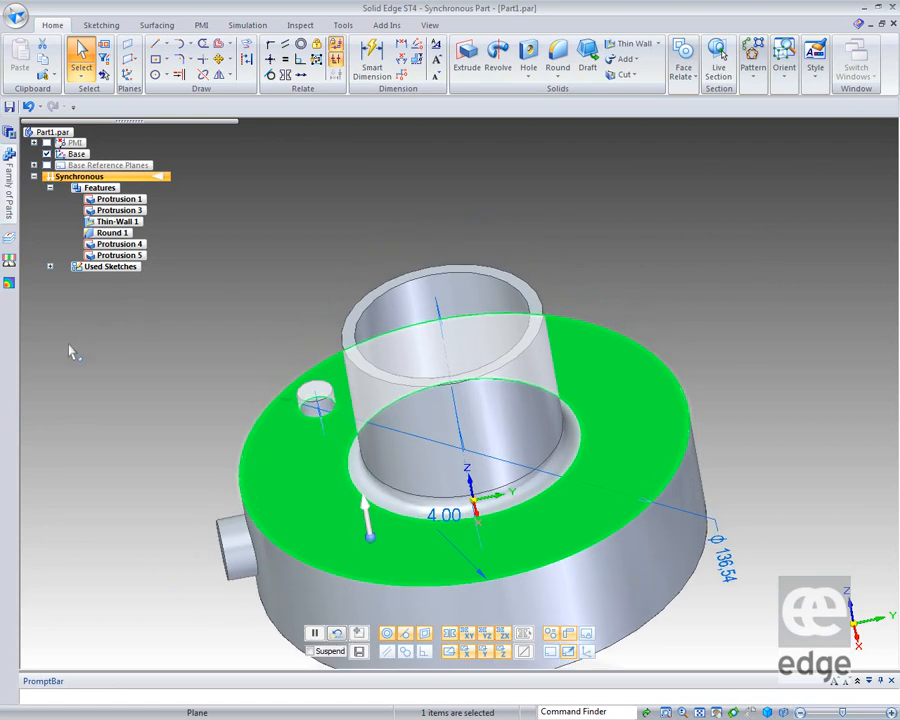
pyautogui.moveTo(66, 600)
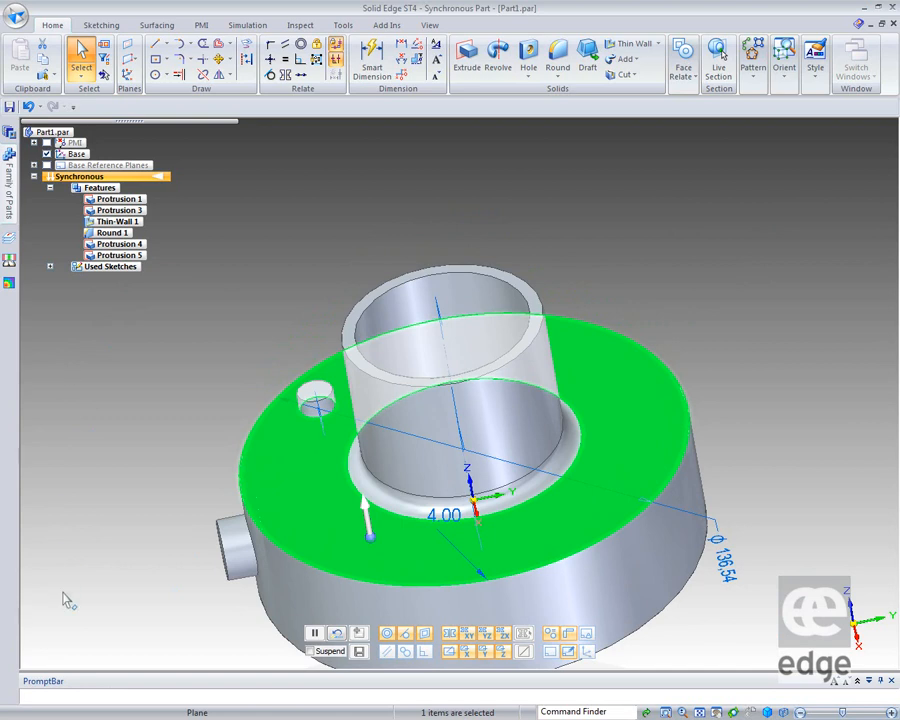
pyautogui.moveTo(434, 276)
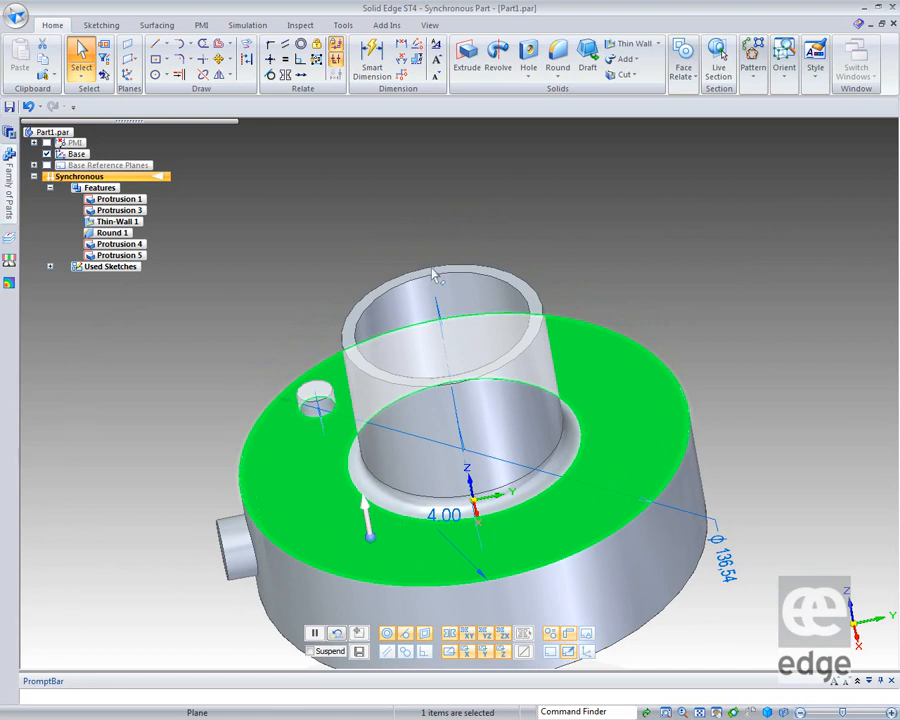
pyautogui.moveTo(70, 472)
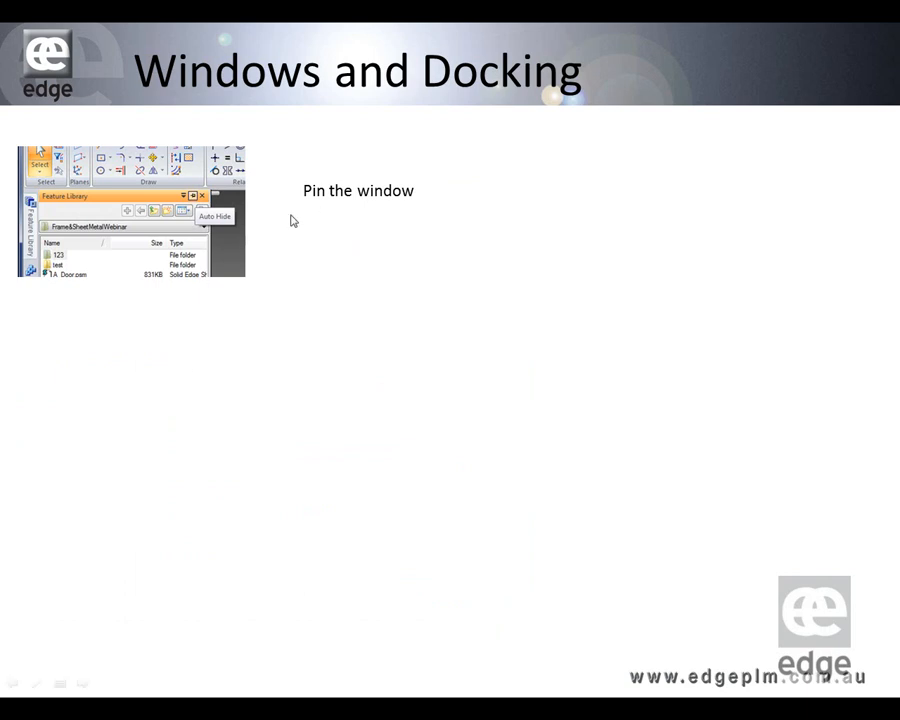
pyautogui.moveTo(316, 284)
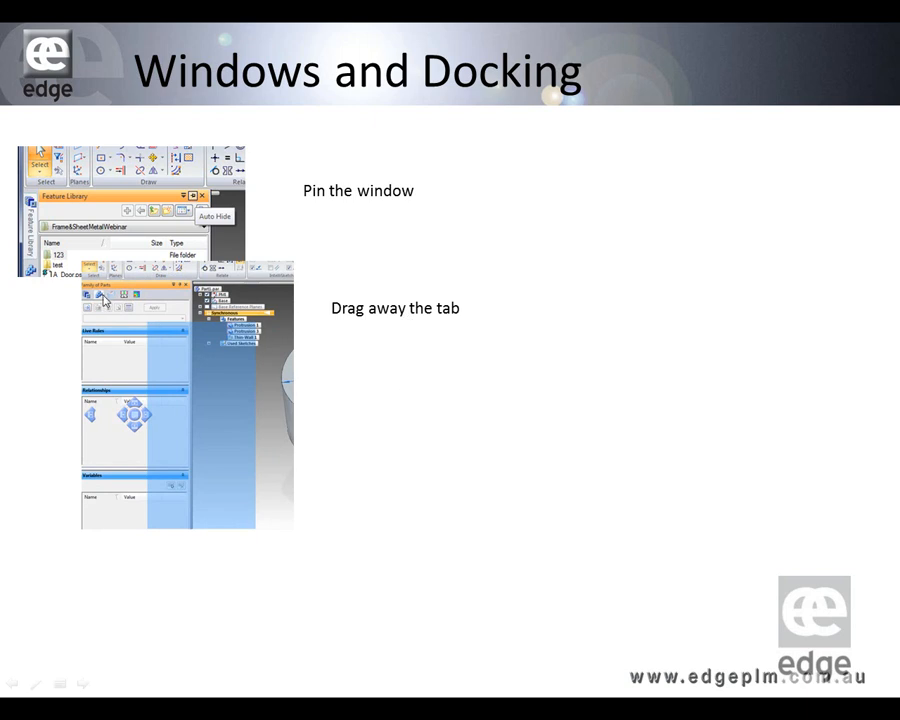
pyautogui.moveTo(114, 320)
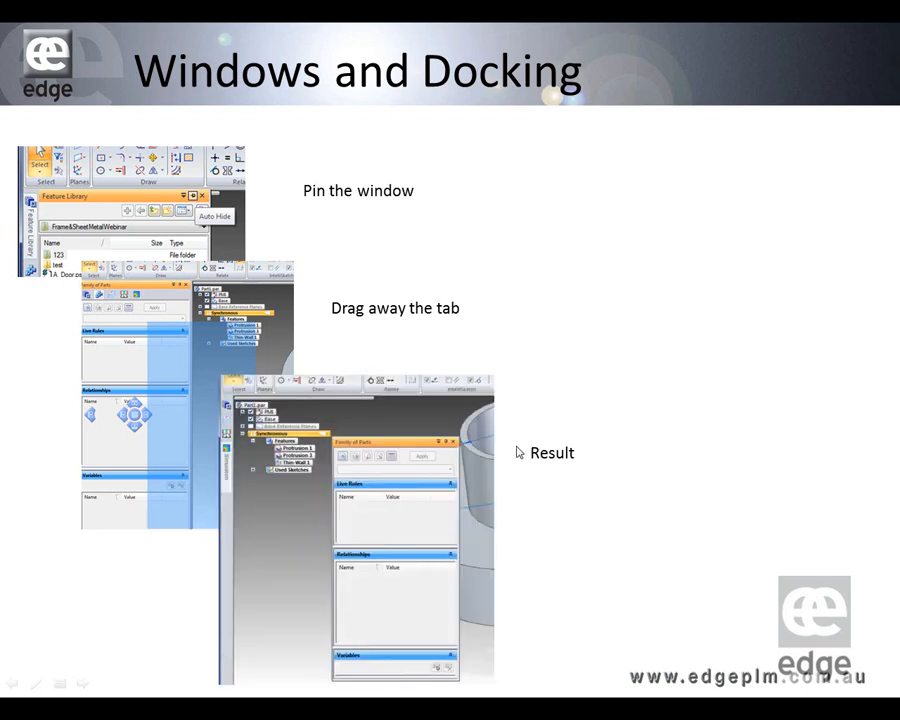
pyautogui.moveTo(330, 470)
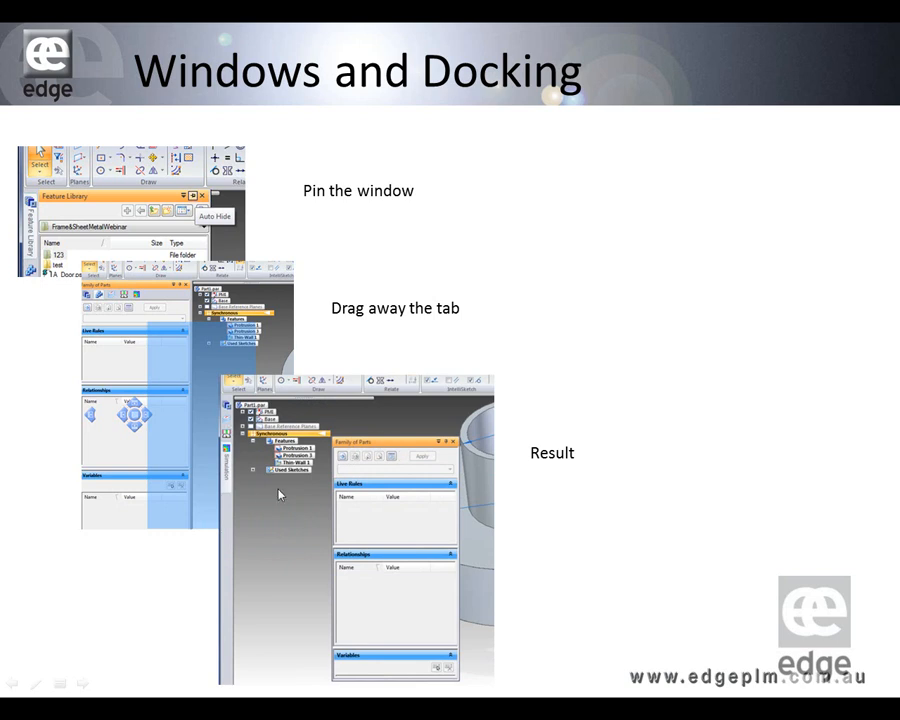
pyautogui.moveTo(376, 506)
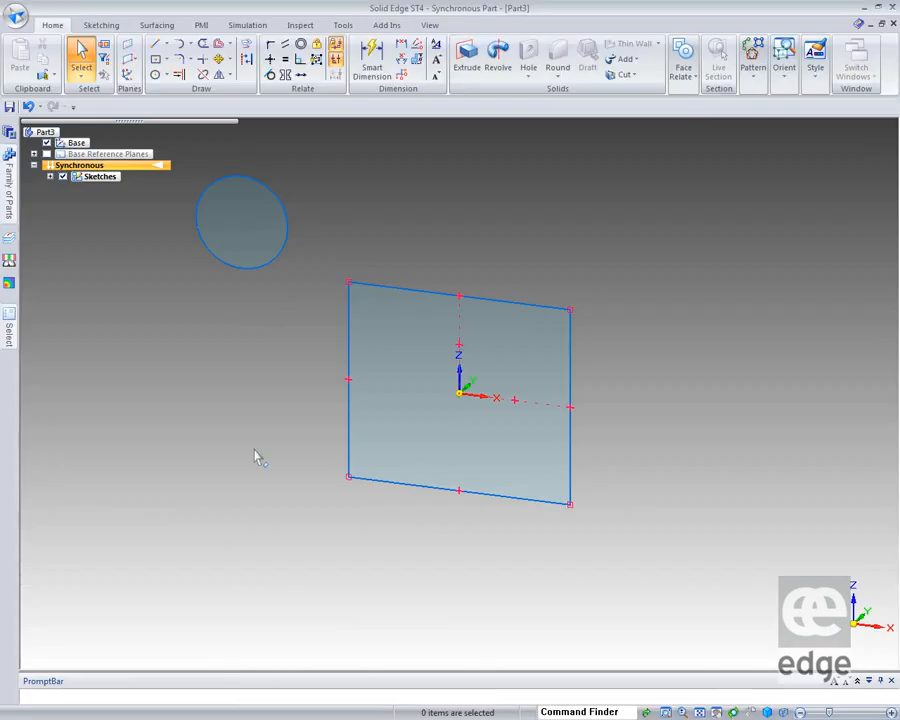
pyautogui.moveTo(372, 184)
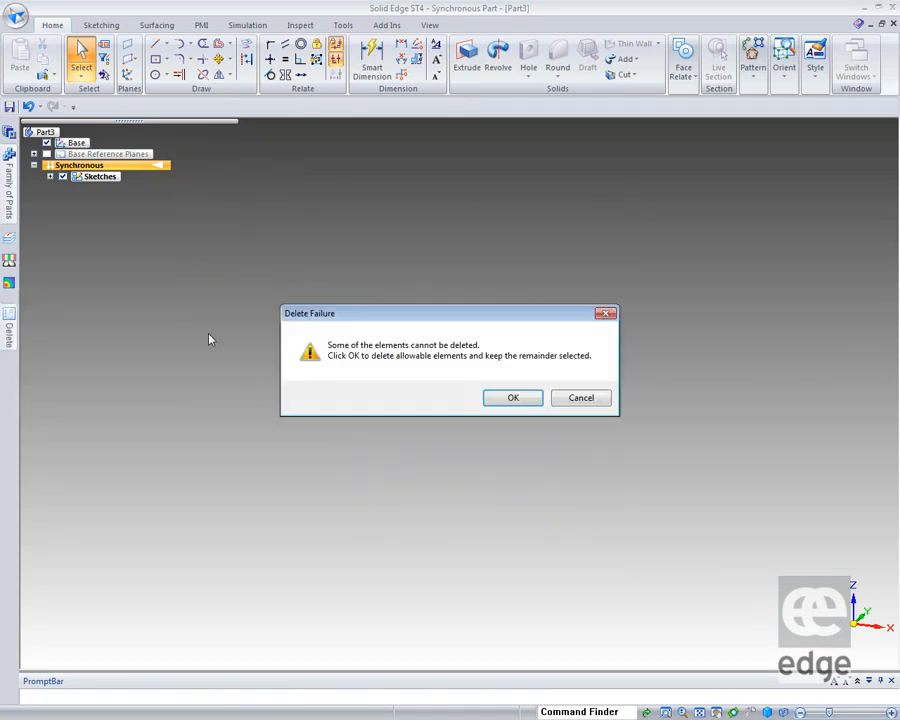
# Step: Confirm deleting the removable sketch elements and pin the Feature Library pane open
pyautogui.click(512, 396)
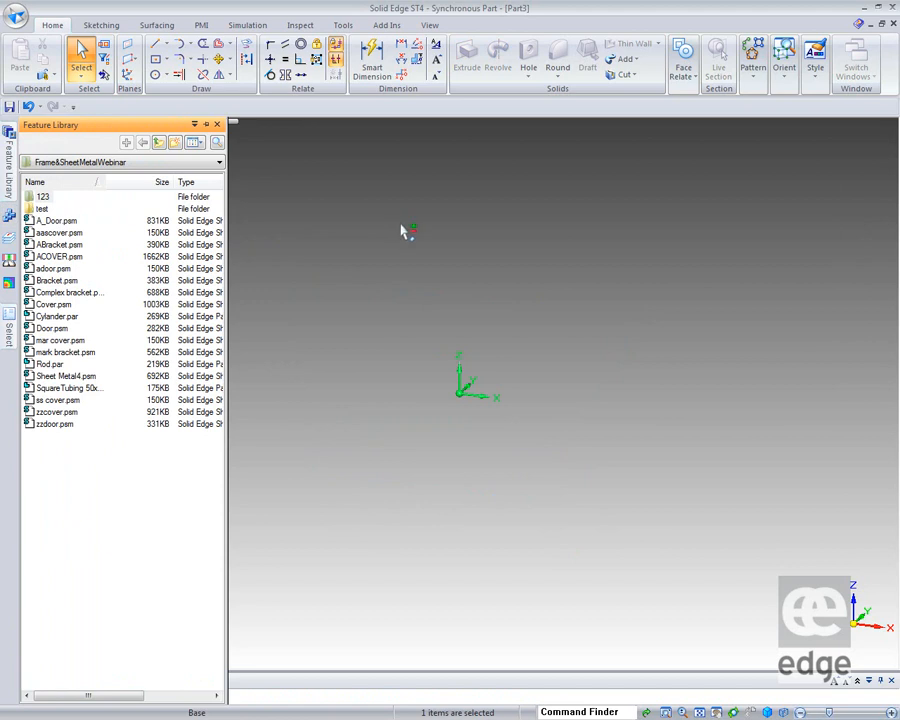
pyautogui.moveTo(556, 436)
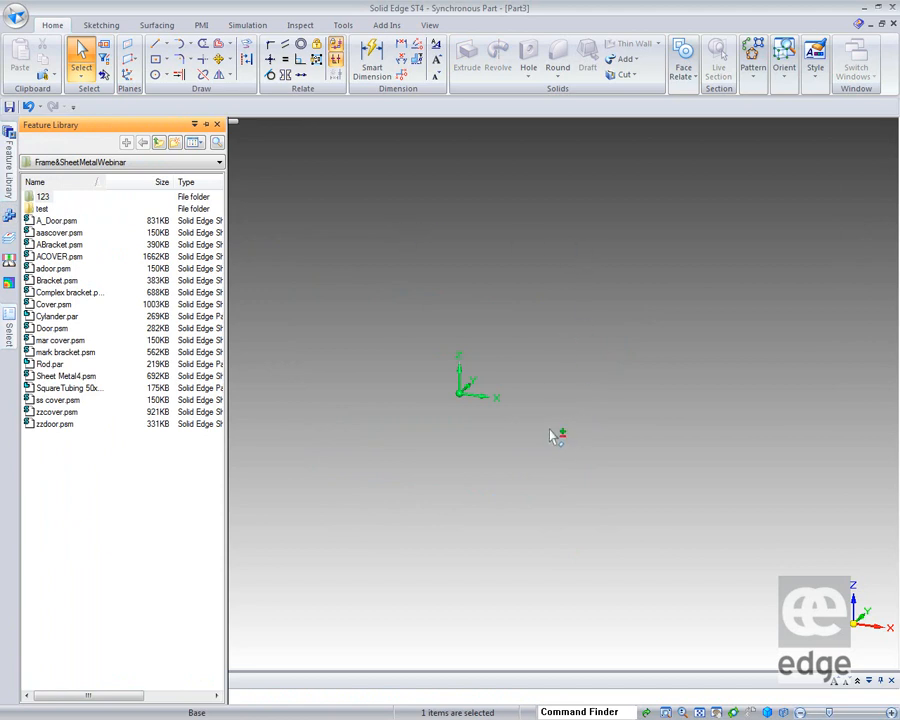
pyautogui.moveTo(564, 408)
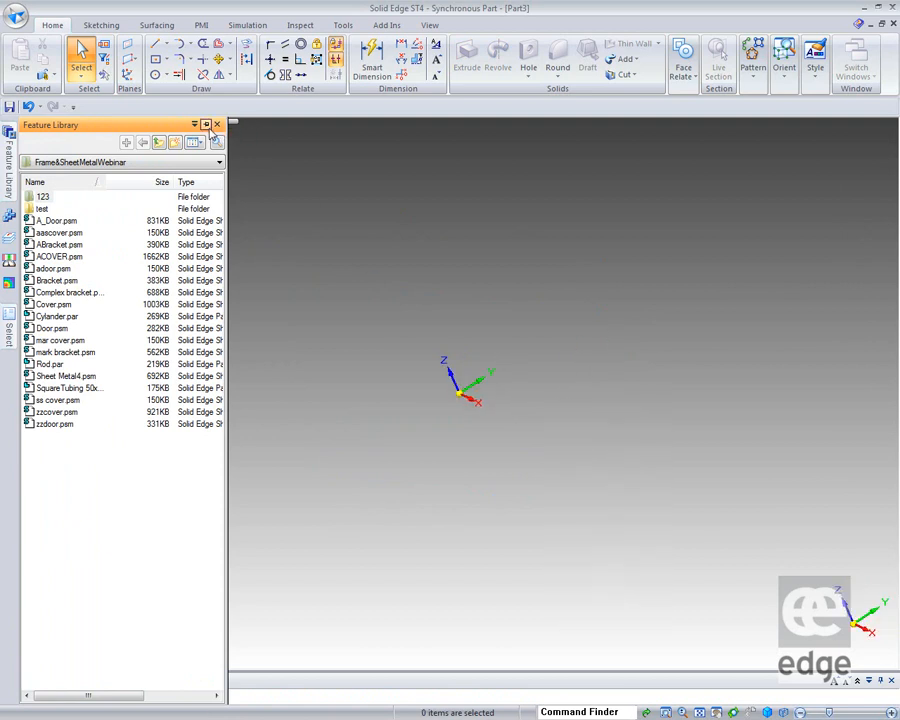
pyautogui.moveTo(206, 124)
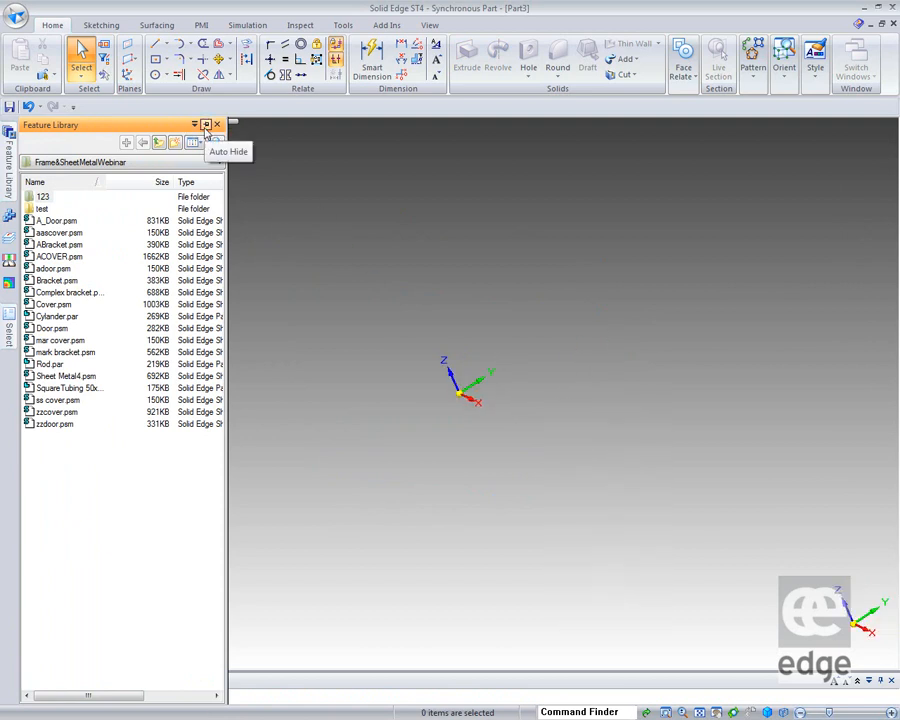
pyautogui.click(204, 124)
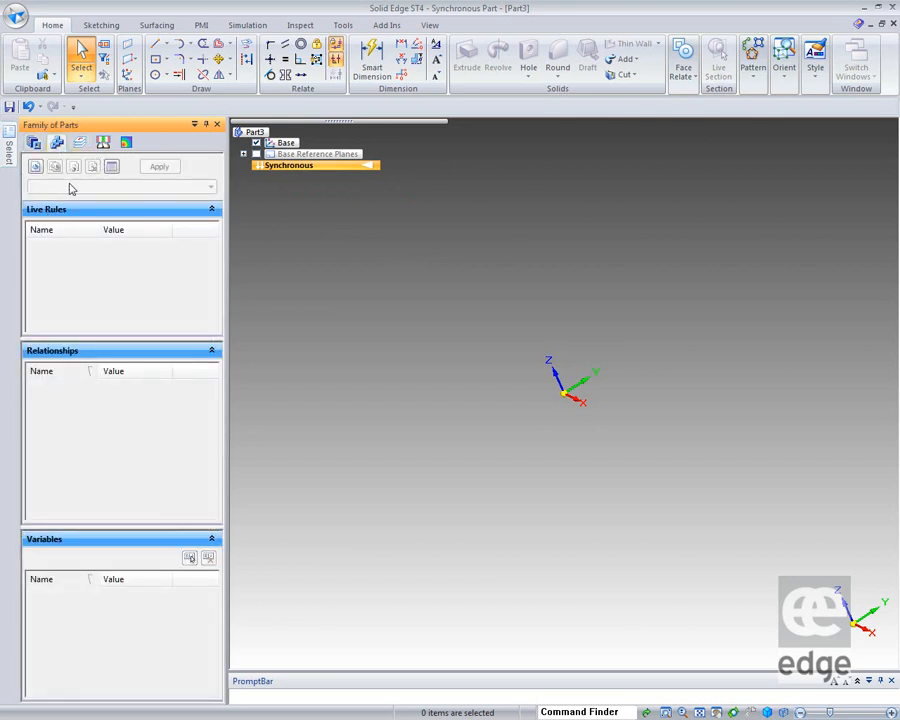
pyautogui.moveTo(80, 142)
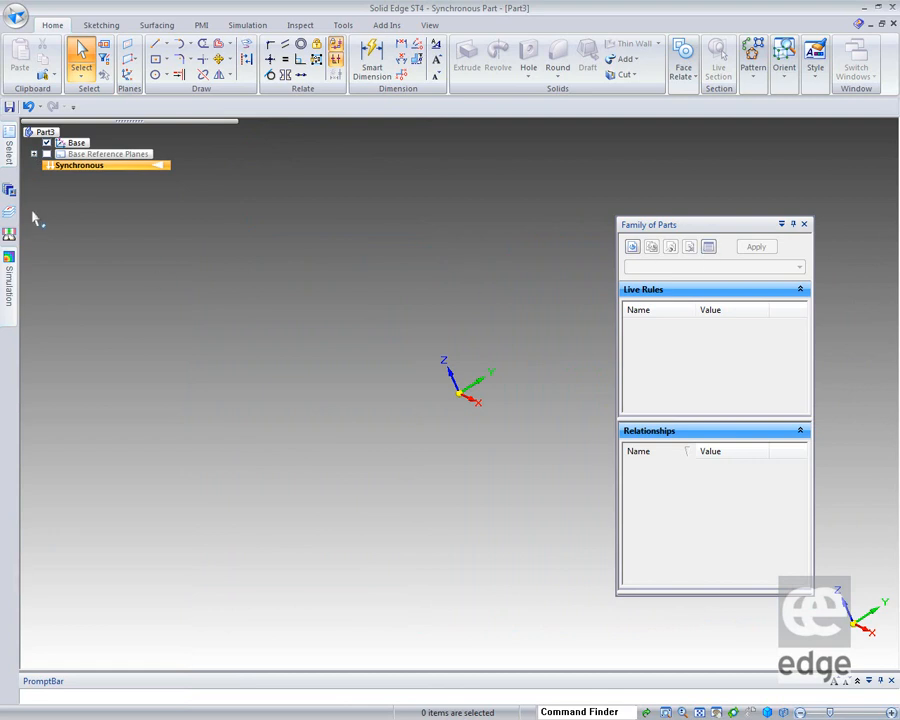
pyautogui.moveTo(216, 352)
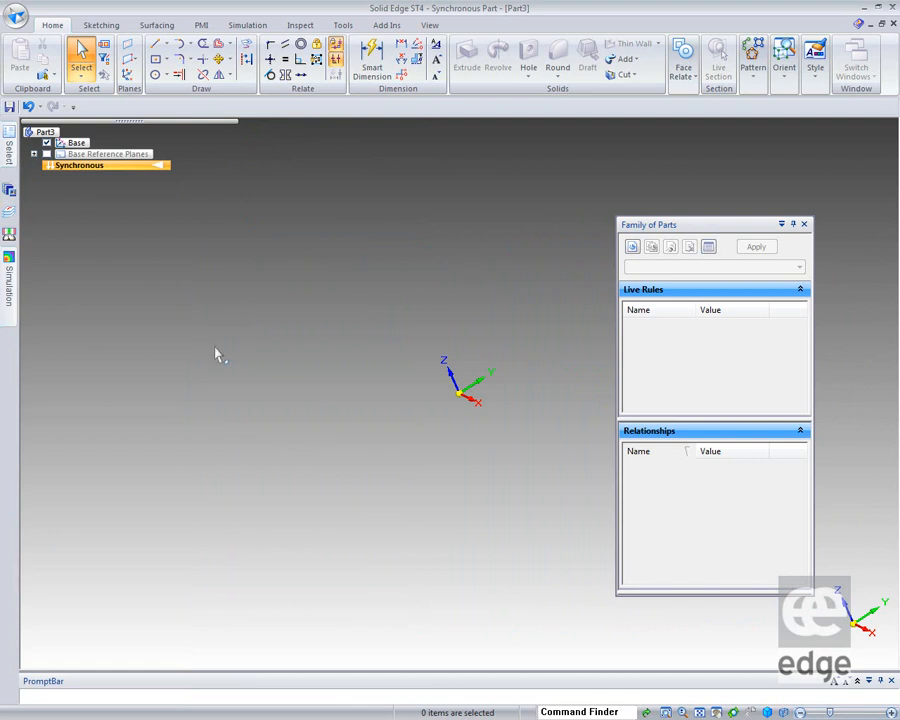
pyautogui.moveTo(328, 352)
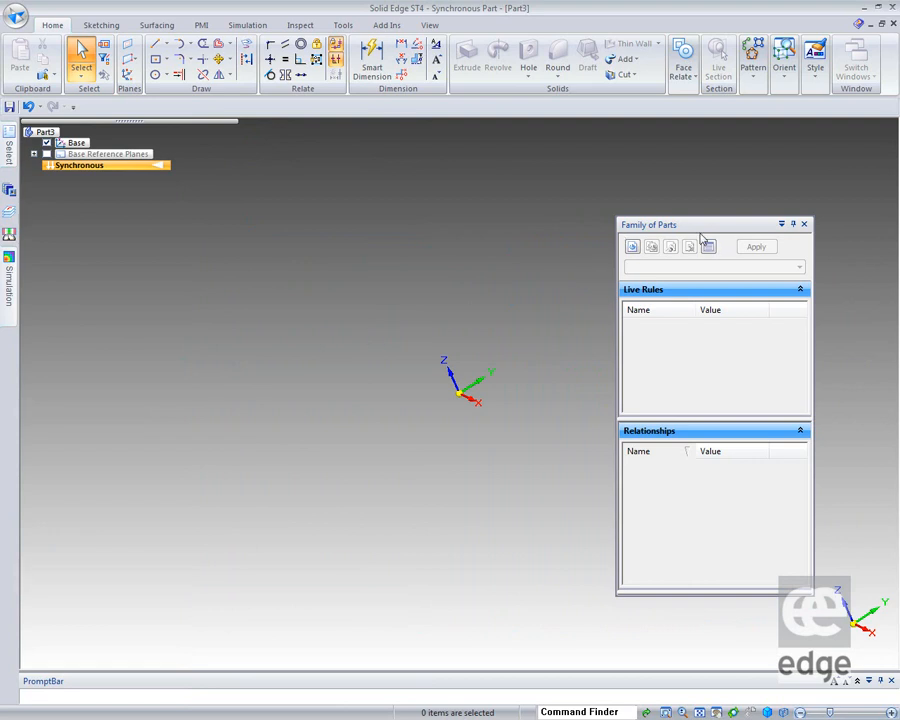
pyautogui.moveTo(804, 224)
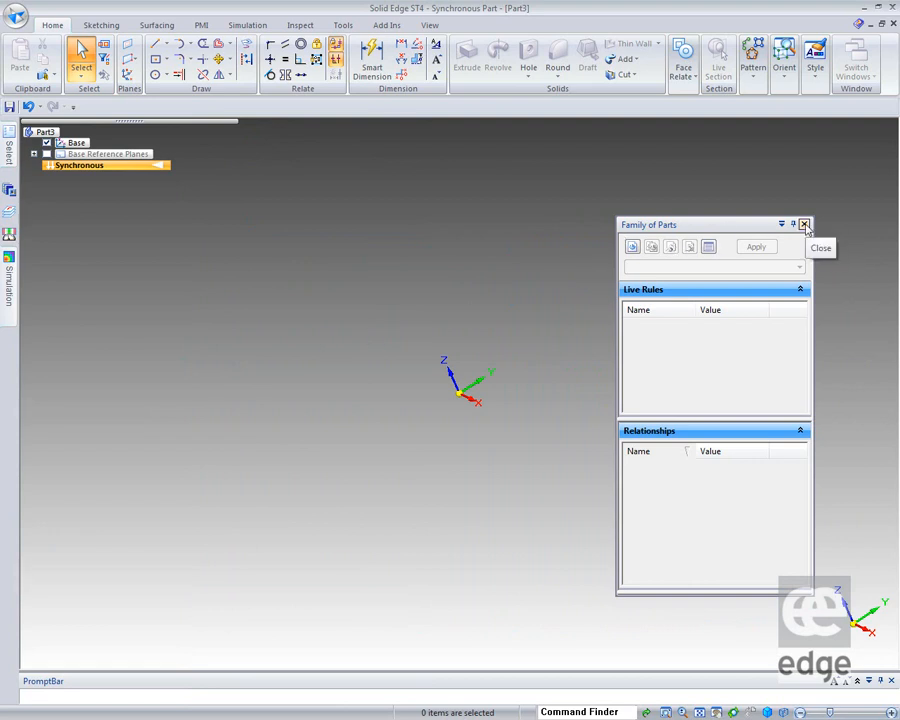
# Step: Close the floating Family of Parts pane, then reopen it from the Feature Library's pane list
pyautogui.click(804, 224)
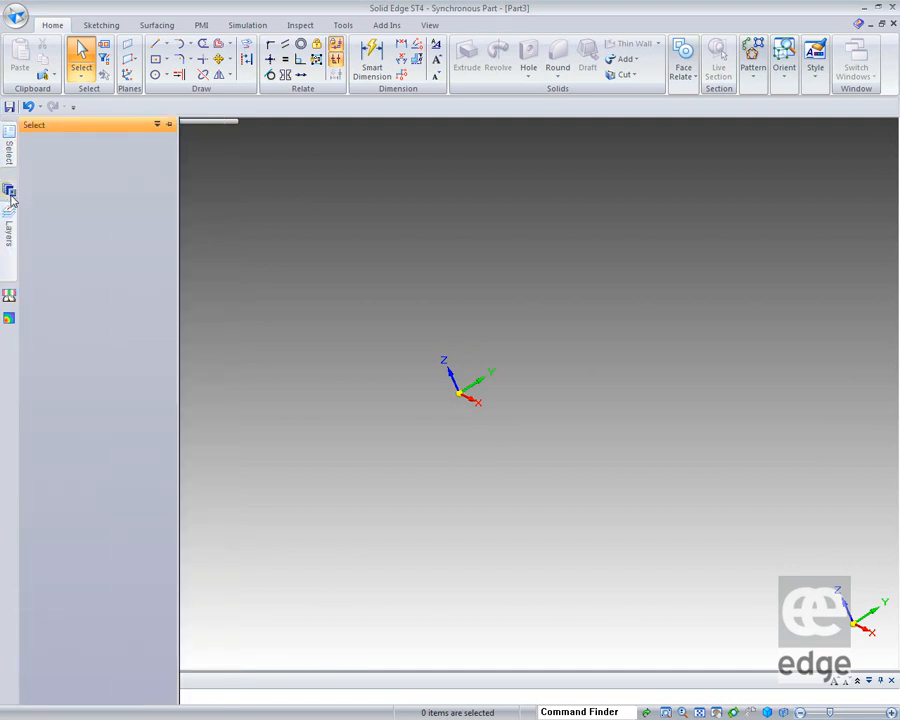
pyautogui.click(10, 212)
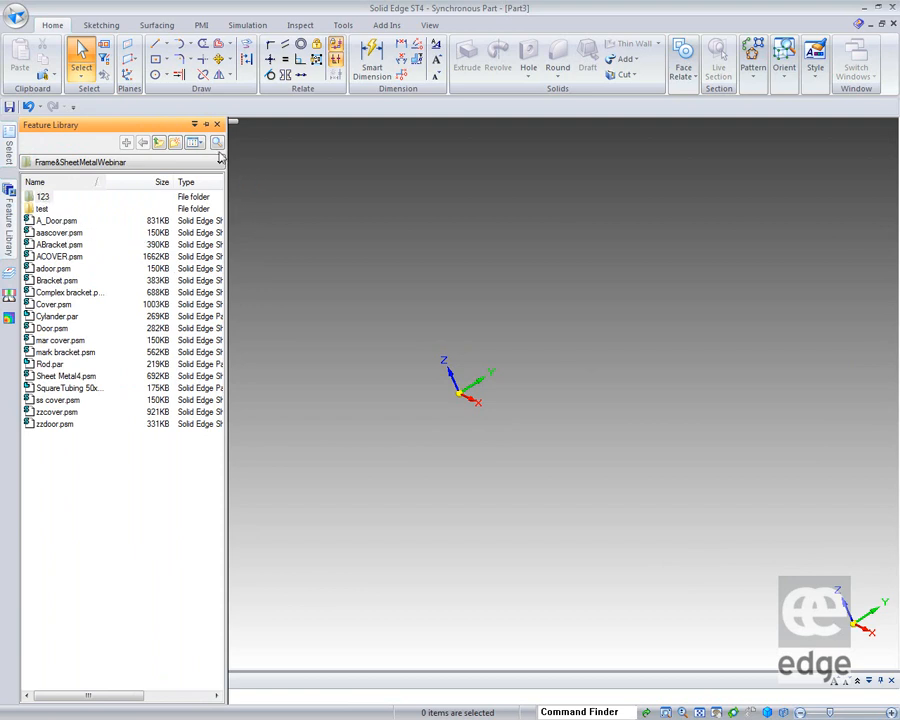
pyautogui.click(232, 124)
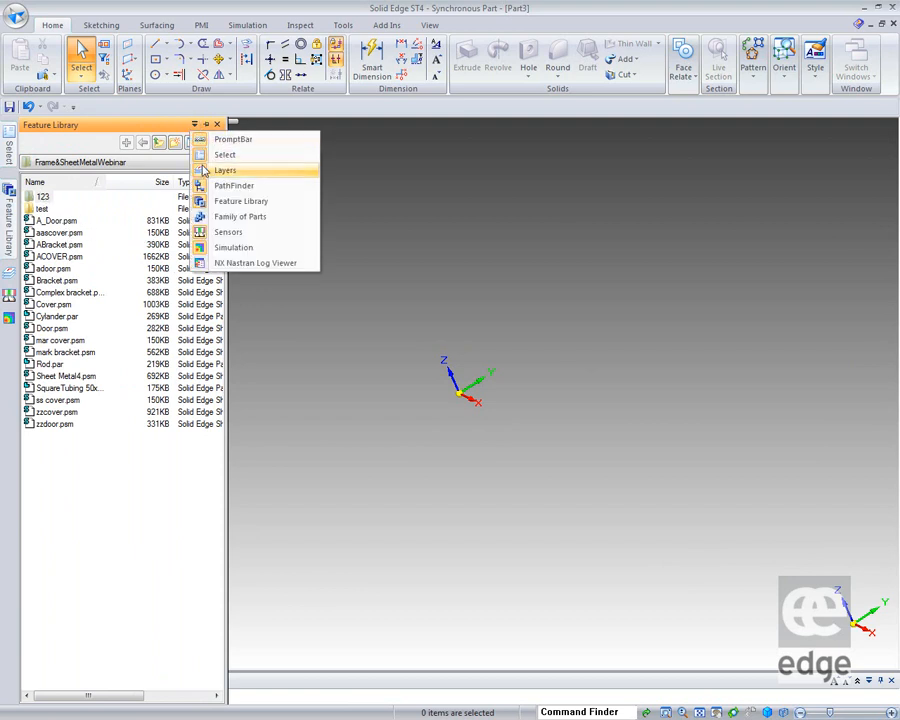
pyautogui.moveTo(224, 156)
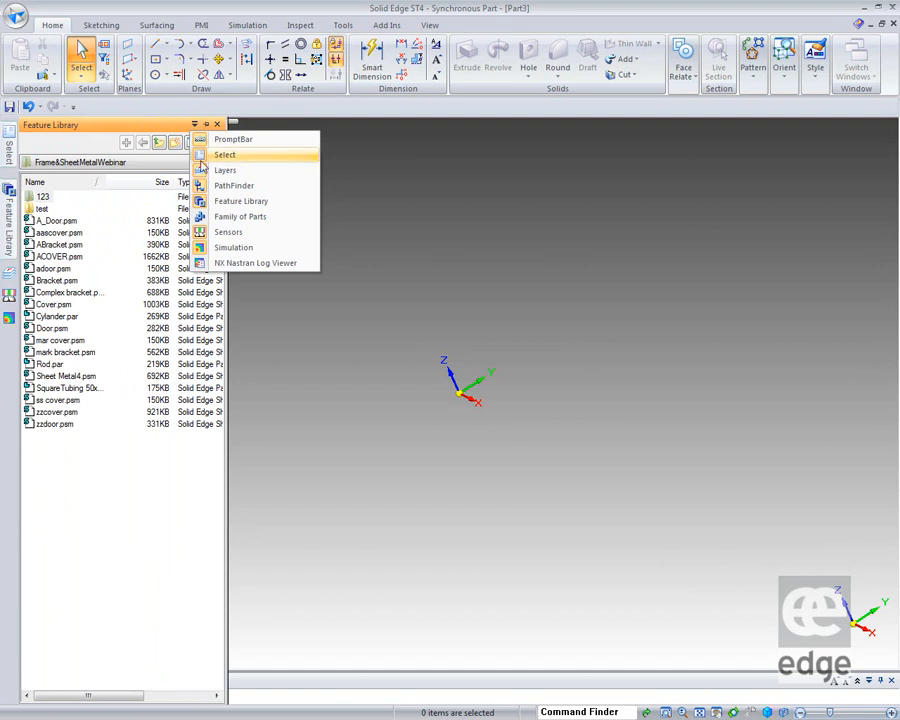
pyautogui.click(240, 216)
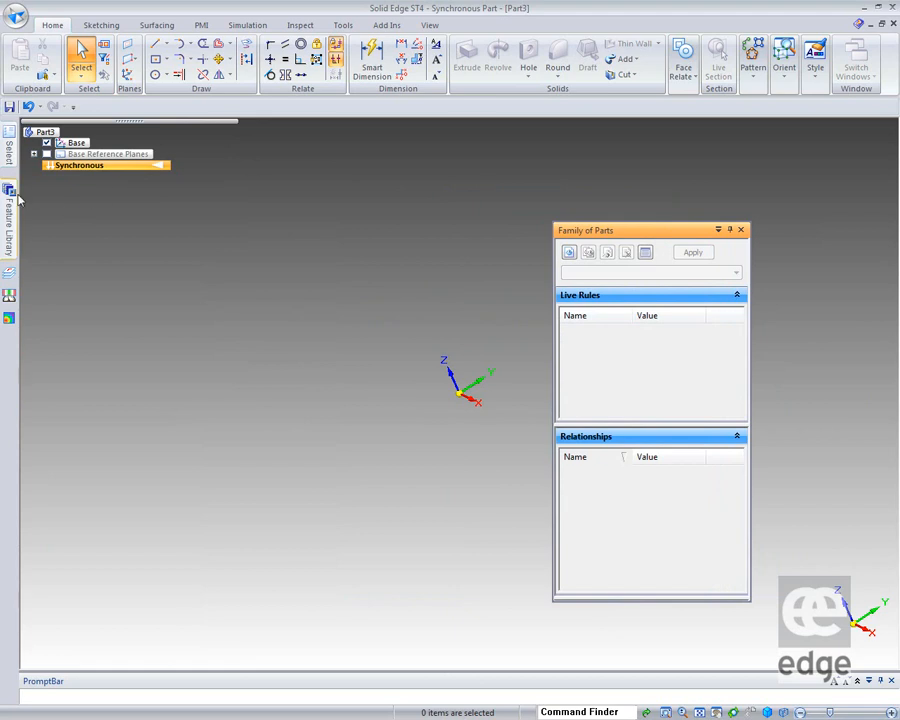
# Step: Drag Family of Parts onto the left docking area and set it to auto-hide like the Feature Library
pyautogui.click(8, 210)
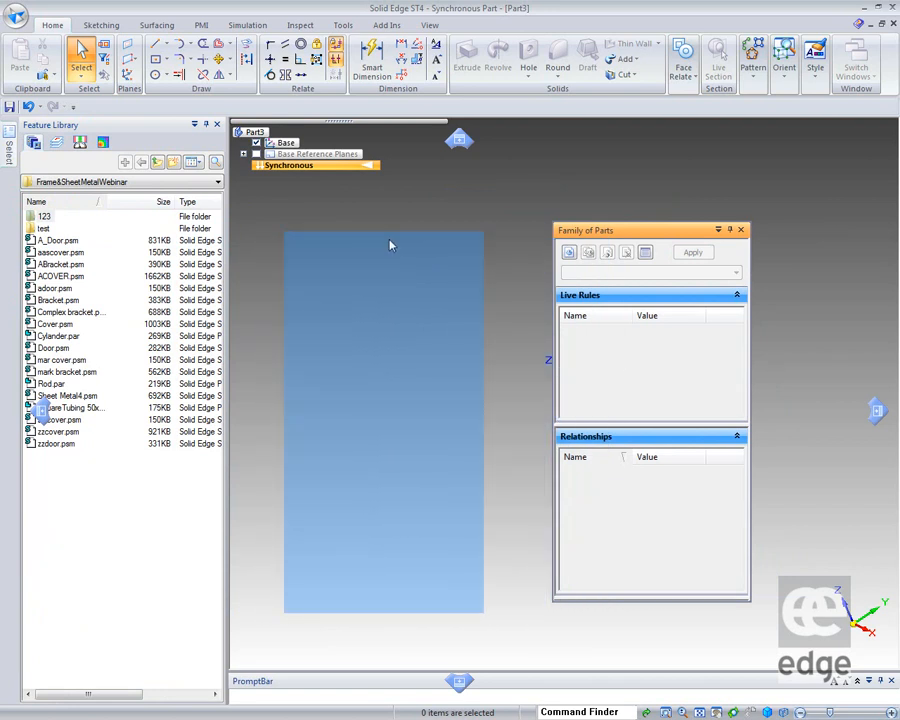
pyautogui.moveTo(650, 230); pyautogui.dragTo(384, 240)
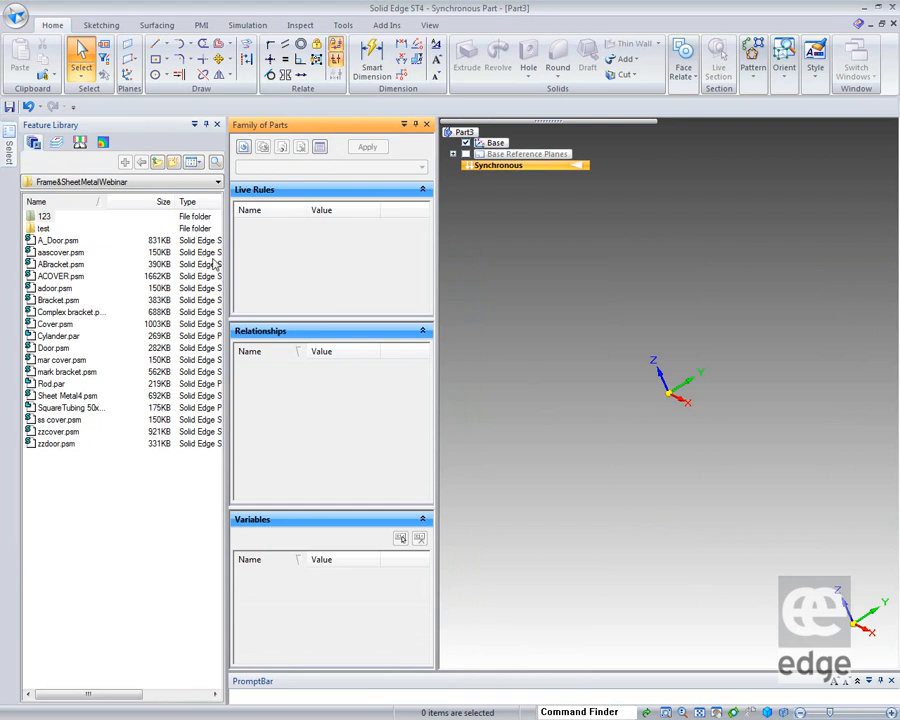
pyautogui.moveTo(436, 218)
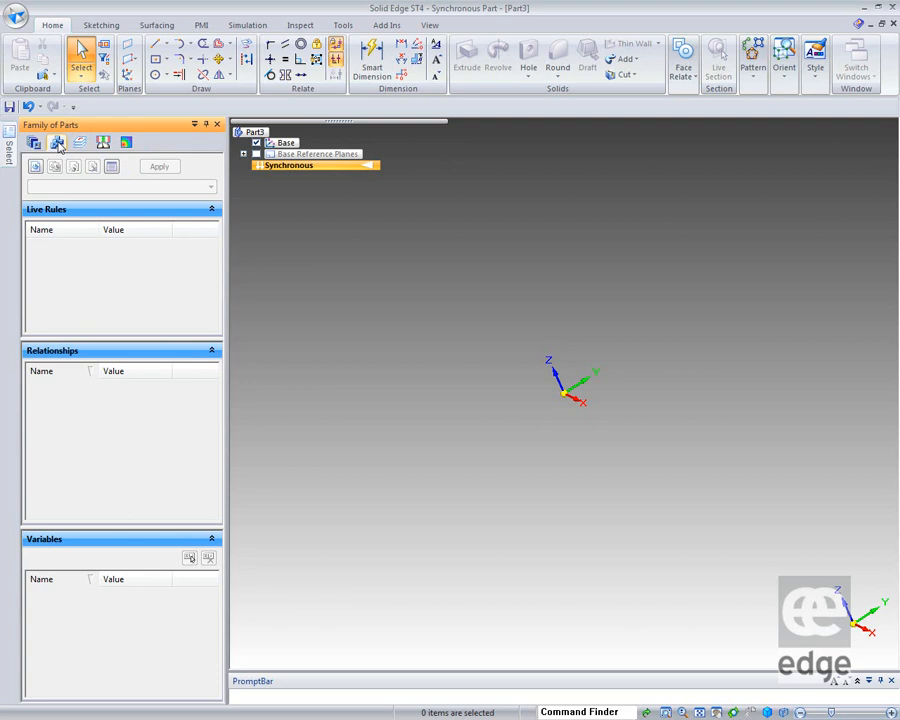
pyautogui.moveTo(296, 288)
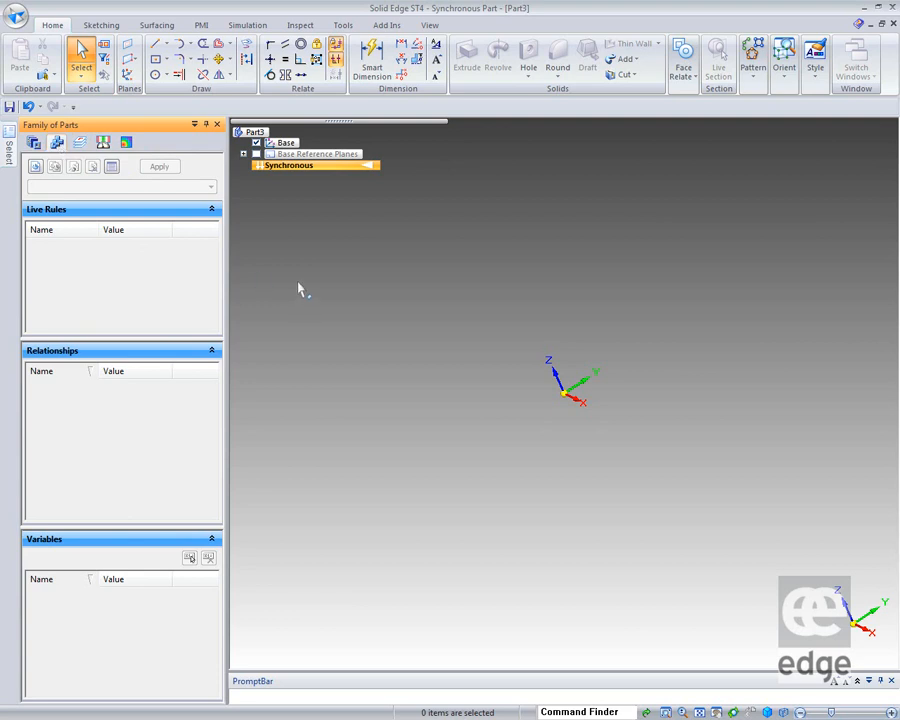
pyautogui.click(216, 124)
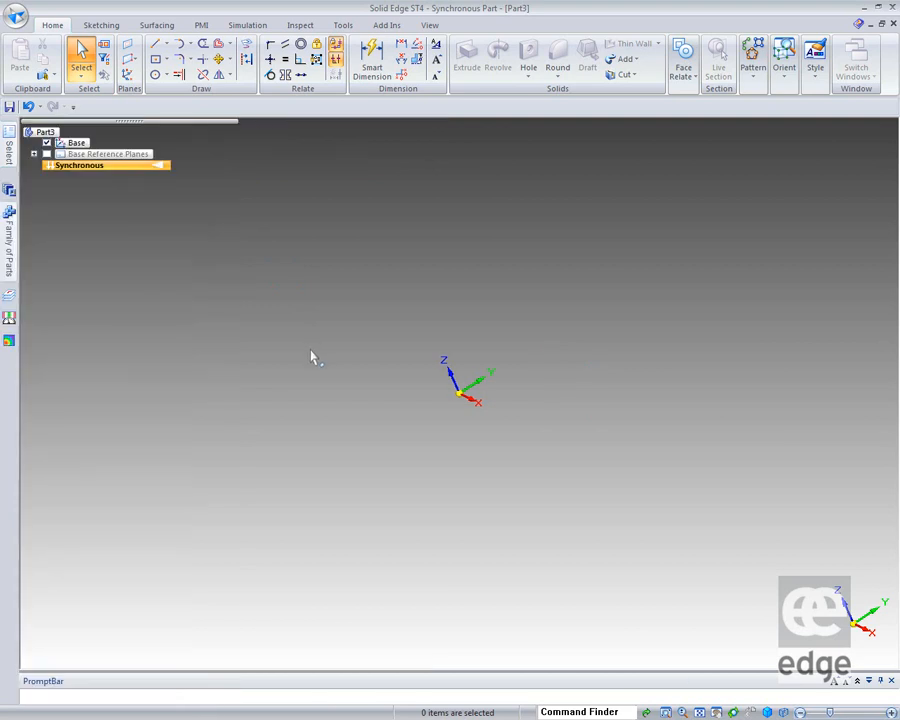
pyautogui.moveTo(200, 528)
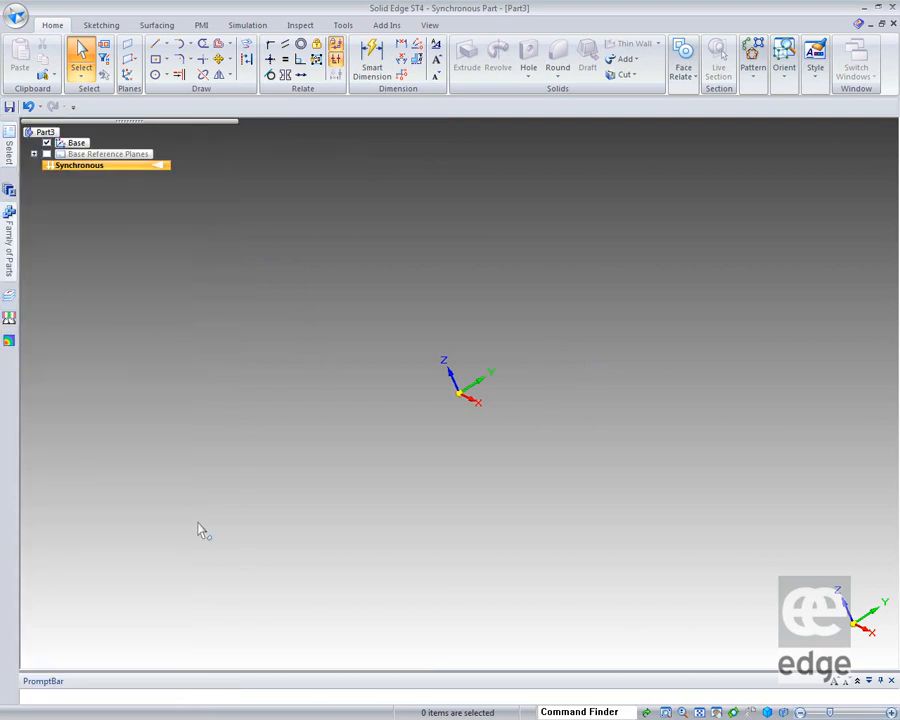
pyautogui.moveTo(344, 444)
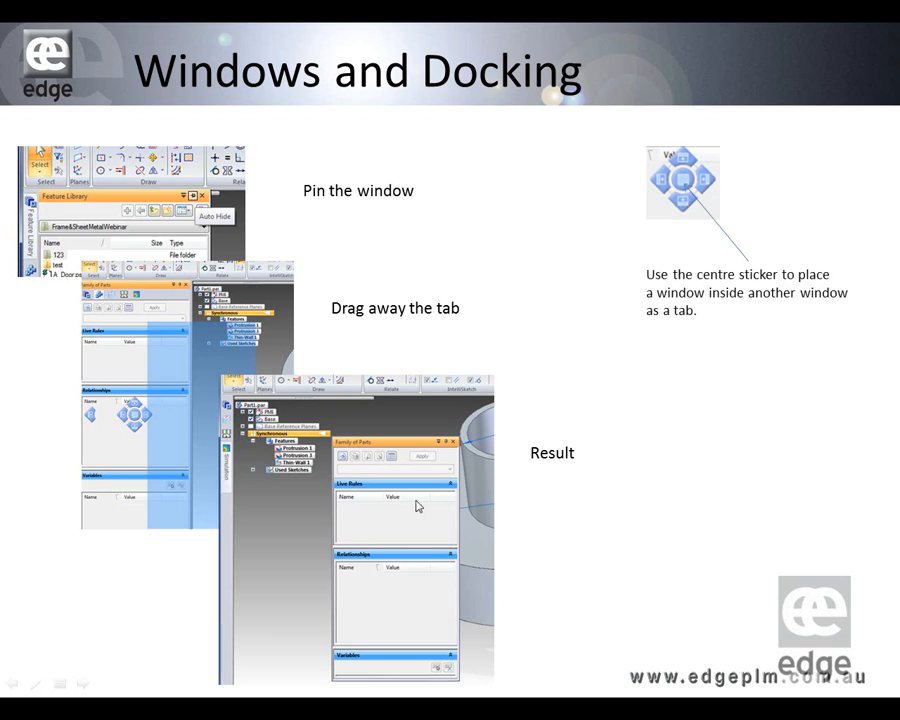
pyautogui.moveTo(704, 194)
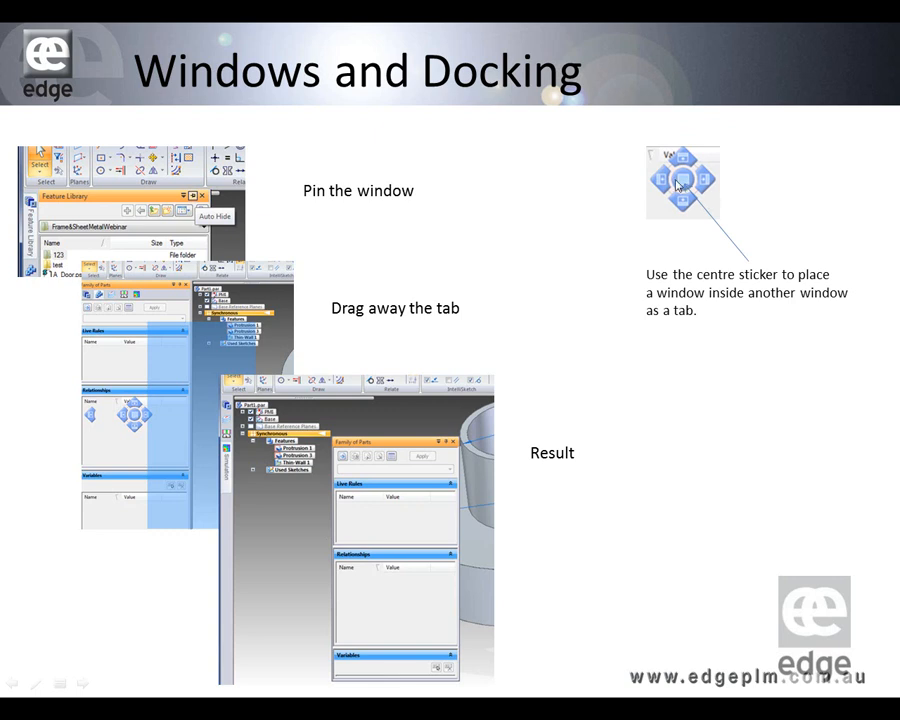
pyautogui.moveTo(700, 290)
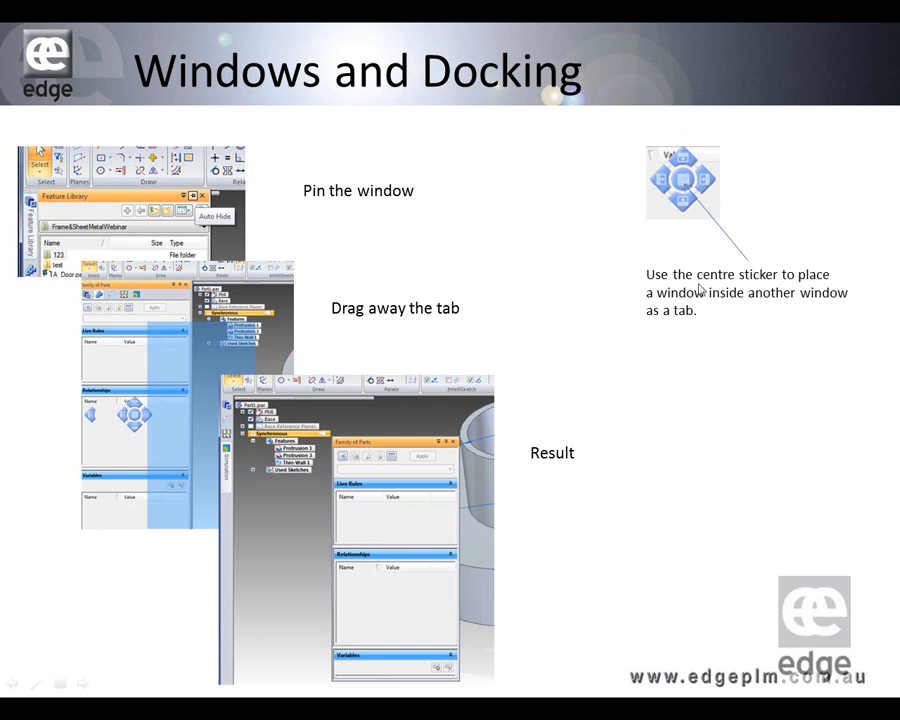
pyautogui.moveTo(836, 308)
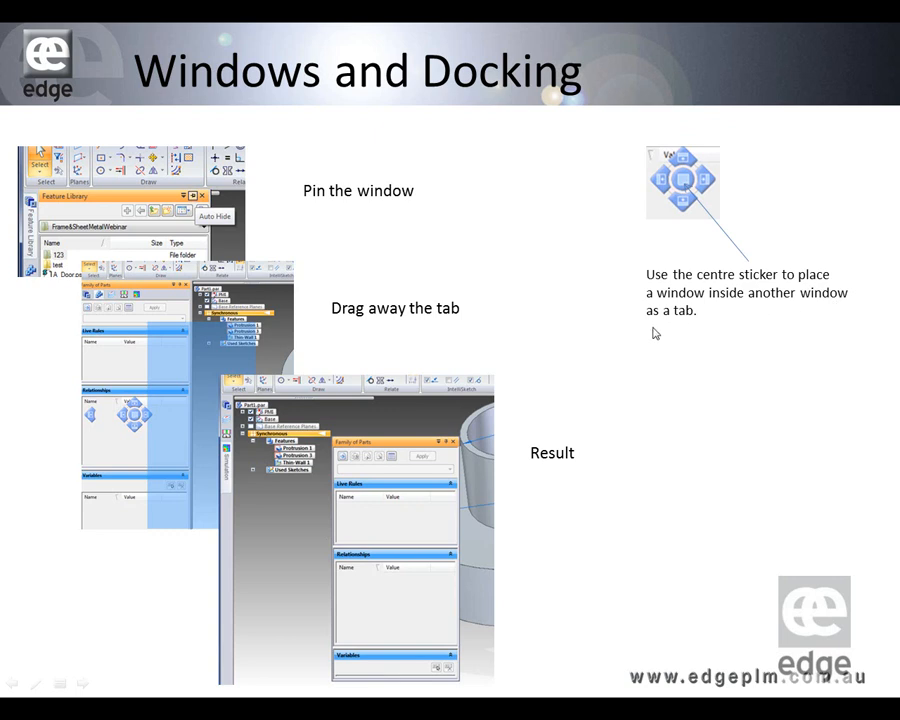
pyautogui.moveTo(524, 282)
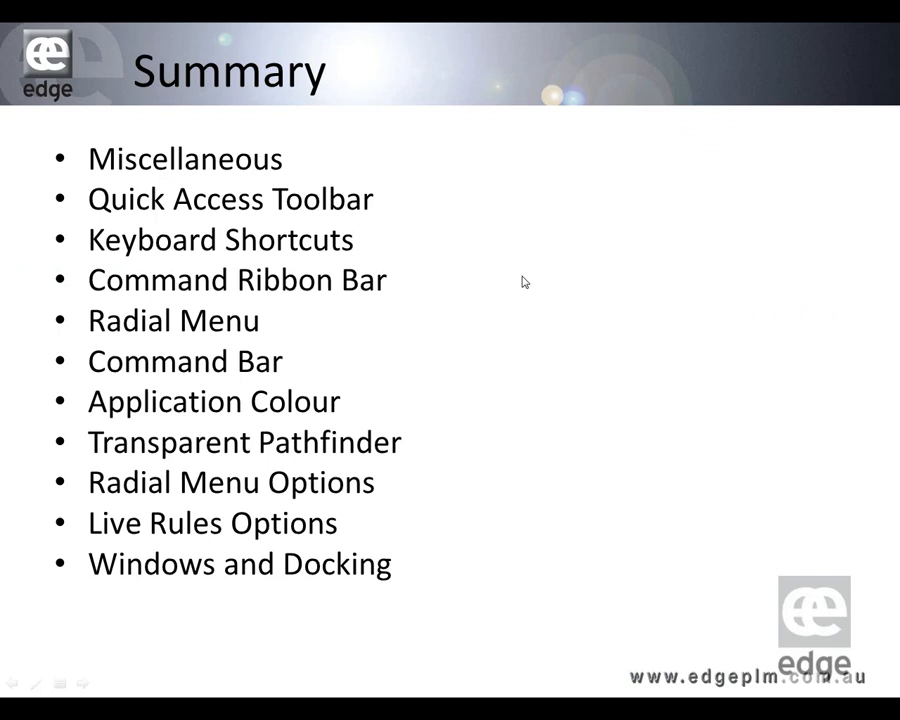
pyautogui.moveTo(510, 284)
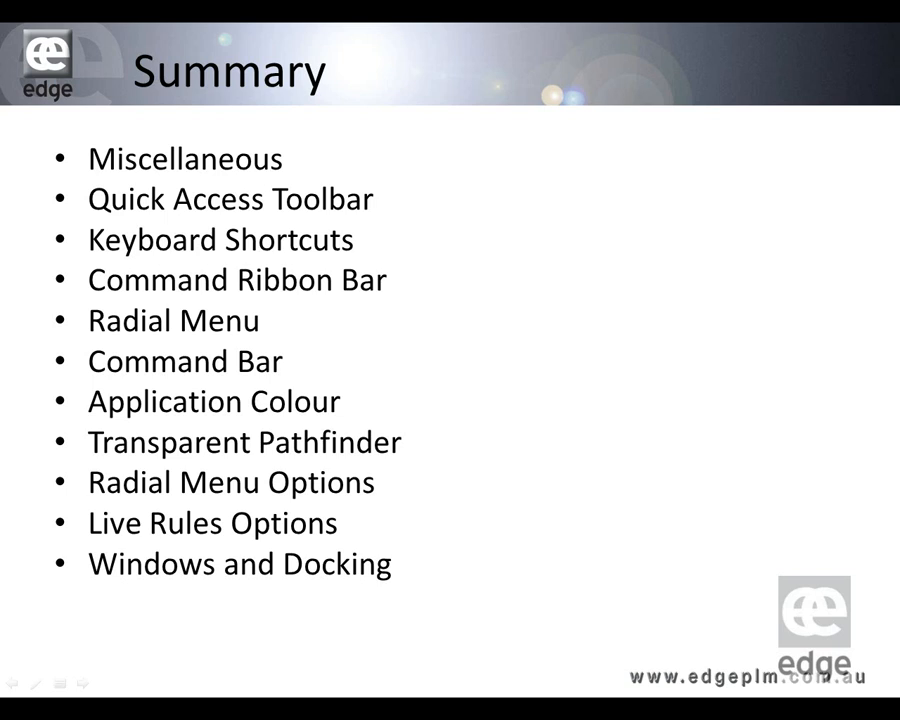
pyautogui.moveTo(490, 528)
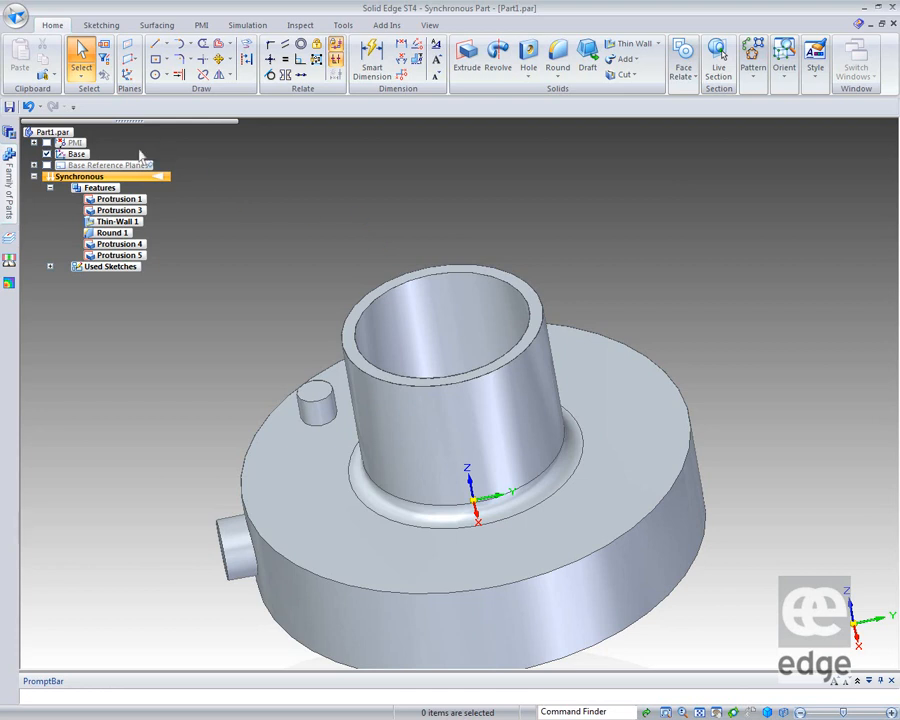
# Step: In Solid Edge Options > Helpers, uncheck Show PathFinder in the document view and close the dialog
pyautogui.click(16, 16)
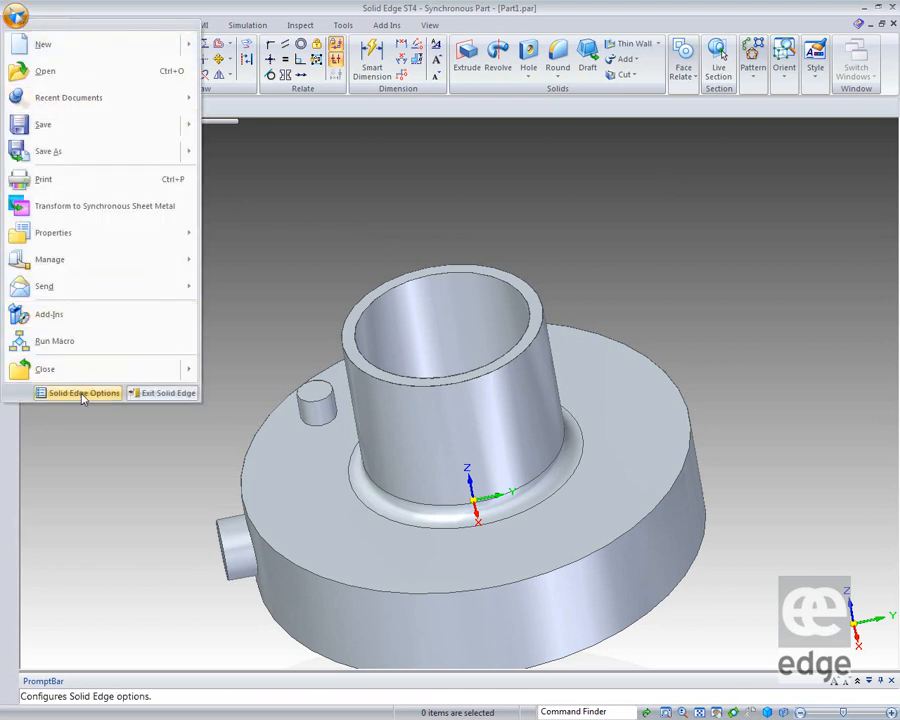
pyautogui.click(84, 392)
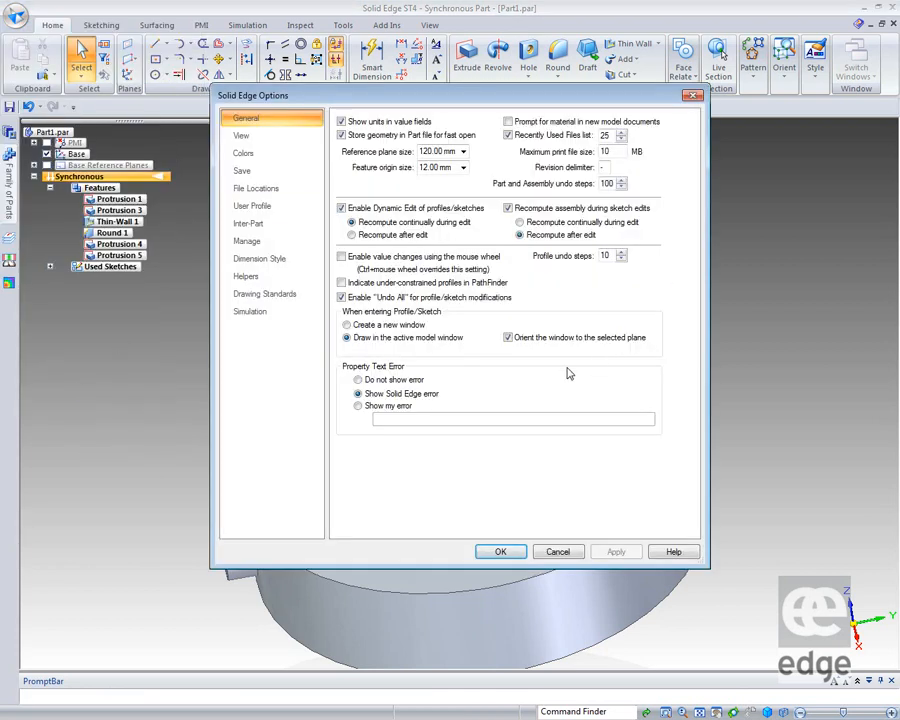
pyautogui.click(250, 312)
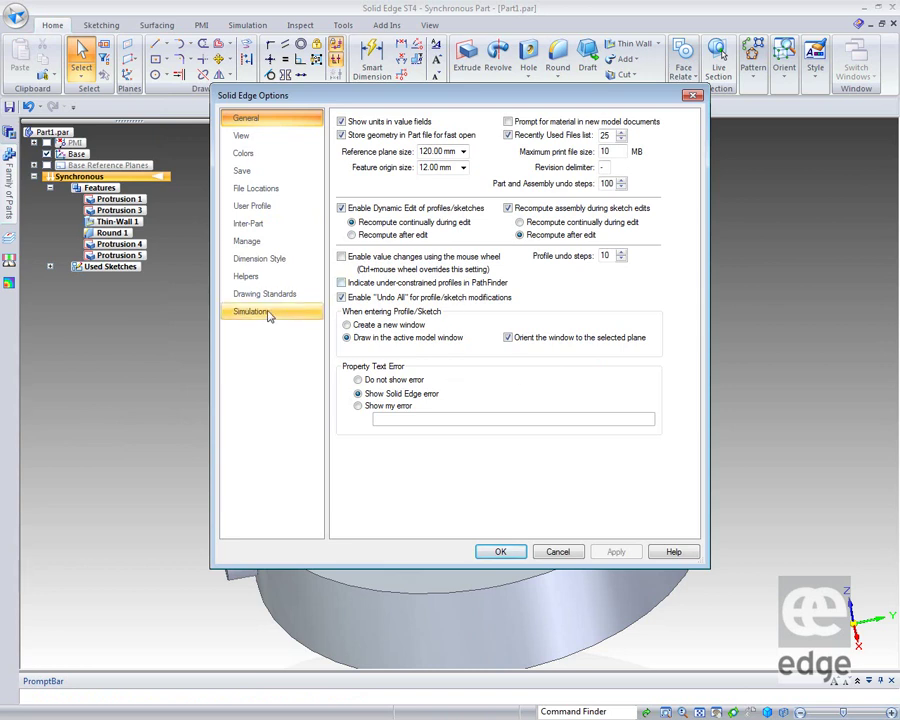
pyautogui.click(246, 276)
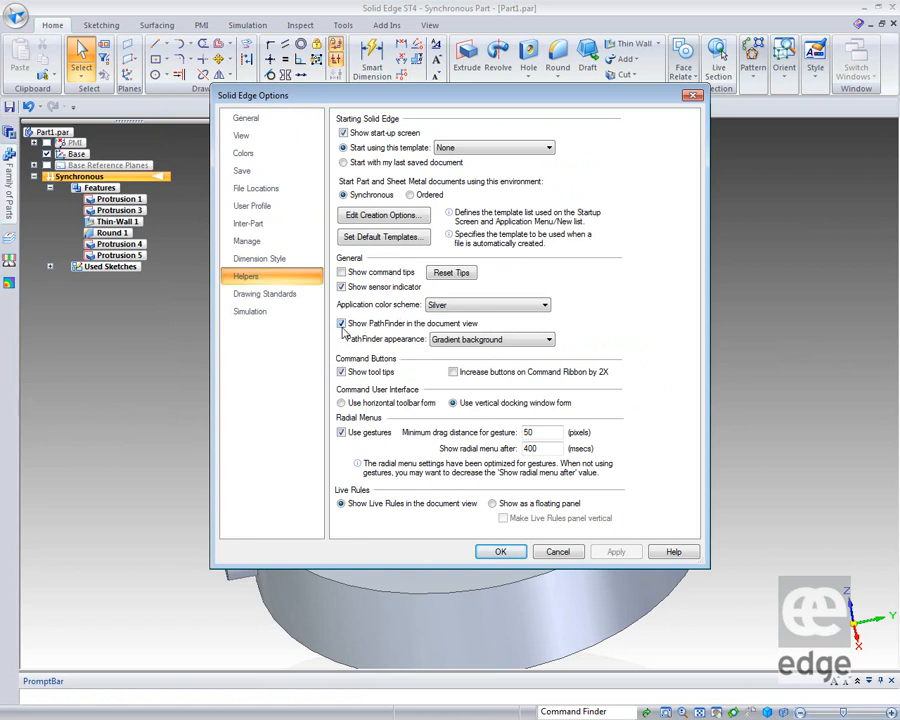
pyautogui.click(342, 324)
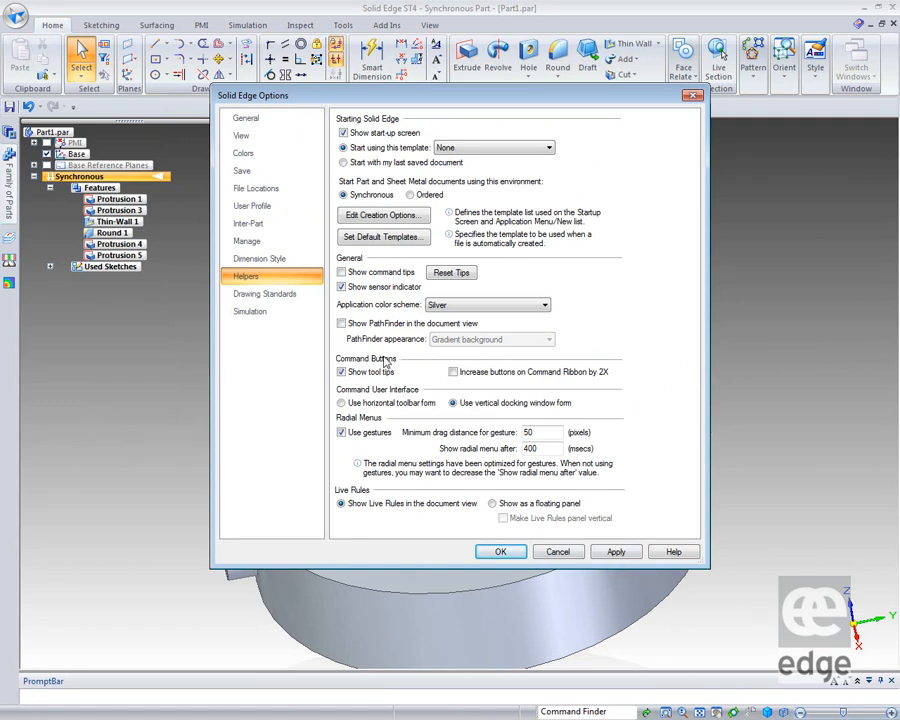
pyautogui.click(500, 552)
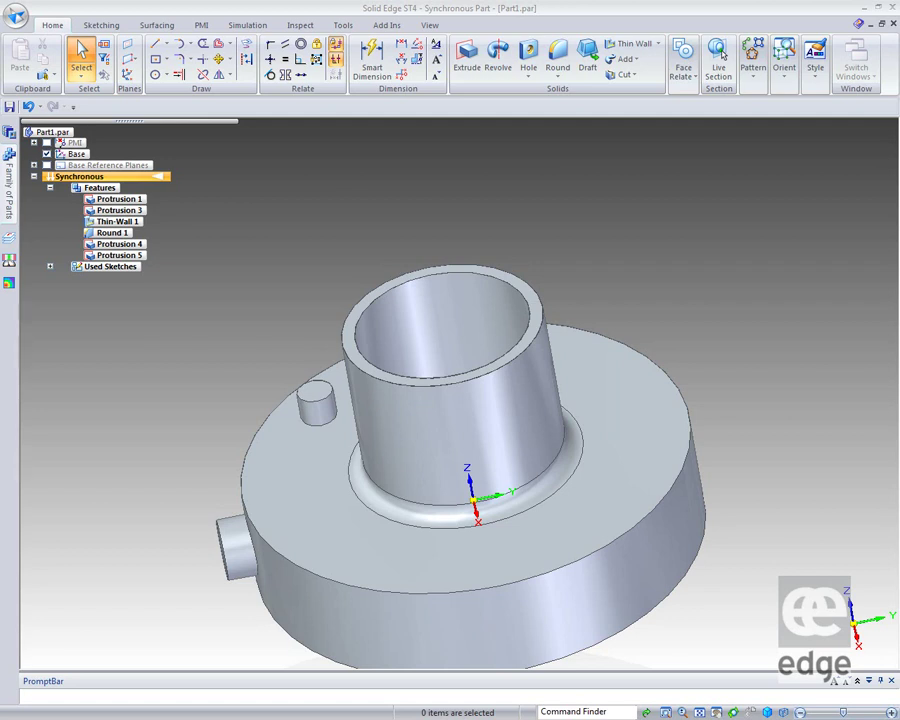
pyautogui.moveTo(614, 156)
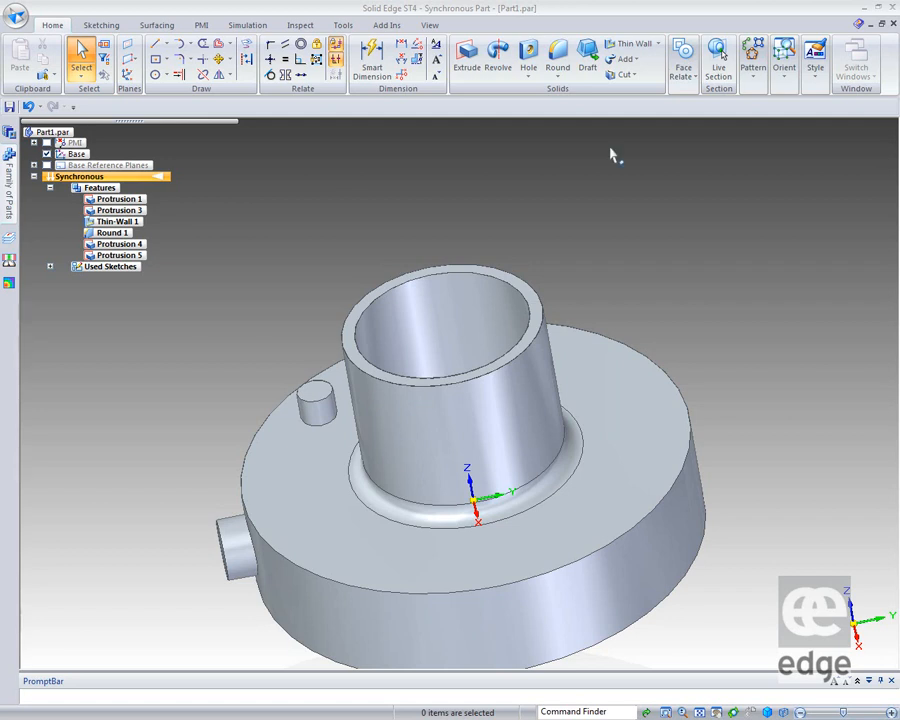
pyautogui.moveTo(564, 84)
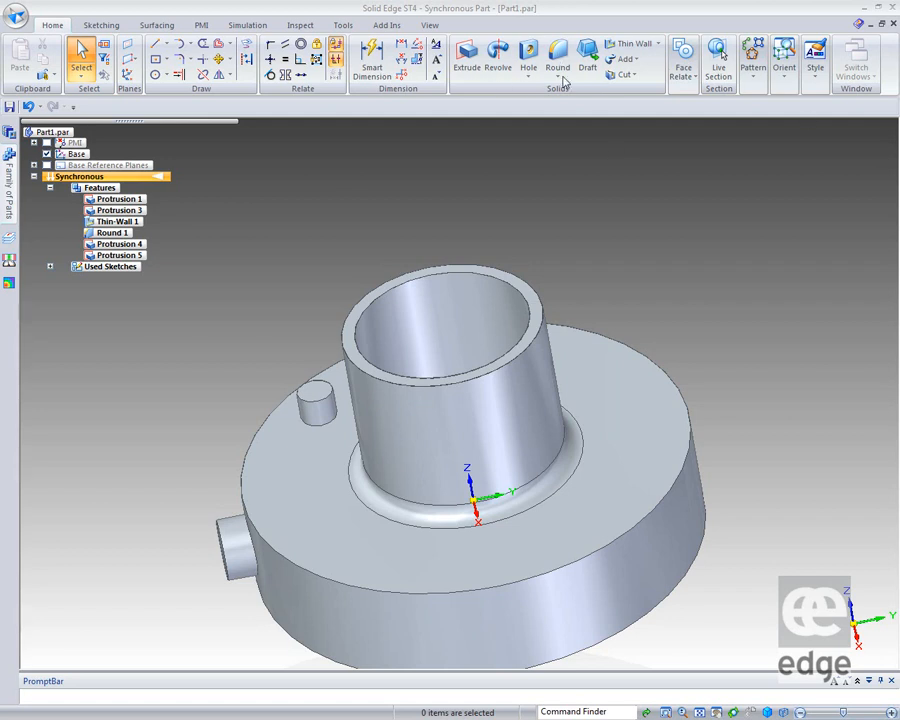
pyautogui.moveTo(564, 84)
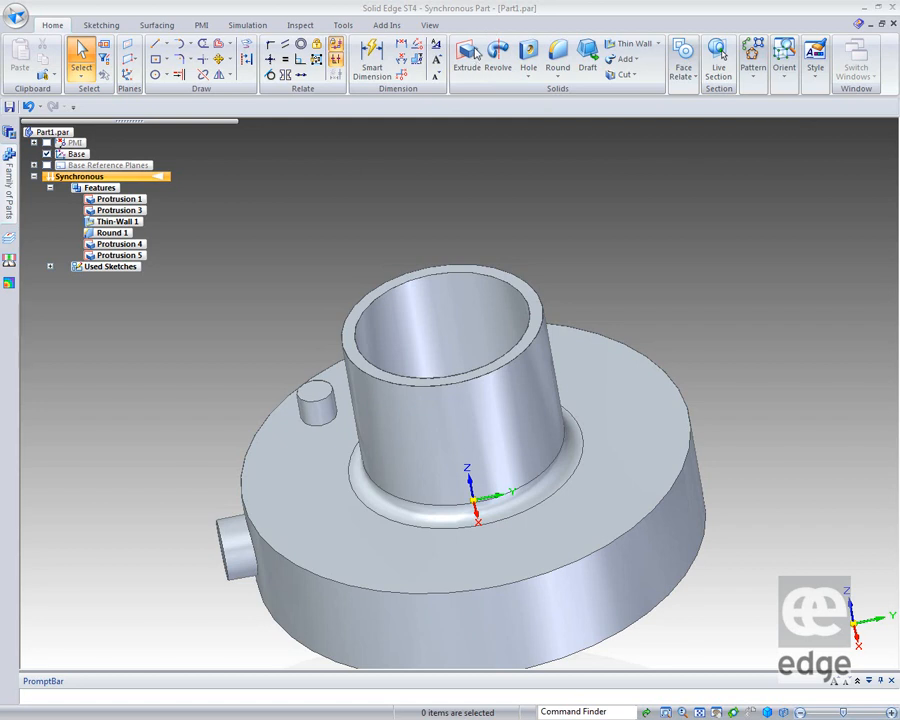
pyautogui.moveTo(478, 124)
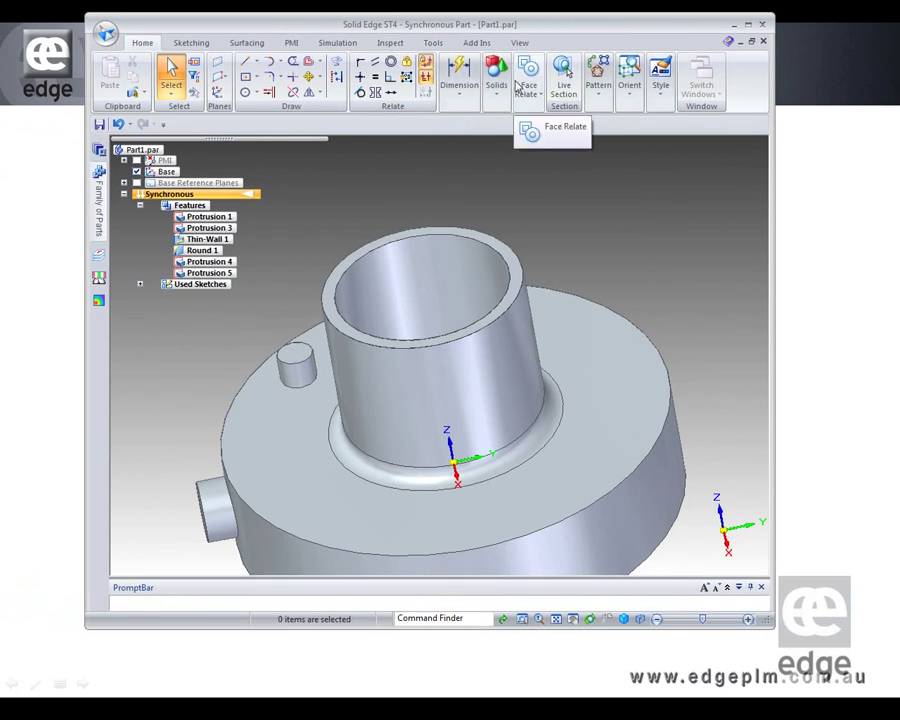
pyautogui.moveTo(750, 206)
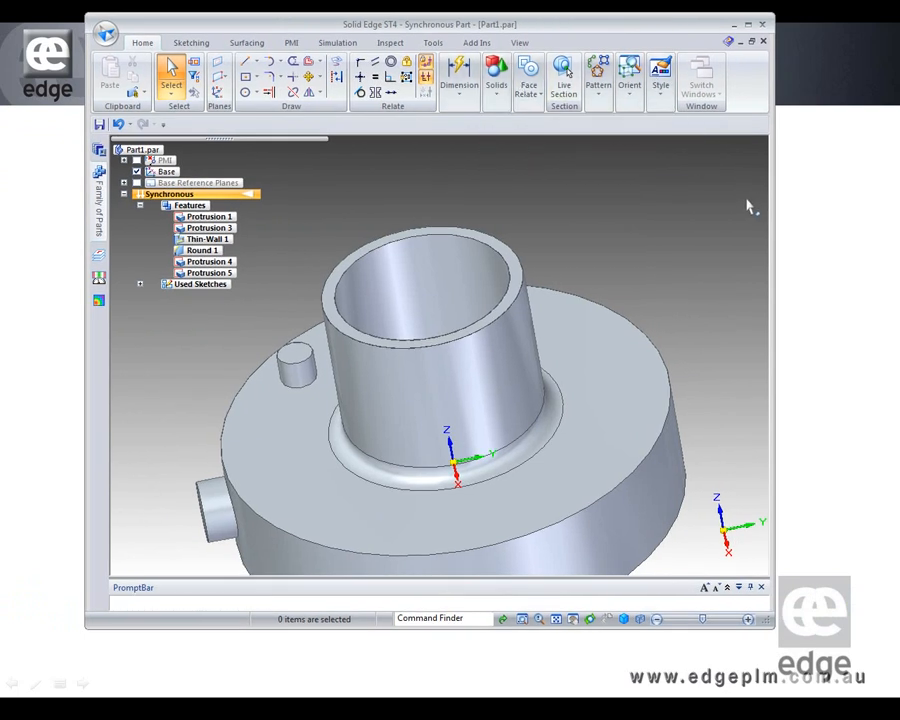